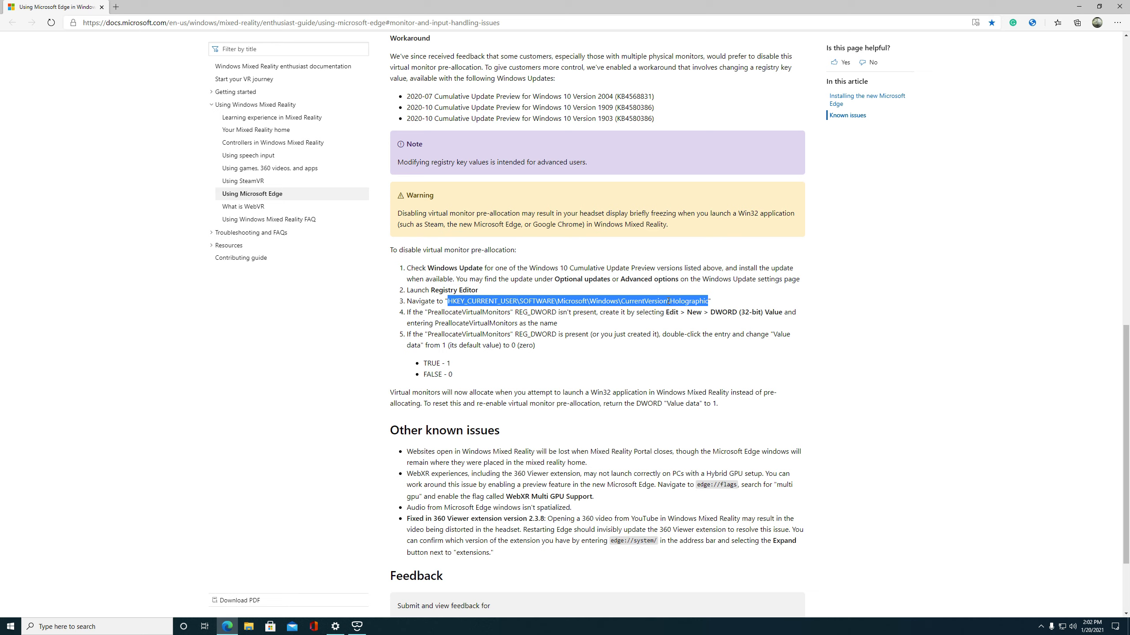
{"action": "mouse_move", "coordinate": [1080, 6]}
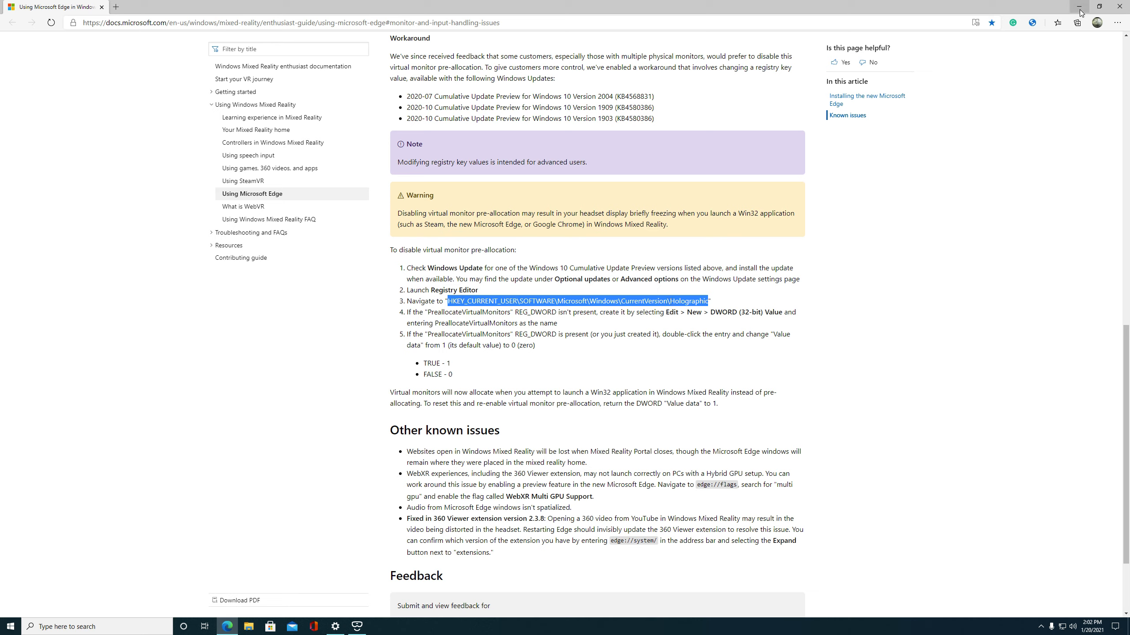
{"action": "mouse_move", "coordinate": [1079, 12]}
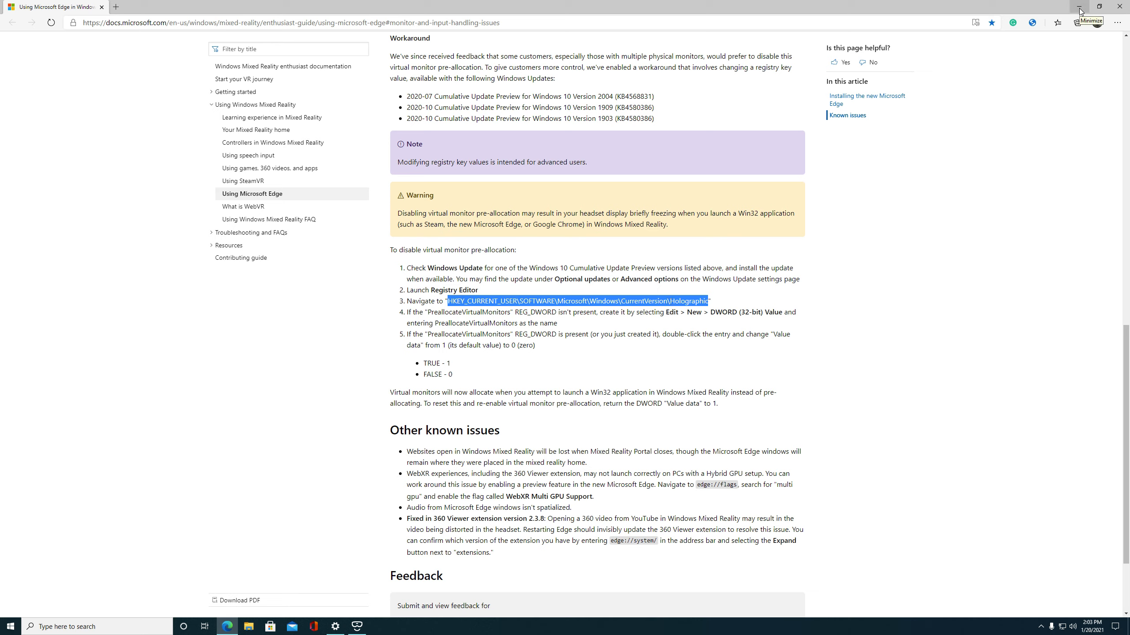
{"action": "mouse_move", "coordinate": [227, 245]}
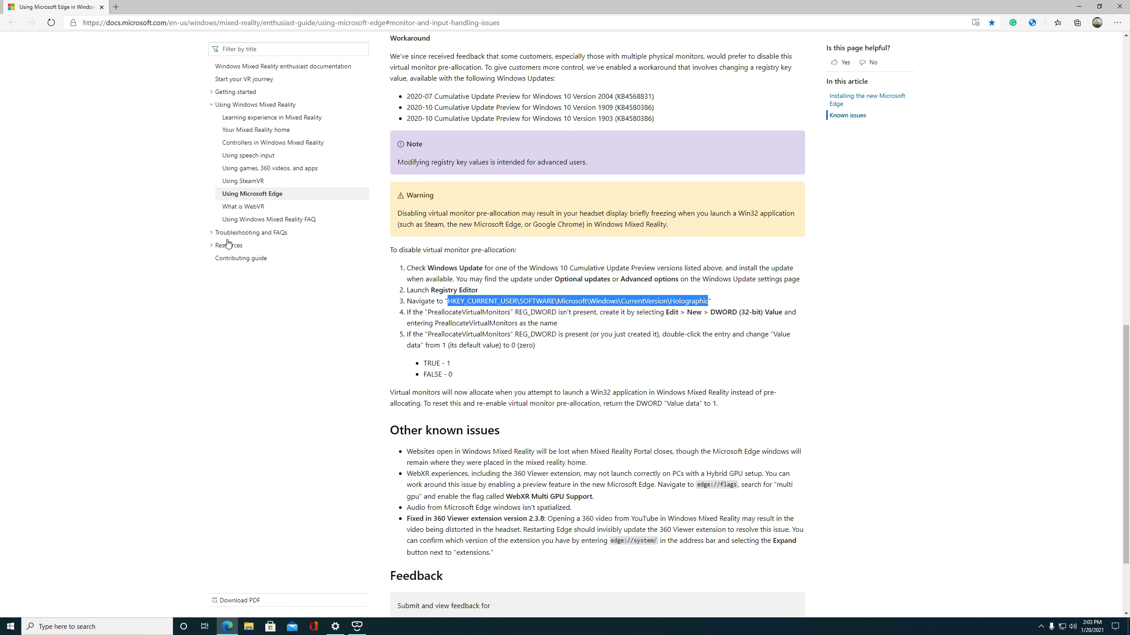
{"action": "mouse_move", "coordinate": [696, 161]}
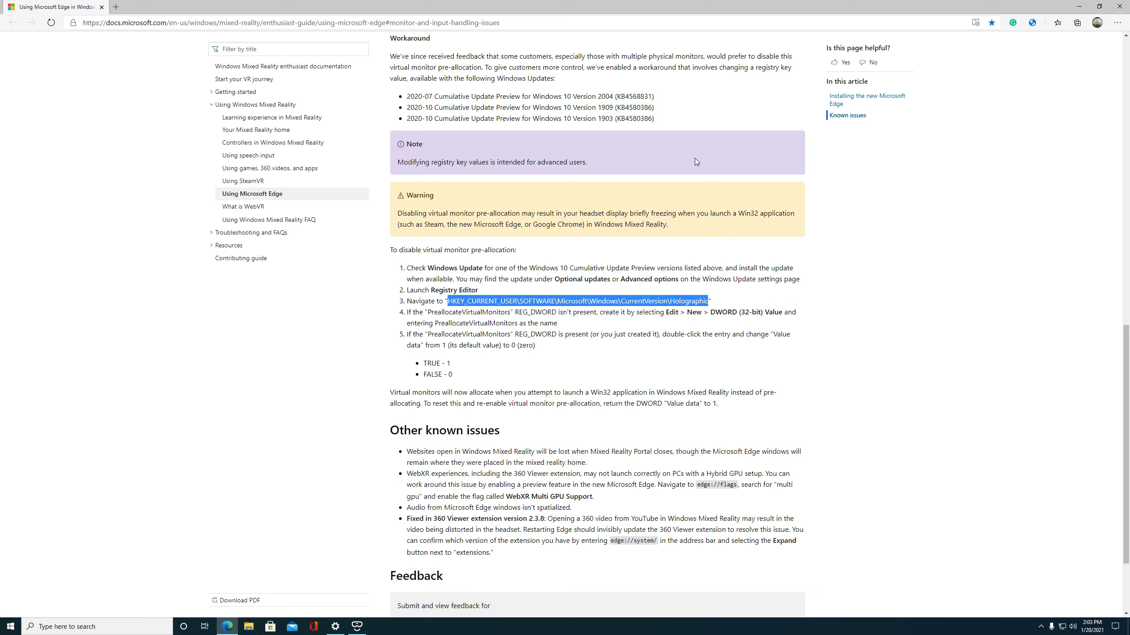
{"action": "mouse_move", "coordinate": [1024, 4]}
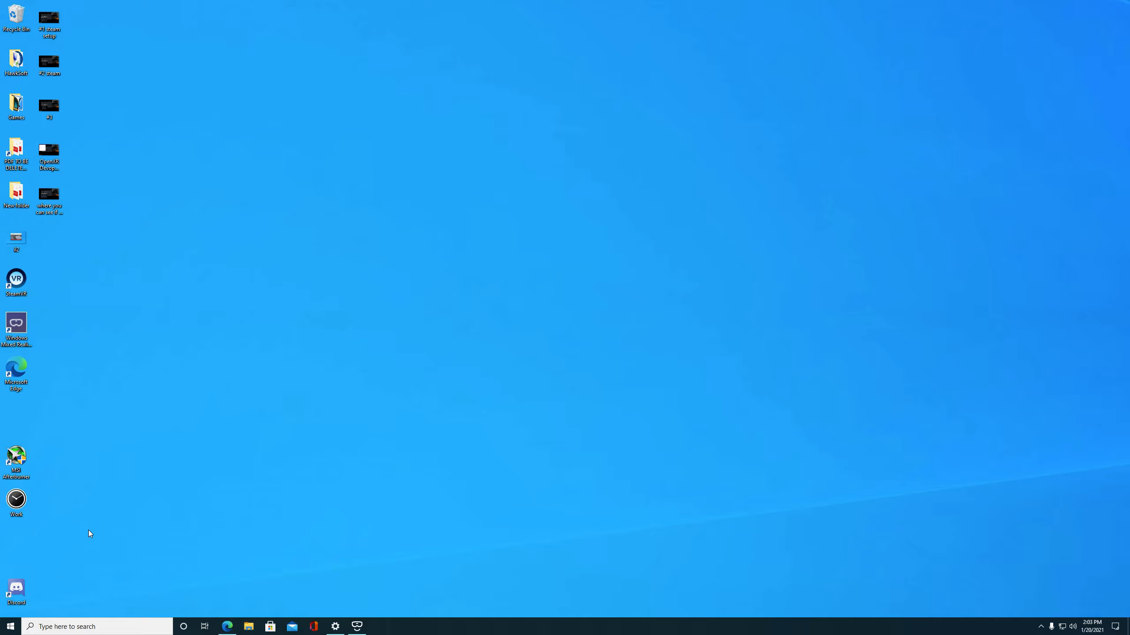
{"action": "mouse_move", "coordinate": [233, 531]}
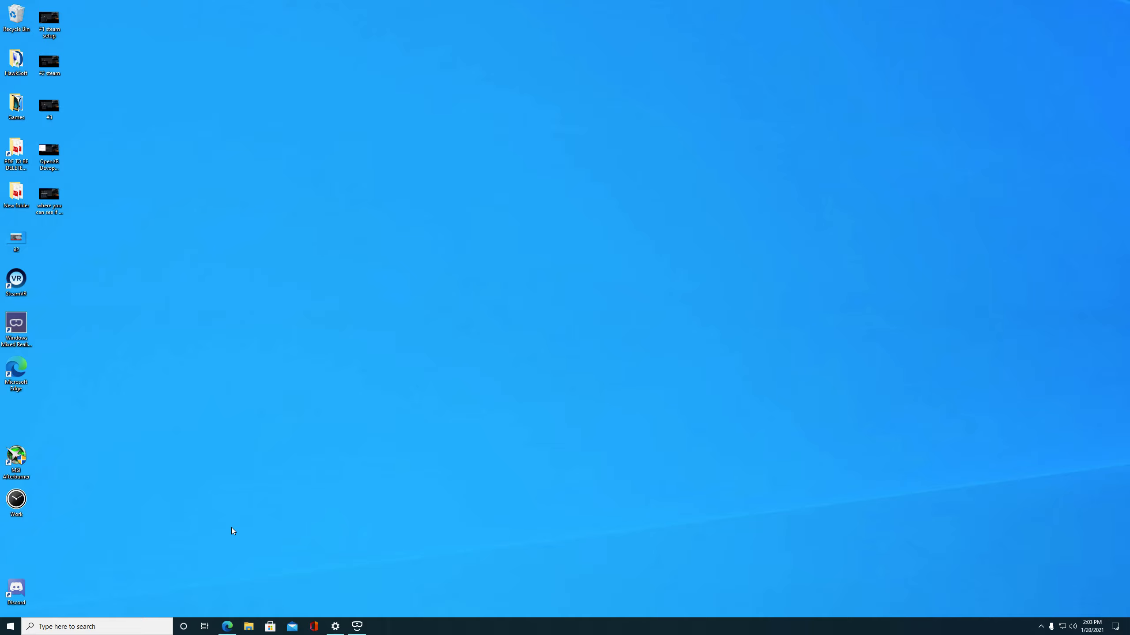
{"action": "mouse_move", "coordinate": [310, 447]}
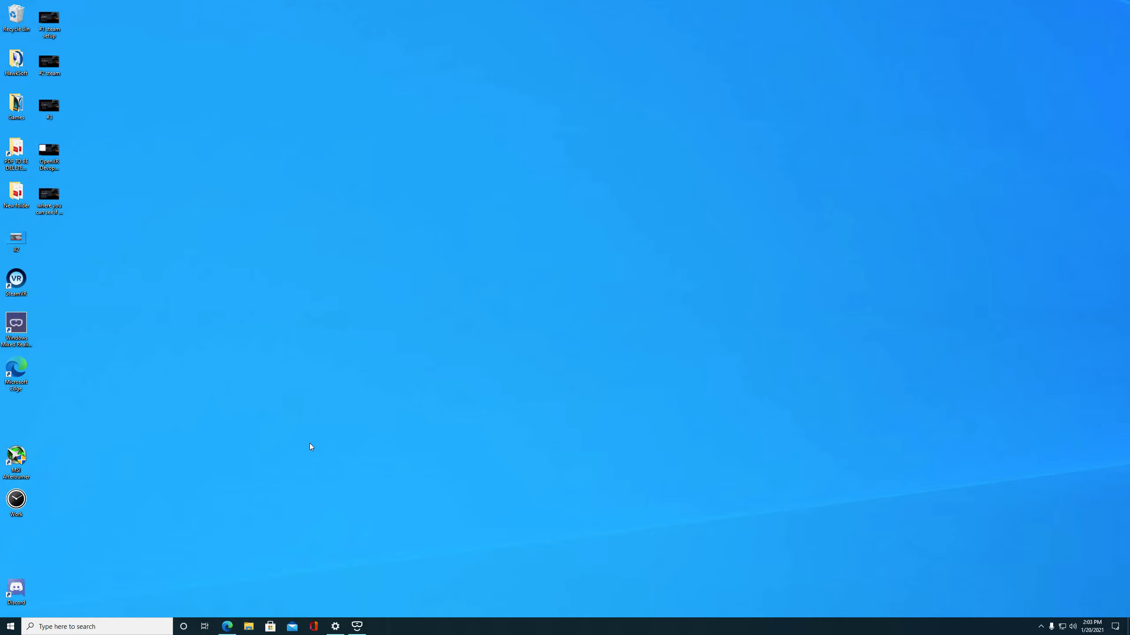
{"action": "mouse_move", "coordinate": [360, 394]}
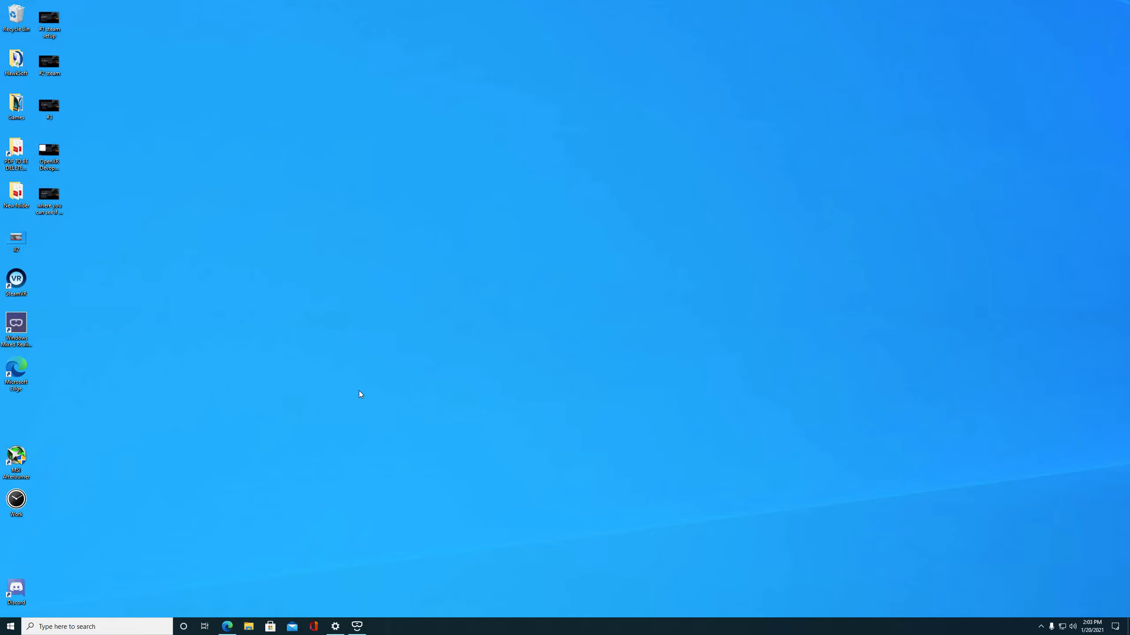
{"action": "mouse_move", "coordinate": [82, 626]}
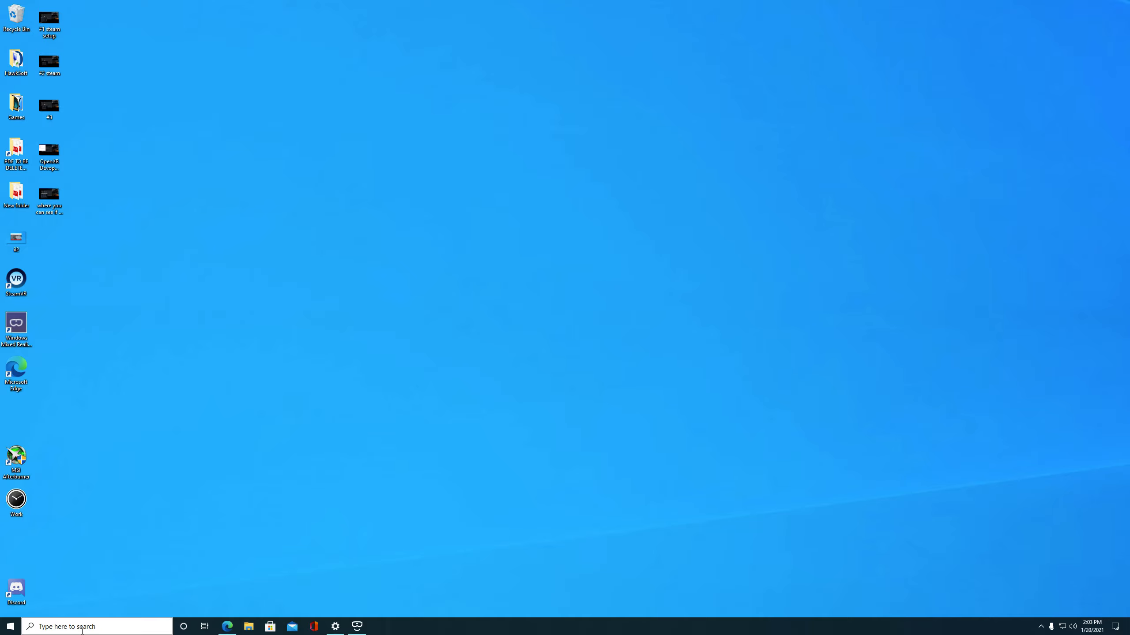
Bring up the Start menu app list showing recently added OpenXR Developer Tools.
{"action": "left_click", "coordinate": [98, 626]}
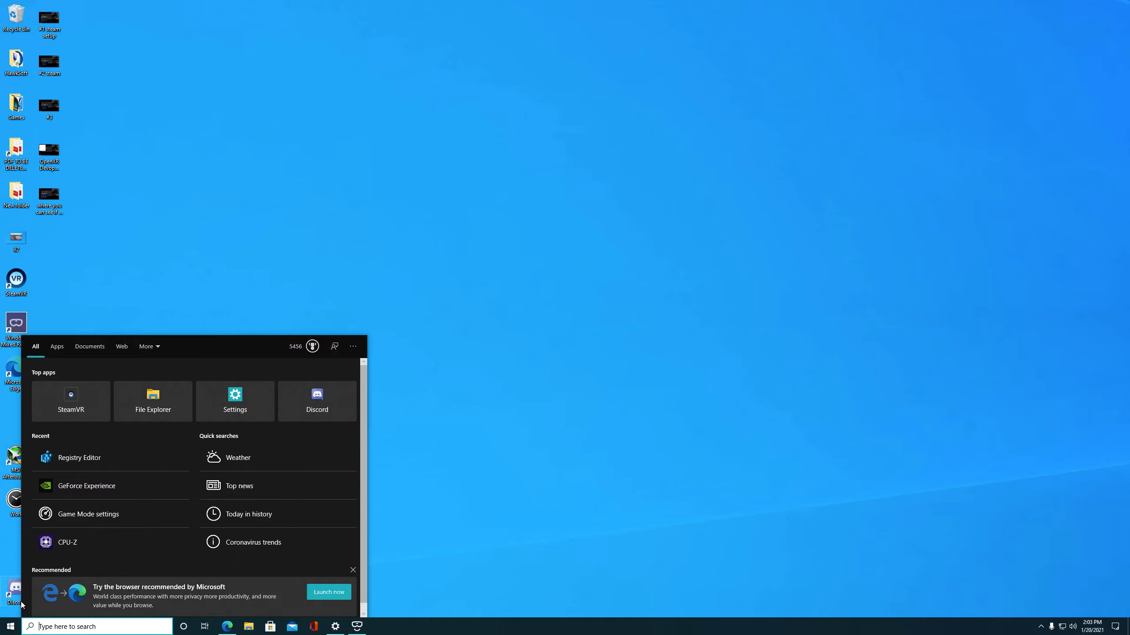
{"action": "left_click", "coordinate": [10, 626]}
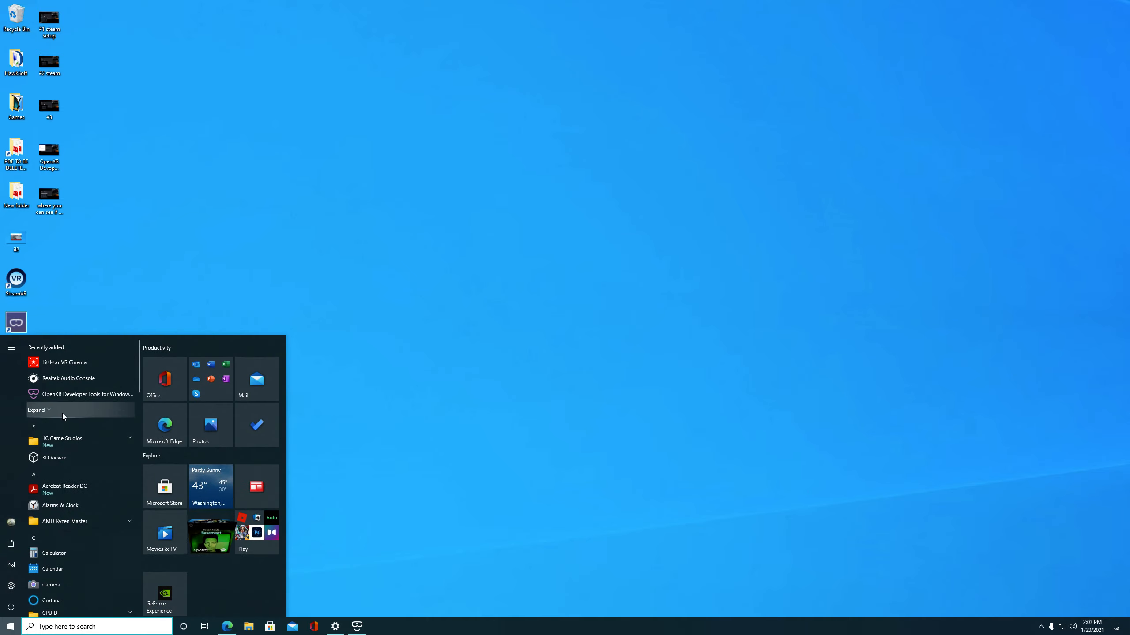
In OpenXR Developer Settings, turn on 'Use latest preview OpenXR runtime', leave Motion Reprojection disabled, and close.
{"action": "left_click", "coordinate": [84, 394]}
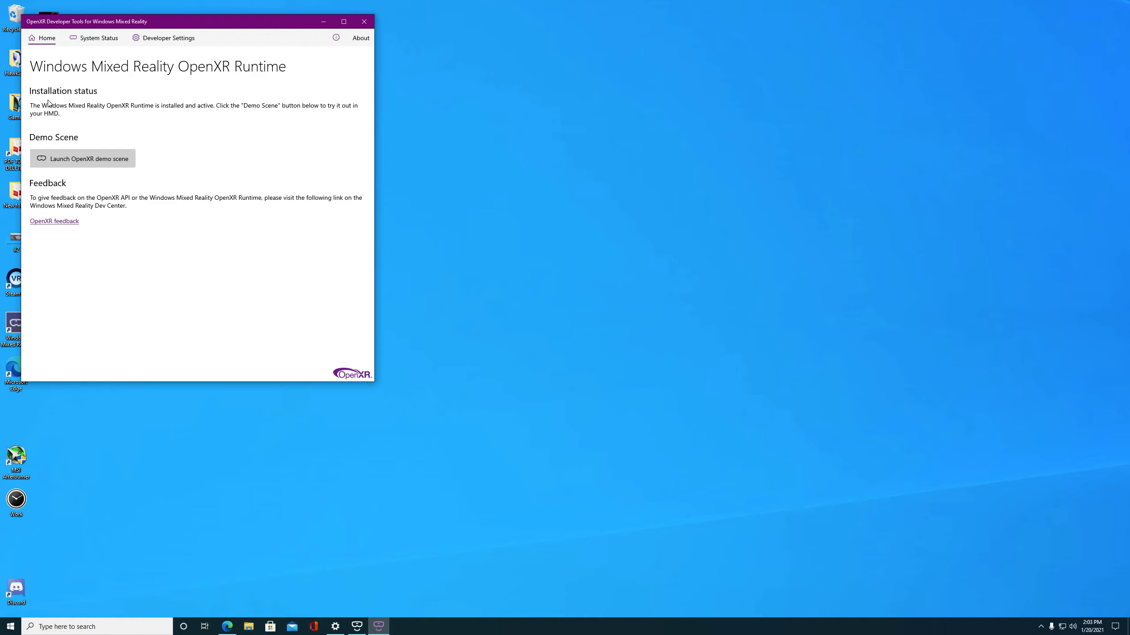
{"action": "mouse_move", "coordinate": [241, 85]}
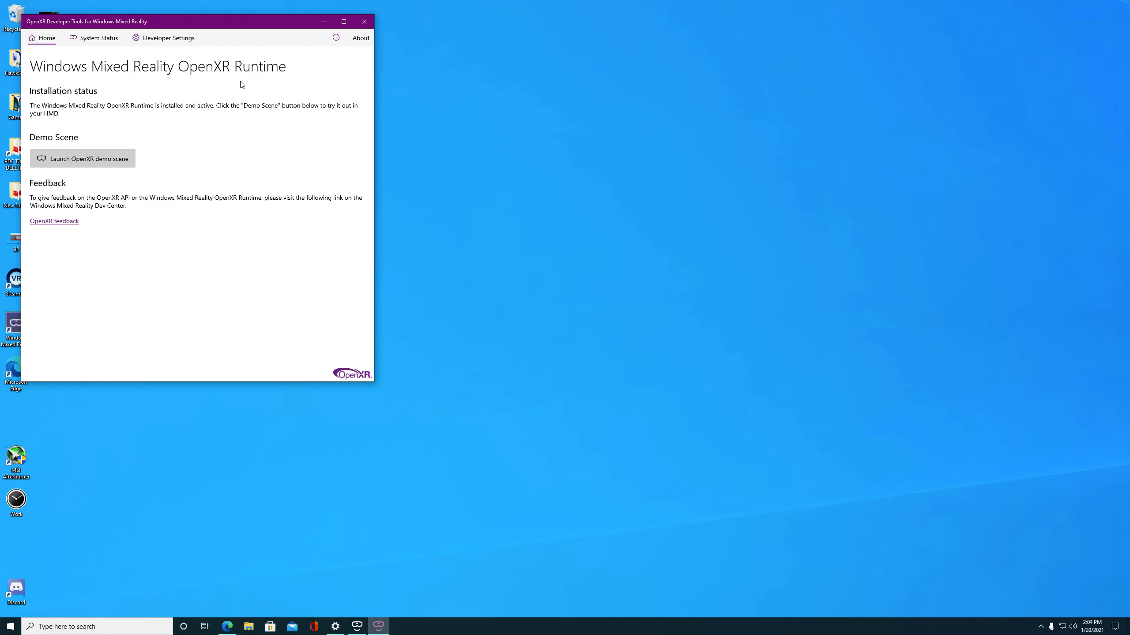
{"action": "mouse_move", "coordinate": [105, 162]}
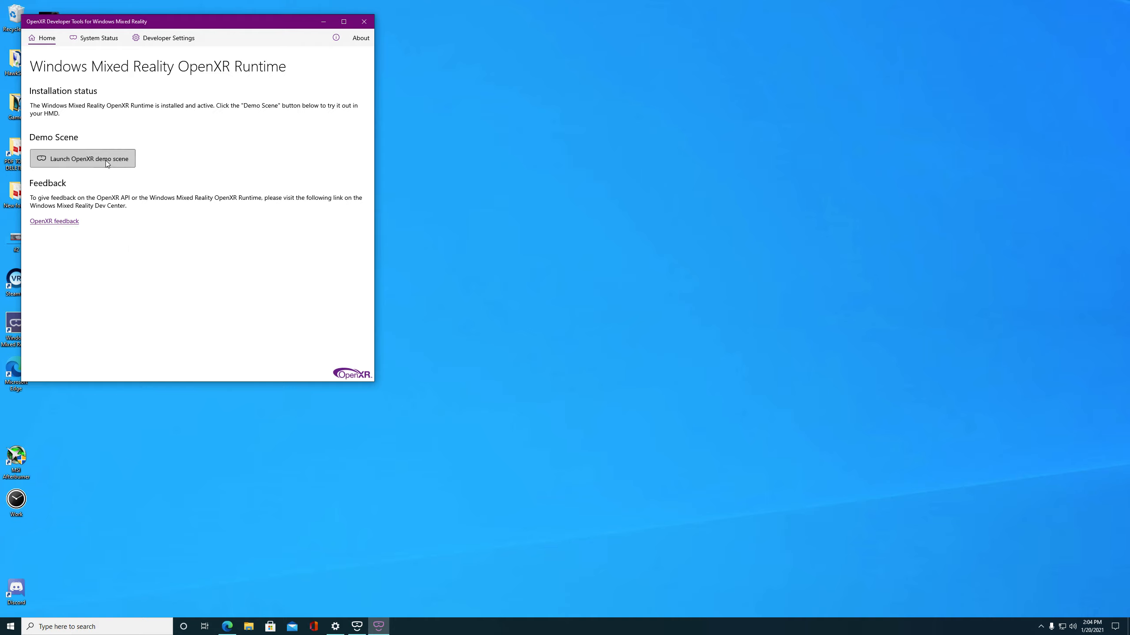
{"action": "mouse_move", "coordinate": [147, 70]}
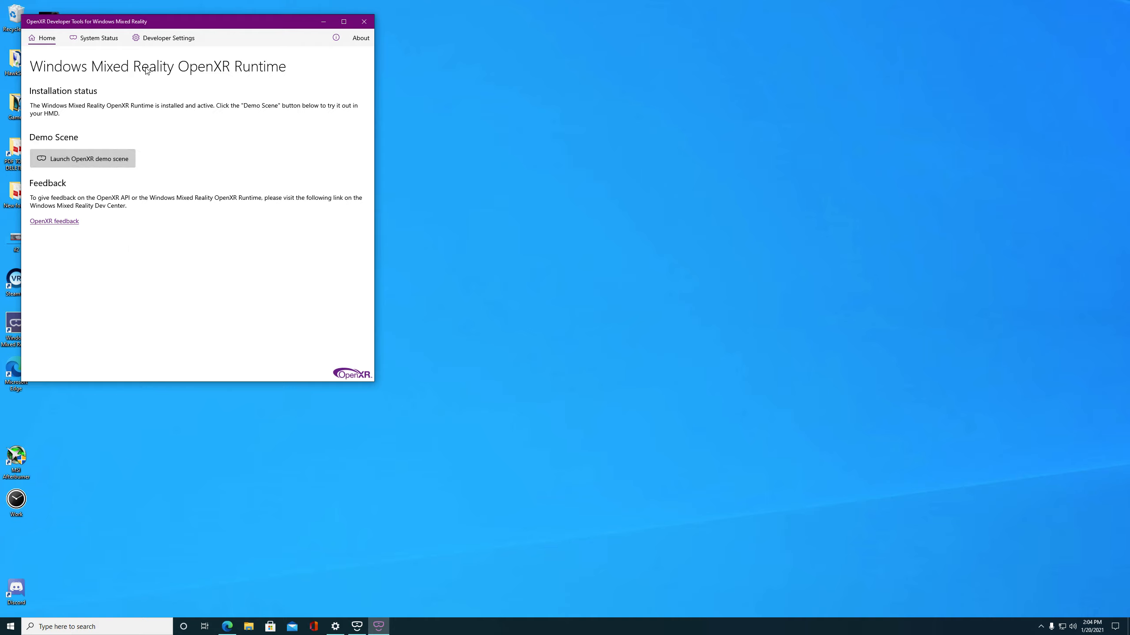
{"action": "left_click", "coordinate": [168, 38]}
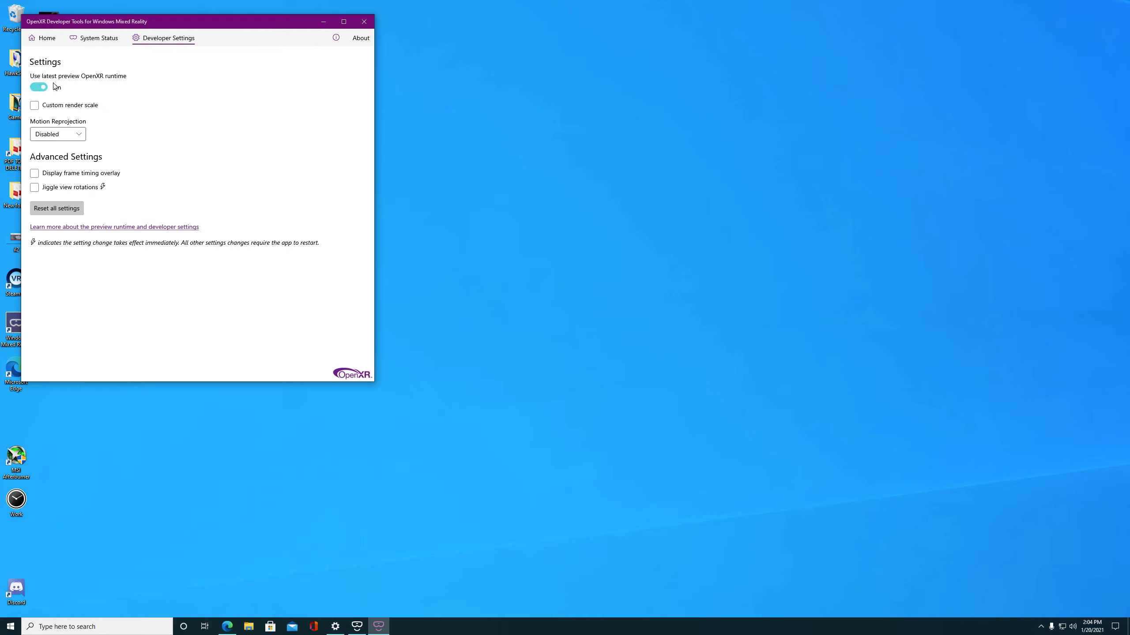
{"action": "left_click", "coordinate": [38, 87]}
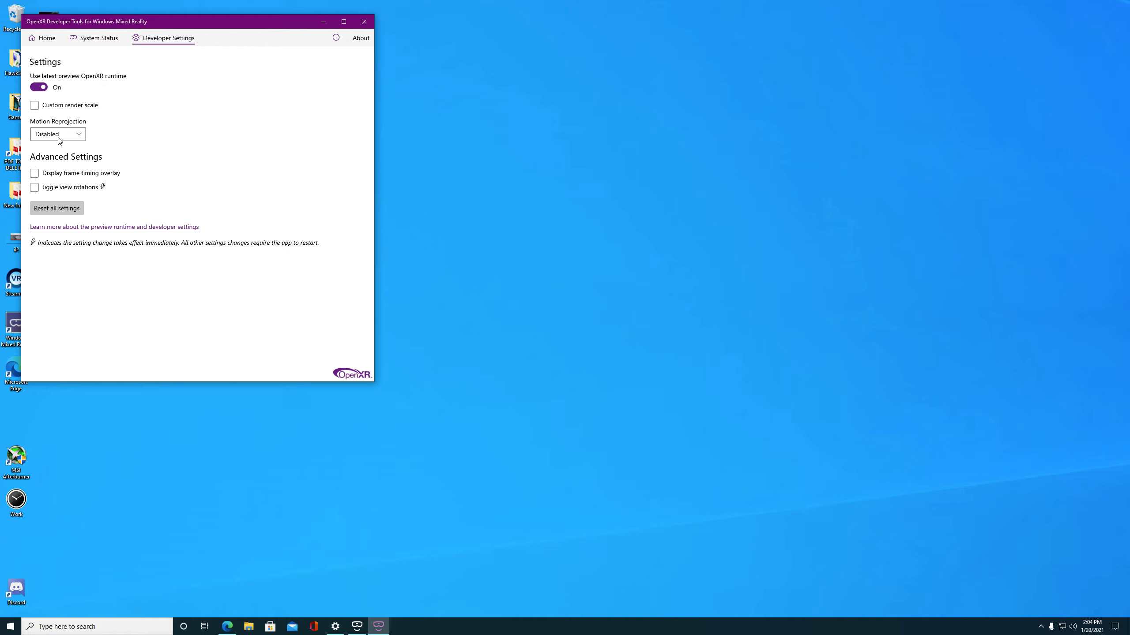
{"action": "mouse_move", "coordinate": [63, 140]}
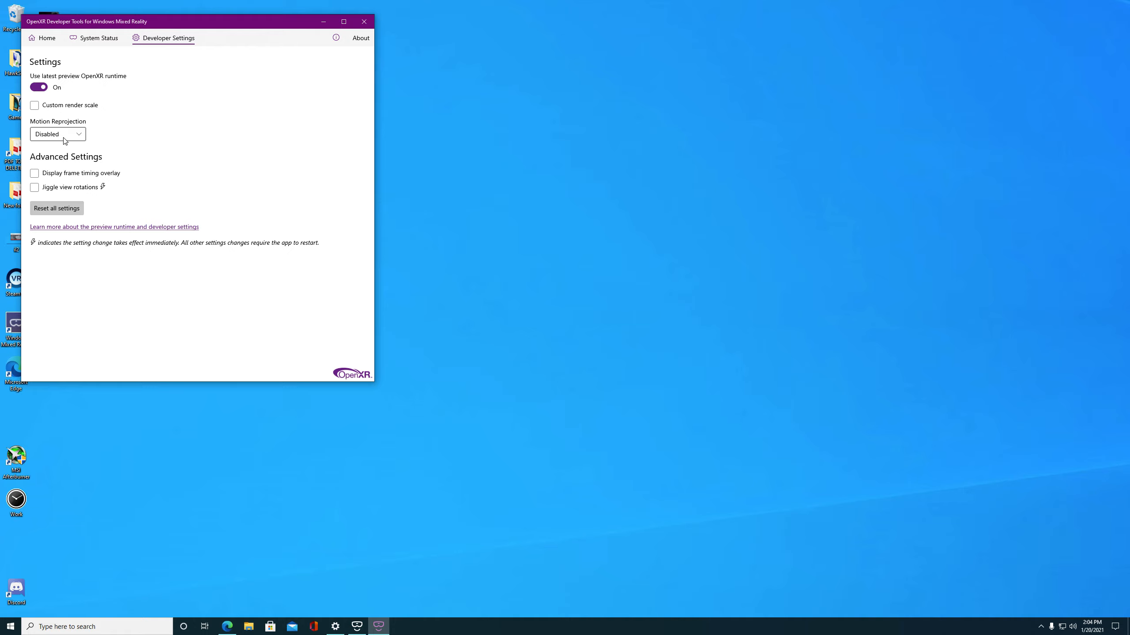
{"action": "mouse_move", "coordinate": [423, 4]}
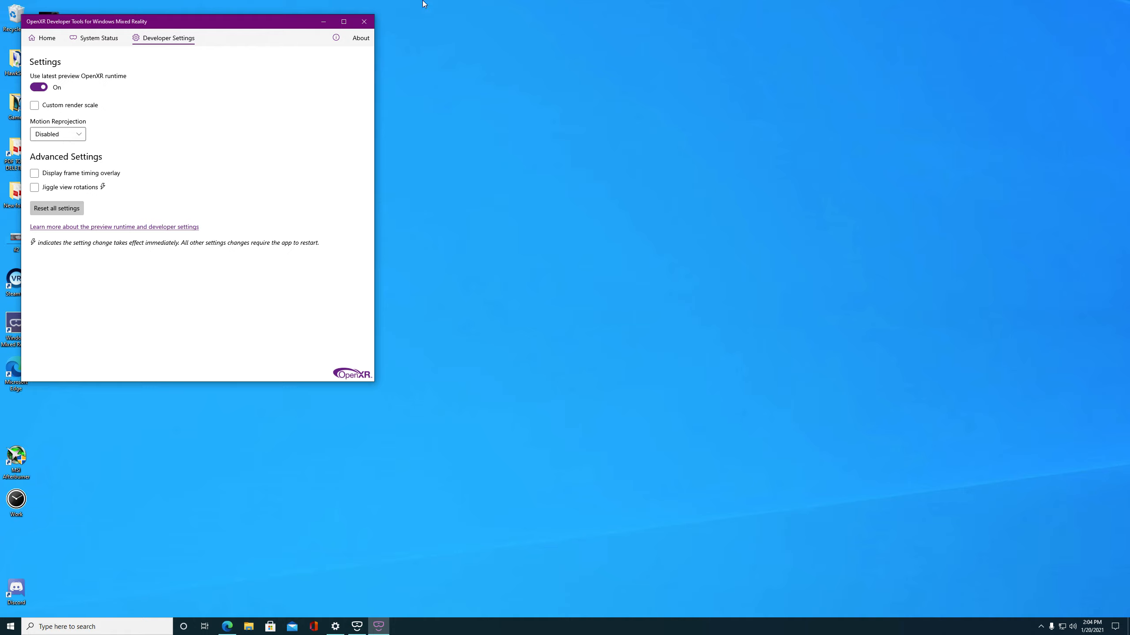
{"action": "mouse_move", "coordinate": [84, 146]}
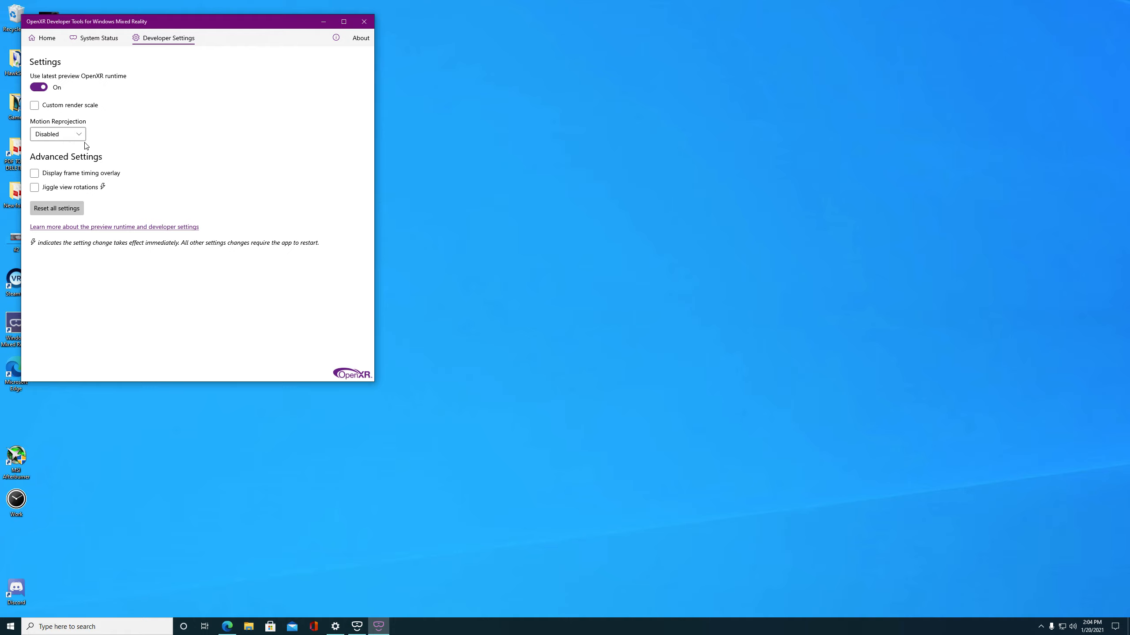
{"action": "mouse_move", "coordinate": [65, 105]}
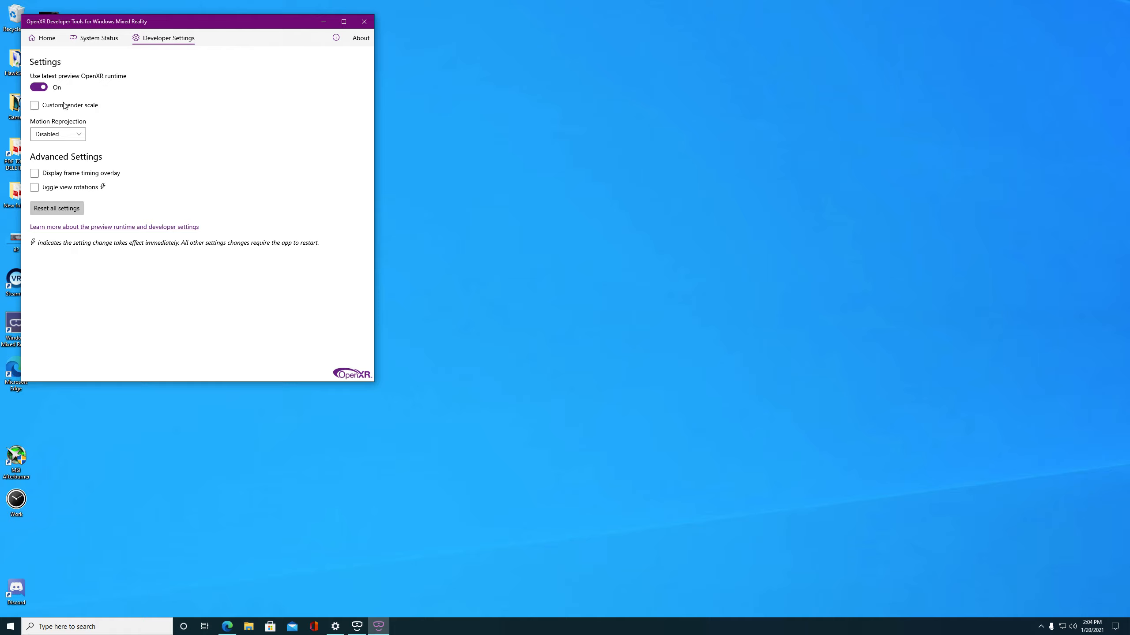
{"action": "left_click", "coordinate": [363, 22]}
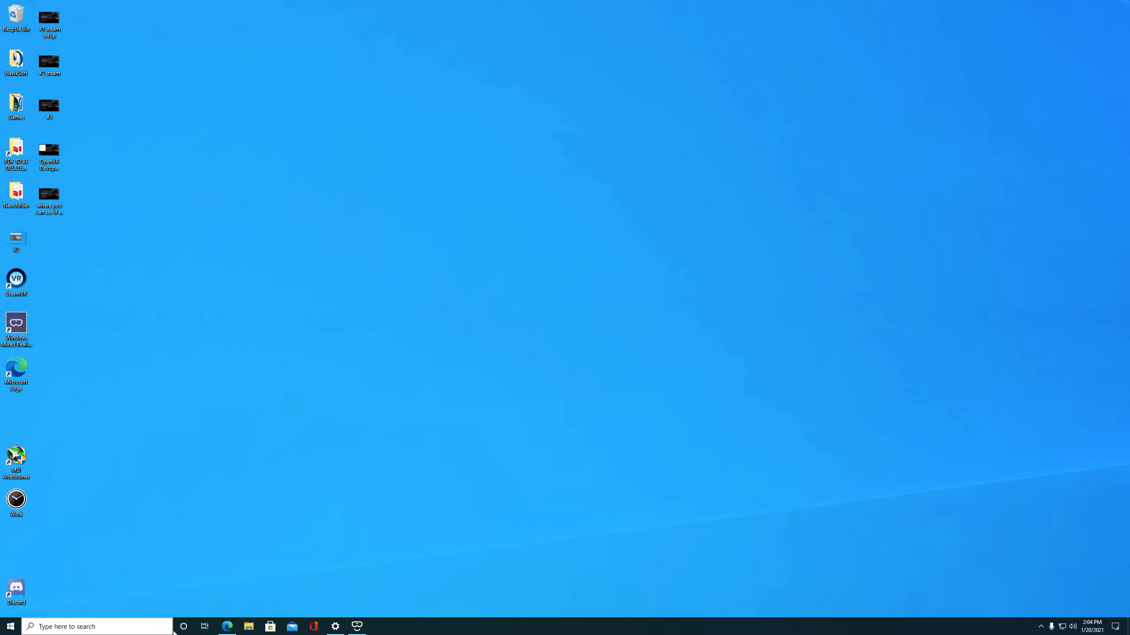
{"action": "mouse_move", "coordinate": [227, 626]}
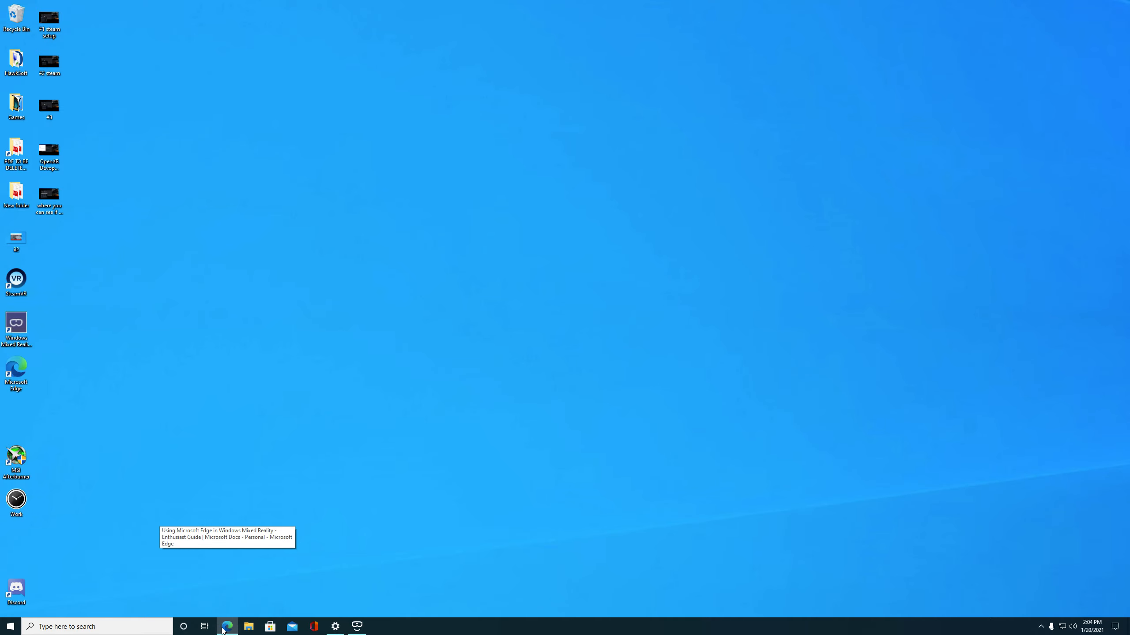
{"action": "left_click", "coordinate": [227, 626]}
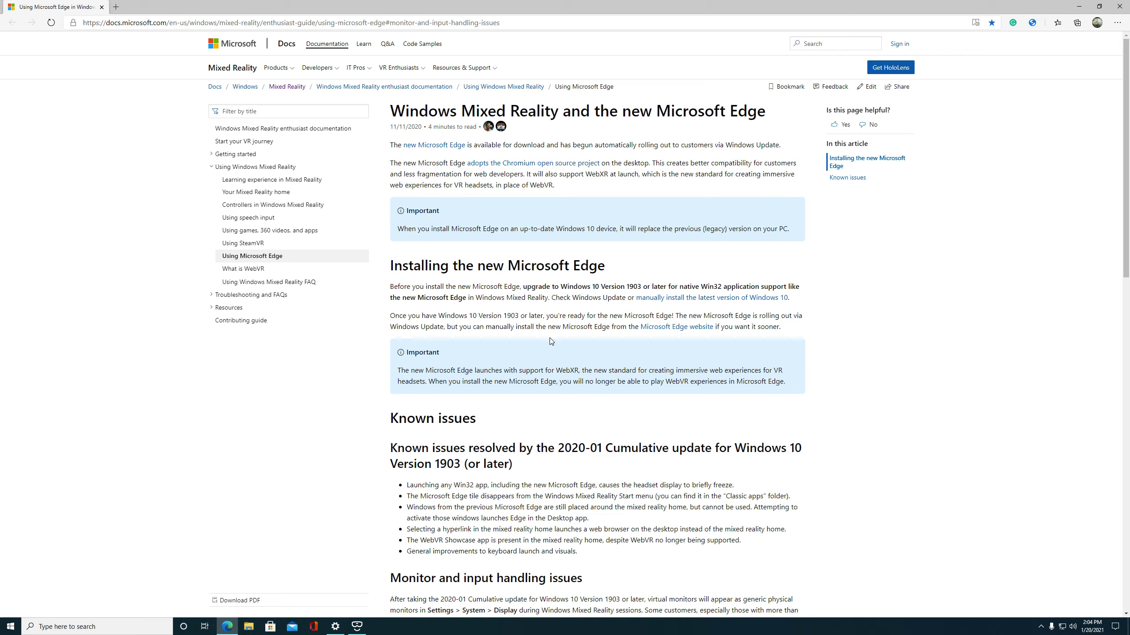
{"action": "mouse_move", "coordinate": [1084, 4]}
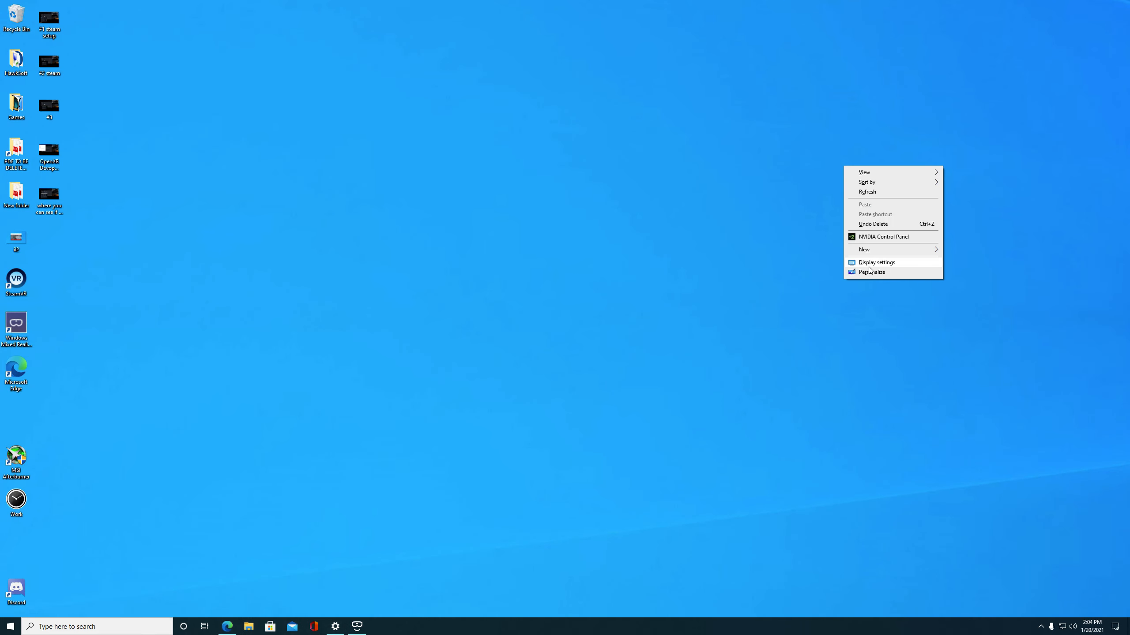
Open Windows Display settings showing displays 1 and 2 arranged.
{"action": "left_click", "coordinate": [876, 262]}
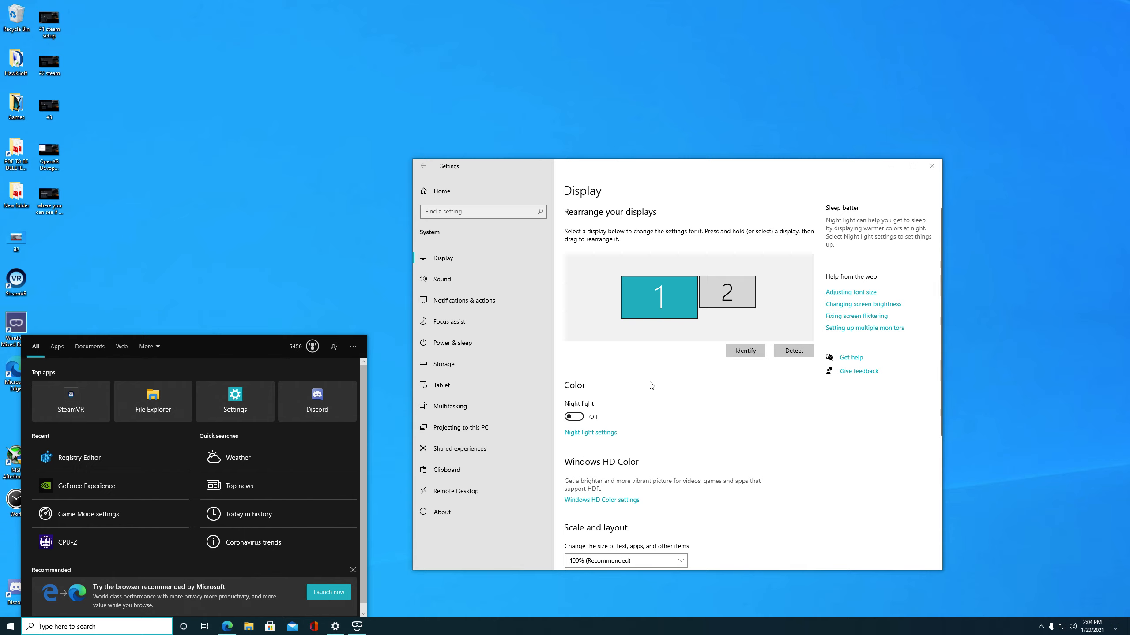
{"action": "mouse_move", "coordinate": [645, 201]}
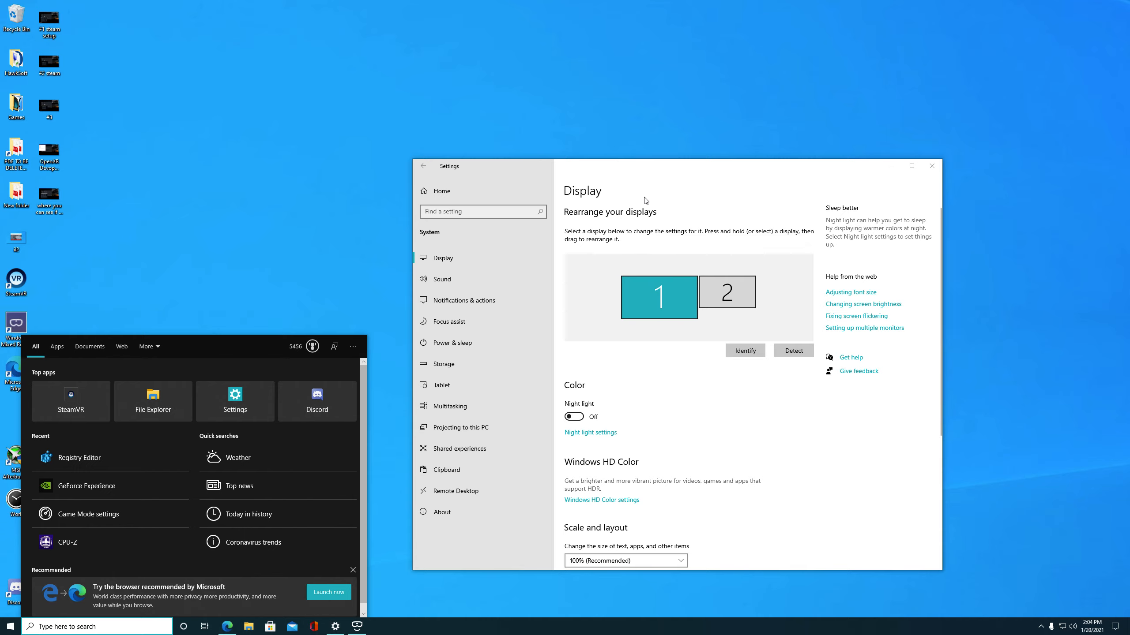
{"action": "mouse_move", "coordinate": [607, 229]}
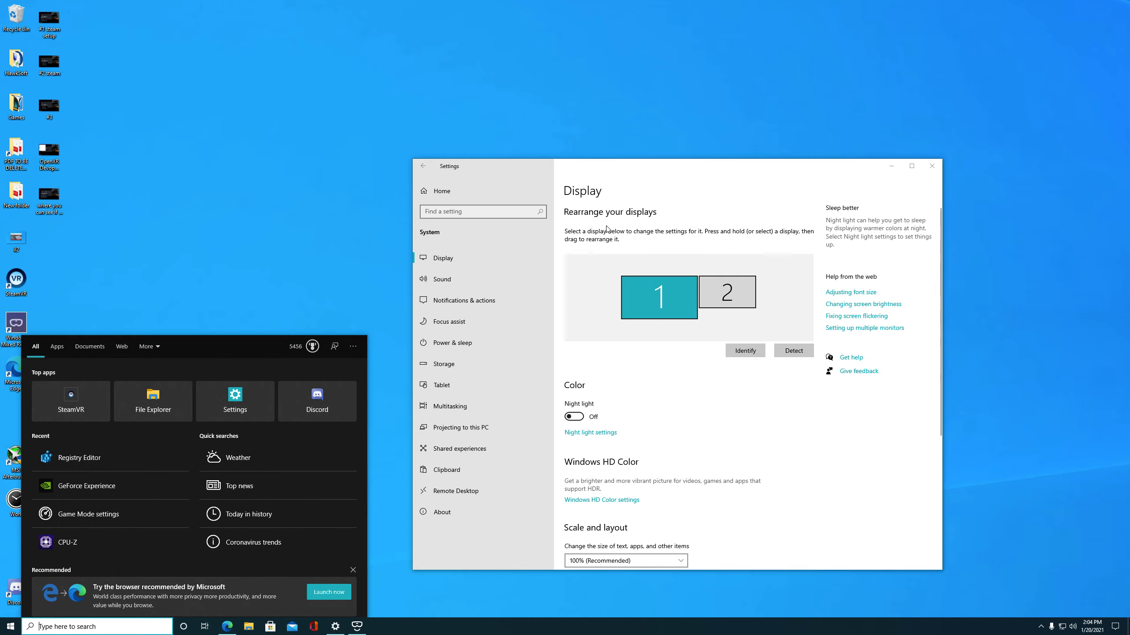
{"action": "mouse_move", "coordinate": [637, 270]}
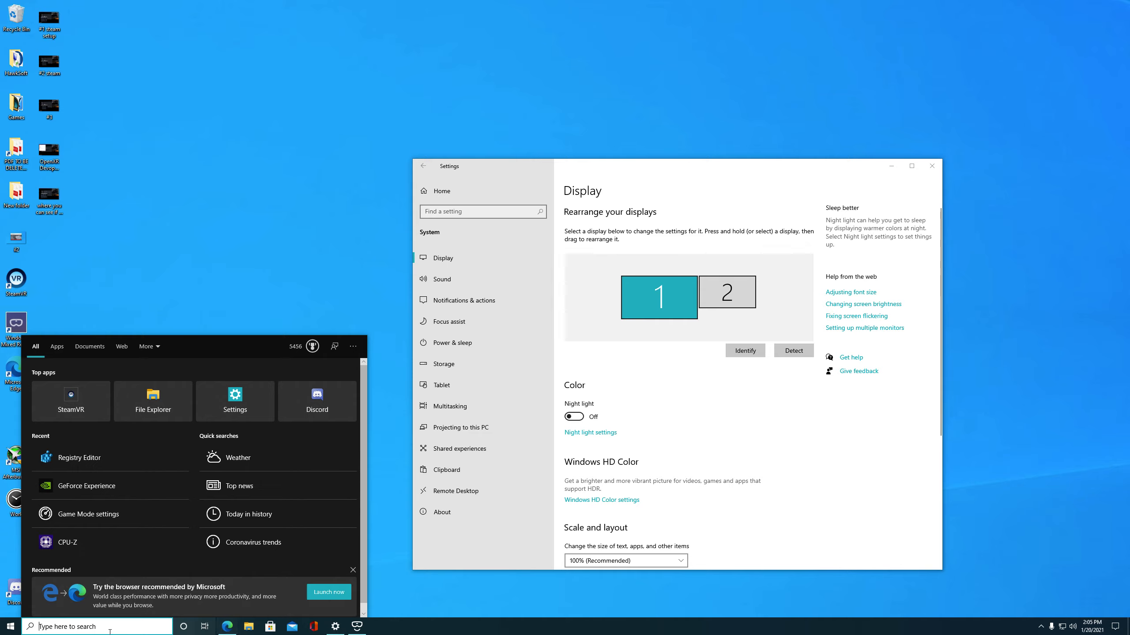
{"action": "mouse_move", "coordinate": [272, 559]}
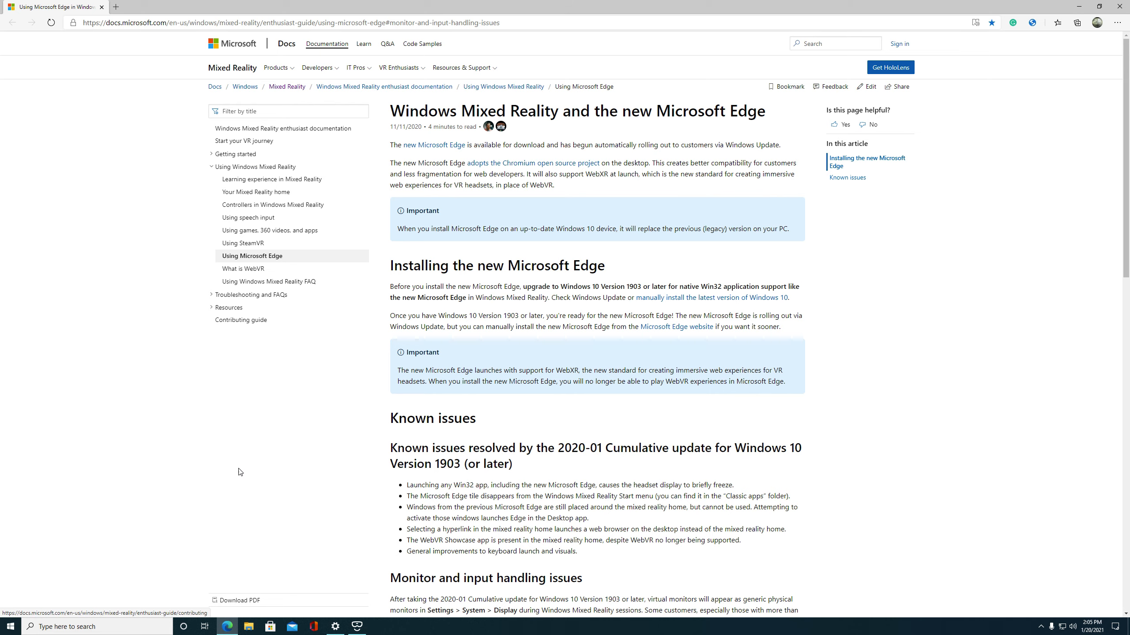
Launch Registry Editor with administrator approval and collapse HKEY_LOCAL_MACHINE to show the root hives.
{"action": "scroll", "scroll_direction": "down", "scroll_amount": 3}
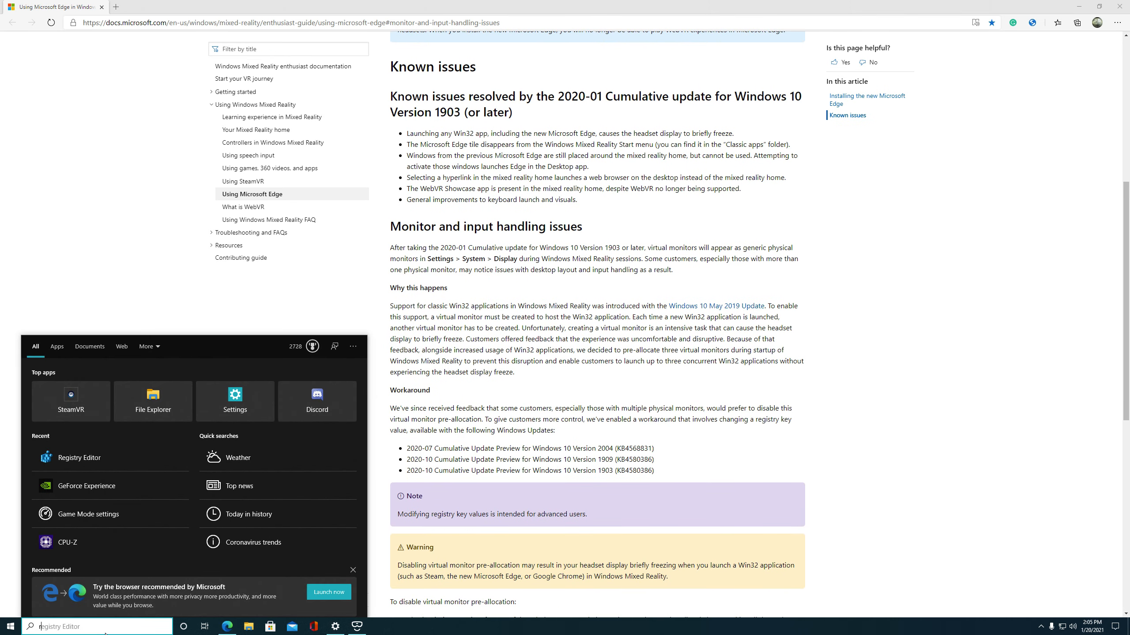
{"action": "left_click", "coordinate": [79, 457]}
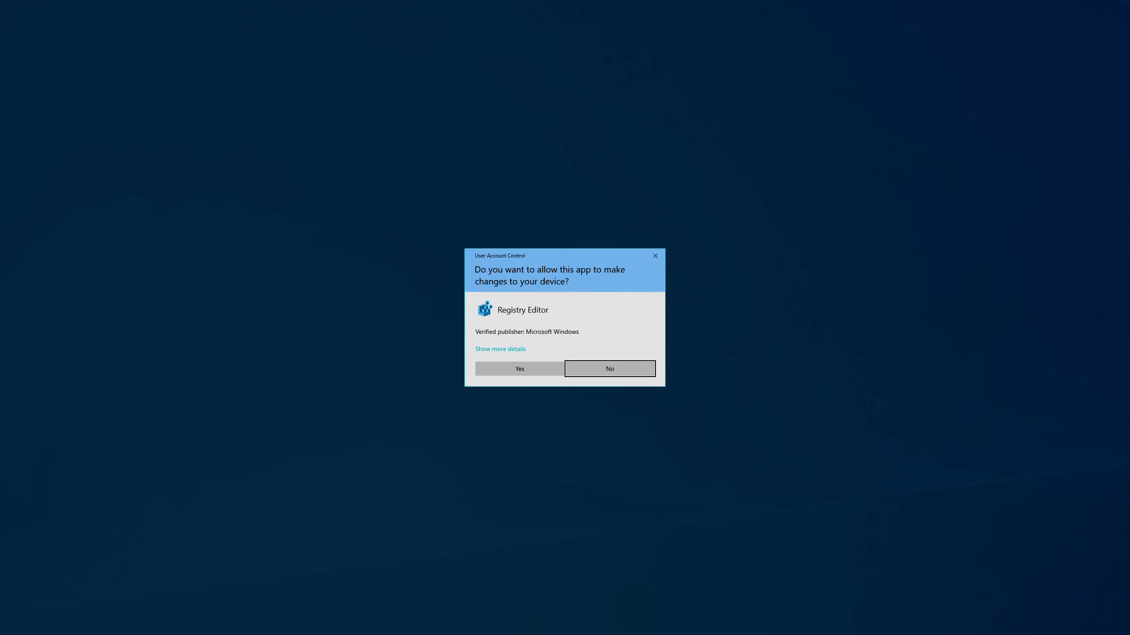
{"action": "left_click", "coordinate": [518, 368]}
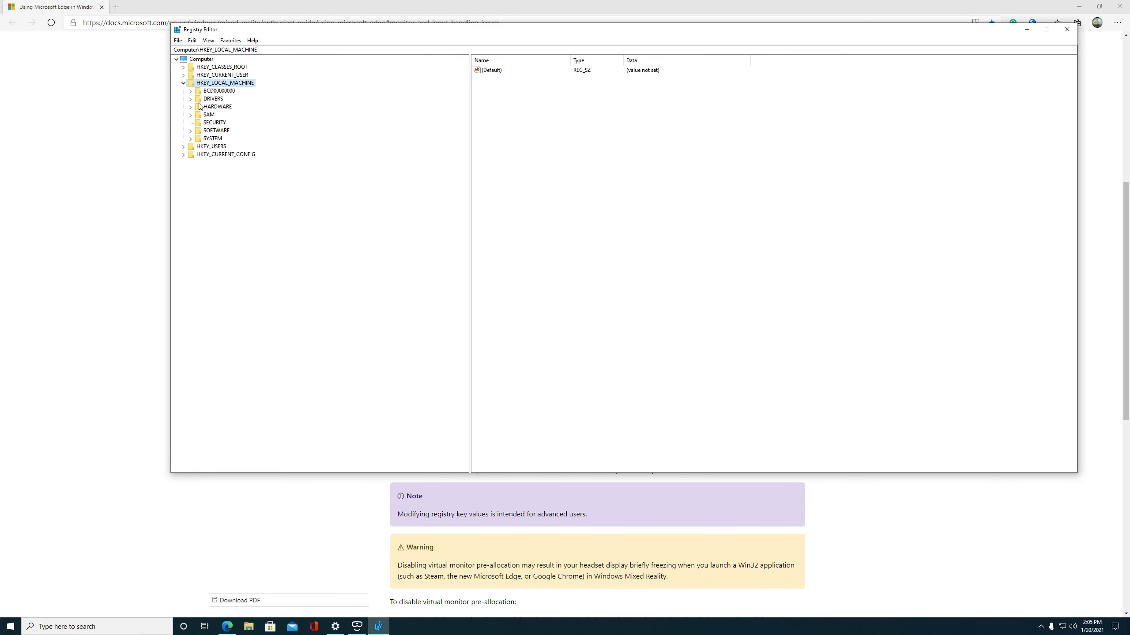
{"action": "left_click", "coordinate": [184, 82]}
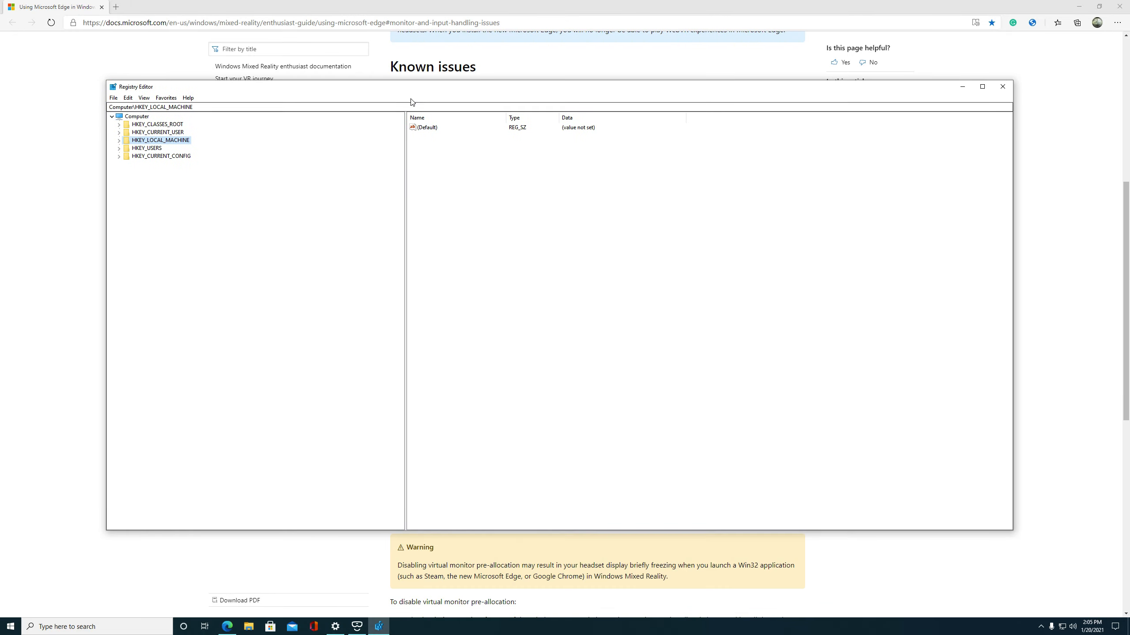
Back in the Edge article, scroll to the virtual monitor pre-allocation steps and select 'PreallocateVirtualMonitors'.
{"action": "left_click", "coordinate": [1001, 86]}
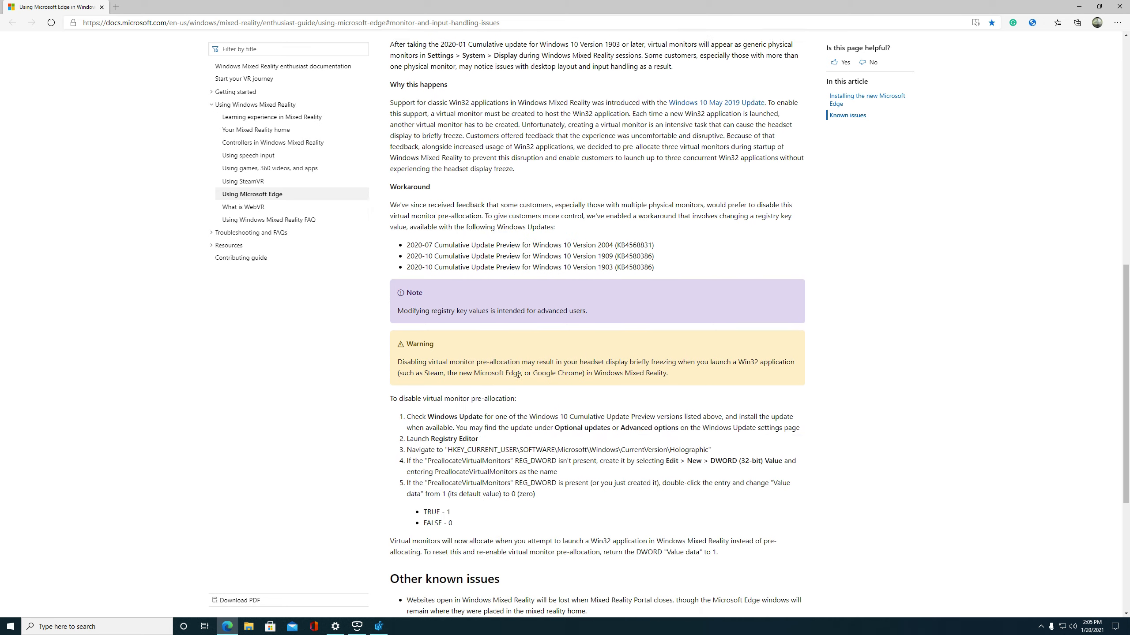
{"action": "scroll", "scroll_direction": "down", "scroll_amount": 3}
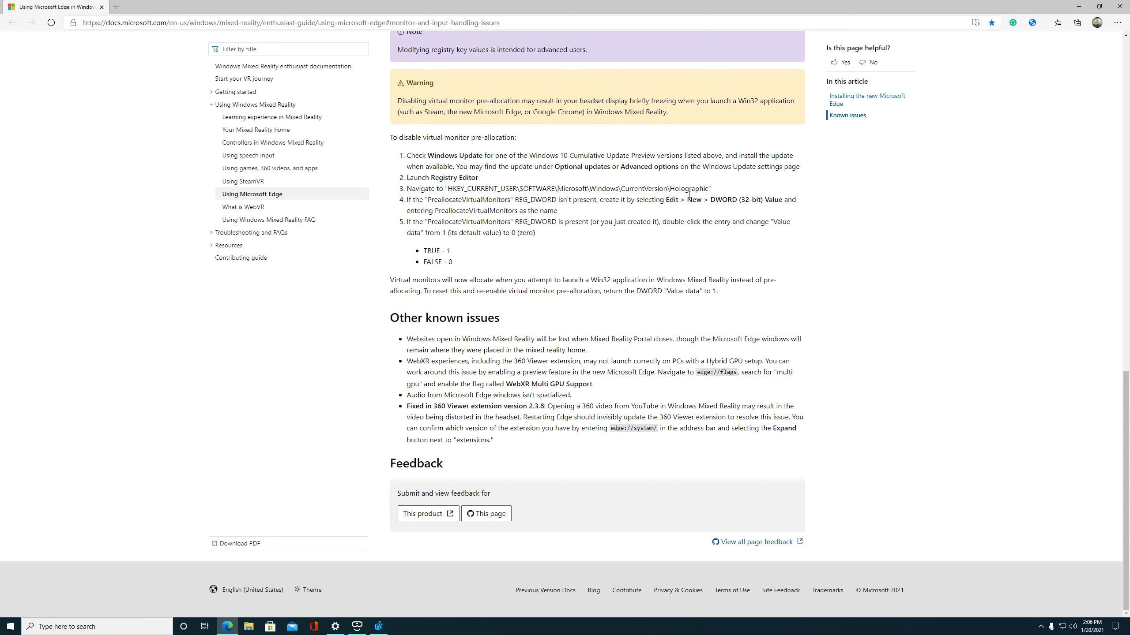
{"action": "mouse_move", "coordinate": [520, 221]}
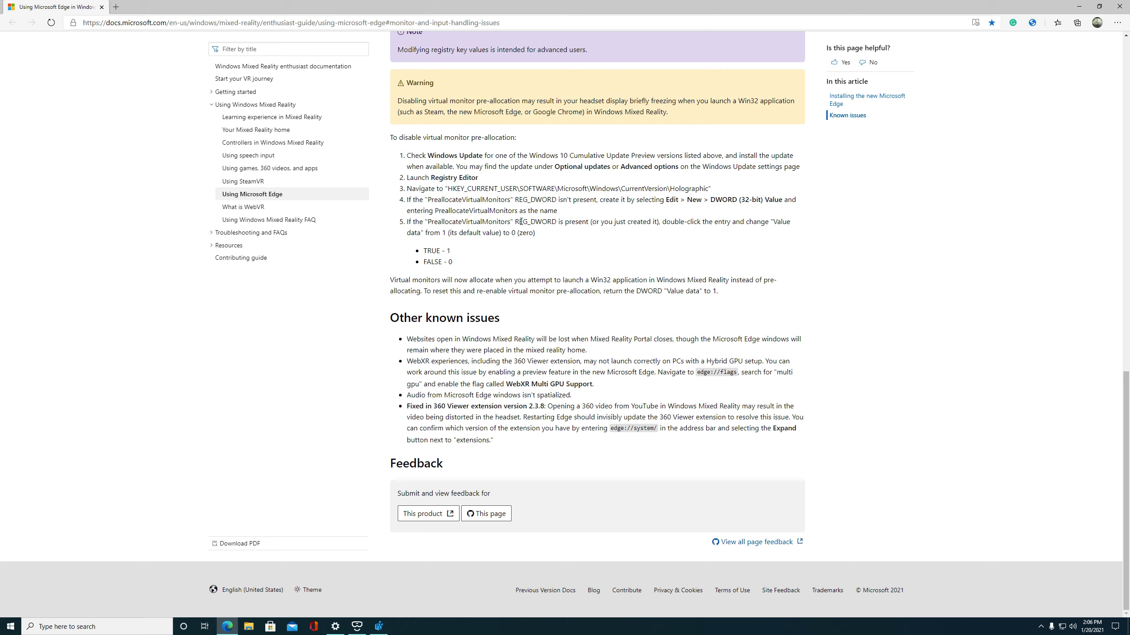
{"action": "double_click", "coordinate": [433, 200]}
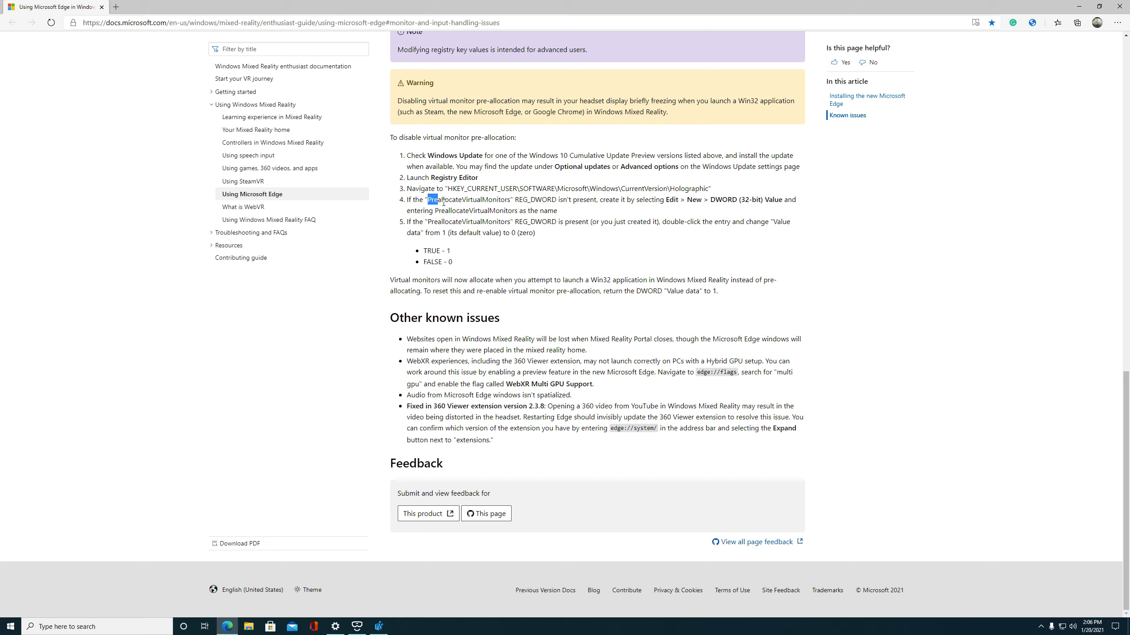
{"action": "double_click", "coordinate": [469, 199]}
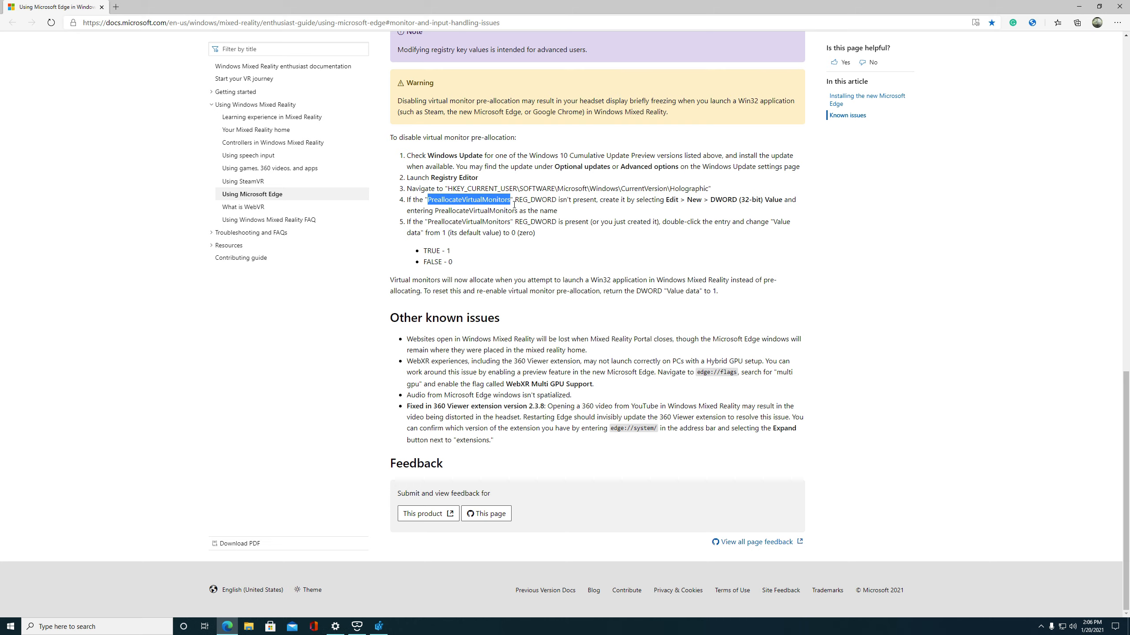
{"action": "mouse_move", "coordinate": [497, 253]}
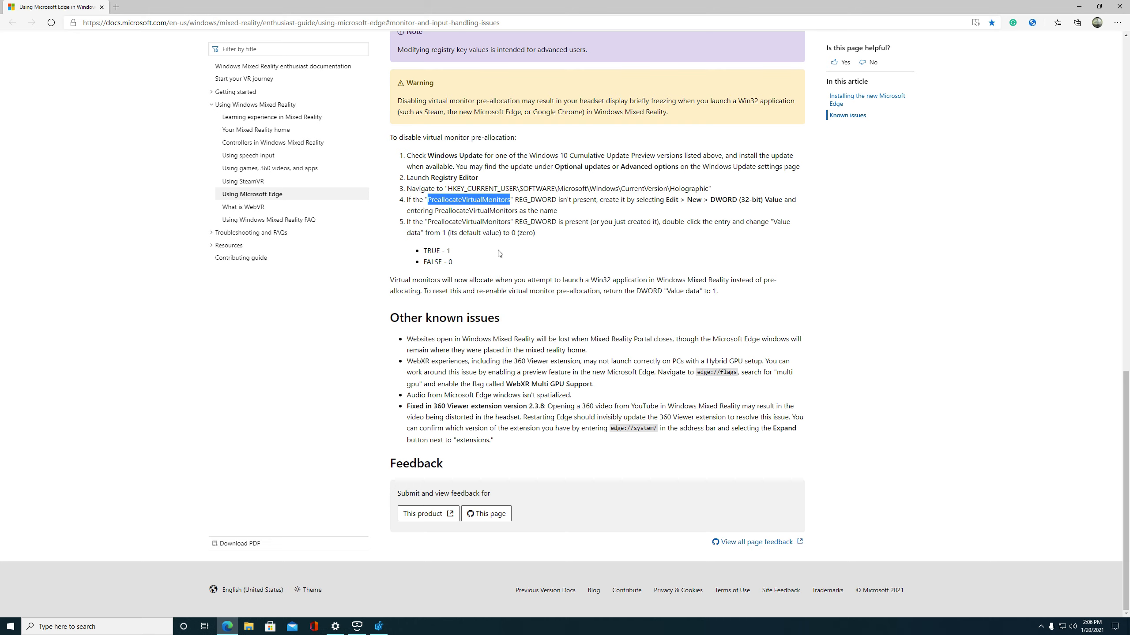
{"action": "mouse_move", "coordinate": [525, 226]}
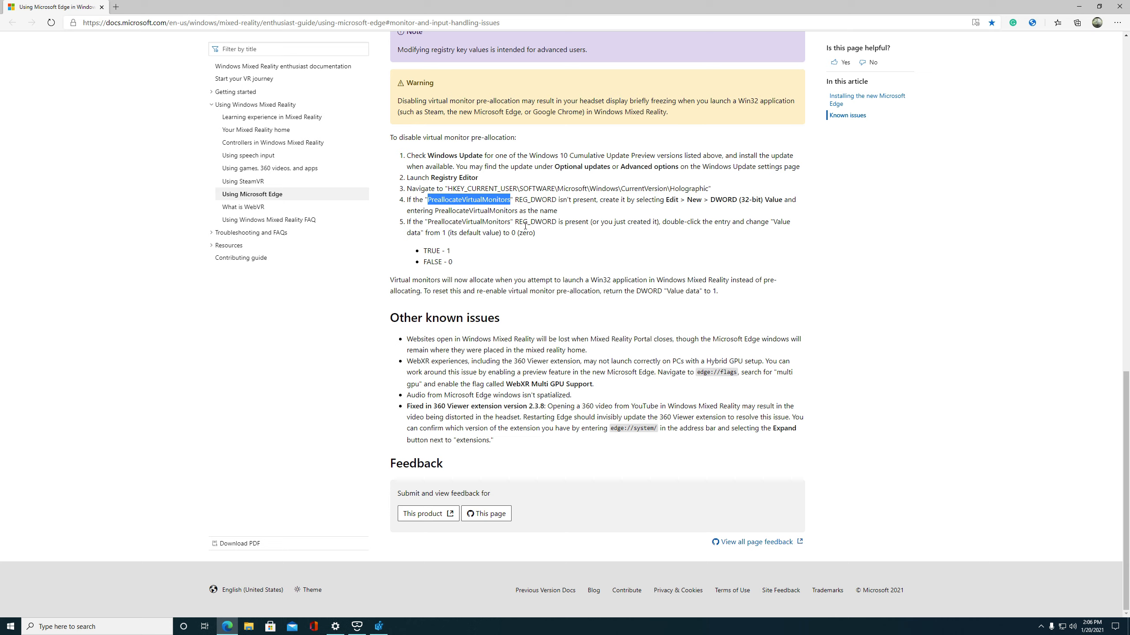
{"action": "mouse_move", "coordinate": [637, 206]}
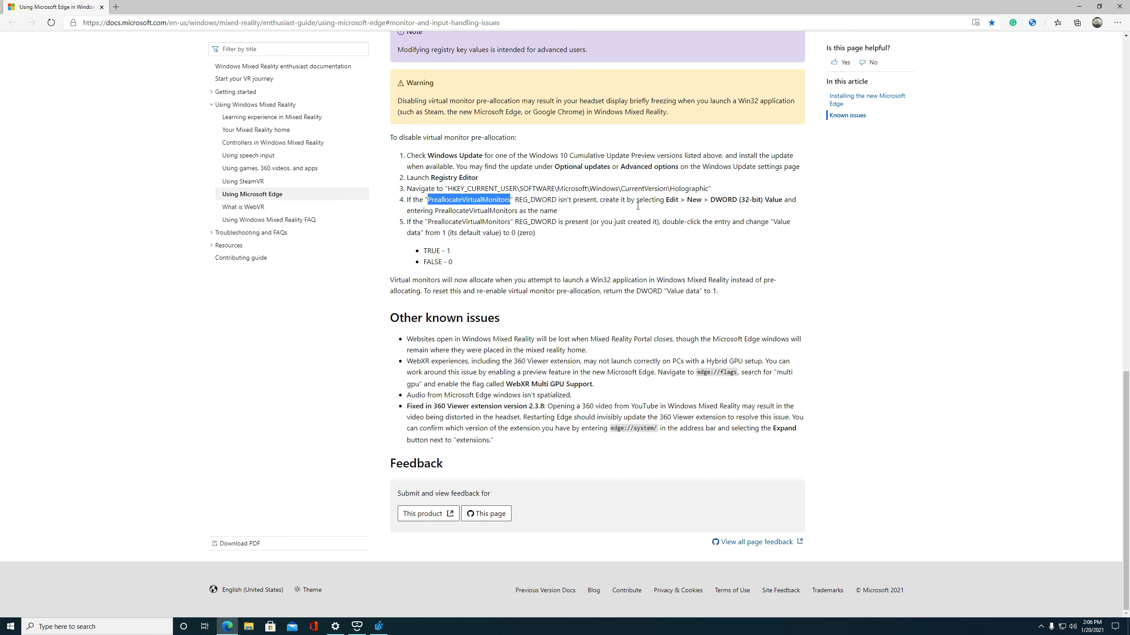
{"action": "mouse_move", "coordinate": [427, 271]}
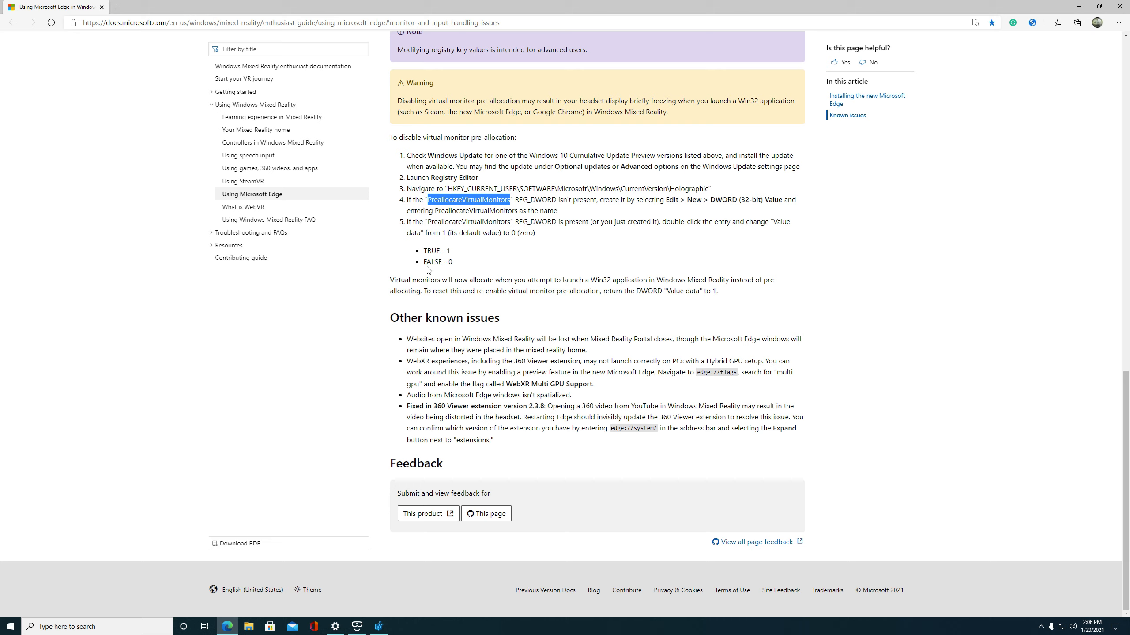
{"action": "mouse_move", "coordinate": [449, 273]}
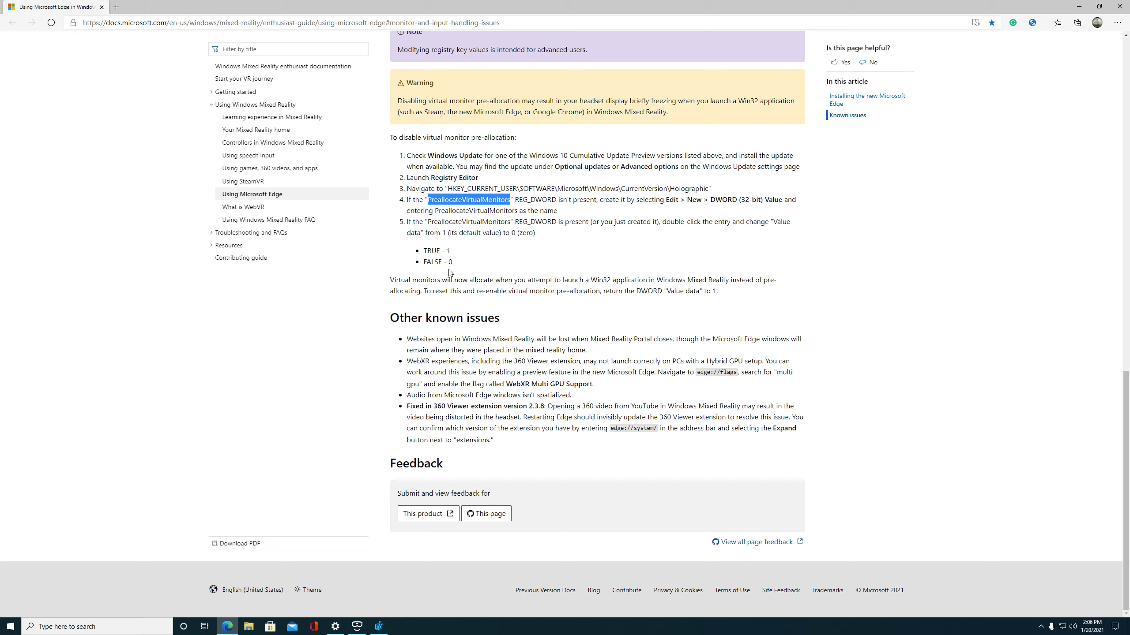
{"action": "mouse_move", "coordinate": [135, 422]}
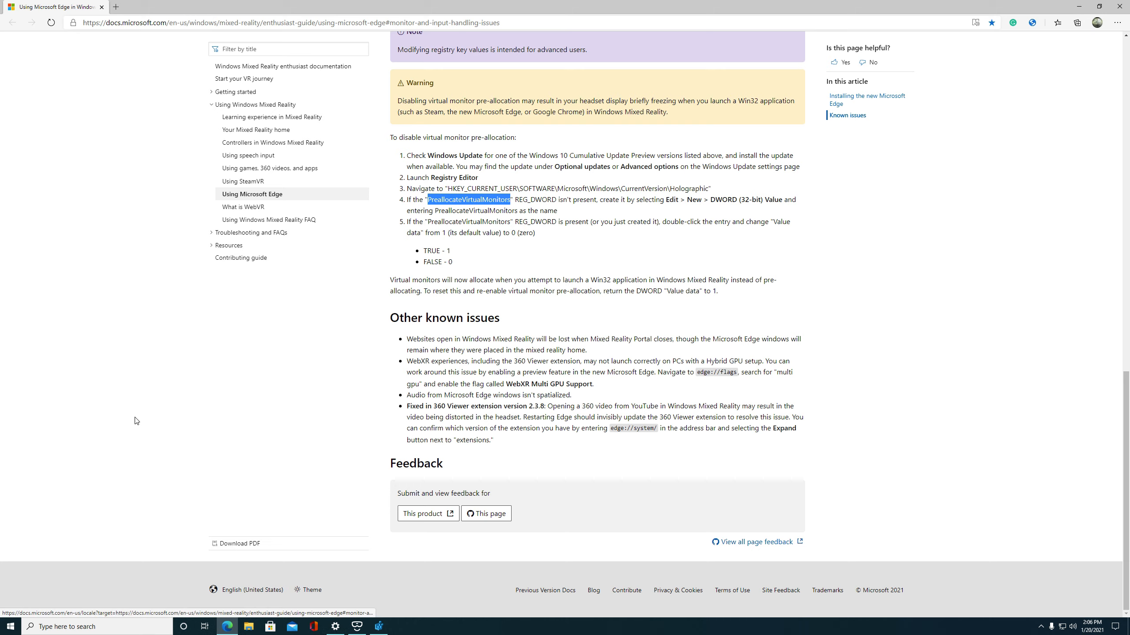
{"action": "mouse_move", "coordinate": [226, 541]}
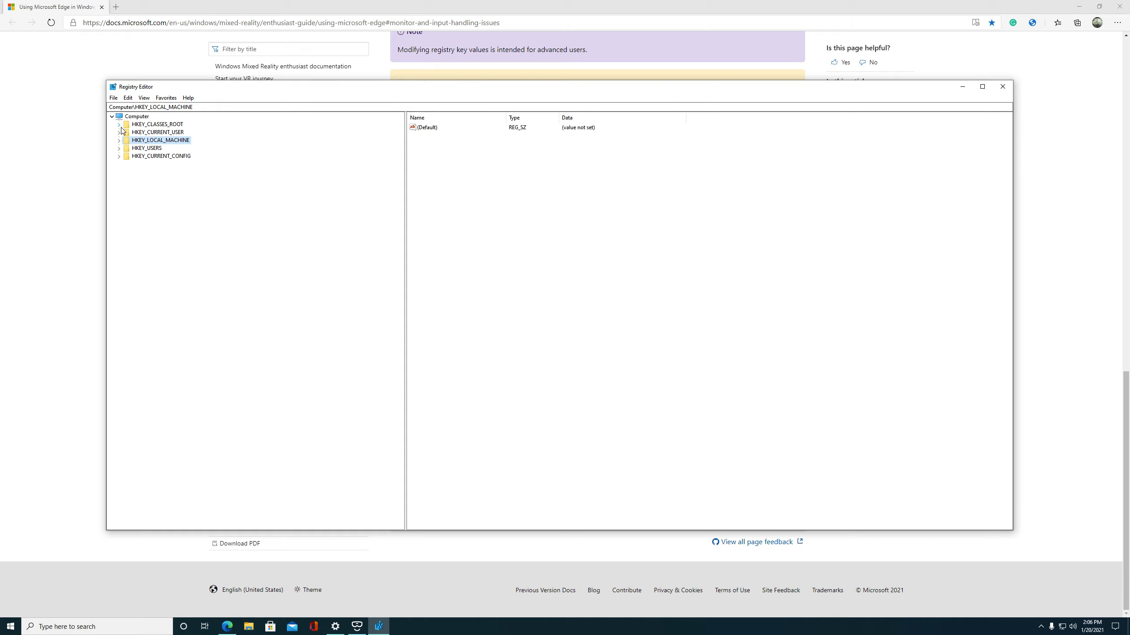
Expand HKEY_CURRENT_USER\SOFTWARE and open the Microsoft key with its subkeys listed.
{"action": "left_click", "coordinate": [119, 131]}
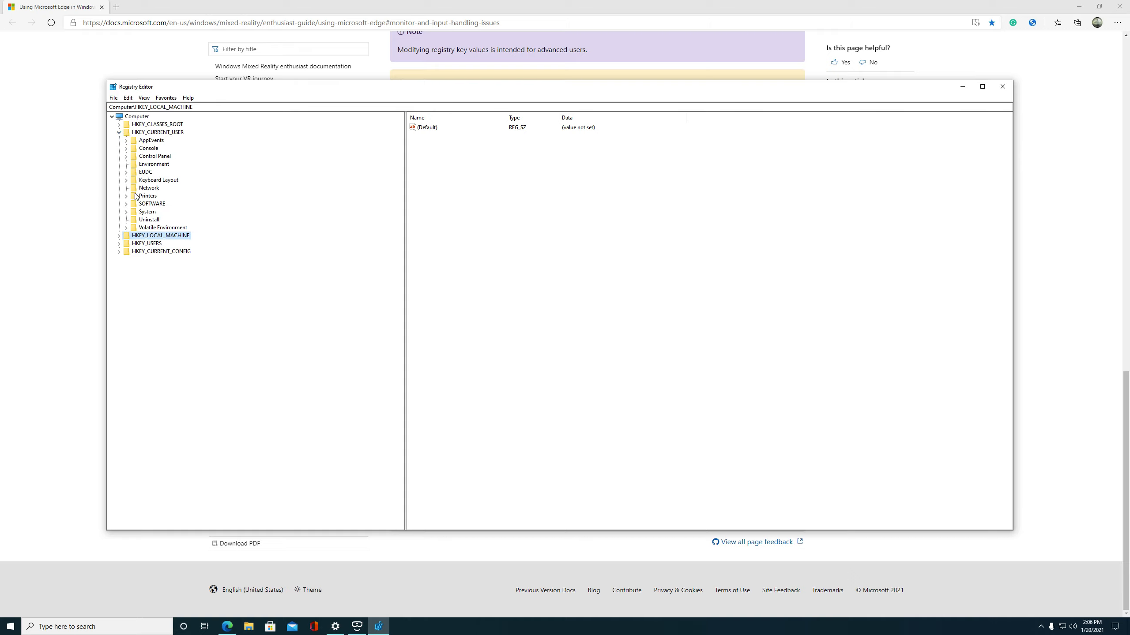
{"action": "left_click", "coordinate": [126, 203]}
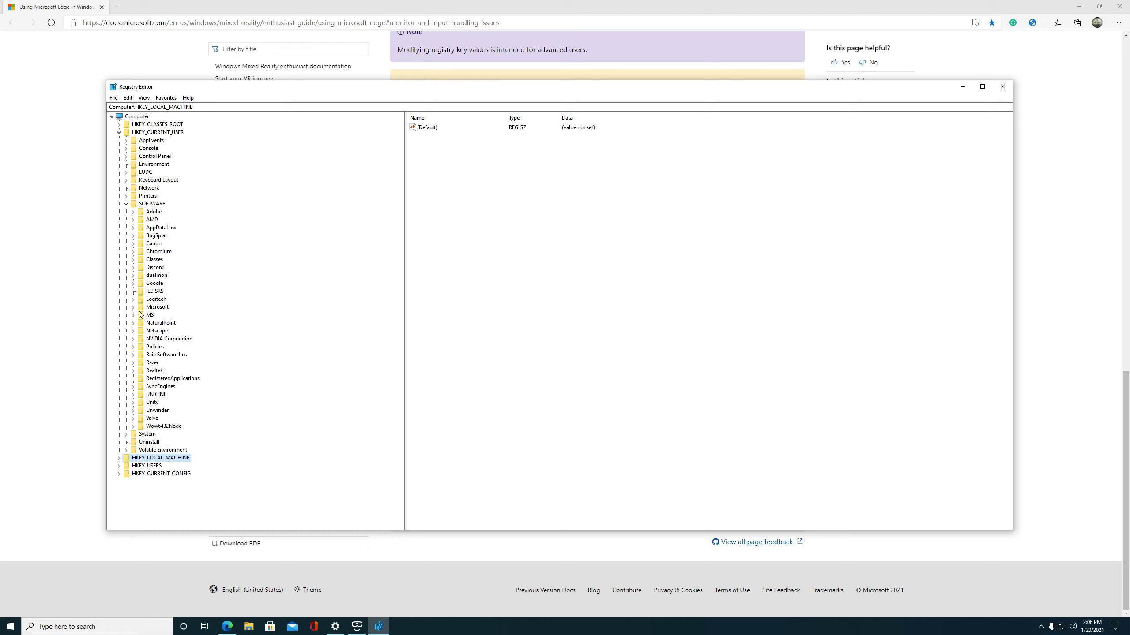
{"action": "mouse_move", "coordinate": [135, 347]}
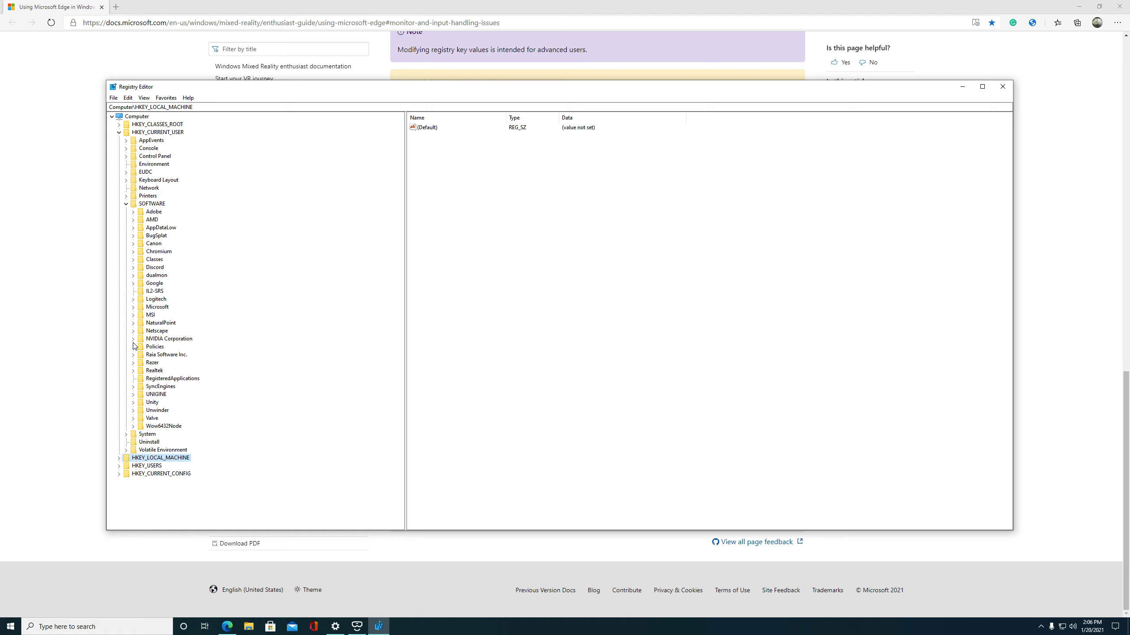
{"action": "mouse_move", "coordinate": [142, 339]}
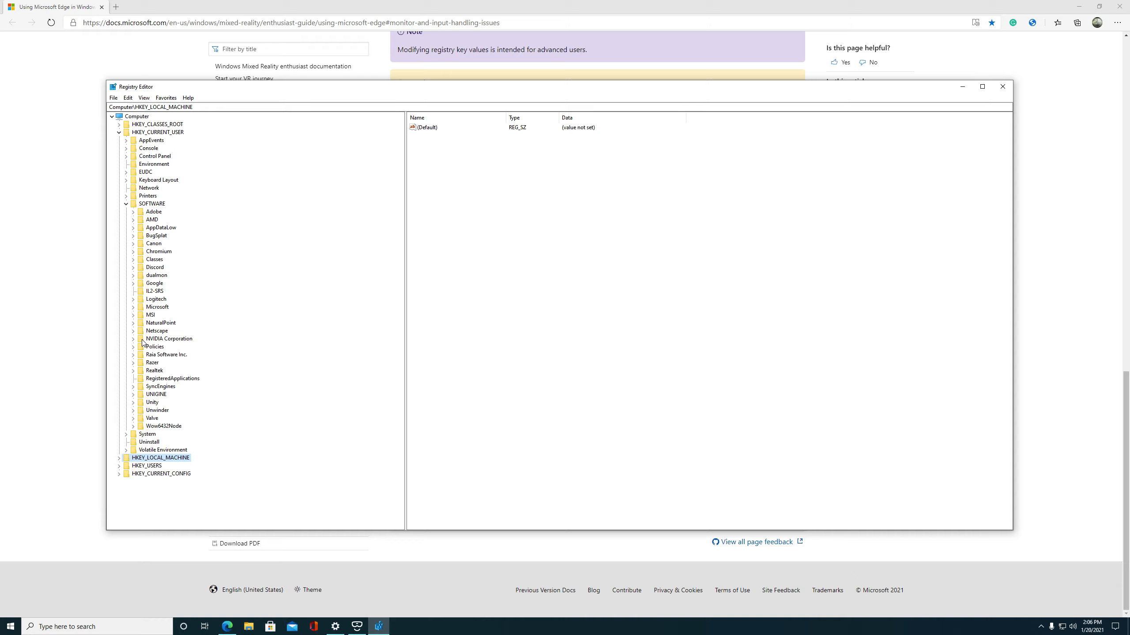
{"action": "mouse_move", "coordinate": [165, 283]}
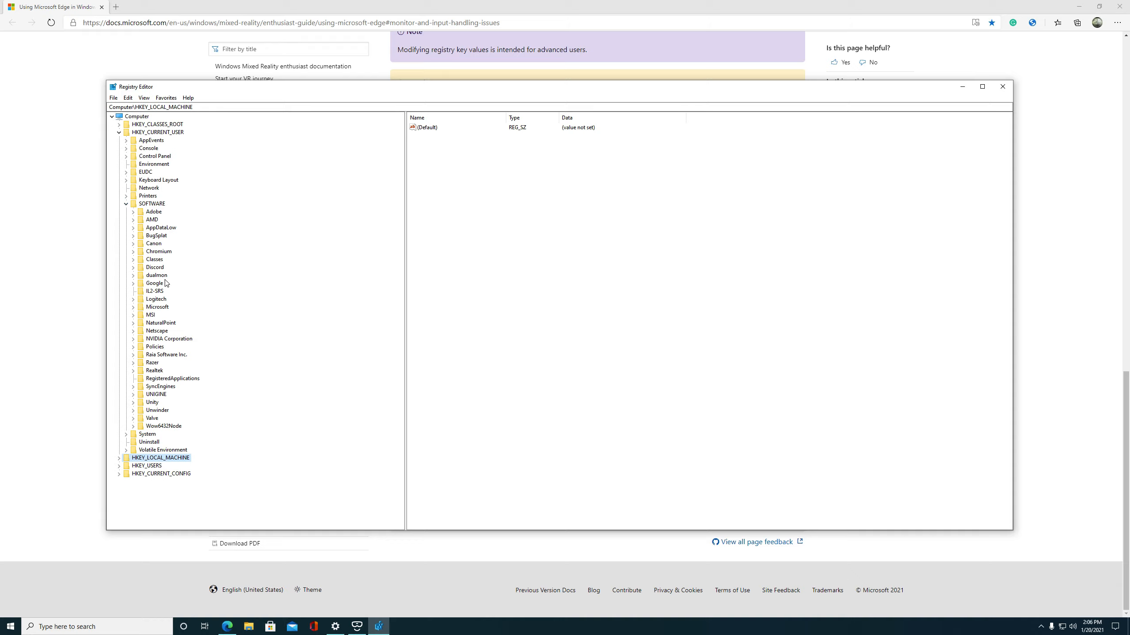
{"action": "mouse_move", "coordinate": [161, 280]}
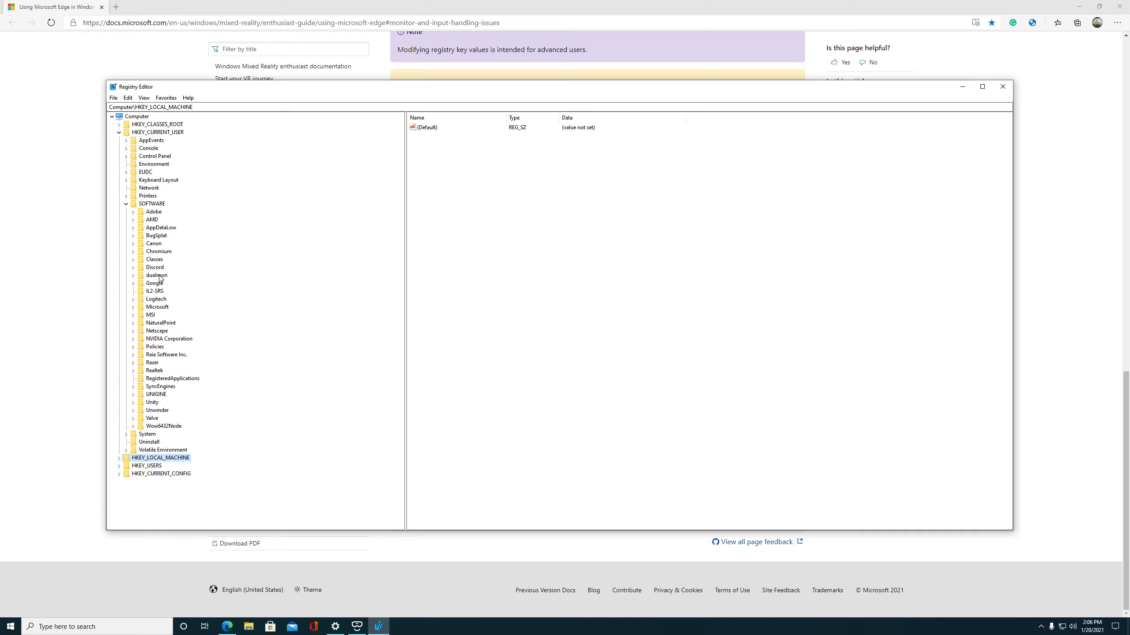
{"action": "left_click", "coordinate": [157, 331]}
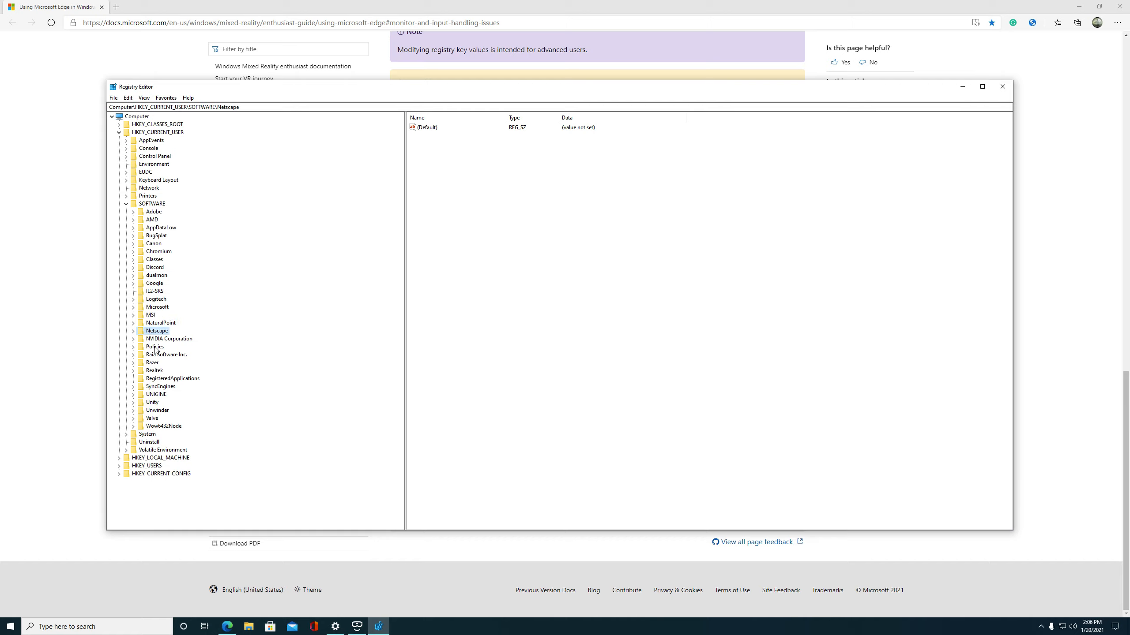
{"action": "left_click", "coordinate": [156, 307]}
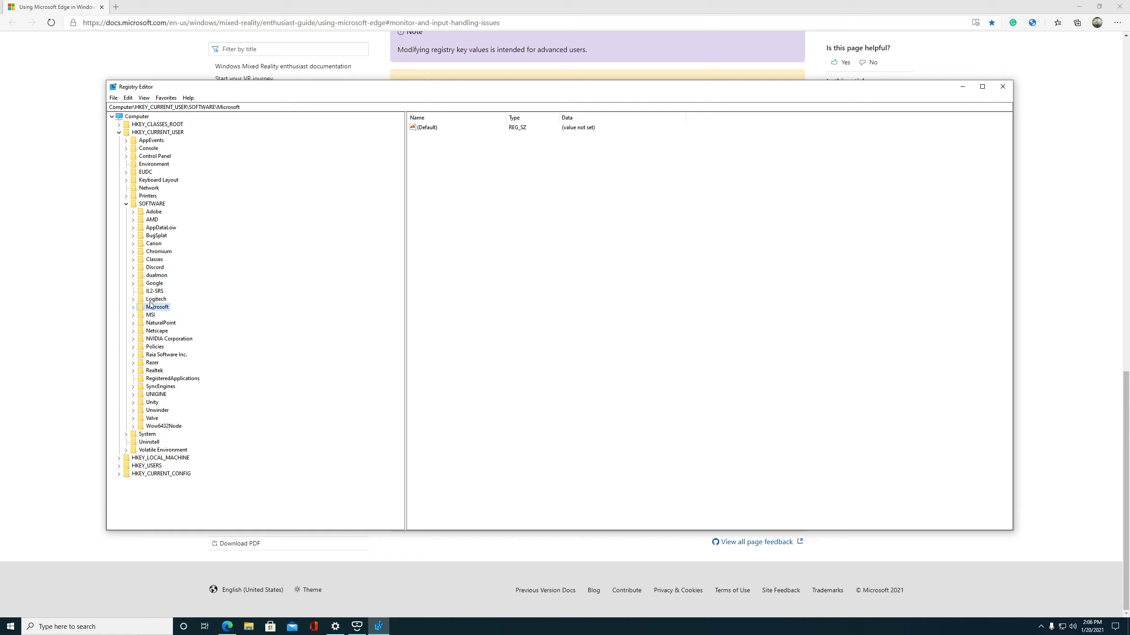
{"action": "left_click", "coordinate": [133, 307]}
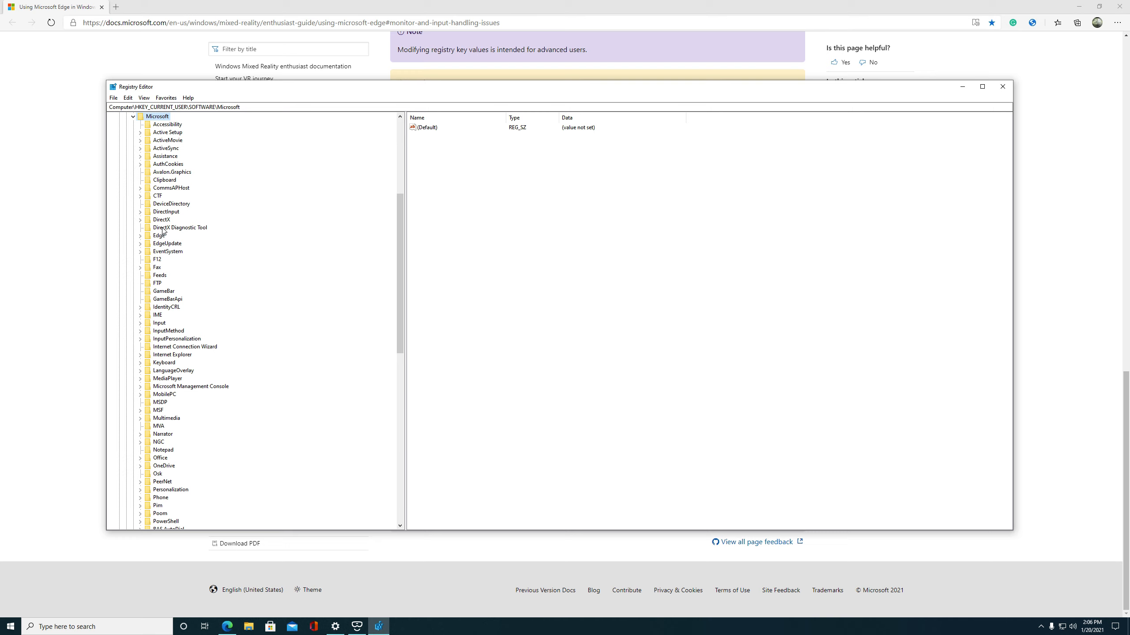
Scroll the registry tree down through the Microsoft subkeys toward the Windows key.
{"action": "scroll", "scroll_direction": "down", "scroll_amount": 3}
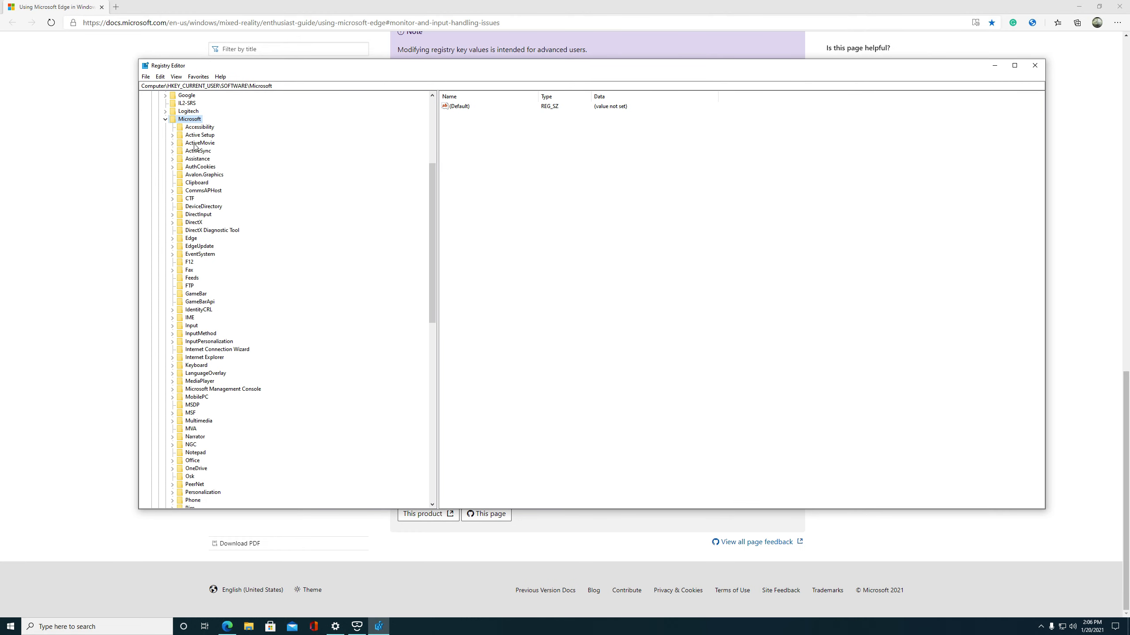
{"action": "left_click", "coordinate": [191, 238]}
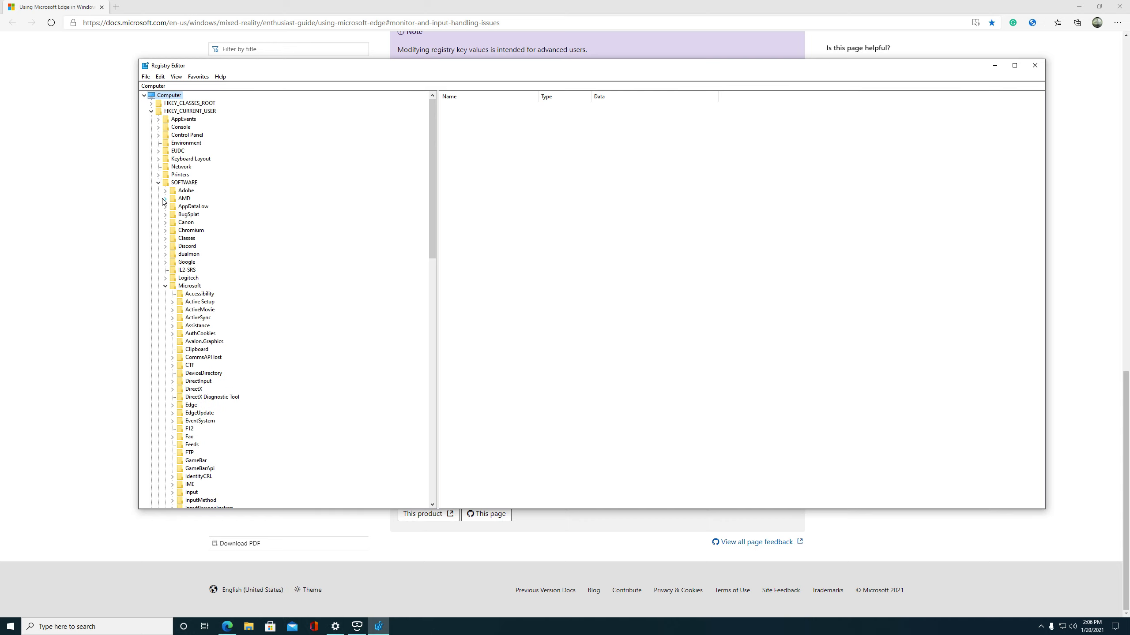
{"action": "scroll", "scroll_direction": "down", "scroll_amount": 3}
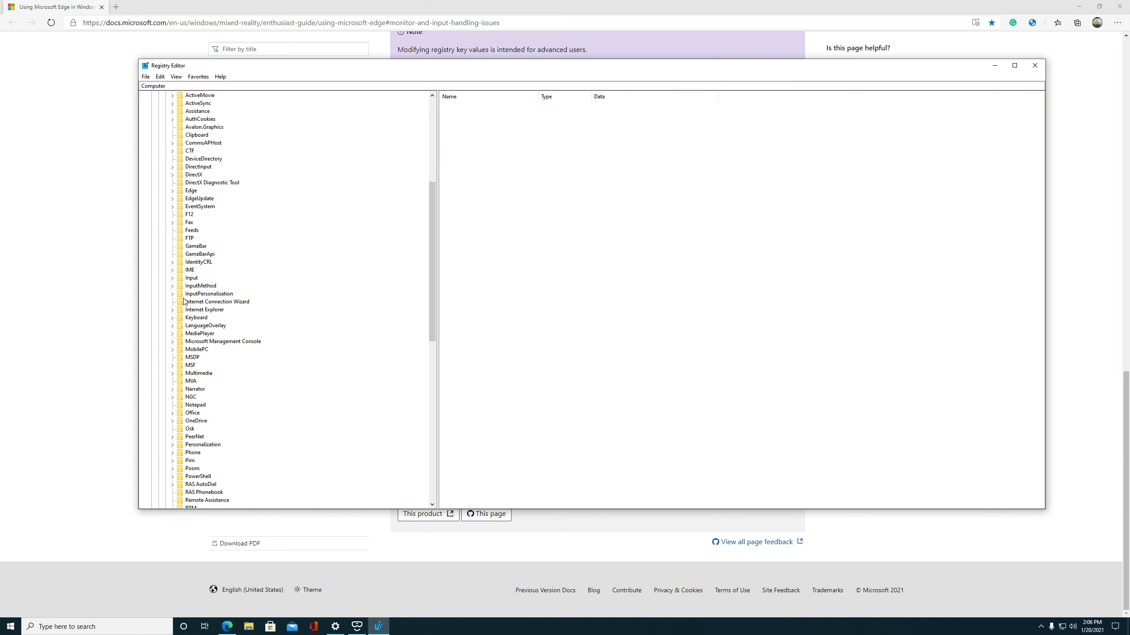
{"action": "scroll", "scroll_direction": "down", "scroll_amount": 3}
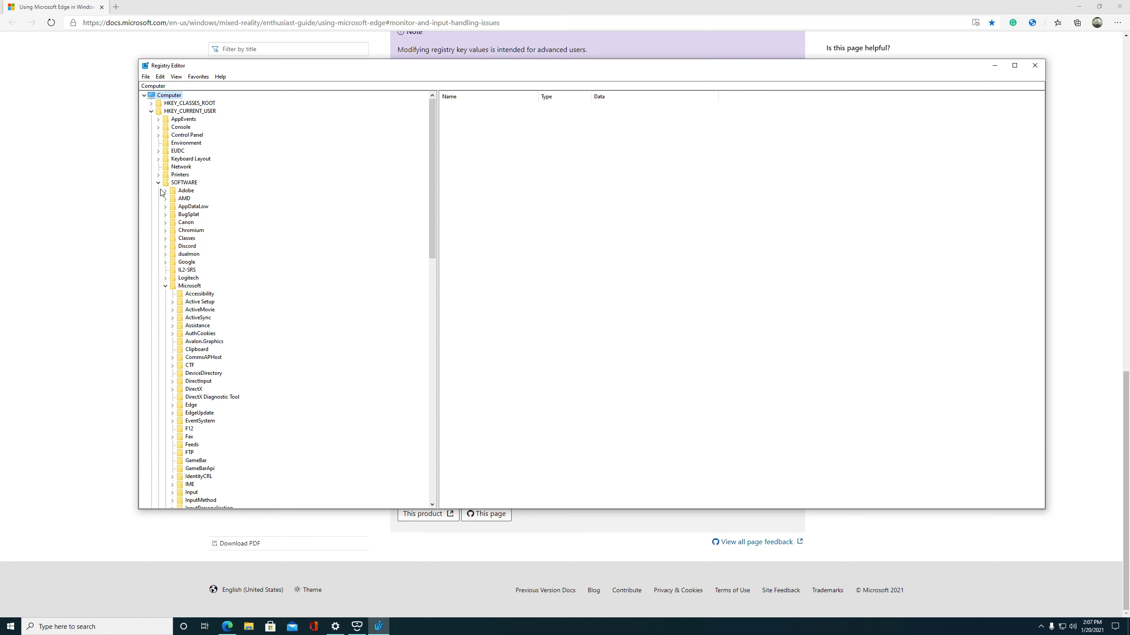
{"action": "left_click", "coordinate": [165, 285]}
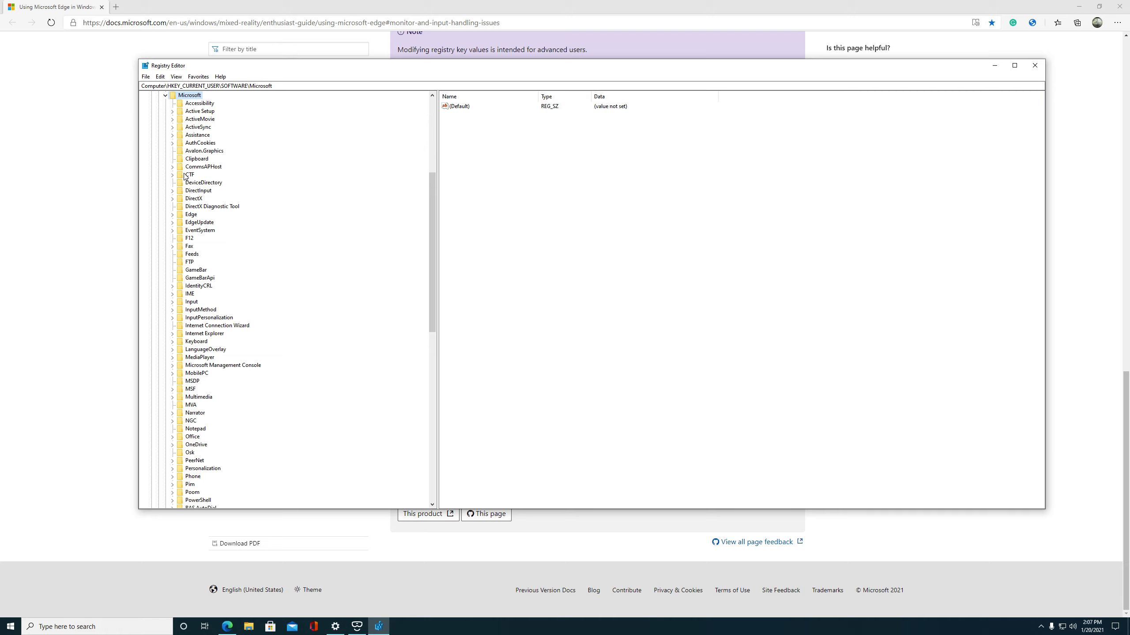
{"action": "mouse_move", "coordinate": [178, 203]}
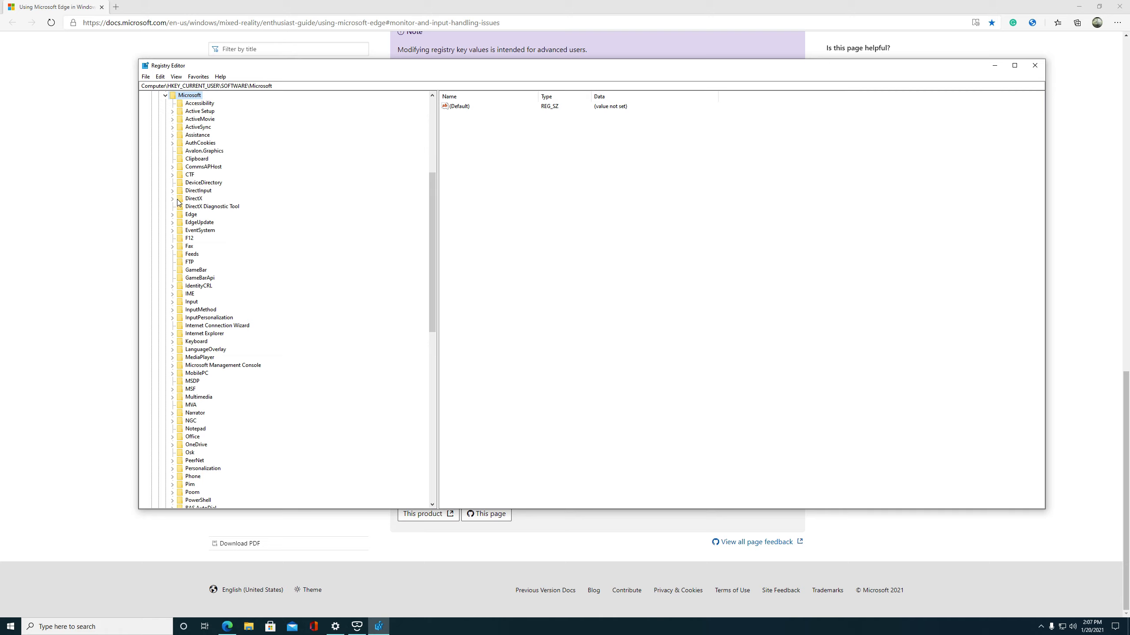
Expand Microsoft\Windows and select the CurrentVersion key to list its subkeys.
{"action": "scroll", "scroll_direction": "down", "scroll_amount": 3}
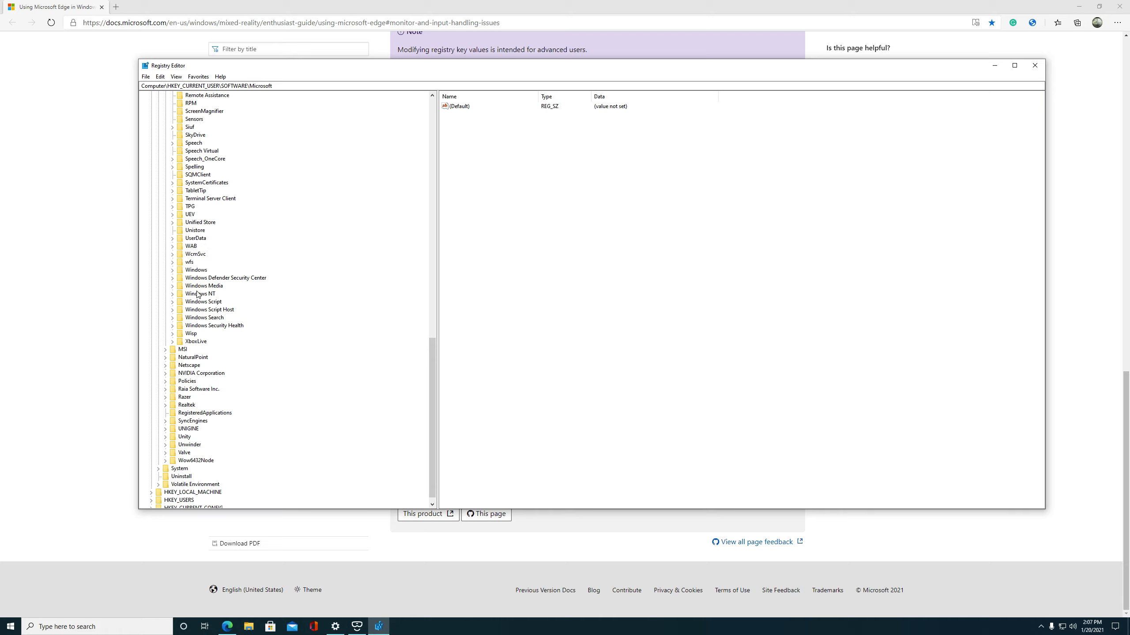
{"action": "left_click", "coordinate": [172, 269]}
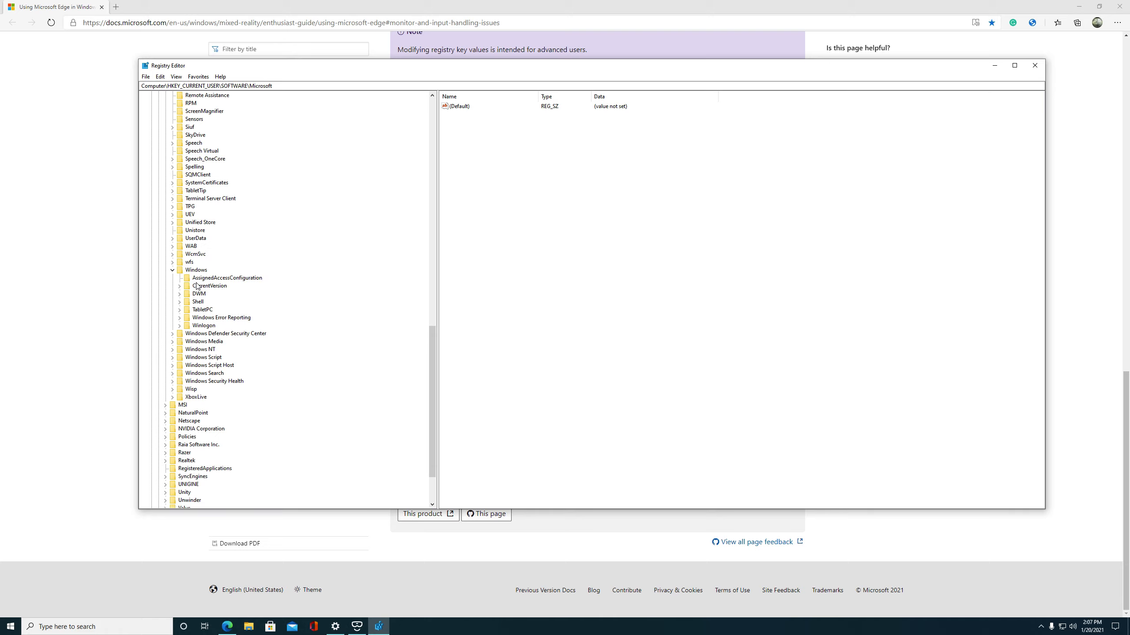
{"action": "left_click", "coordinate": [178, 285]}
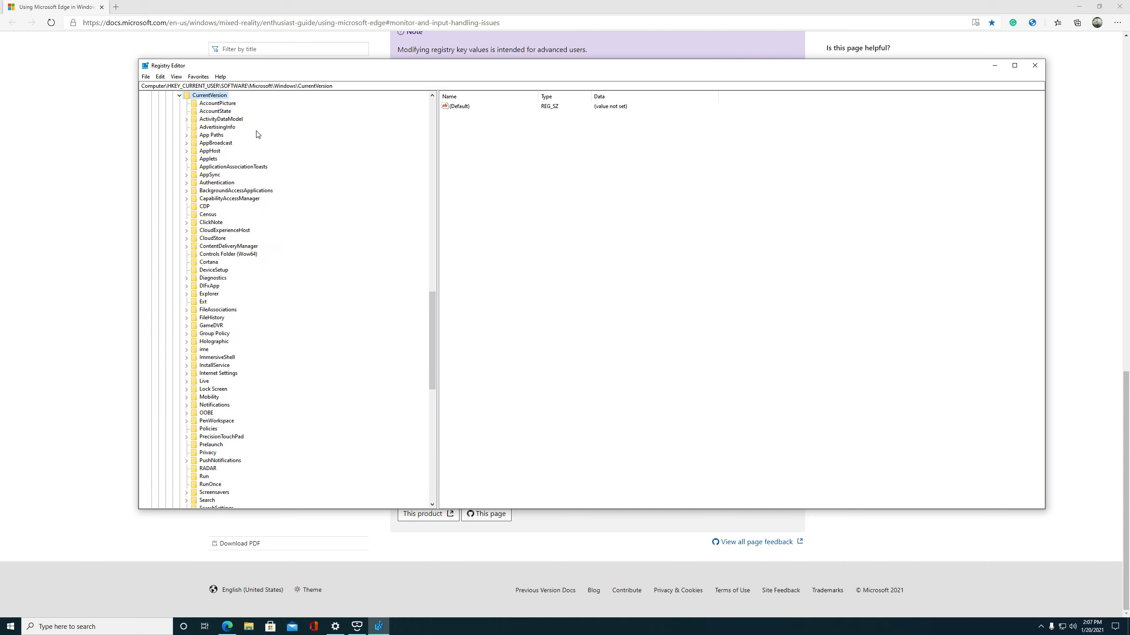
{"action": "scroll", "scroll_direction": "down", "scroll_amount": 3}
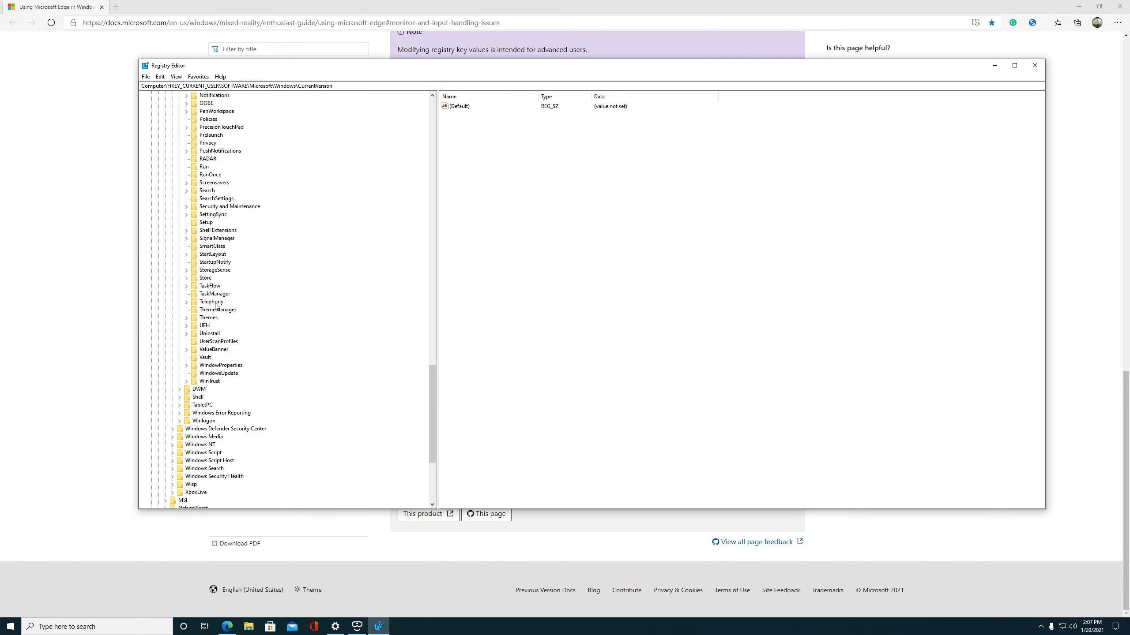
Open the Holographic key and select its PreallocateVirtualMonitors DWORD value.
{"action": "left_click", "coordinate": [213, 95]}
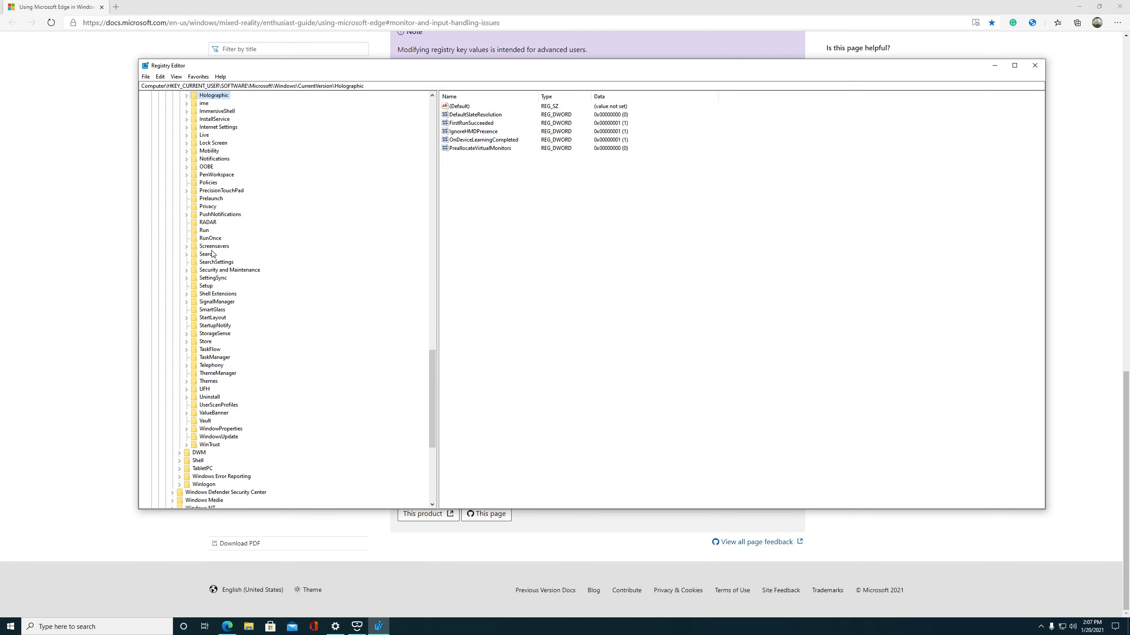
{"action": "left_click", "coordinate": [186, 96]}
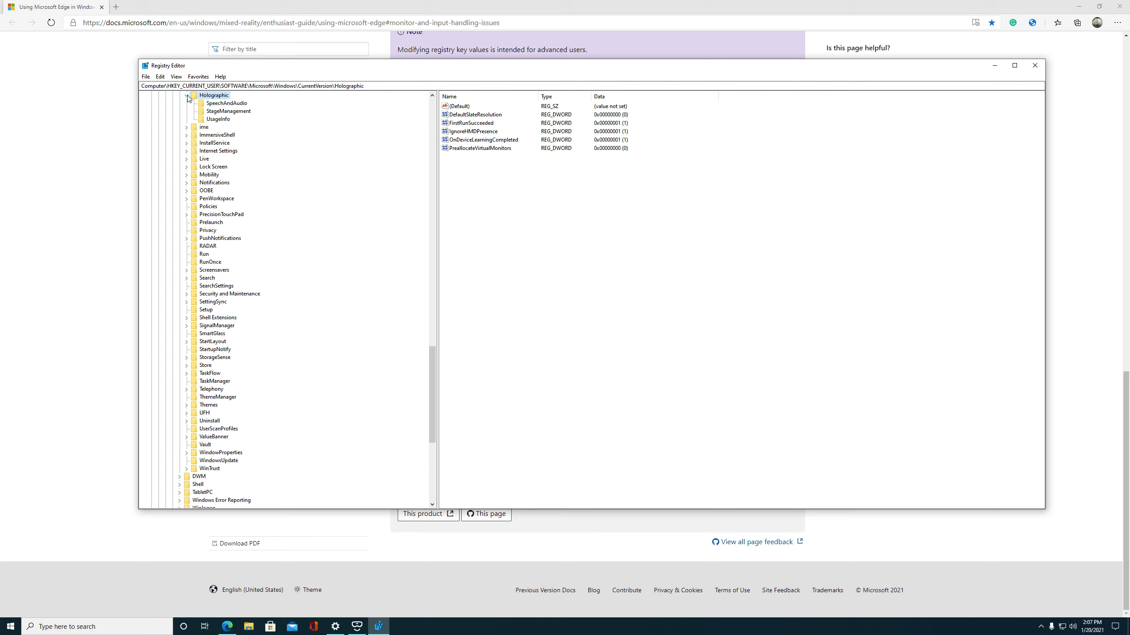
{"action": "mouse_move", "coordinate": [410, 156]}
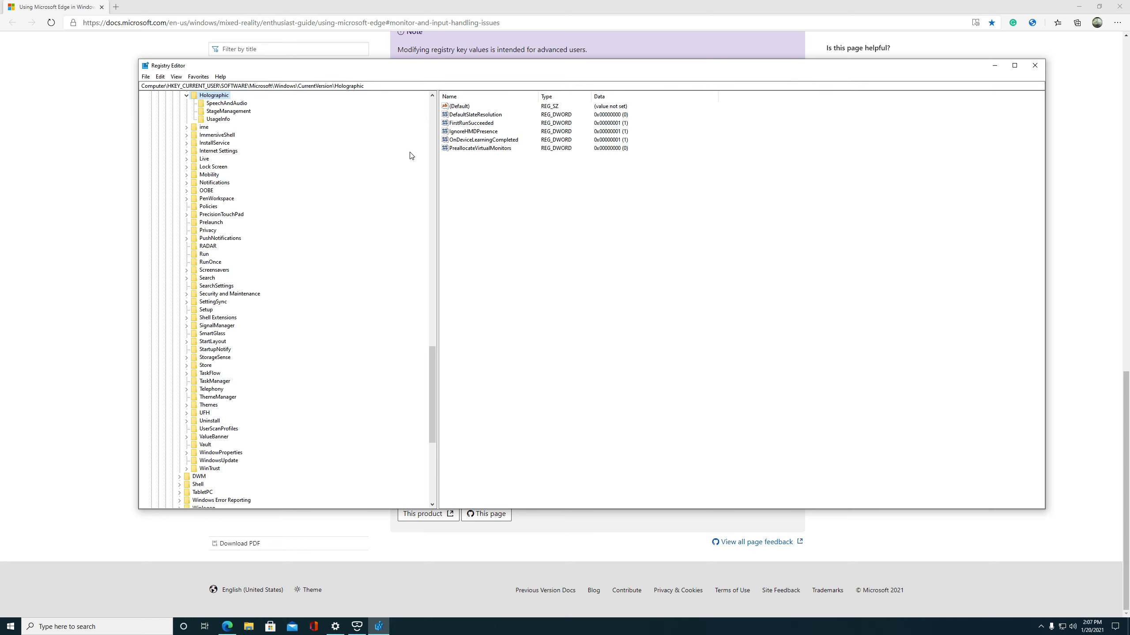
{"action": "mouse_move", "coordinate": [474, 153]}
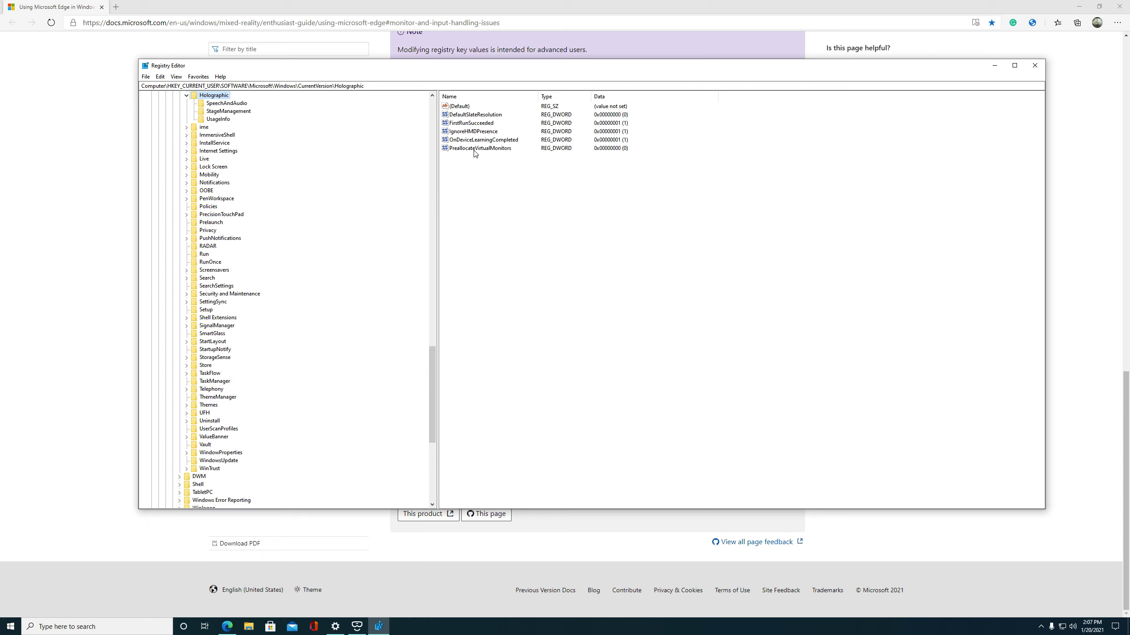
{"action": "left_click", "coordinate": [479, 147]}
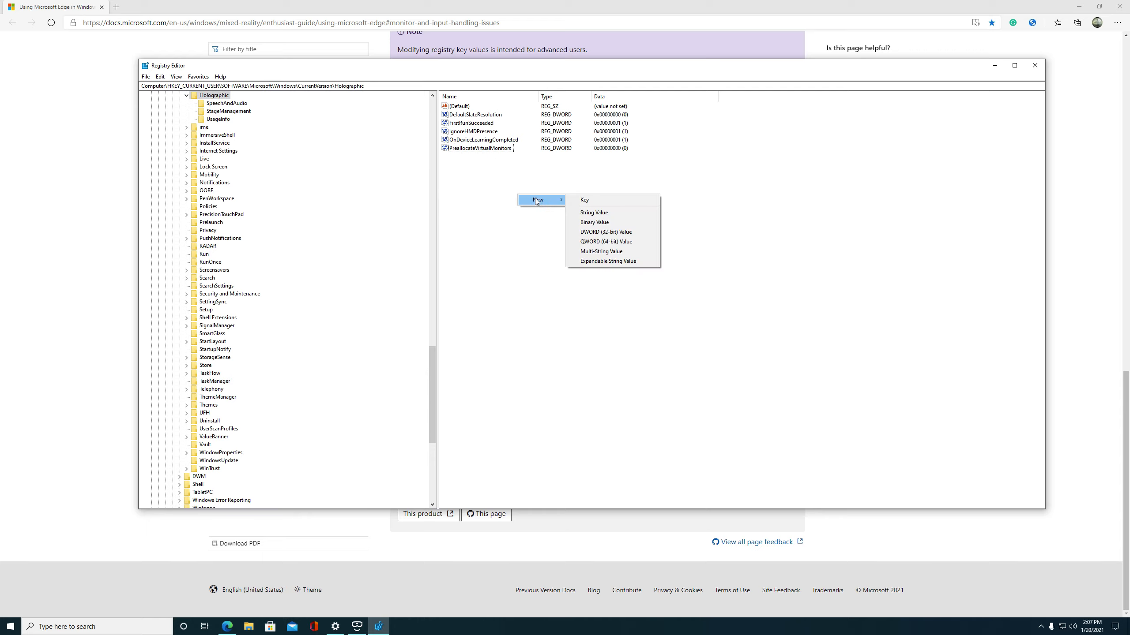
{"action": "mouse_move", "coordinate": [594, 232]}
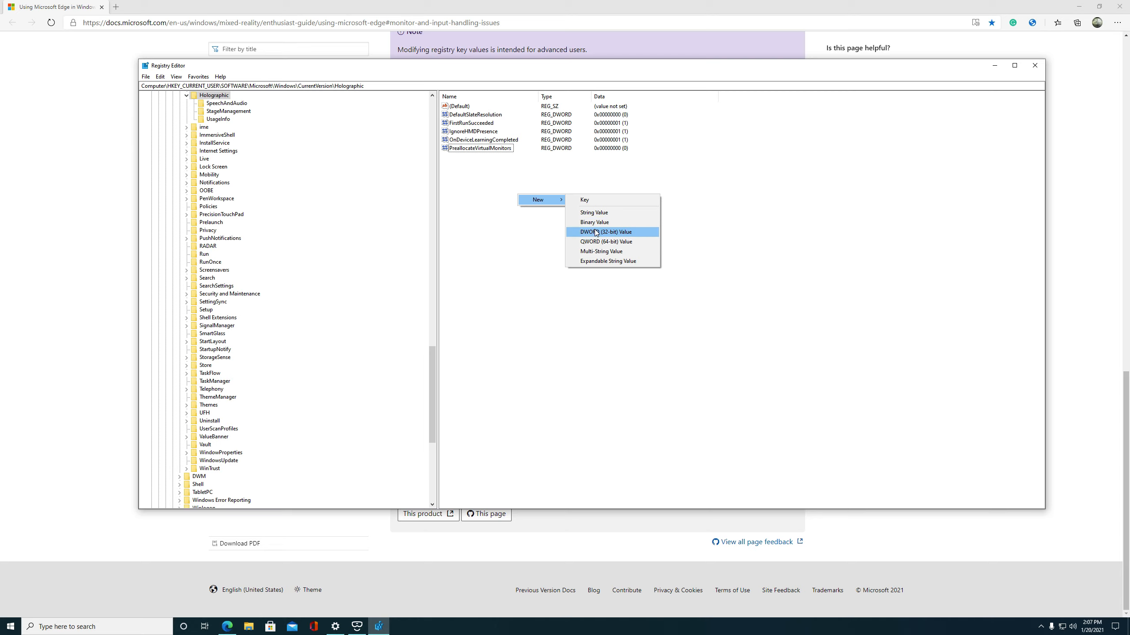
Create a new DWORD (32-bit) value by mistake and delete it again.
{"action": "left_click", "coordinate": [606, 232]}
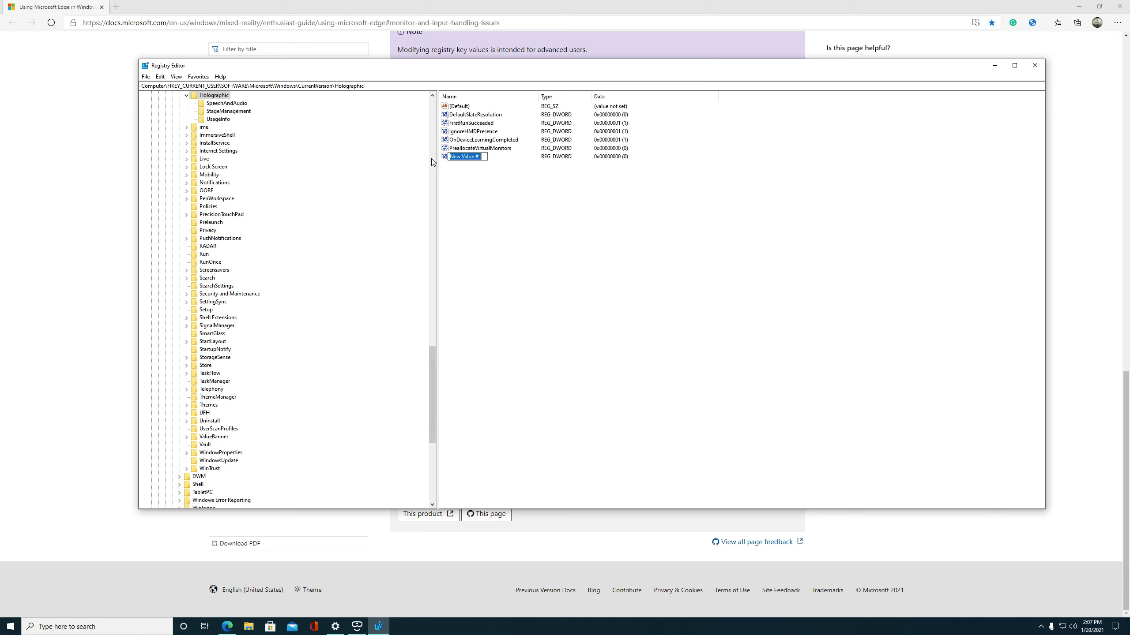
{"action": "right_click", "coordinate": [465, 157]}
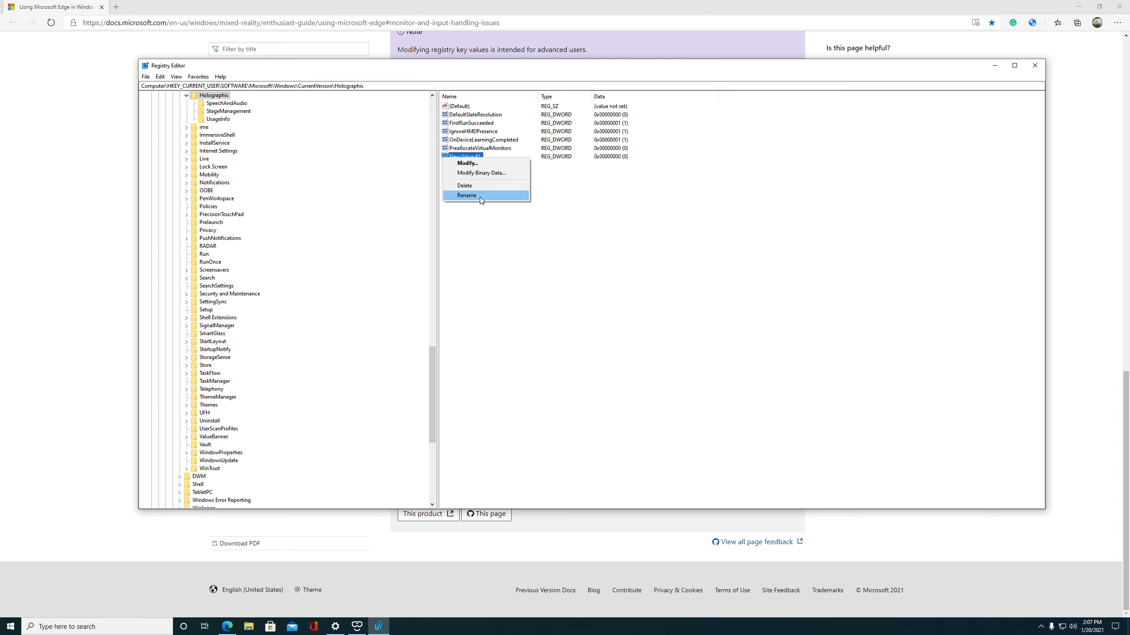
{"action": "mouse_move", "coordinate": [481, 170]}
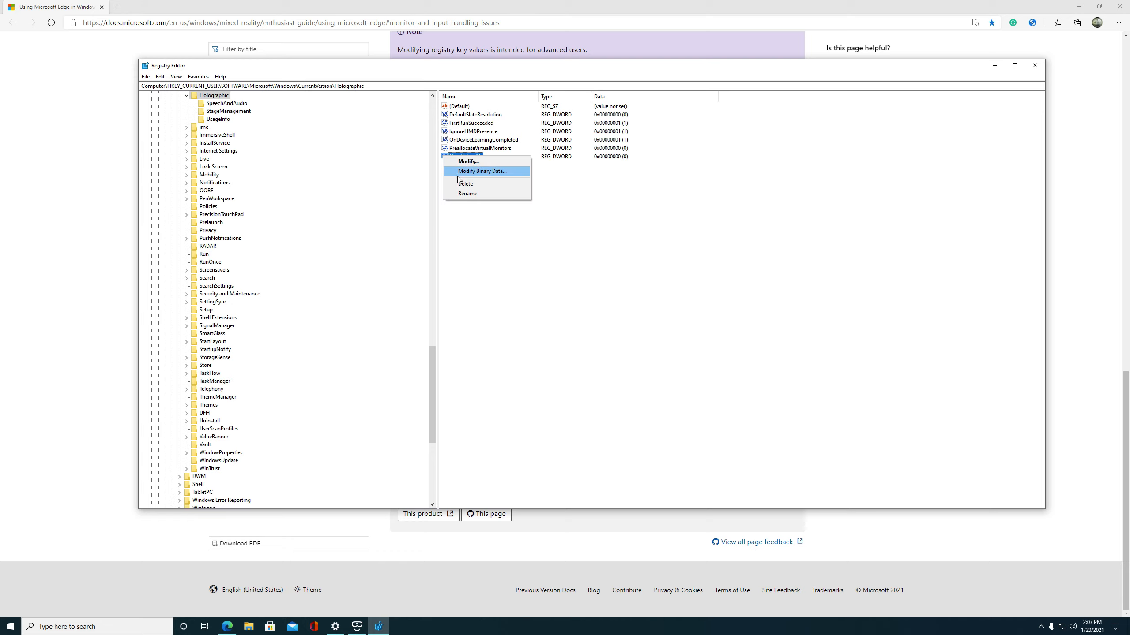
{"action": "left_click", "coordinate": [465, 184]}
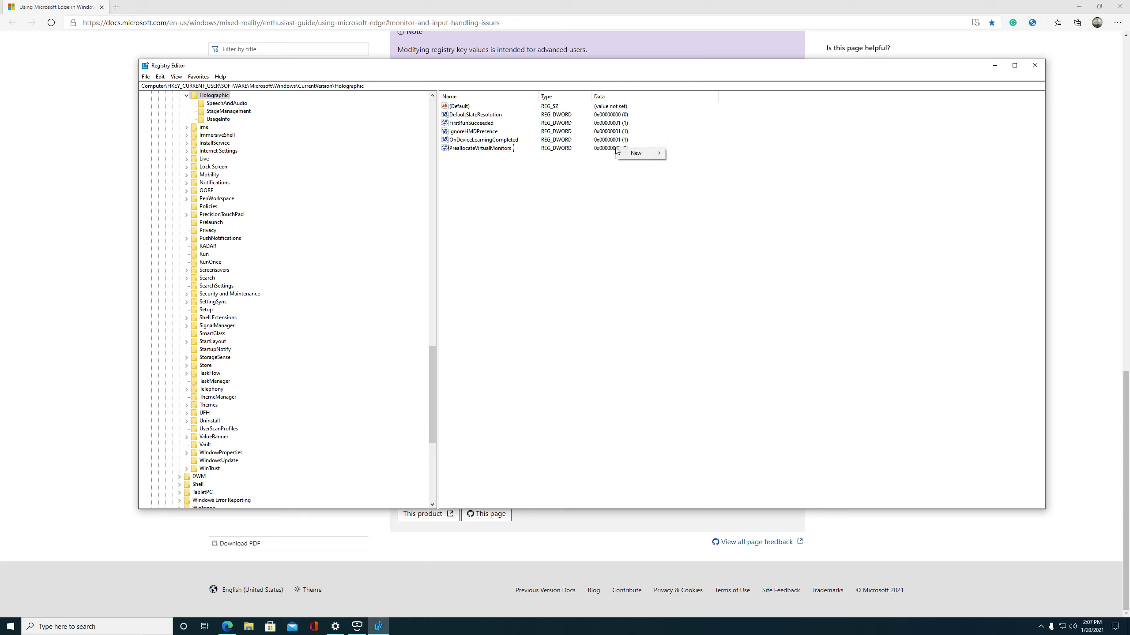
{"action": "mouse_move", "coordinate": [486, 150]}
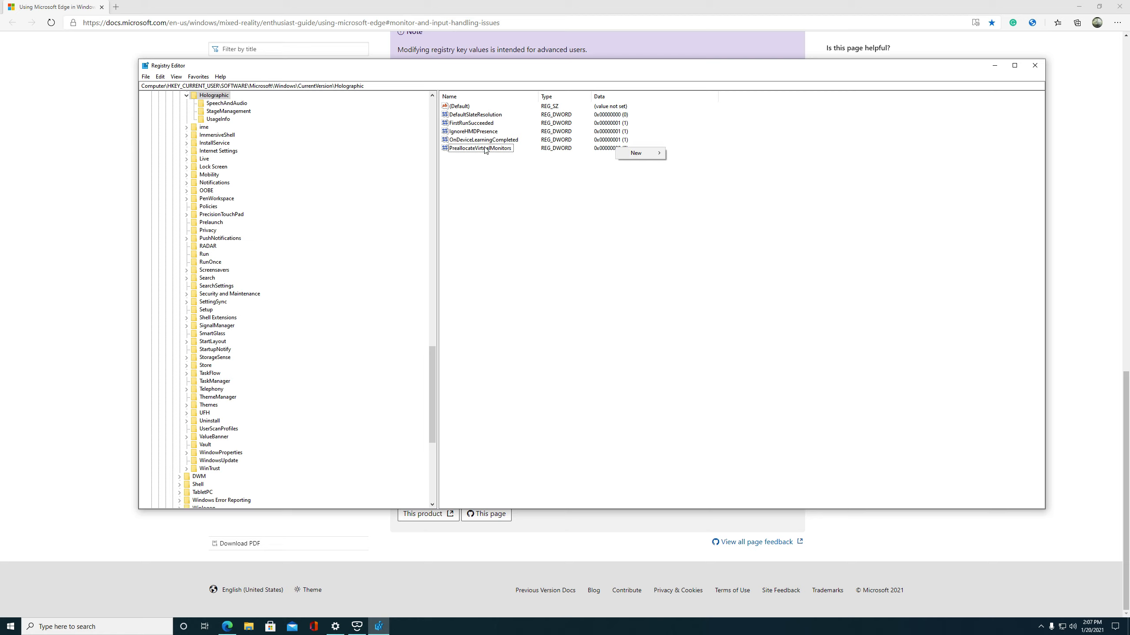
Confirm PreallocateVirtualMonitors' value data stays 0, then close Registry Editor.
{"action": "right_click", "coordinate": [479, 147]}
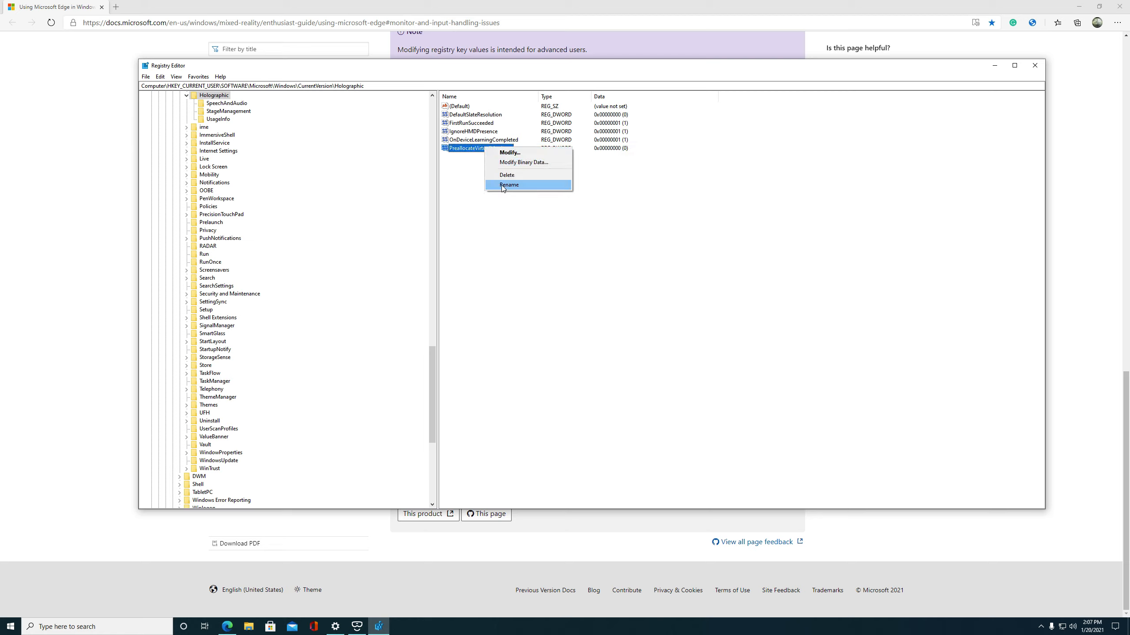
{"action": "mouse_move", "coordinate": [525, 163]}
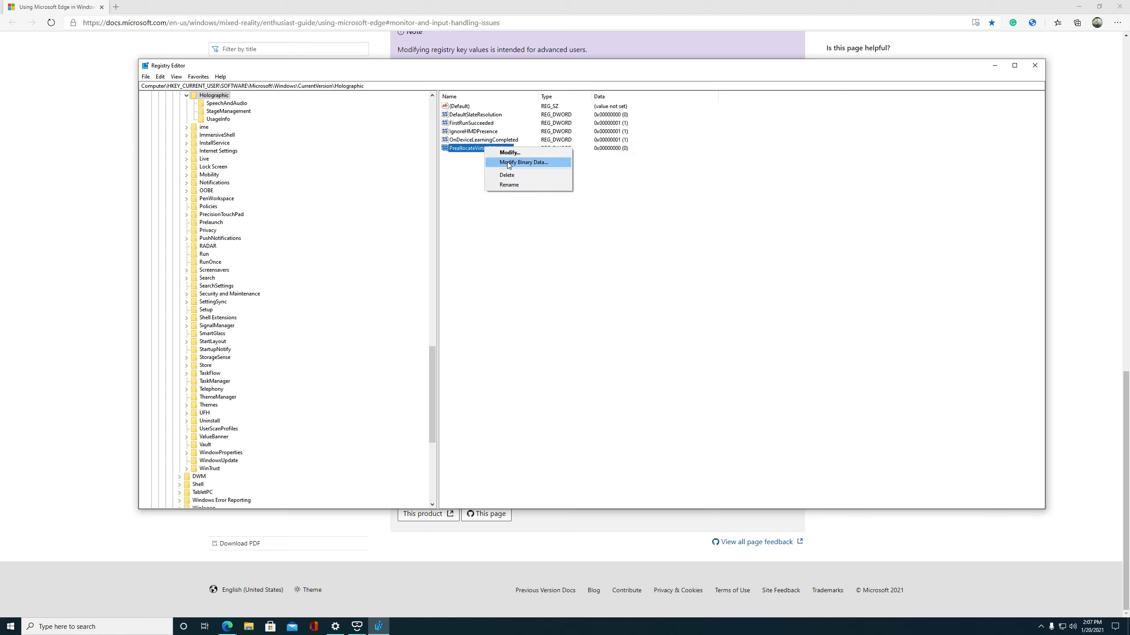
{"action": "left_click", "coordinate": [508, 151]}
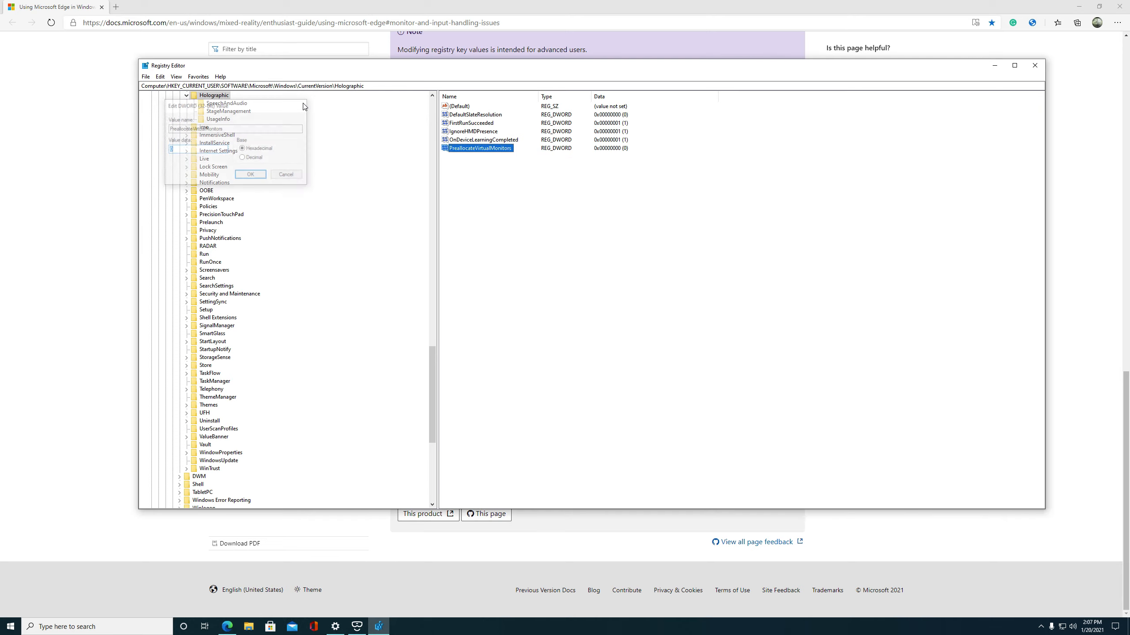
{"action": "left_click", "coordinate": [286, 175]}
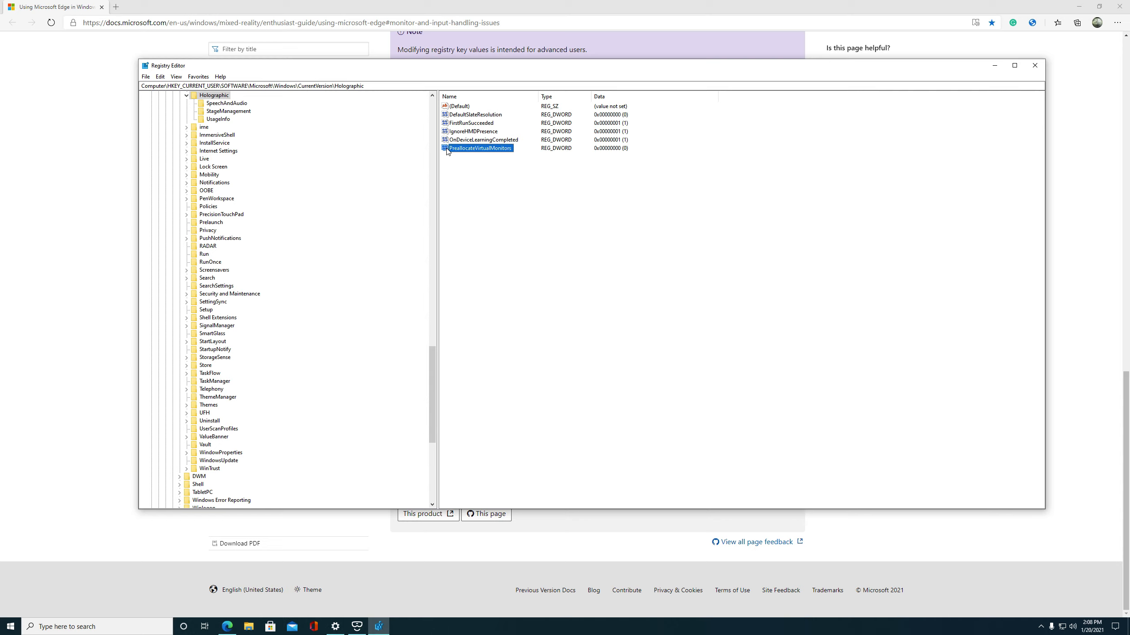
{"action": "right_click", "coordinate": [479, 148]}
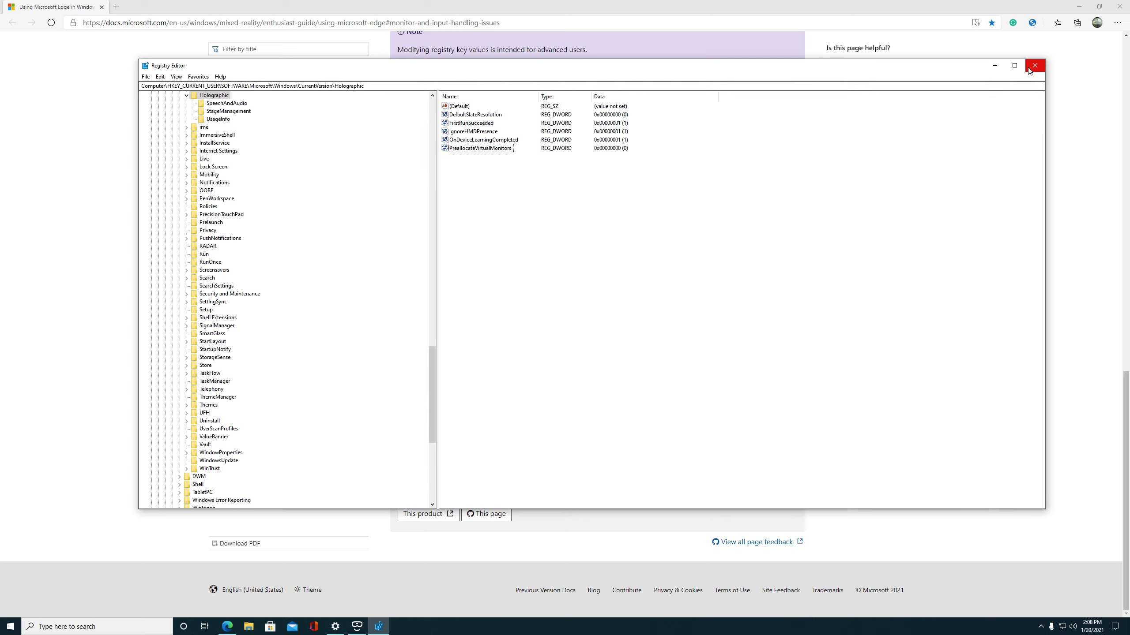
{"action": "left_click", "coordinate": [1034, 65]}
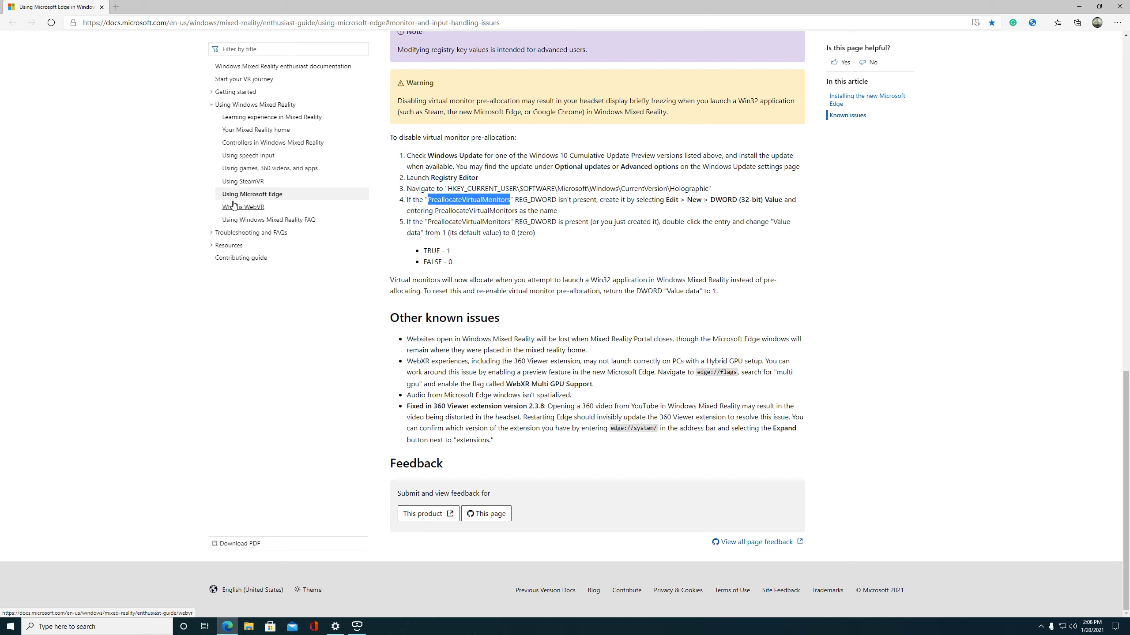
{"action": "mouse_move", "coordinate": [351, 416]}
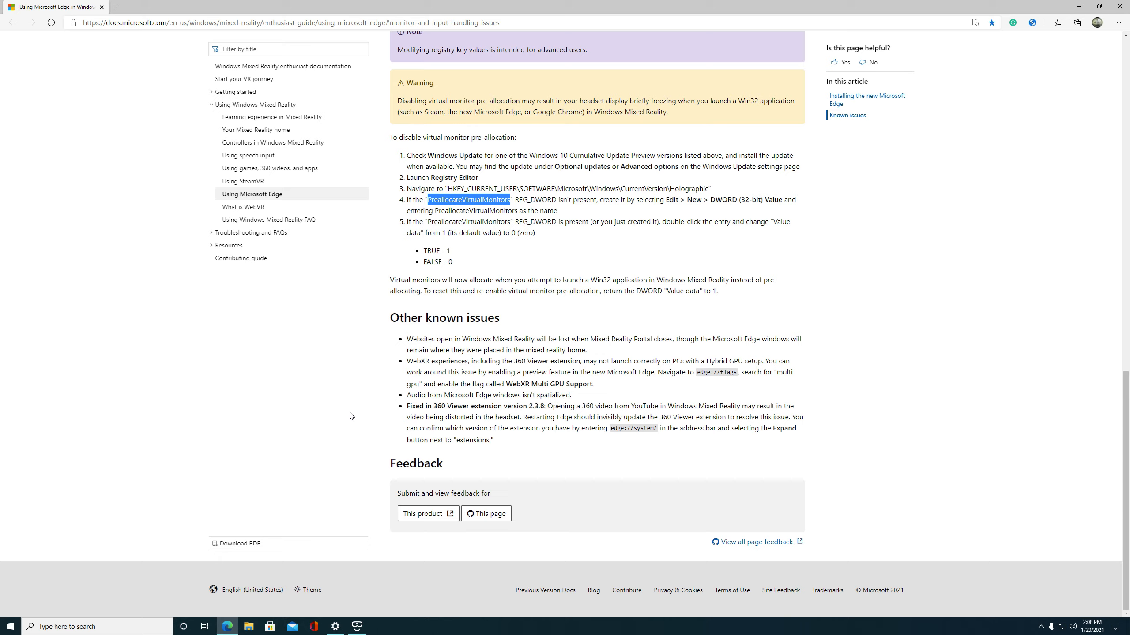
{"action": "mouse_move", "coordinate": [1069, 23]}
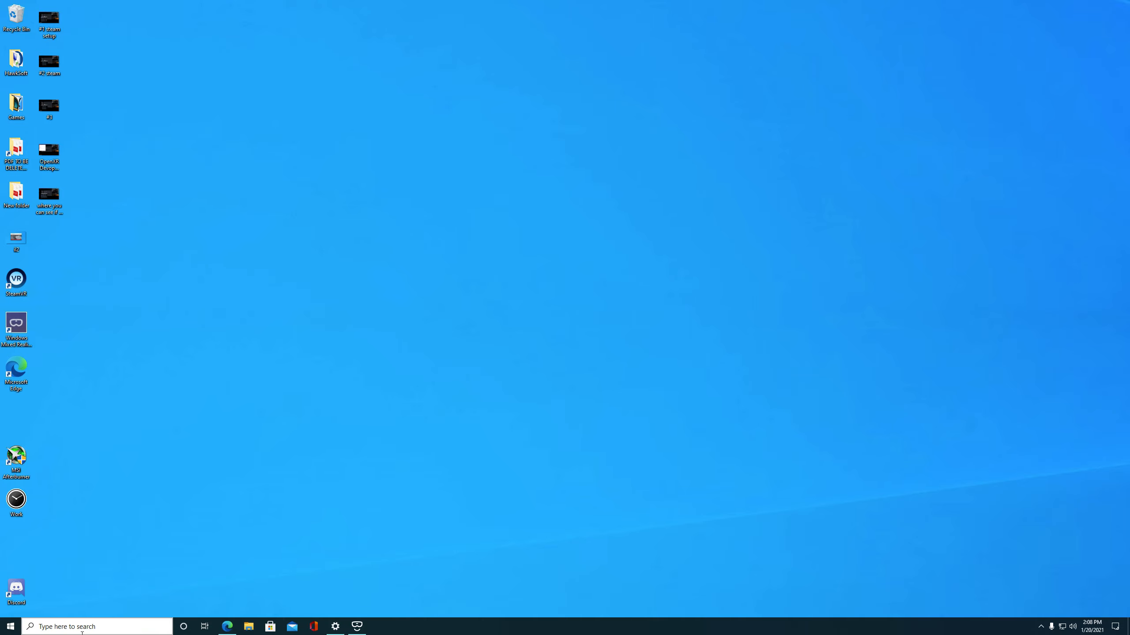
With Edge cleared to the desktop, bring up the Windows search panel.
{"action": "left_click", "coordinate": [97, 626]}
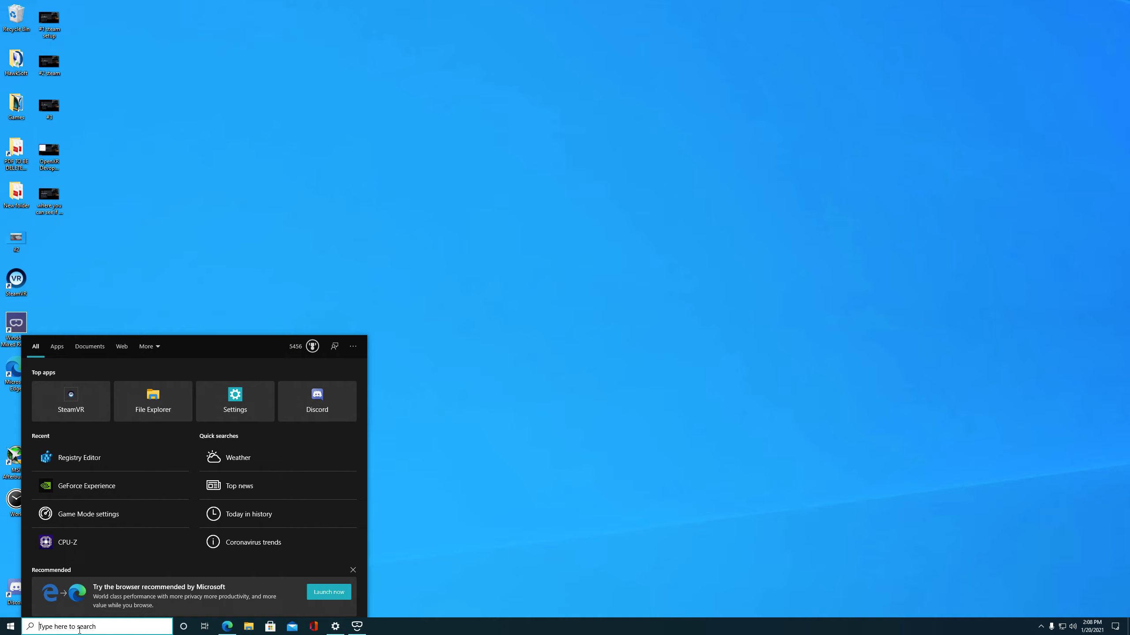
Search 'Game Mode settings' from the taskbar and land on the Game Mode page, shown as off.
{"action": "type", "text": "Game Mode settings"}
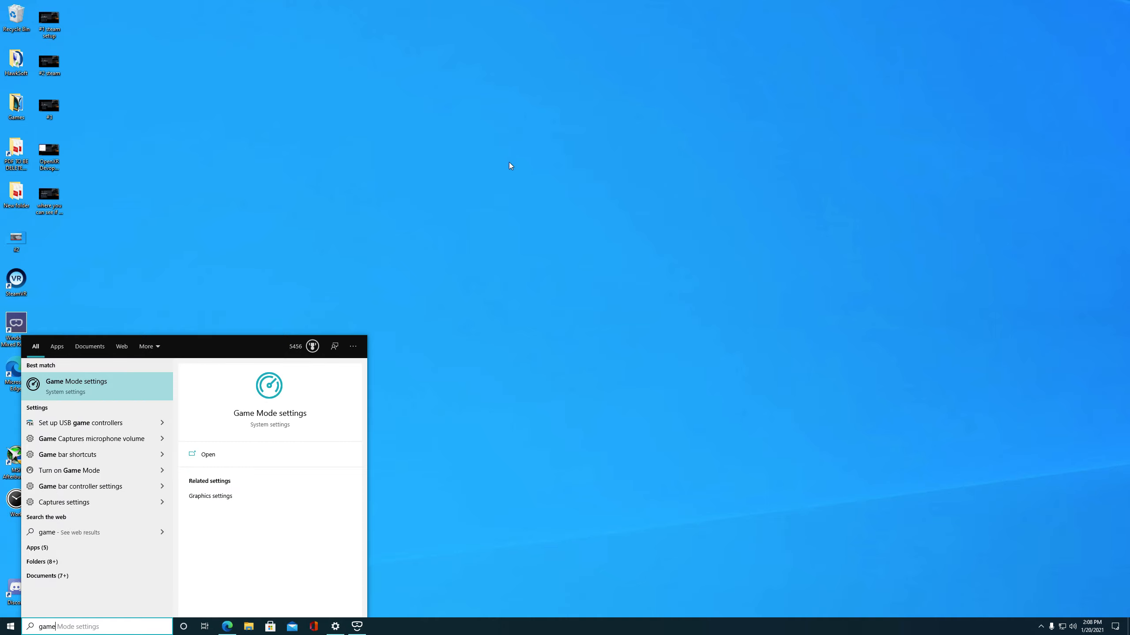
{"action": "left_click", "coordinate": [208, 454]}
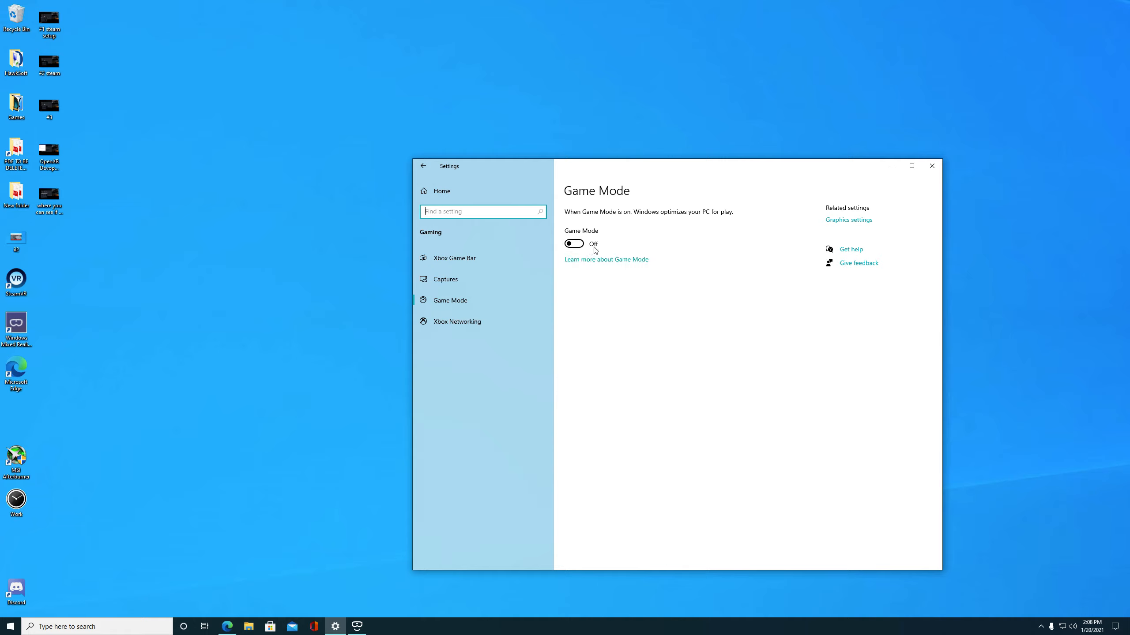
{"action": "mouse_move", "coordinate": [848, 219]}
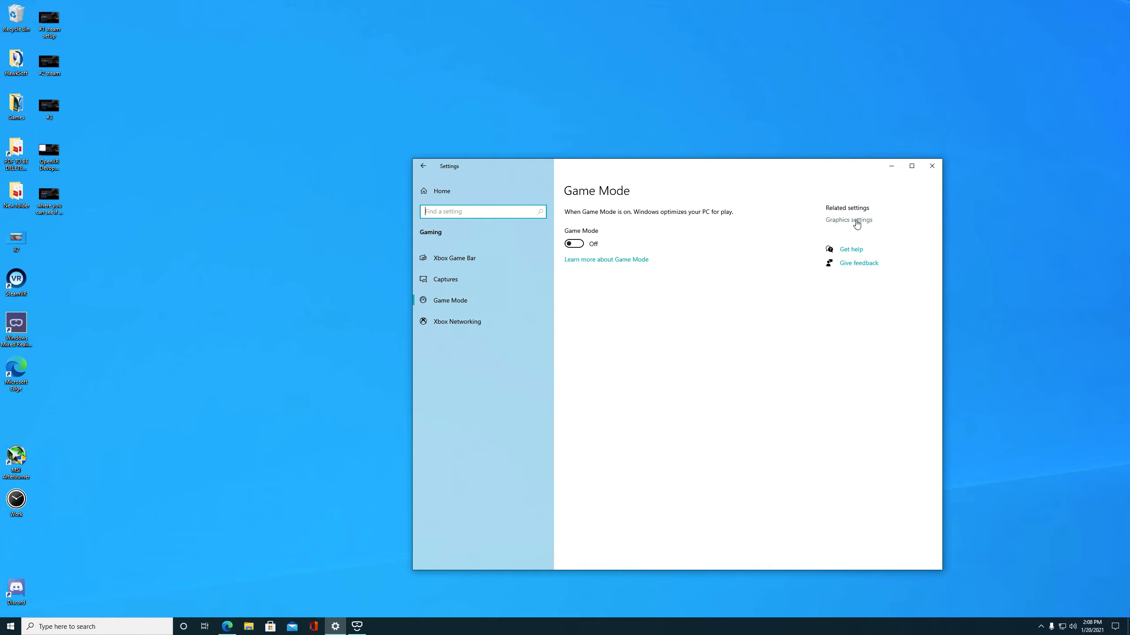
{"action": "left_click", "coordinate": [849, 220]}
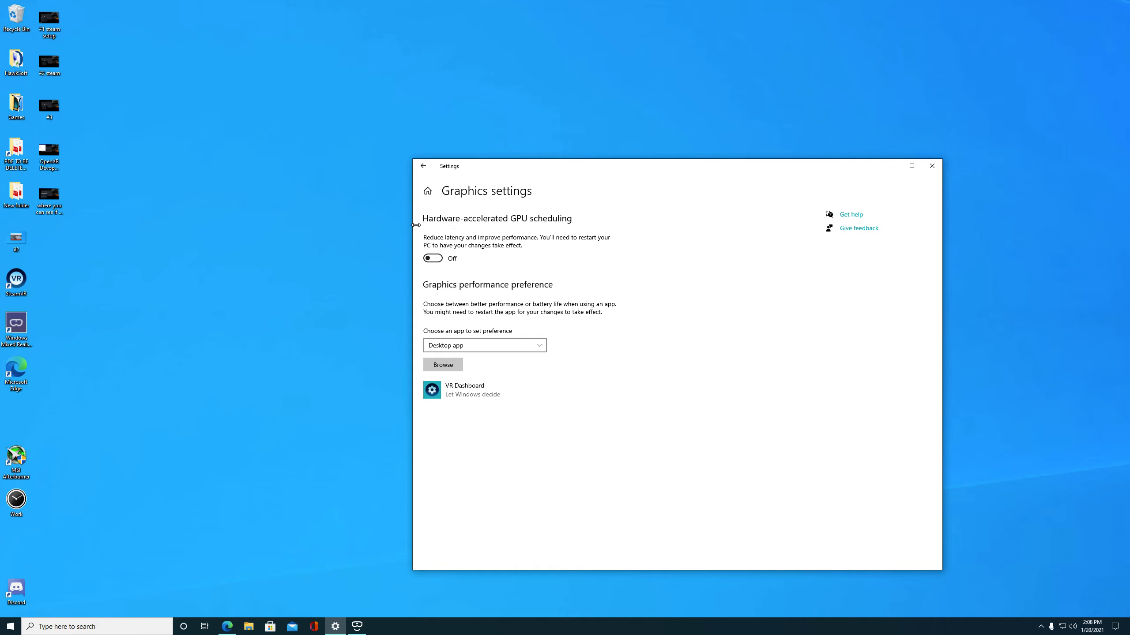
{"action": "mouse_move", "coordinate": [449, 253]}
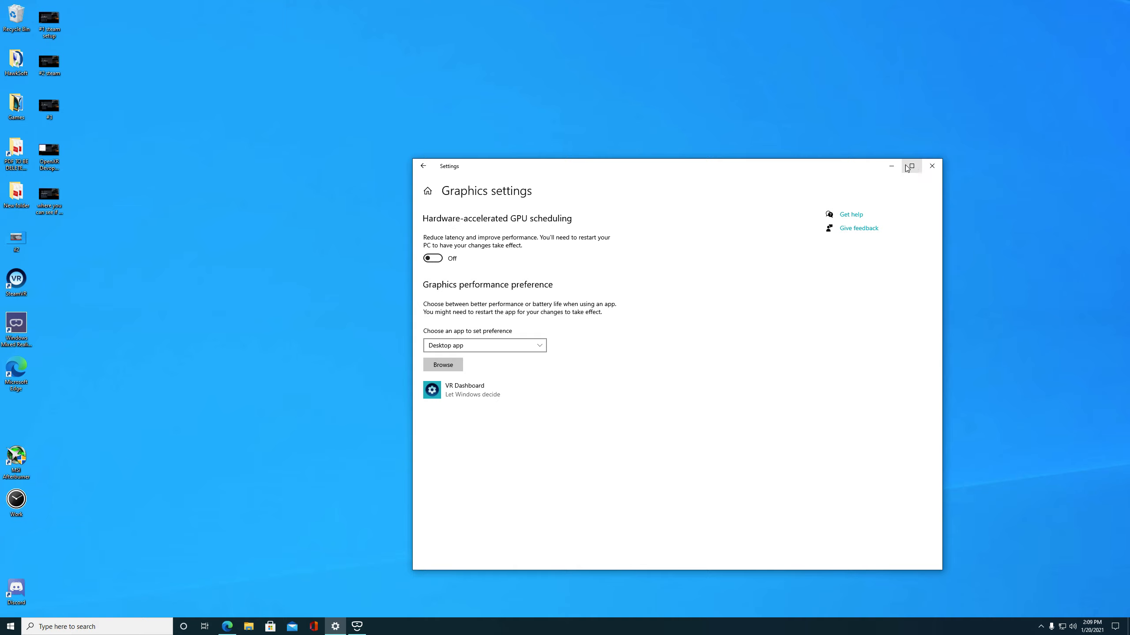
Close the Settings window, leaving an empty desktop.
{"action": "left_click", "coordinate": [932, 165]}
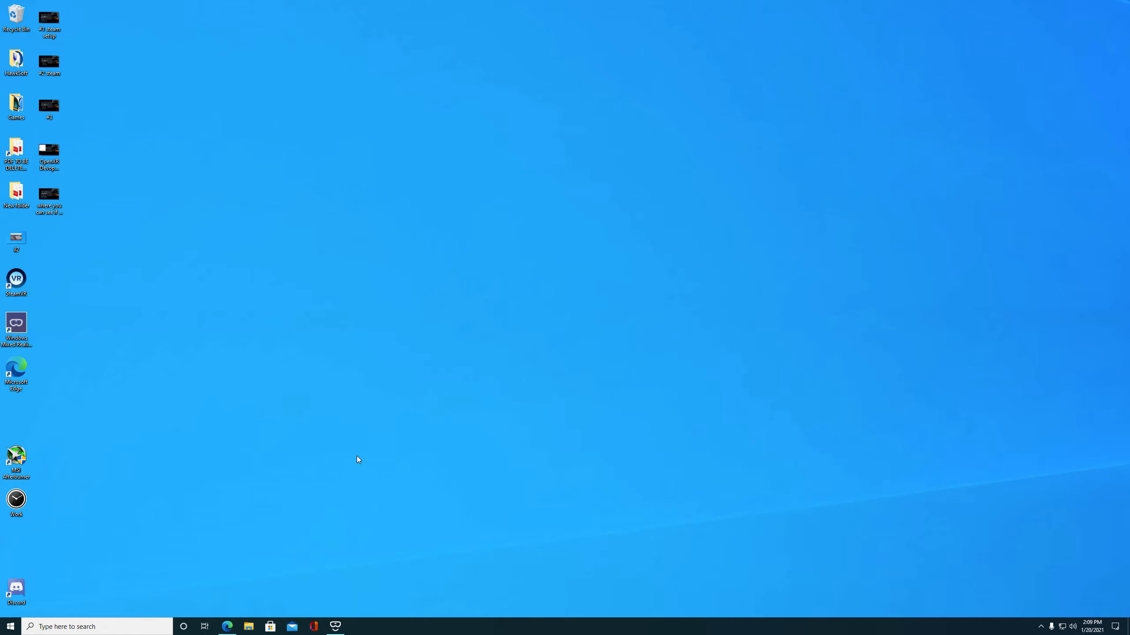
{"action": "mouse_move", "coordinate": [290, 400]}
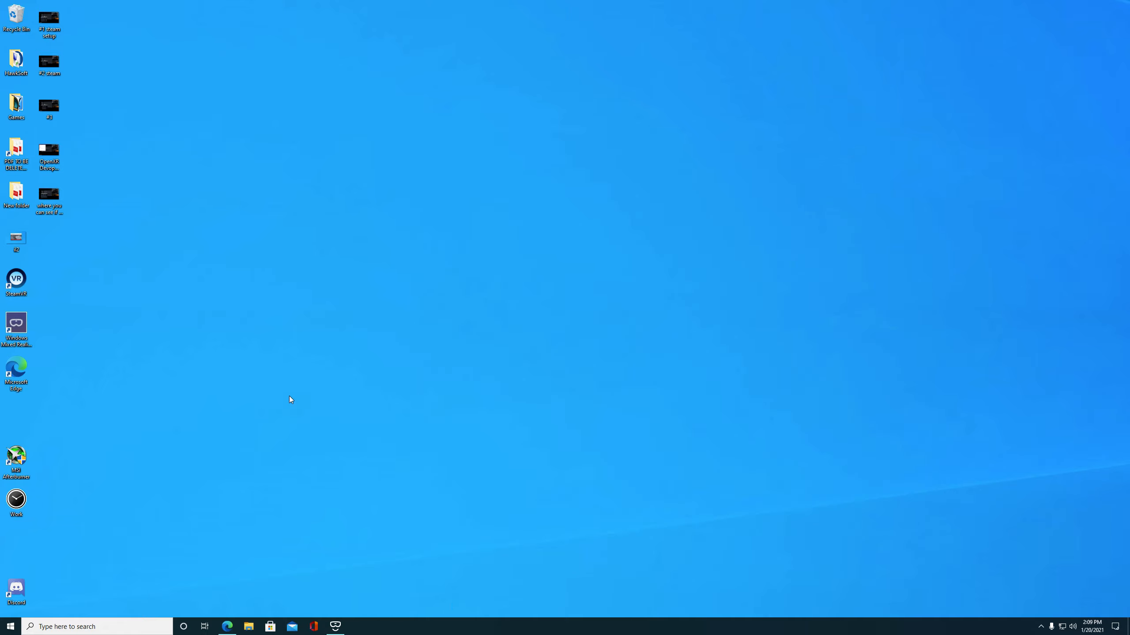
{"action": "mouse_move", "coordinate": [277, 395]}
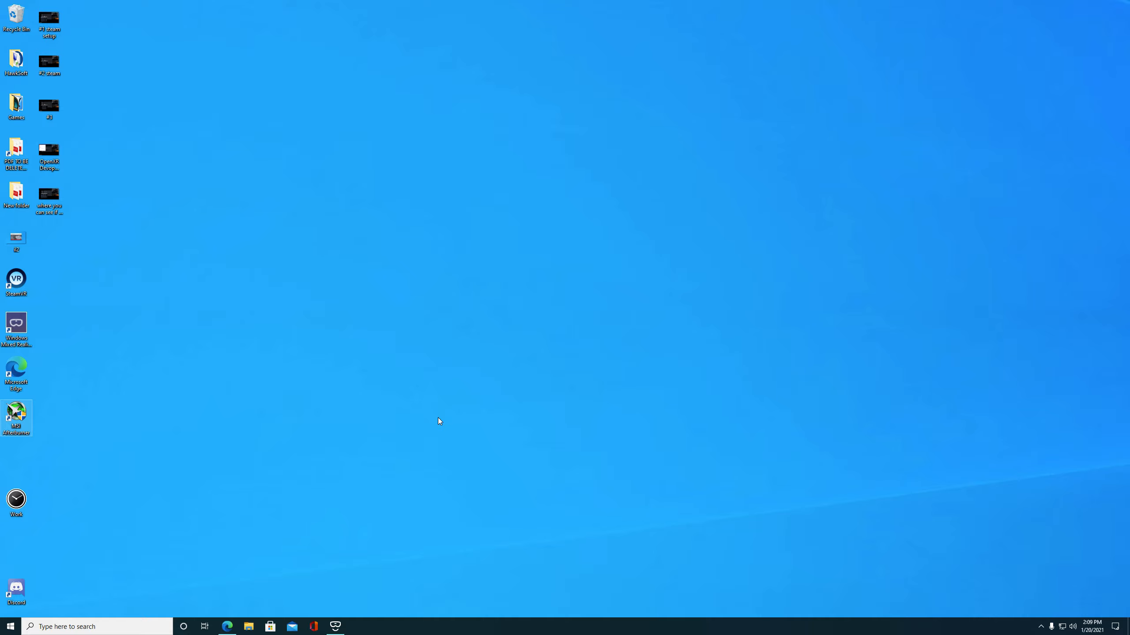
{"action": "mouse_move", "coordinate": [430, 434]}
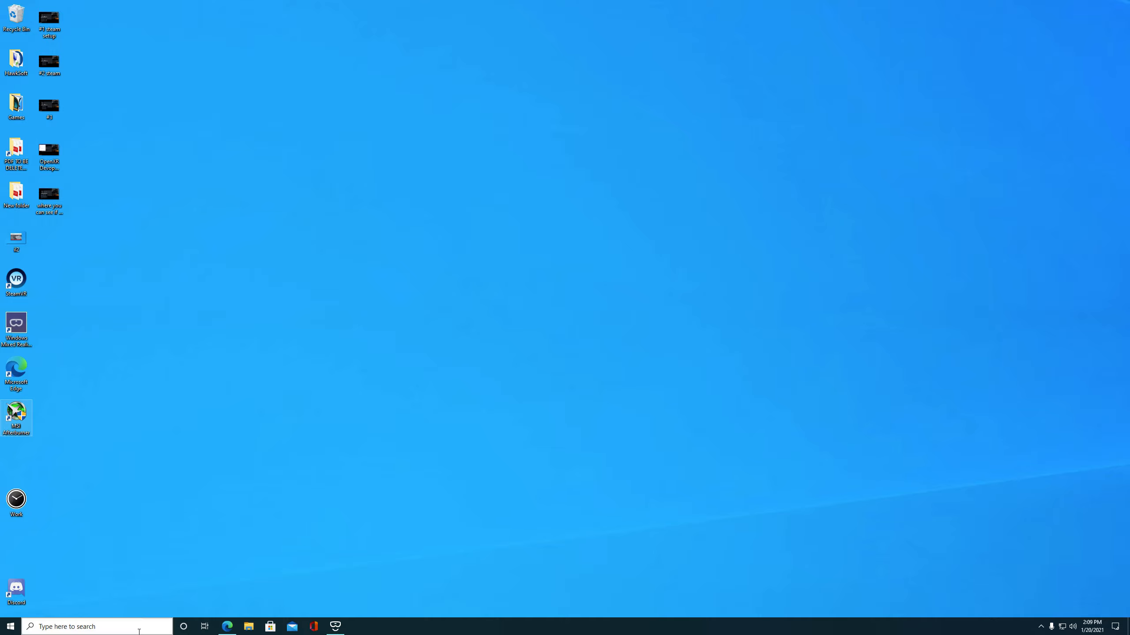
{"action": "mouse_move", "coordinate": [70, 611]}
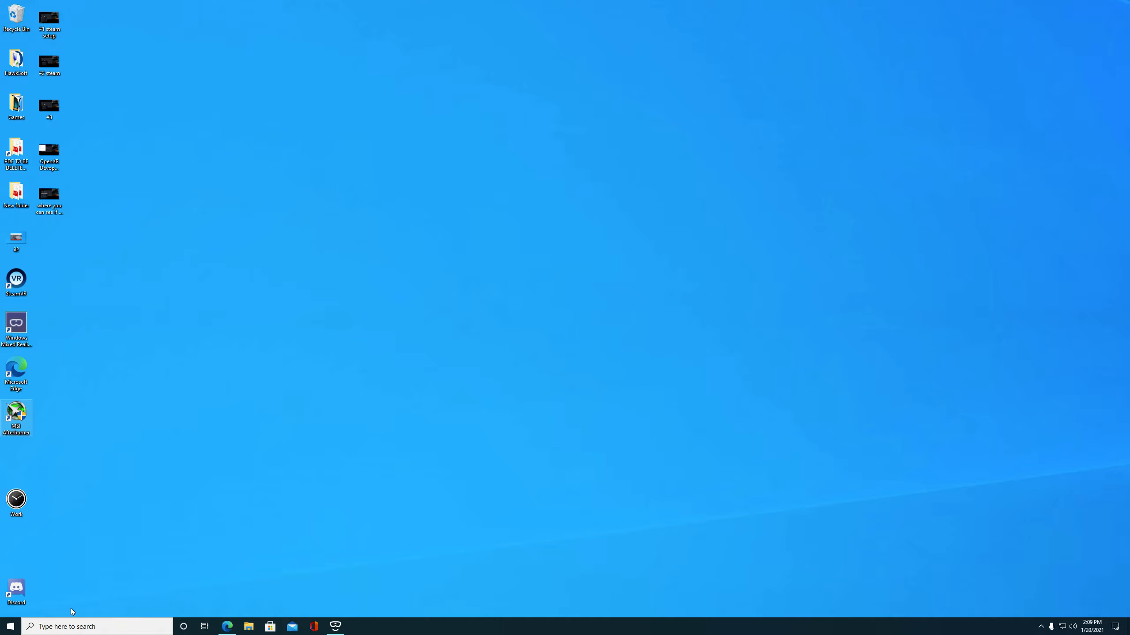
{"action": "mouse_move", "coordinate": [104, 586]}
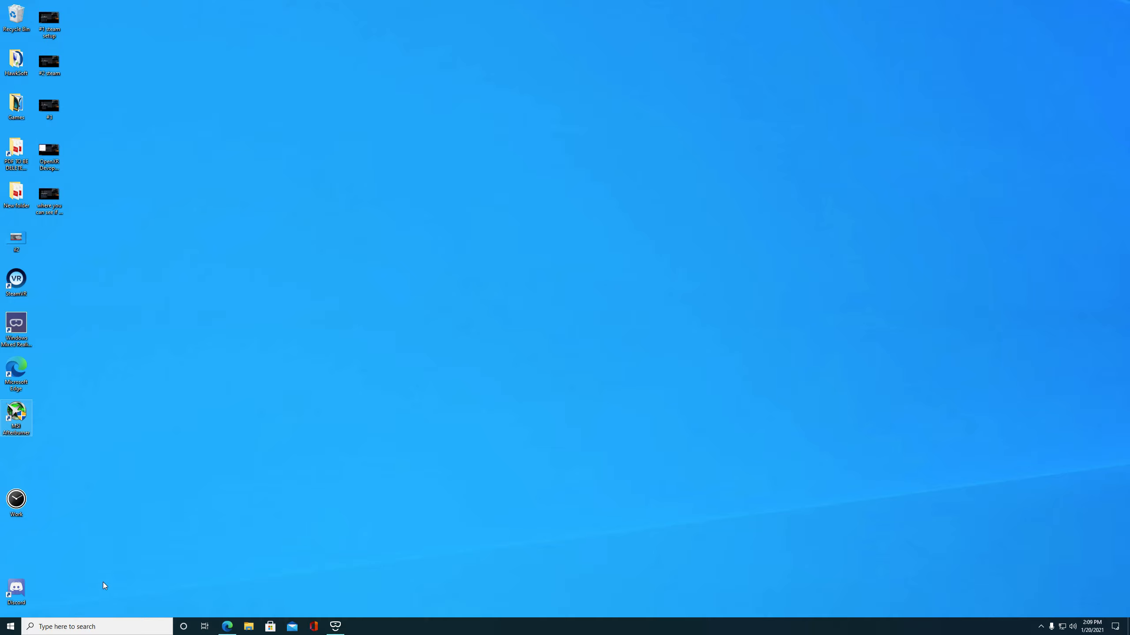
{"action": "mouse_move", "coordinate": [141, 413]}
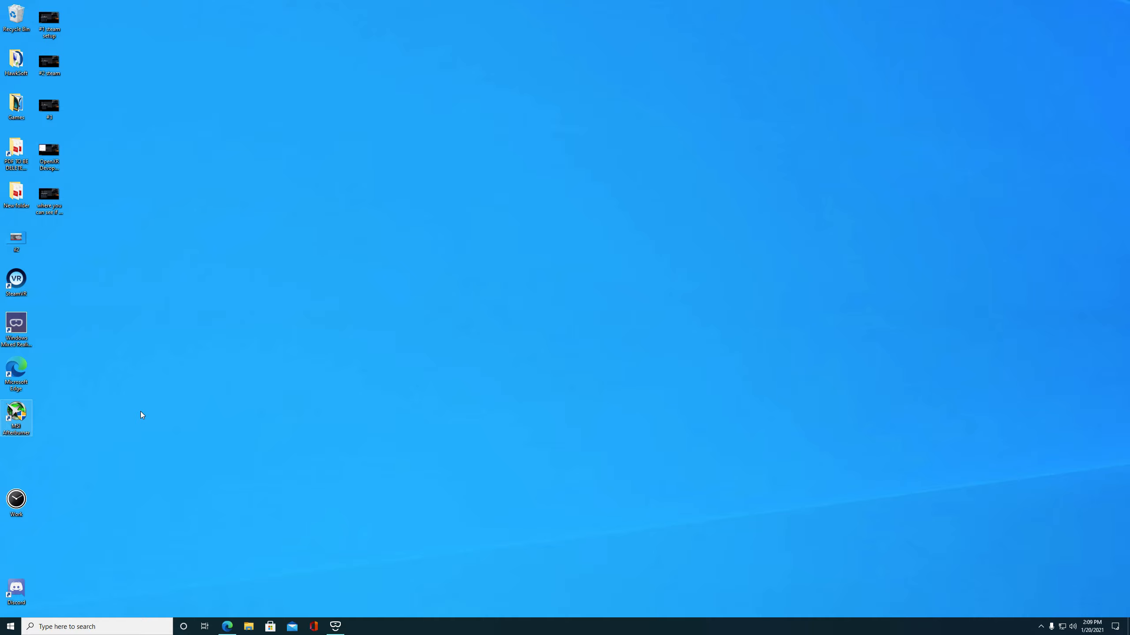
{"action": "mouse_move", "coordinate": [202, 404]}
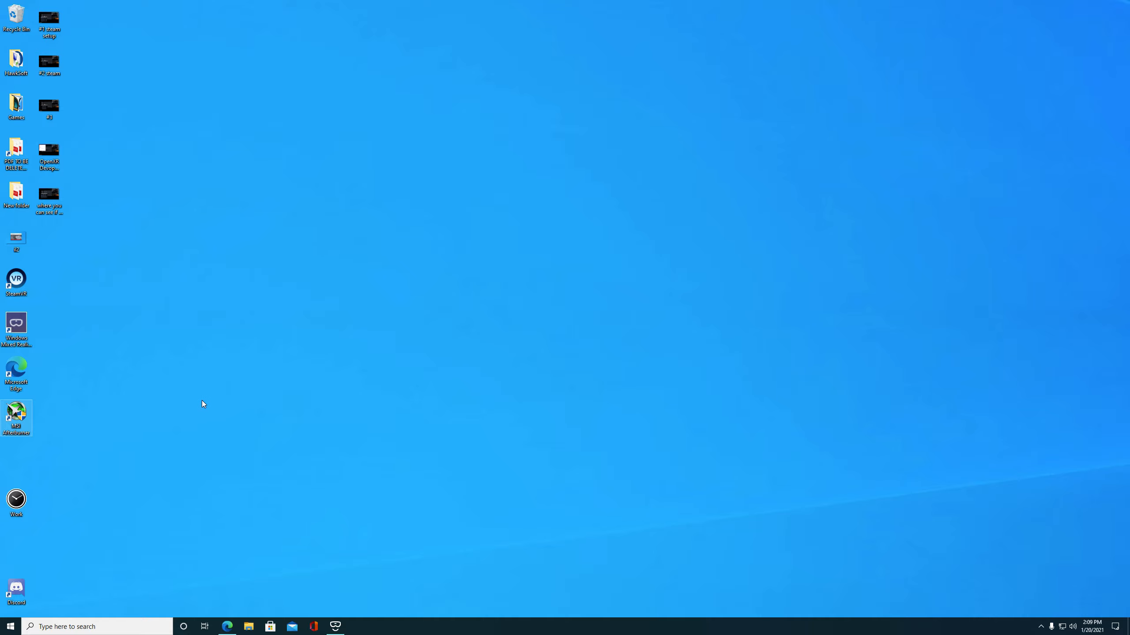
{"action": "mouse_move", "coordinate": [247, 310]}
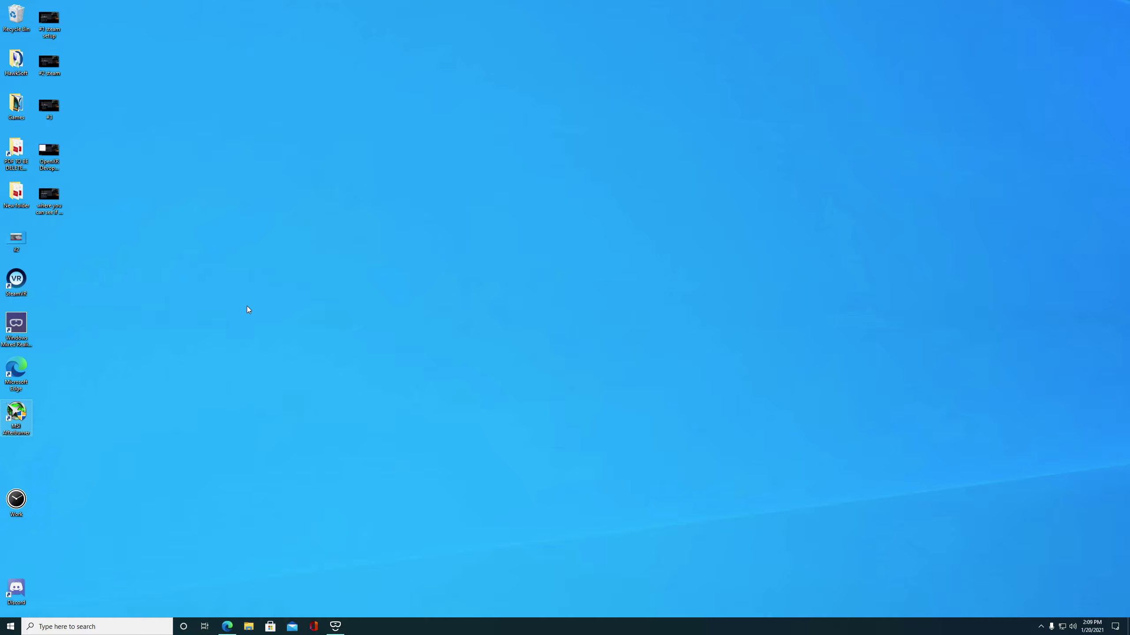
{"action": "mouse_move", "coordinate": [168, 449]}
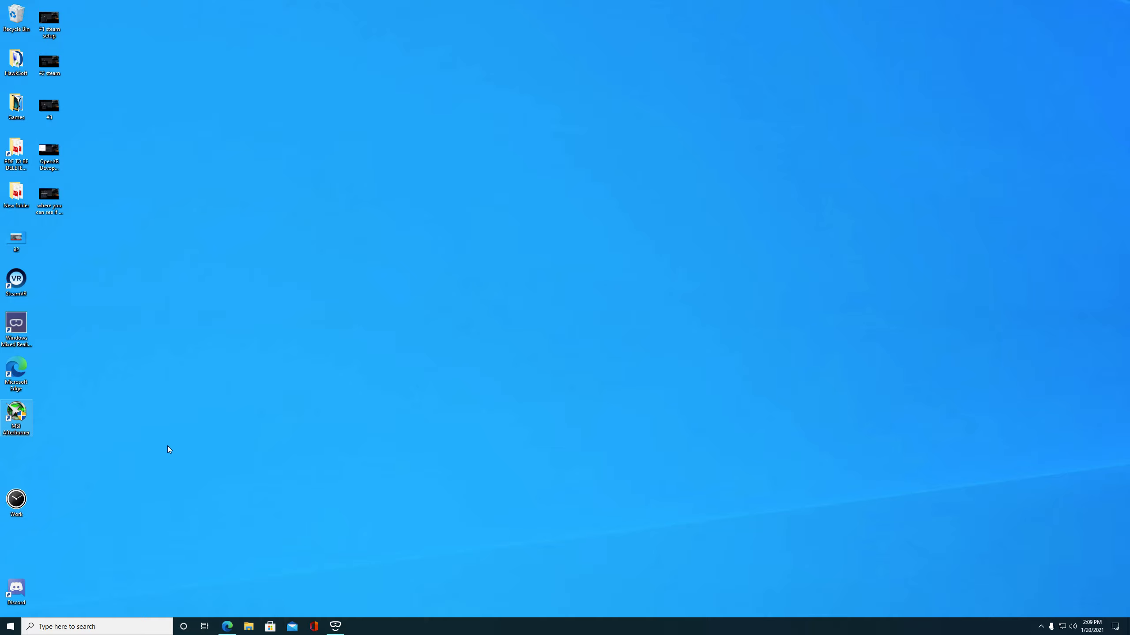
{"action": "mouse_move", "coordinate": [571, 348]}
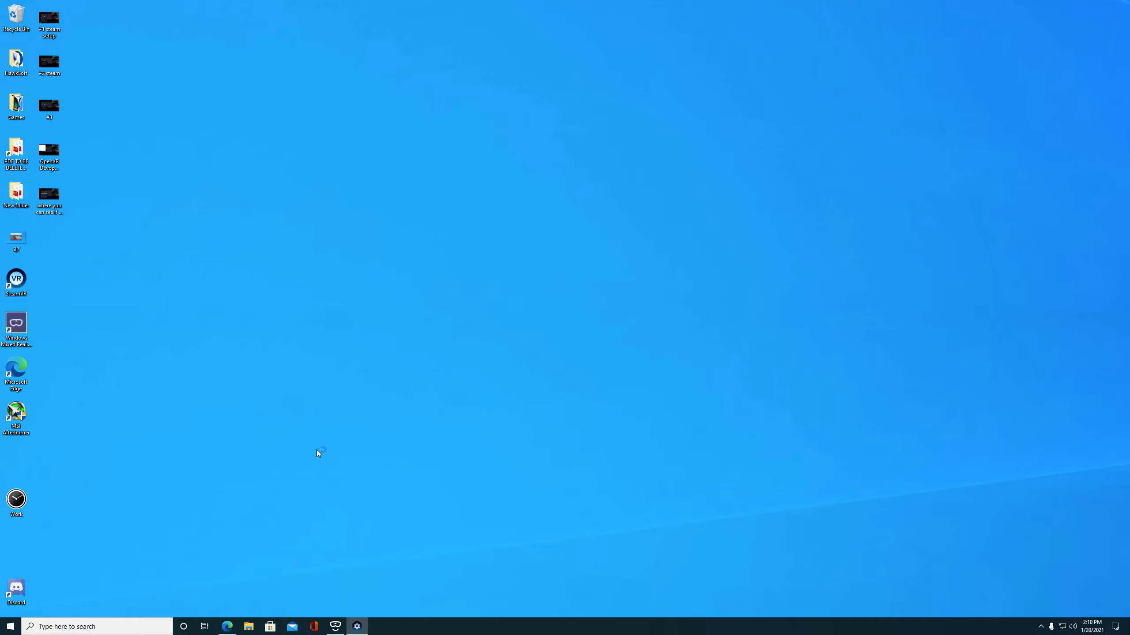
Launch SteamVR from its shortcut and expand the Mixed Reality Portal's ... menu once Ready.
{"action": "double_click", "coordinate": [15, 280]}
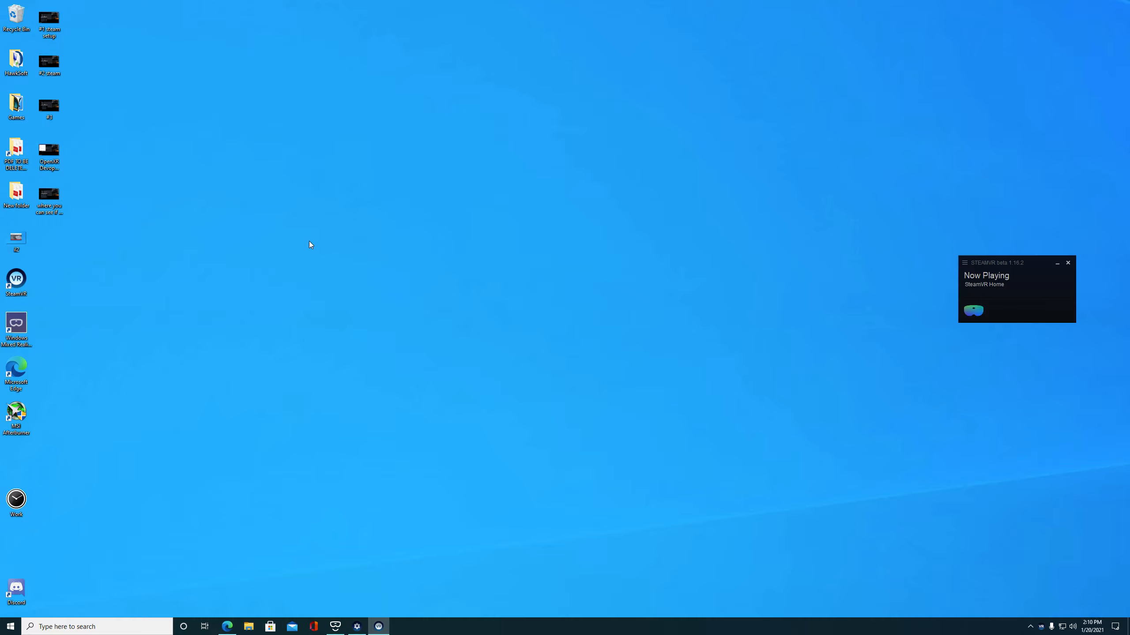
{"action": "mouse_move", "coordinate": [404, 288]}
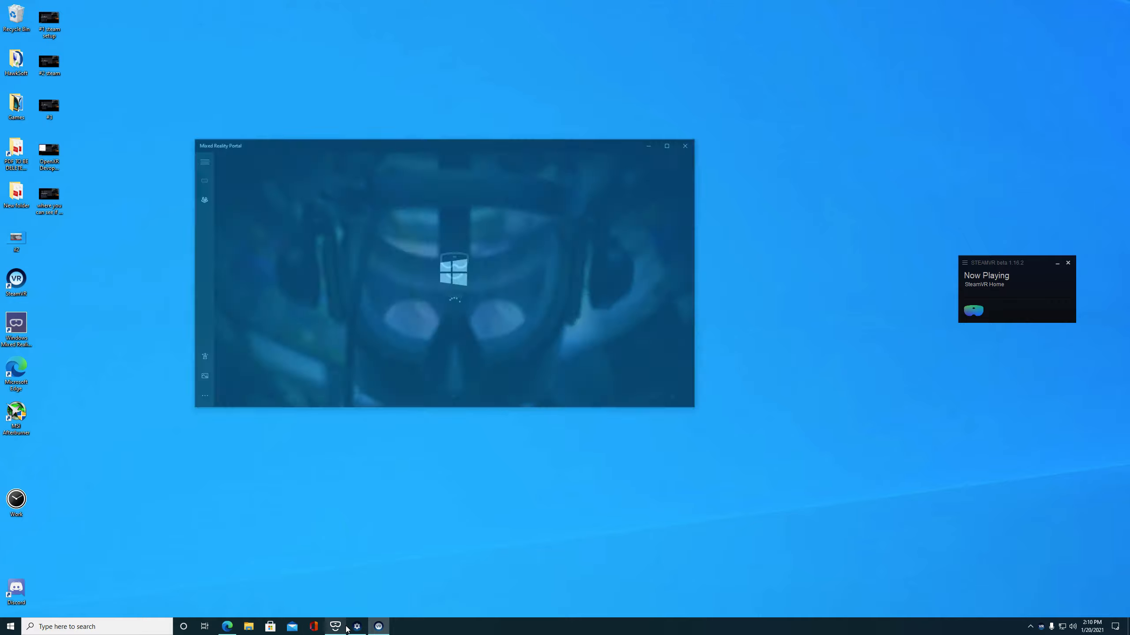
{"action": "left_click", "coordinate": [186, 356]}
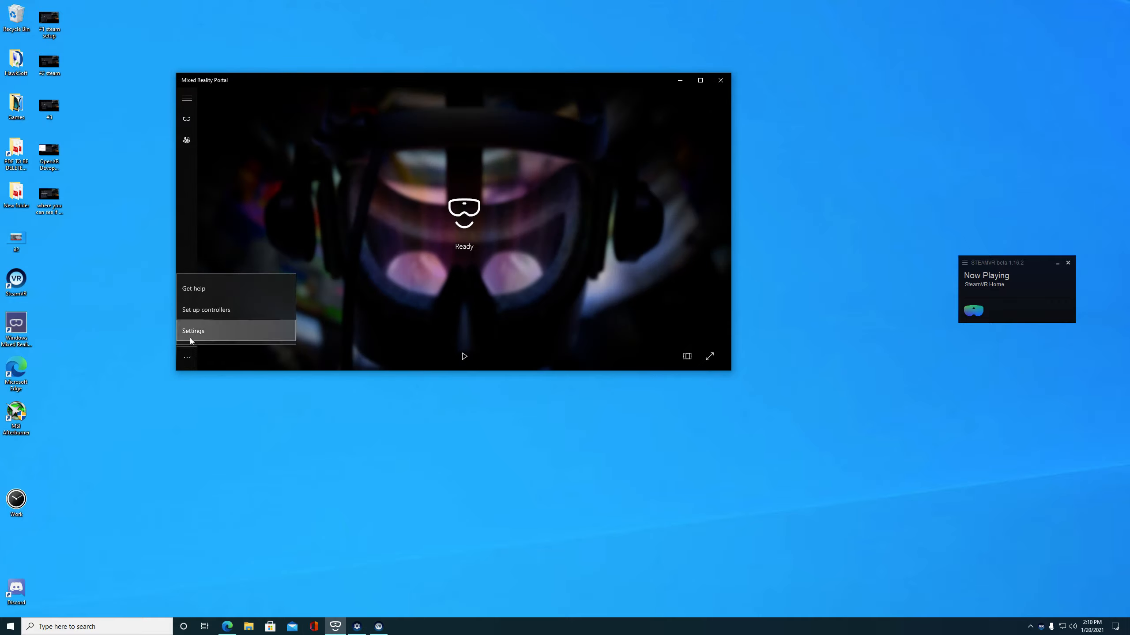
Go to mixed reality Audio and speech settings, toggling headset audio switching on then back off.
{"action": "left_click", "coordinate": [193, 331]}
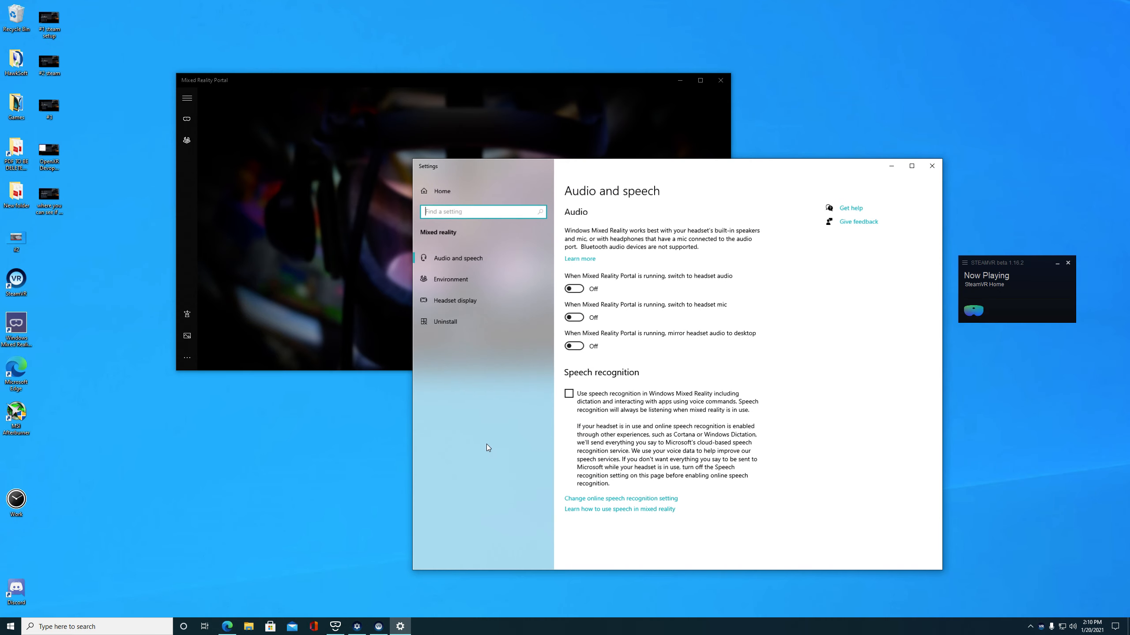
{"action": "mouse_move", "coordinate": [469, 379]}
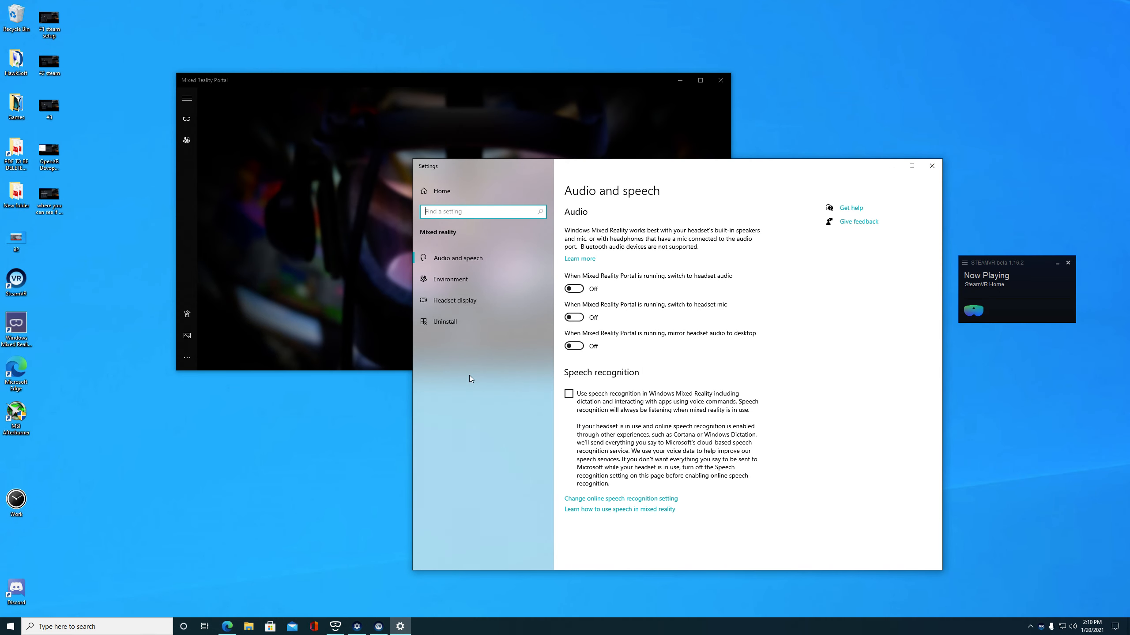
{"action": "mouse_move", "coordinate": [632, 298]}
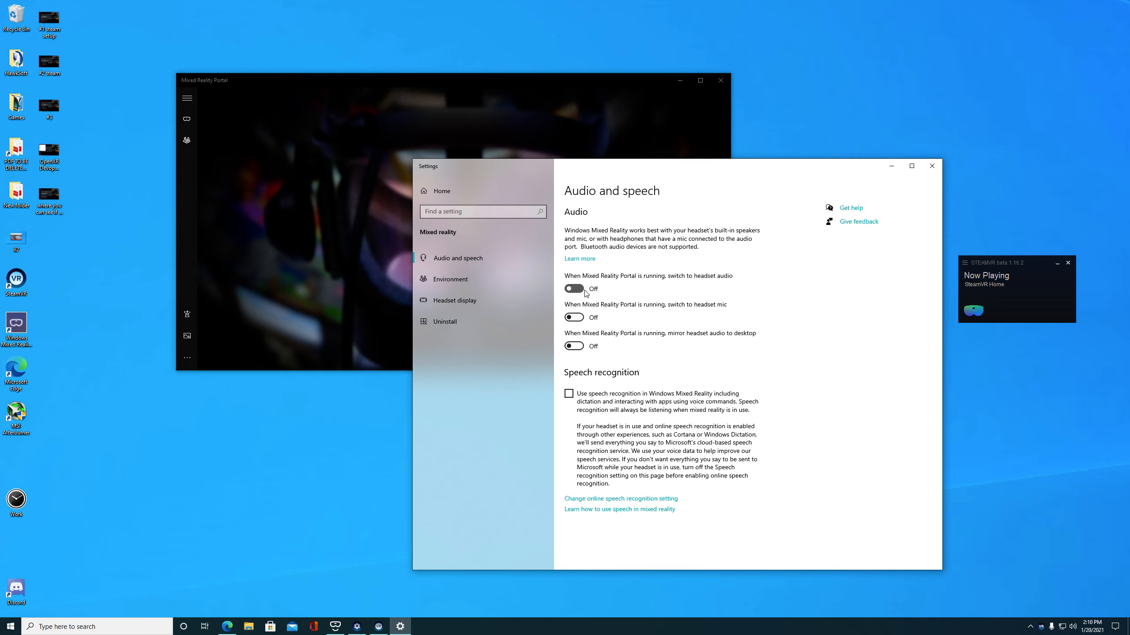
{"action": "left_click", "coordinate": [574, 289]}
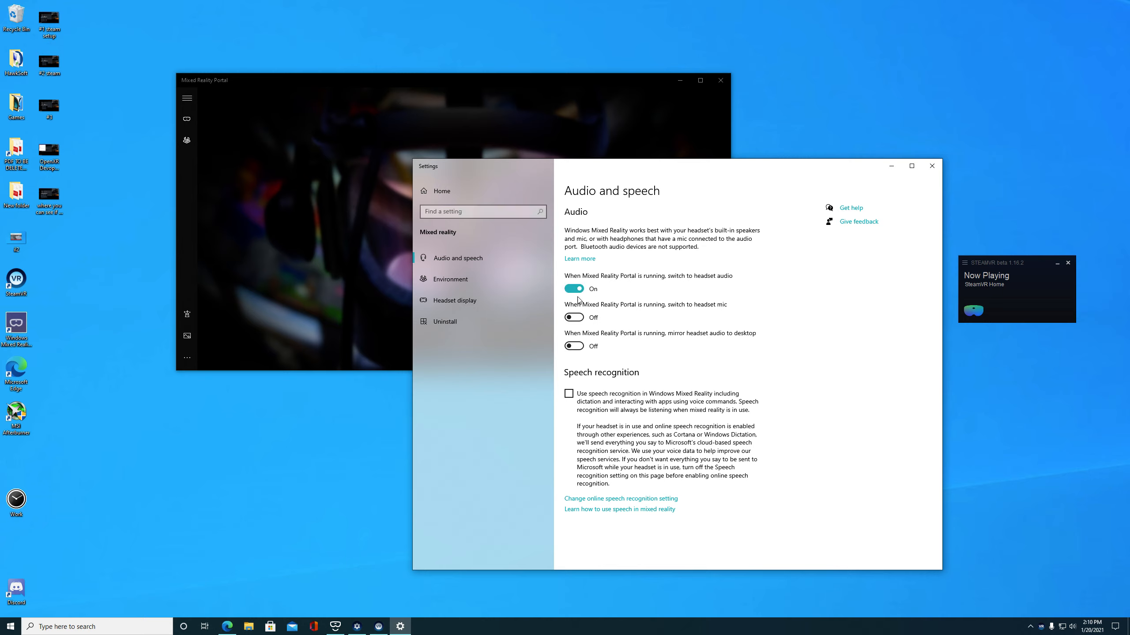
{"action": "left_click", "coordinate": [574, 288]}
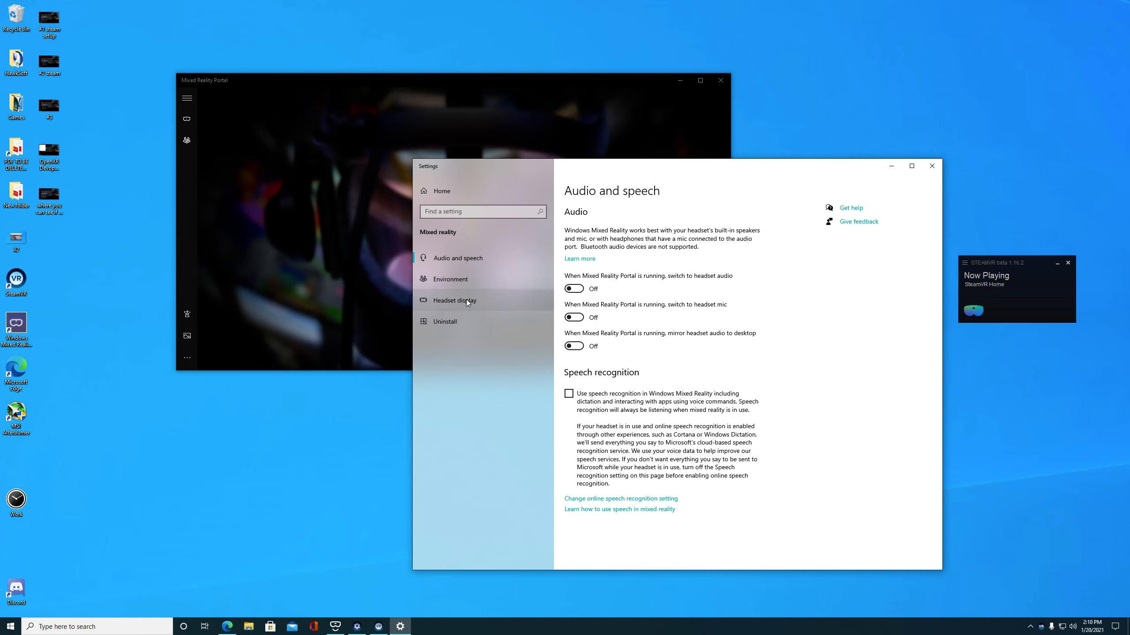
{"action": "left_click", "coordinate": [452, 300]}
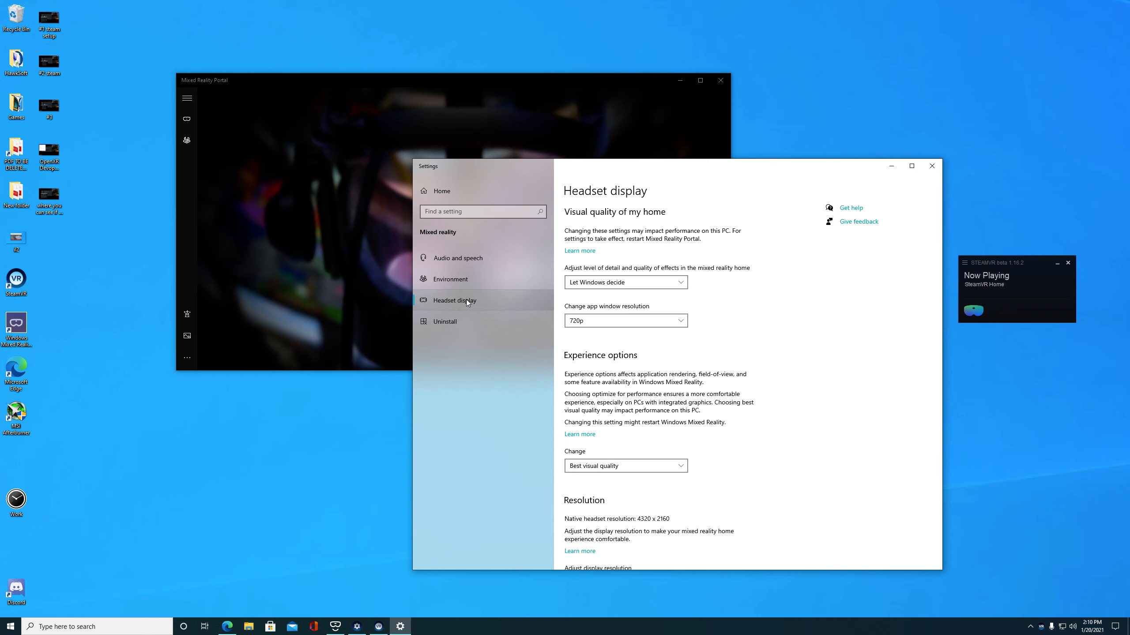
{"action": "mouse_move", "coordinate": [461, 257]}
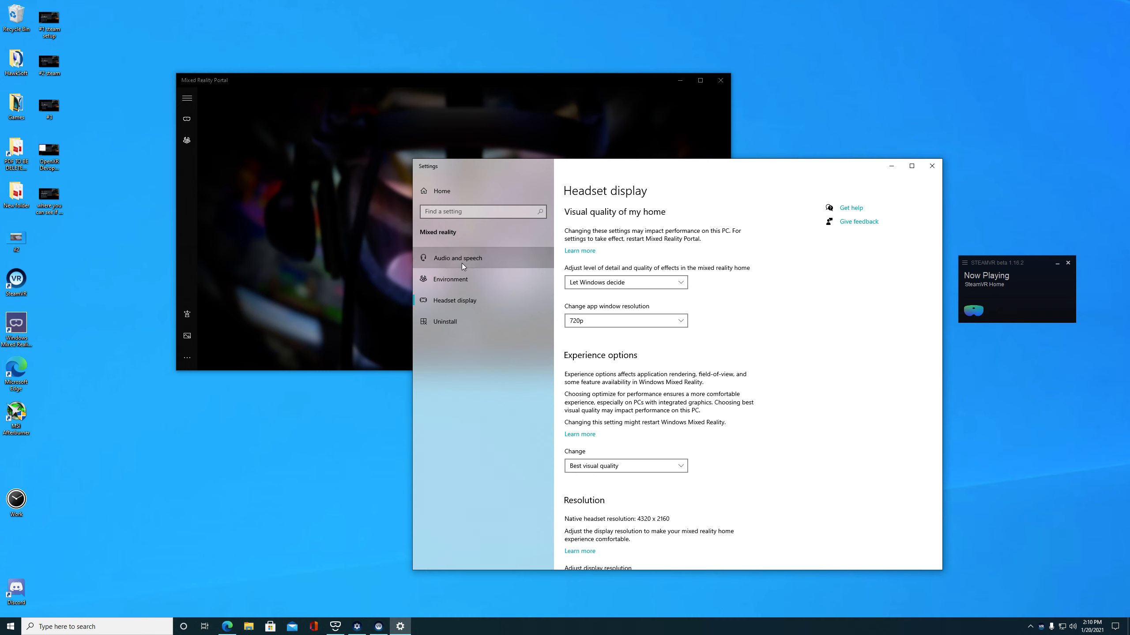
{"action": "left_click", "coordinate": [457, 256]}
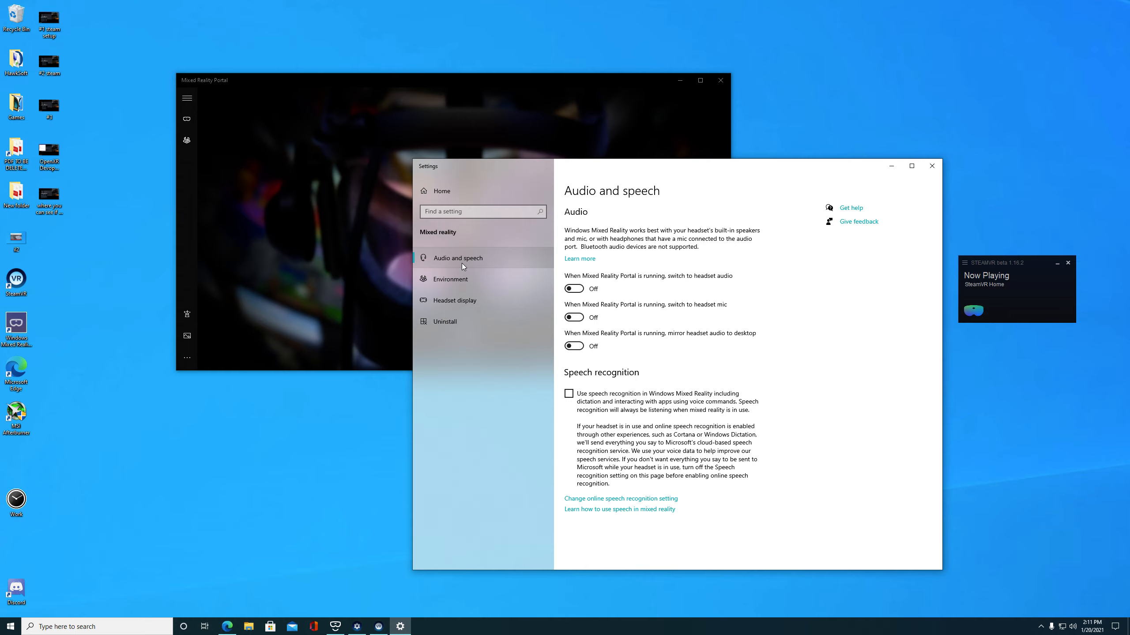
{"action": "mouse_move", "coordinate": [476, 300]}
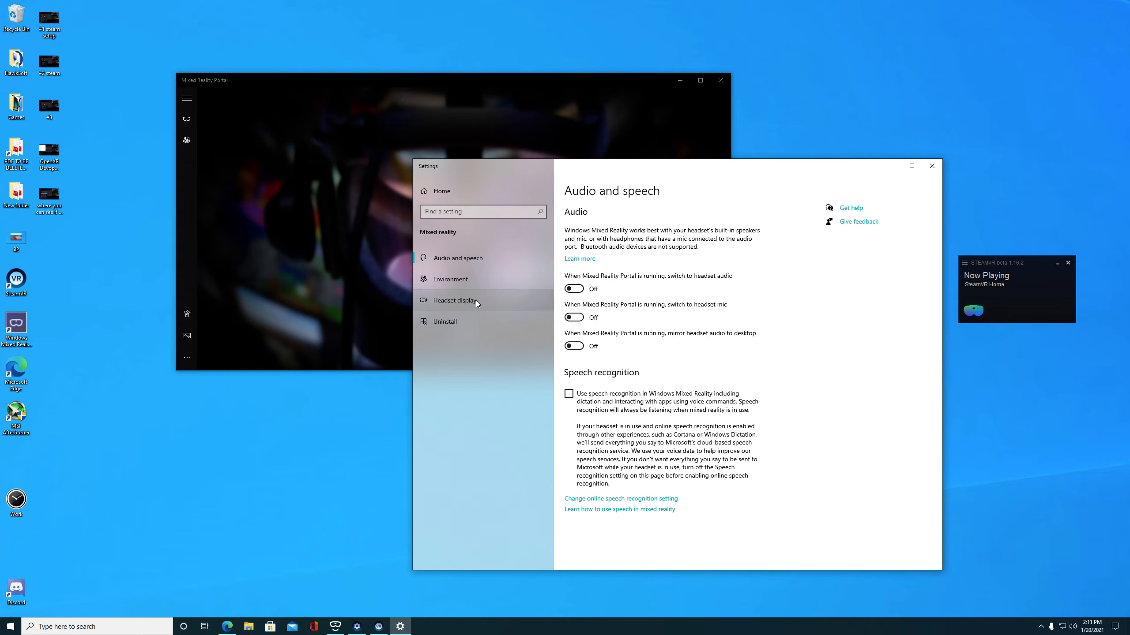
Review the Headset display page: best visual quality, 4320 x 2160 resolution, 90 Hz frame rate.
{"action": "left_click", "coordinate": [455, 300]}
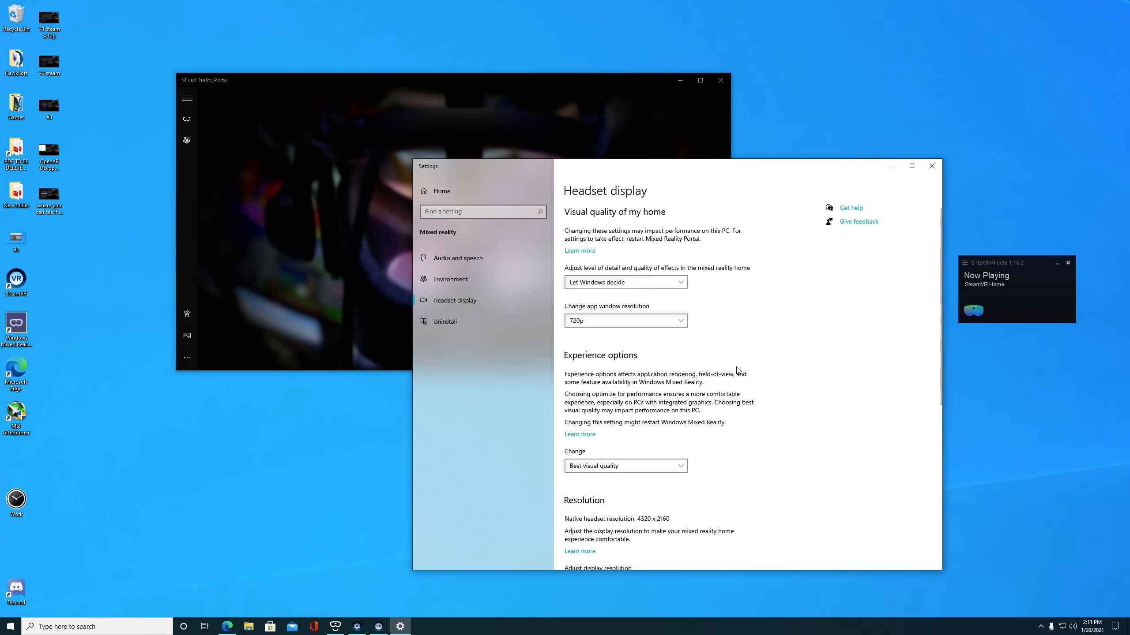
{"action": "mouse_move", "coordinate": [606, 293]}
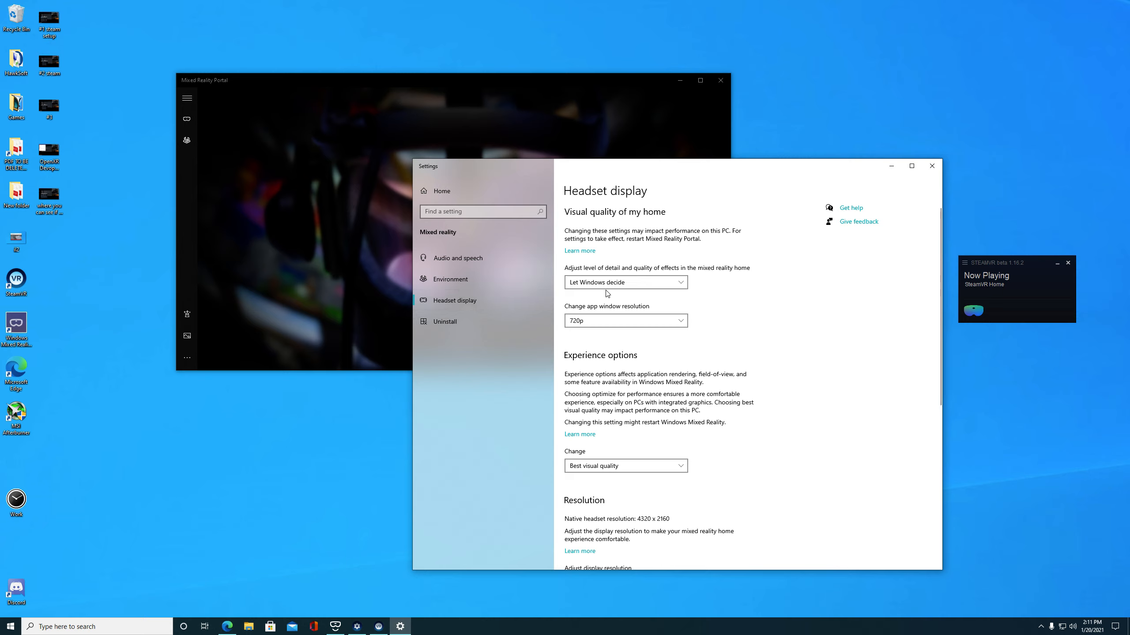
{"action": "mouse_move", "coordinate": [590, 365]}
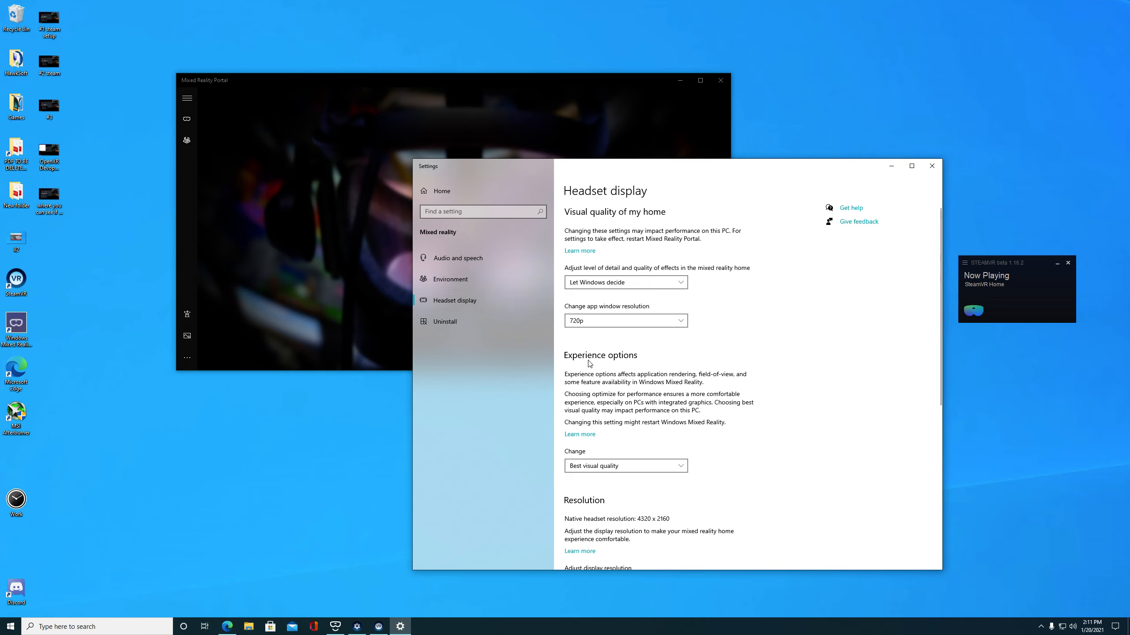
{"action": "mouse_move", "coordinate": [555, 253]}
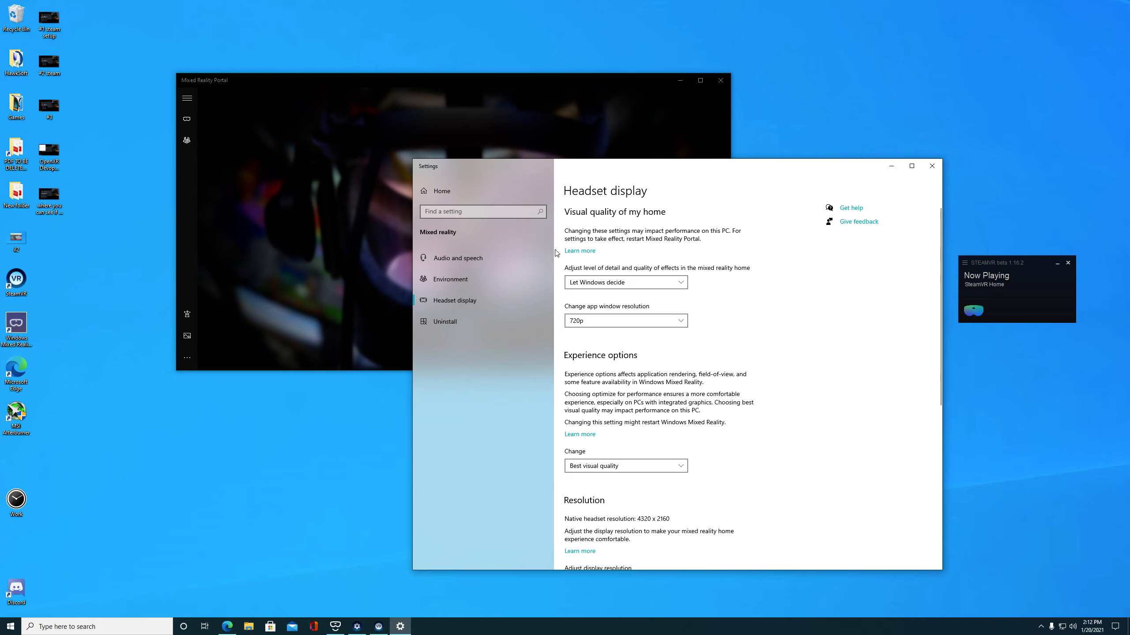
{"action": "mouse_move", "coordinate": [634, 360]}
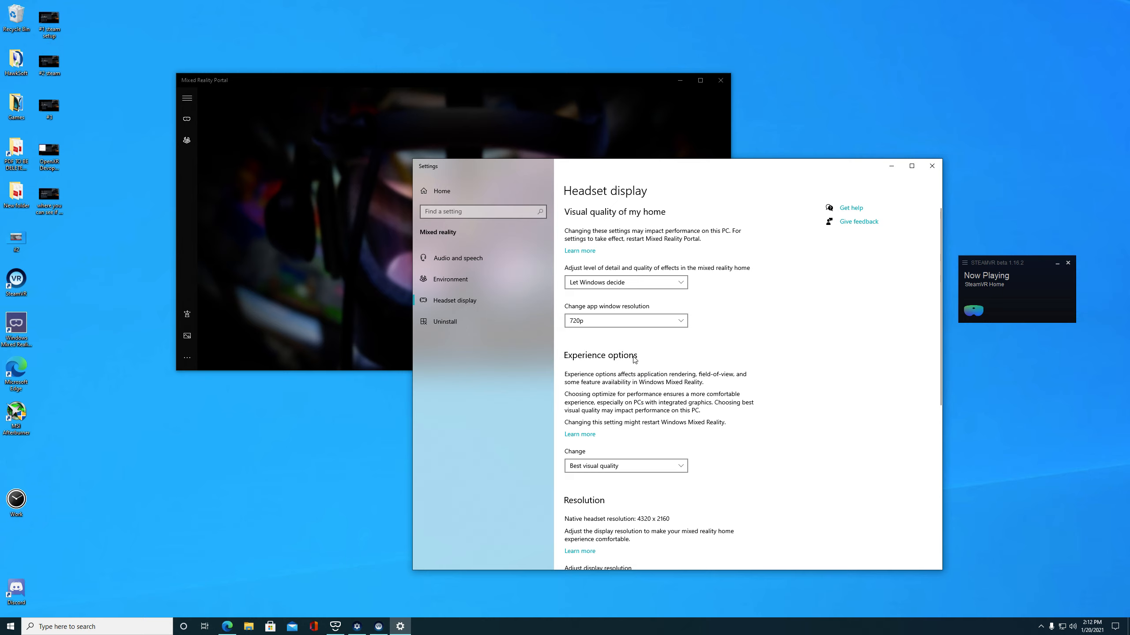
{"action": "mouse_move", "coordinate": [680, 373]}
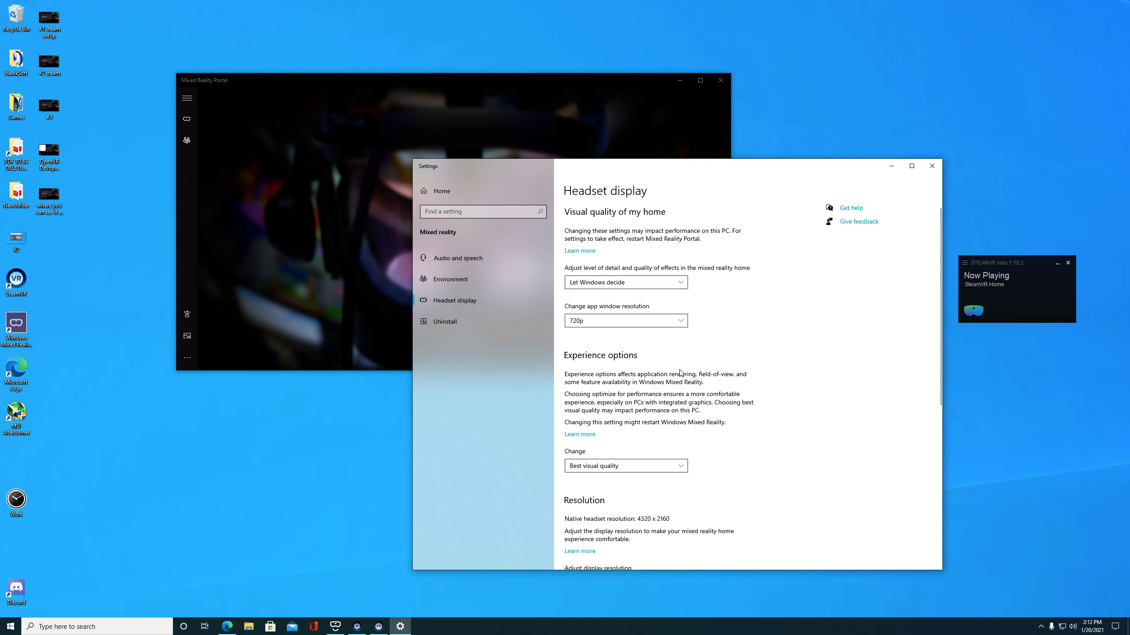
{"action": "scroll", "scroll_direction": "down", "scroll_amount": 3}
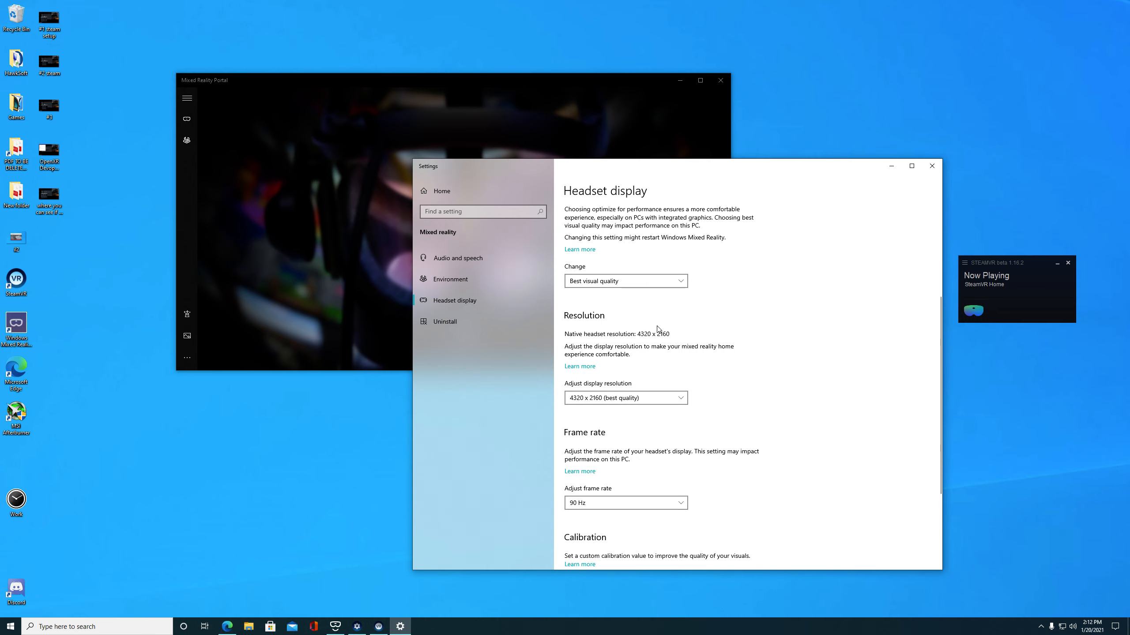
{"action": "mouse_move", "coordinate": [667, 316]}
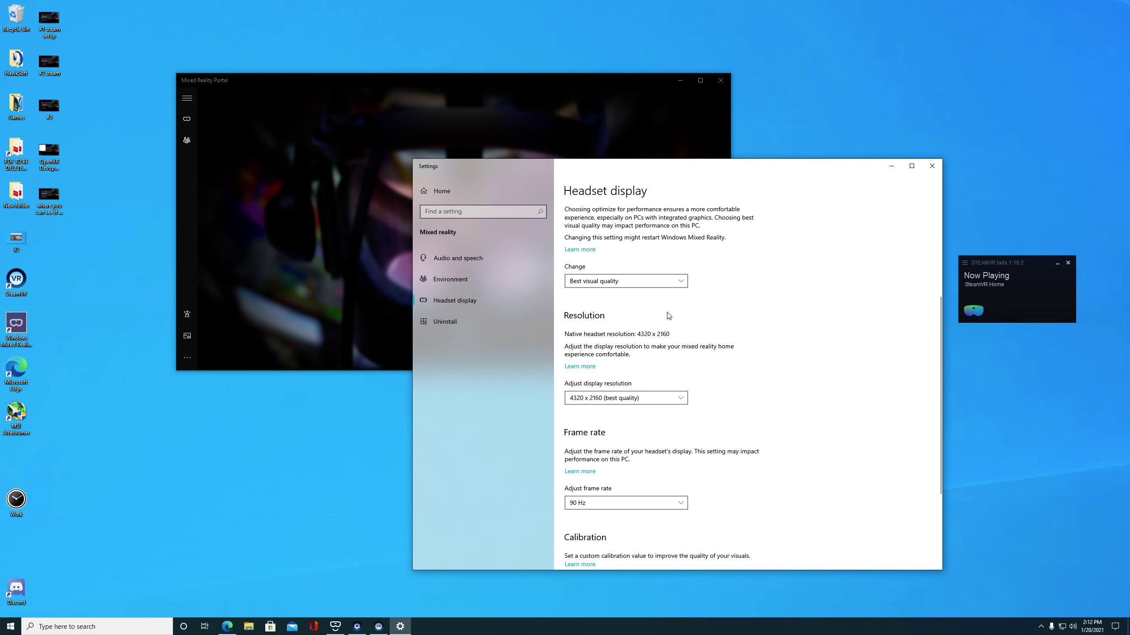
{"action": "scroll", "scroll_direction": "down", "scroll_amount": 3}
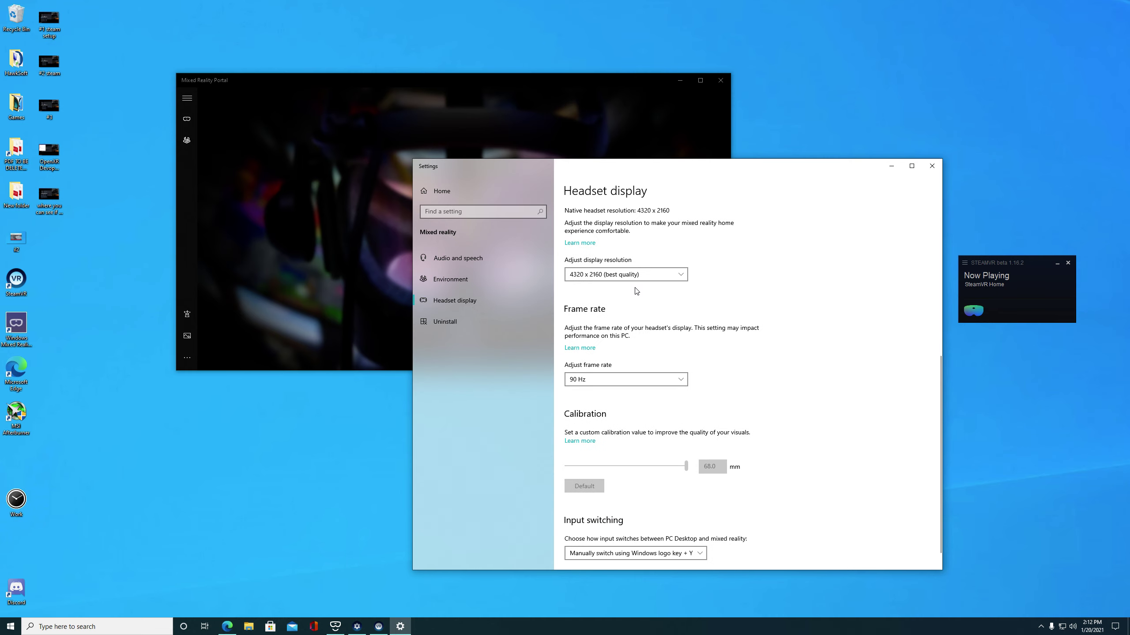
{"action": "mouse_move", "coordinate": [716, 516]}
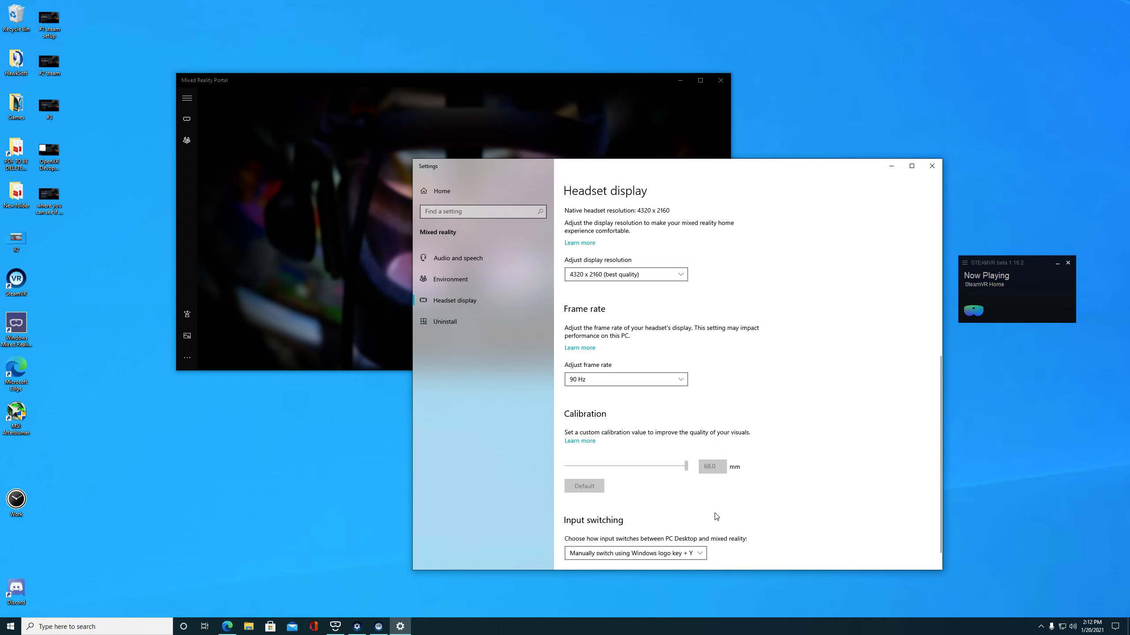
{"action": "mouse_move", "coordinate": [932, 167]}
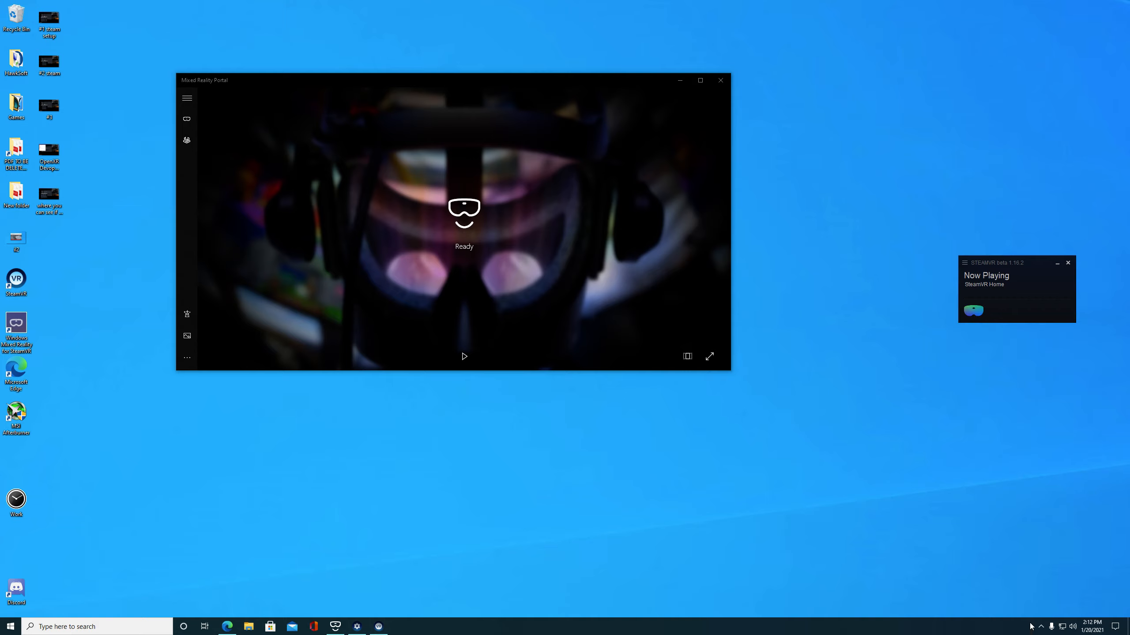
From Steam's Add a Game menu, choose Add a Non-Steam Game to list installed programs.
{"action": "left_click", "coordinate": [1031, 626]}
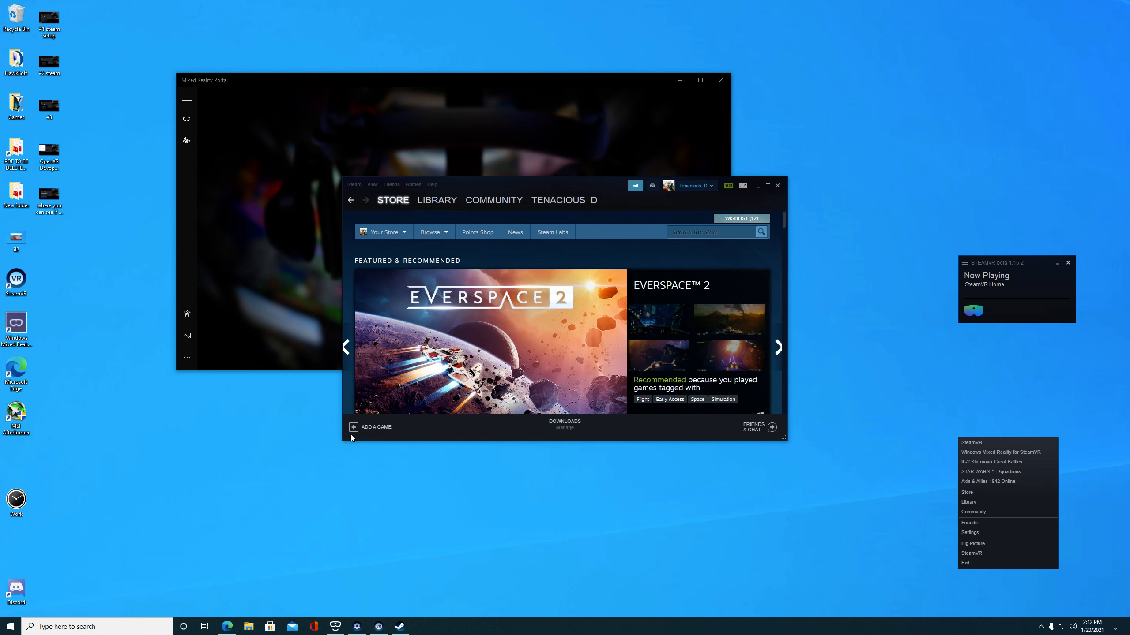
{"action": "left_click", "coordinate": [373, 427]}
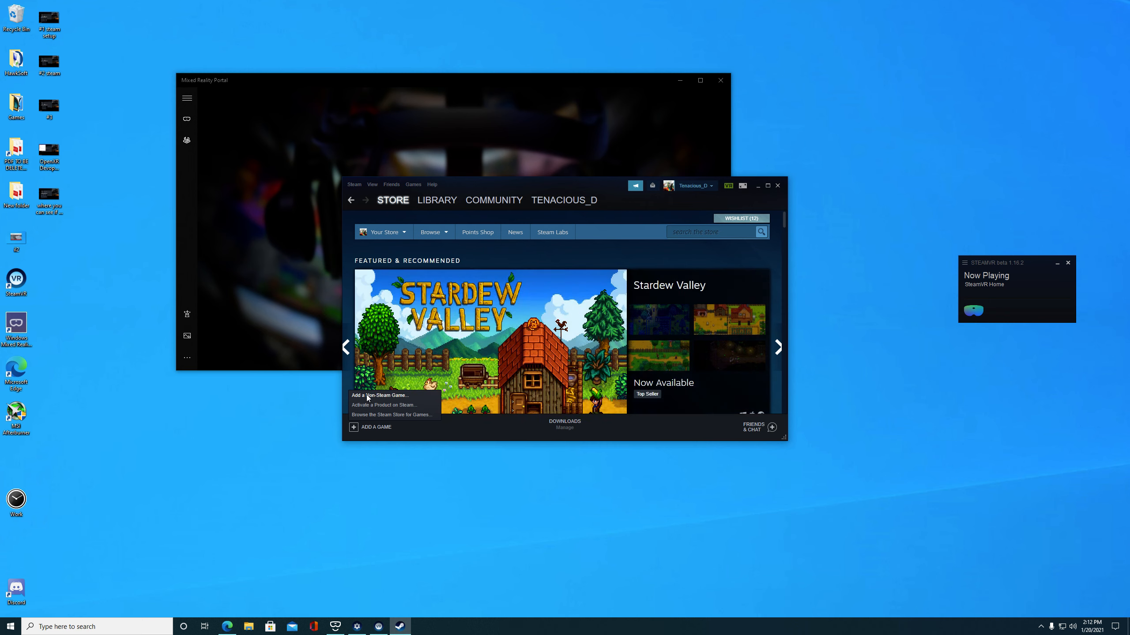
{"action": "left_click", "coordinate": [380, 395]}
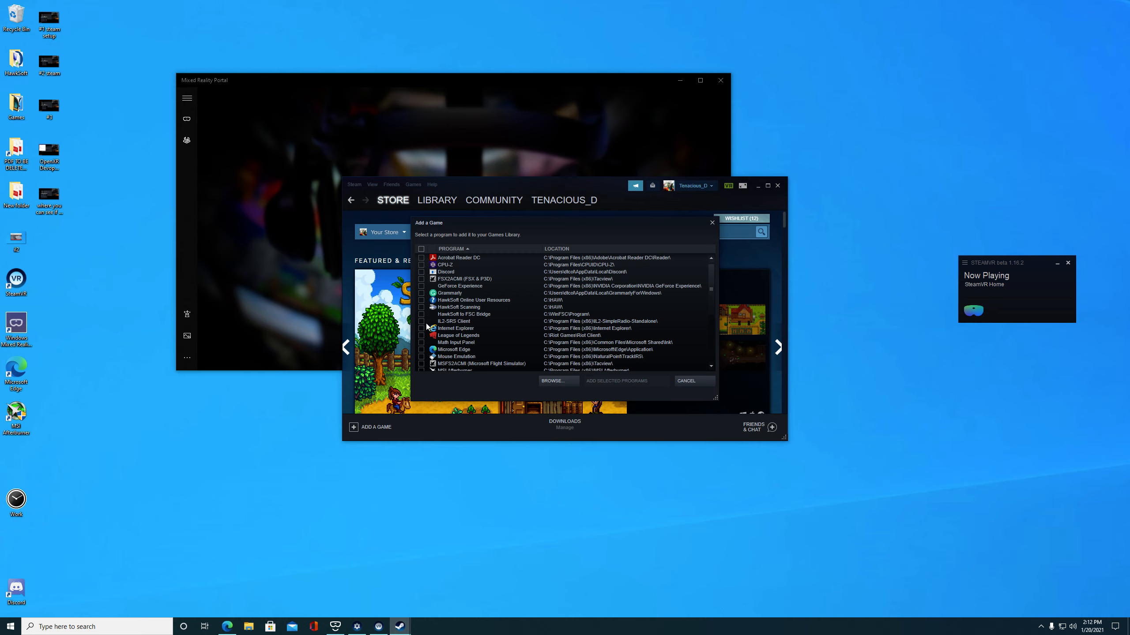
{"action": "mouse_move", "coordinate": [446, 314]}
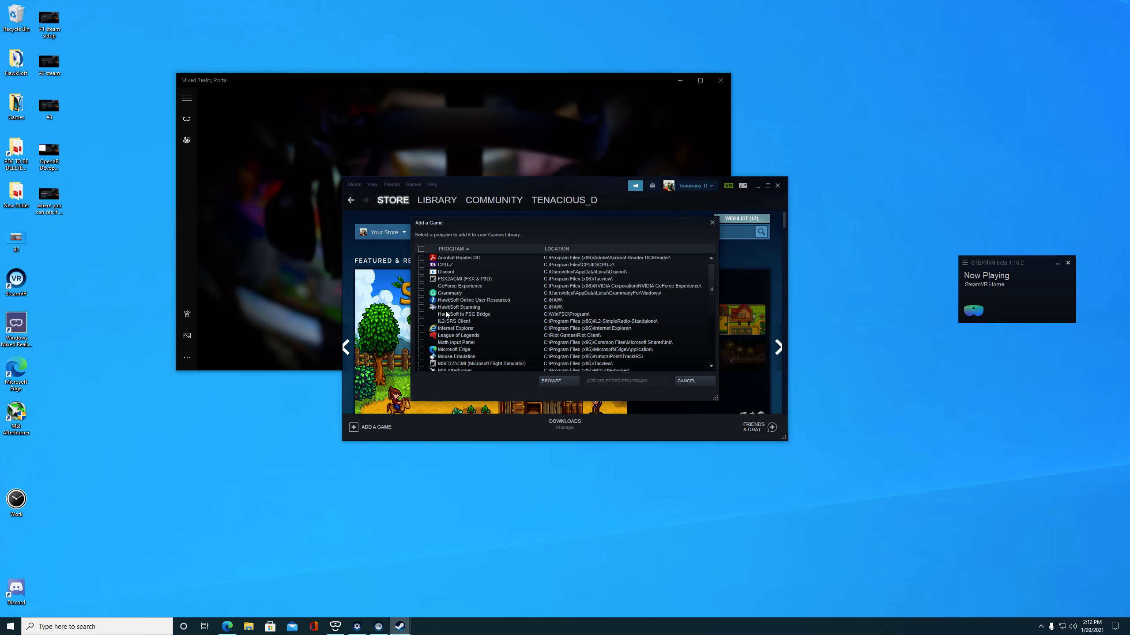
Select IL-2 SRS Client in the Add a Game list and scroll to later entries.
{"action": "left_click", "coordinate": [454, 321]}
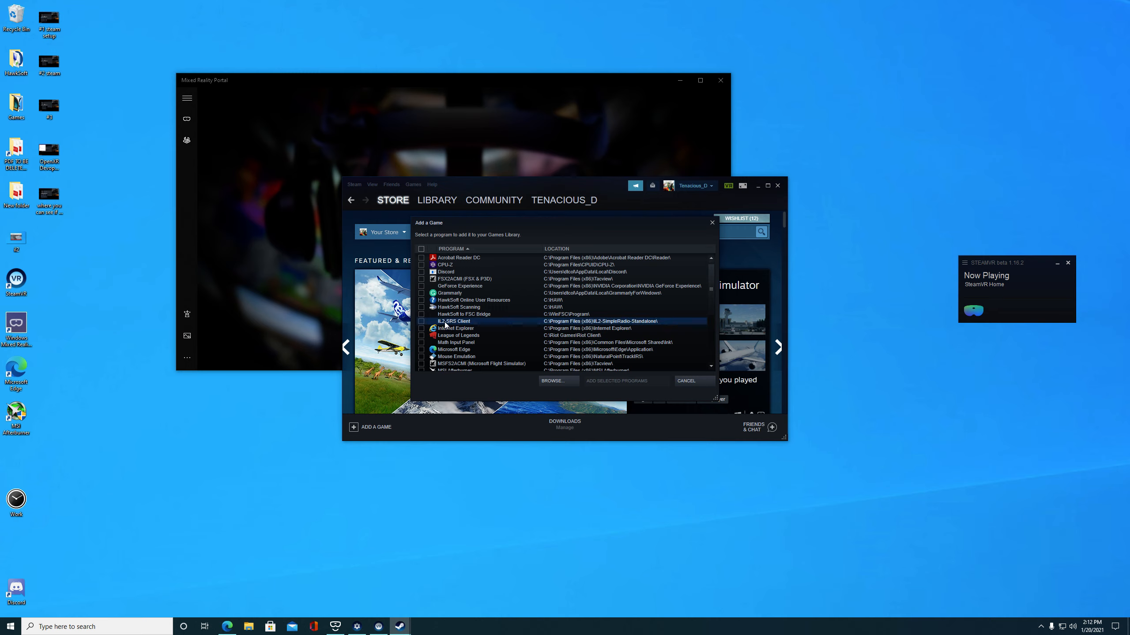
{"action": "mouse_move", "coordinate": [449, 323]}
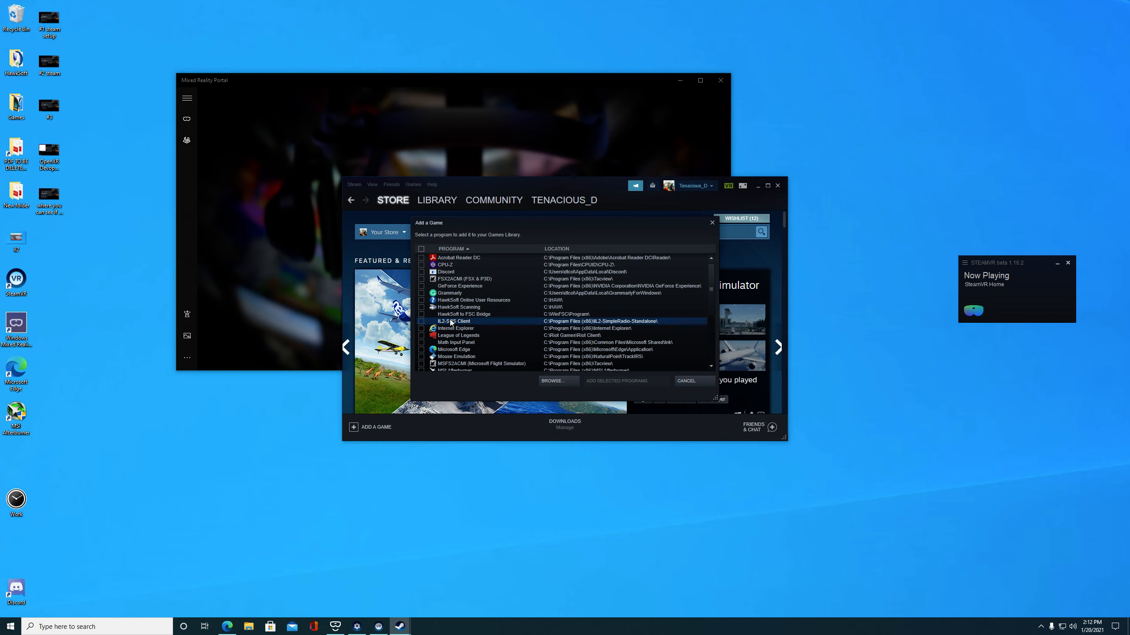
{"action": "scroll", "scroll_direction": "down", "scroll_amount": 3}
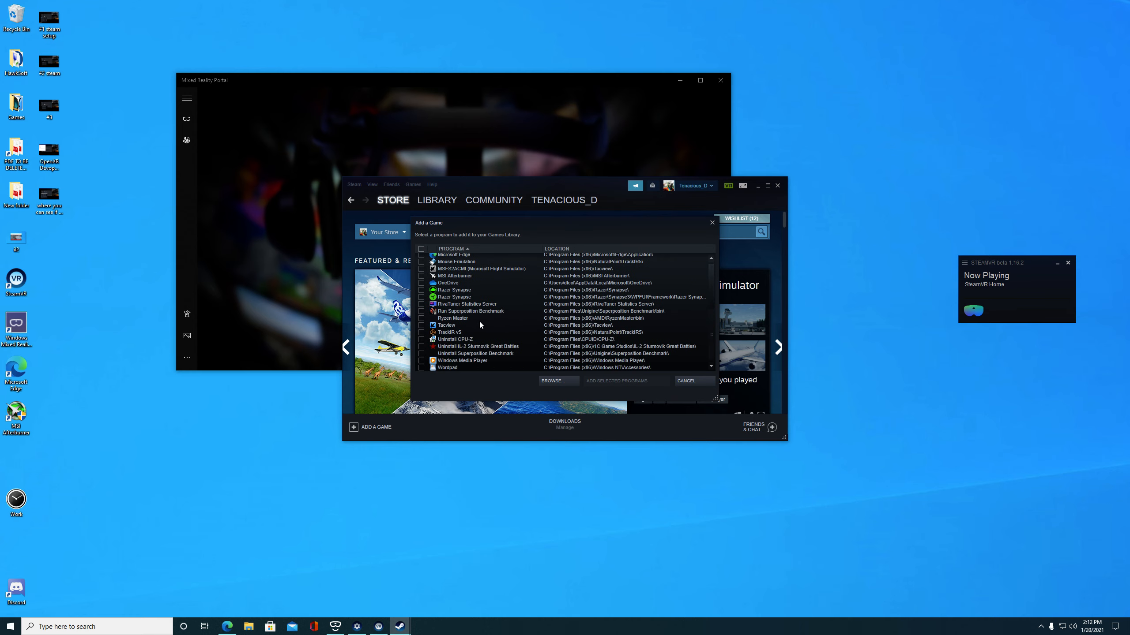
{"action": "mouse_move", "coordinate": [477, 348]}
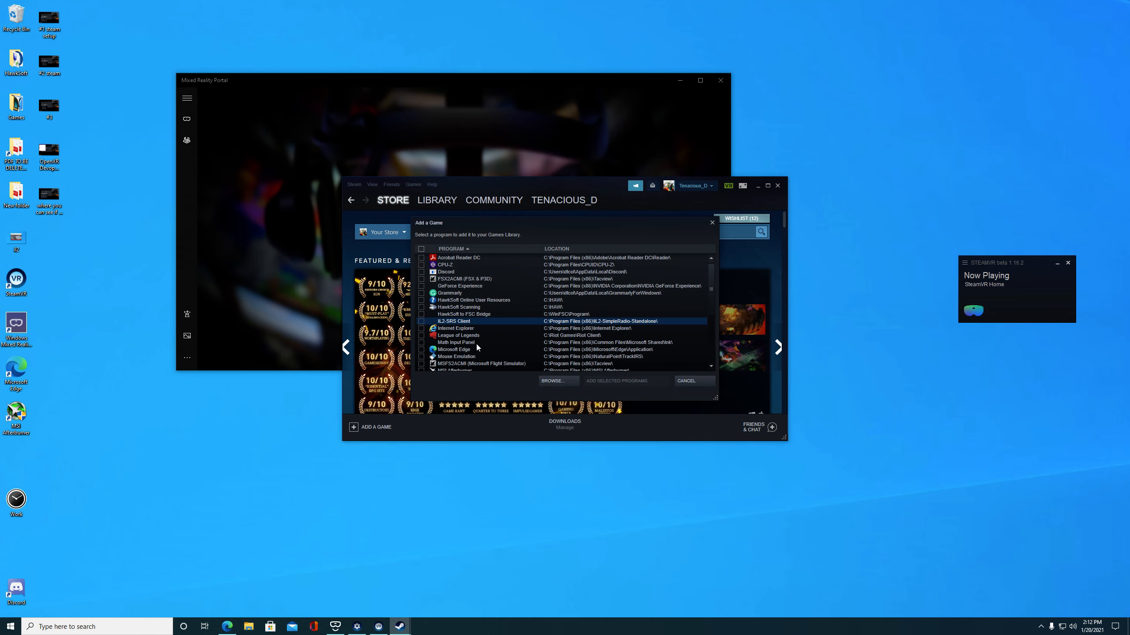
{"action": "mouse_move", "coordinate": [705, 279]}
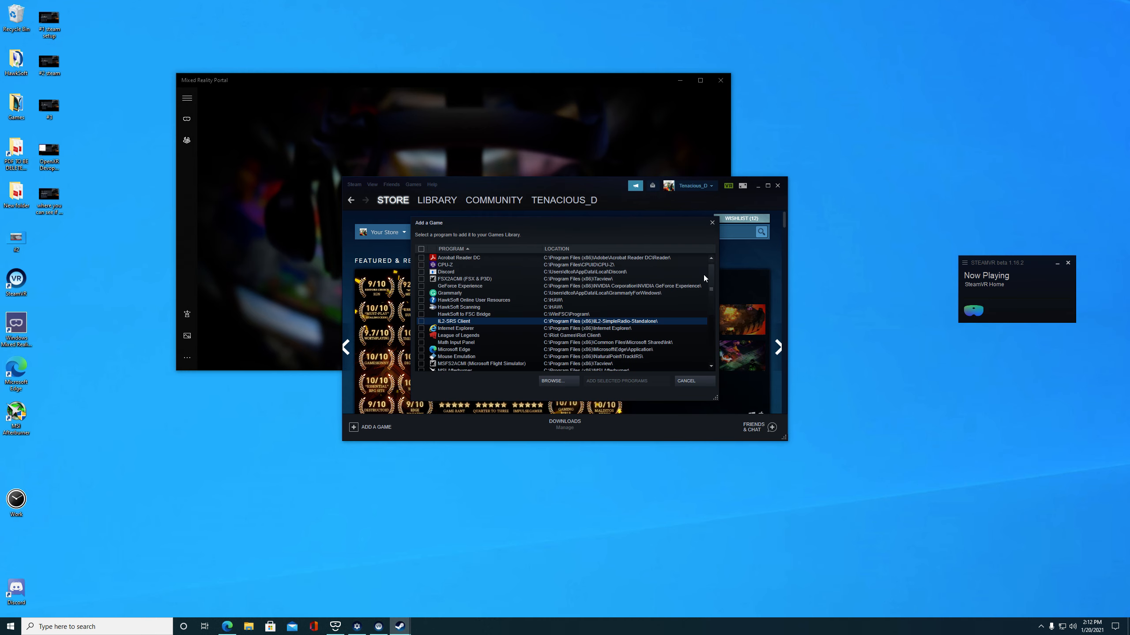
{"action": "mouse_move", "coordinate": [713, 224]}
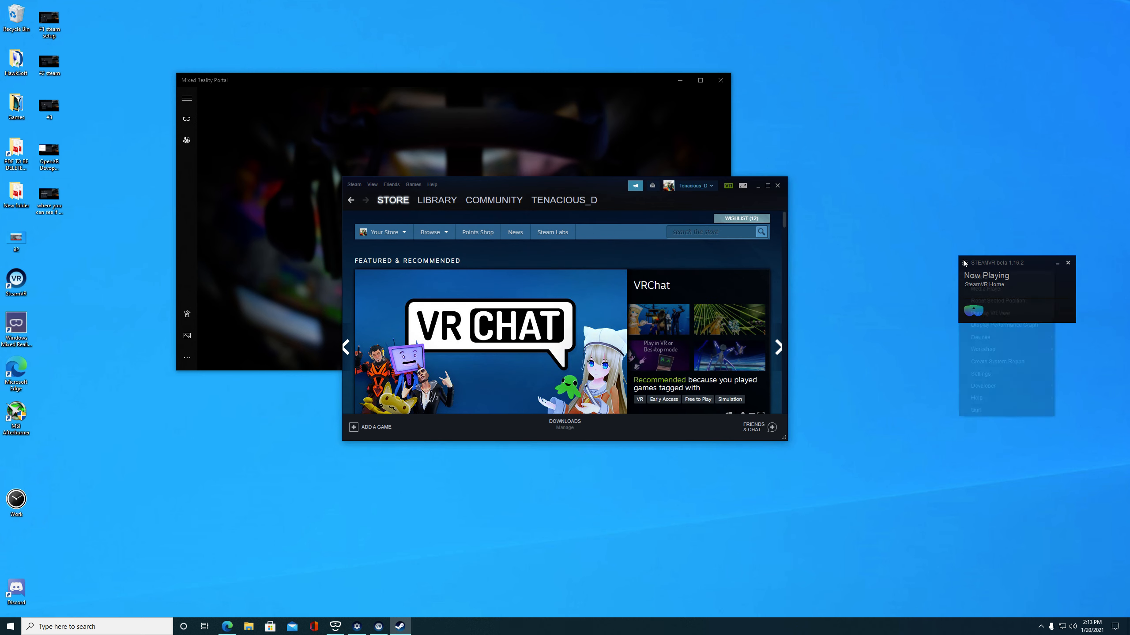
Reach SteamVR's Per-Application Video Settings from the Video page.
{"action": "left_click", "coordinate": [979, 373]}
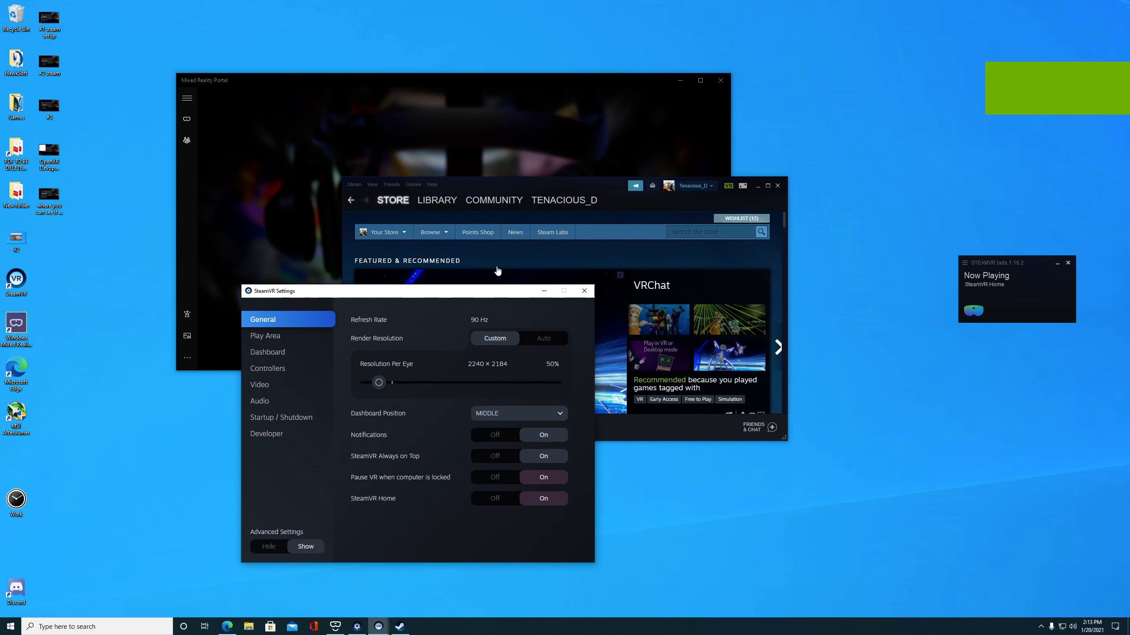
{"action": "left_click", "coordinate": [260, 384]}
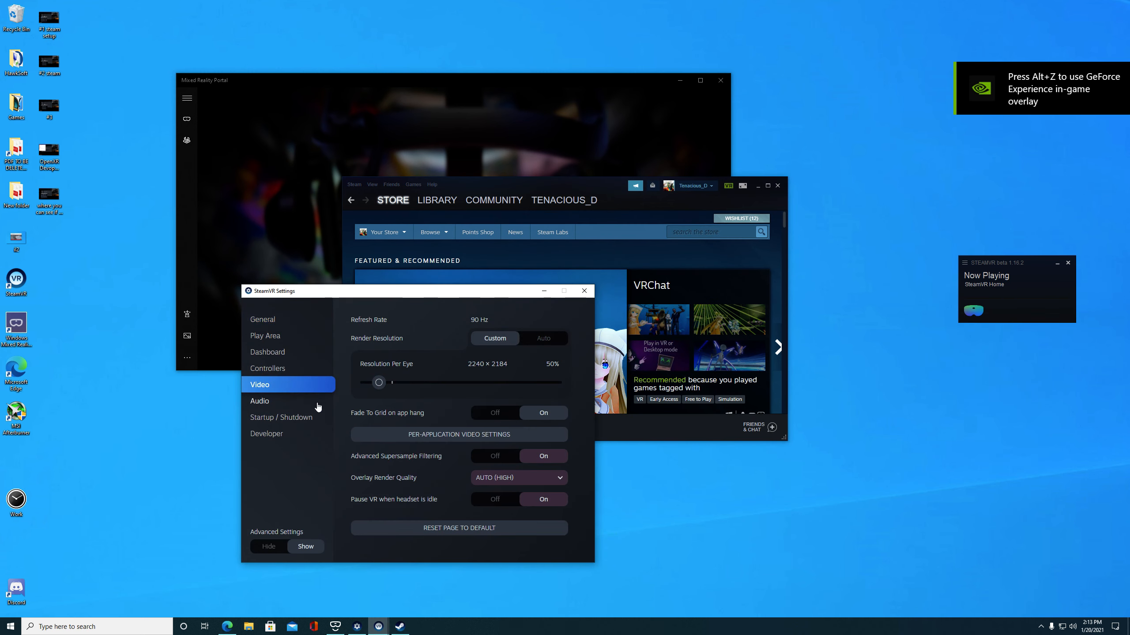
{"action": "left_click", "coordinate": [458, 434]}
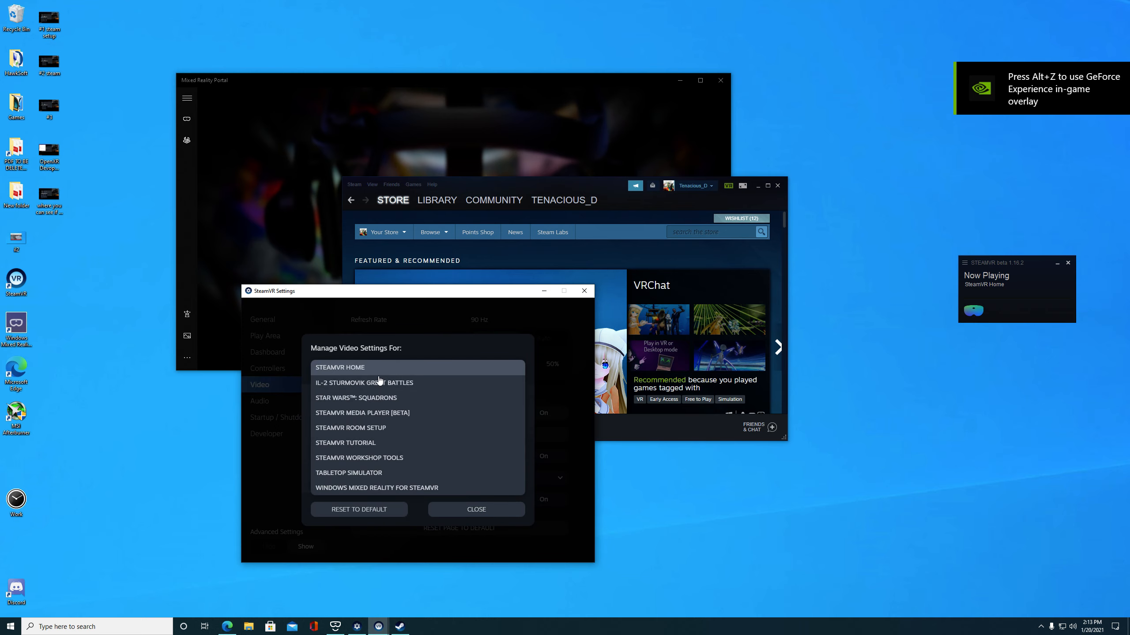
{"action": "mouse_move", "coordinate": [374, 382]}
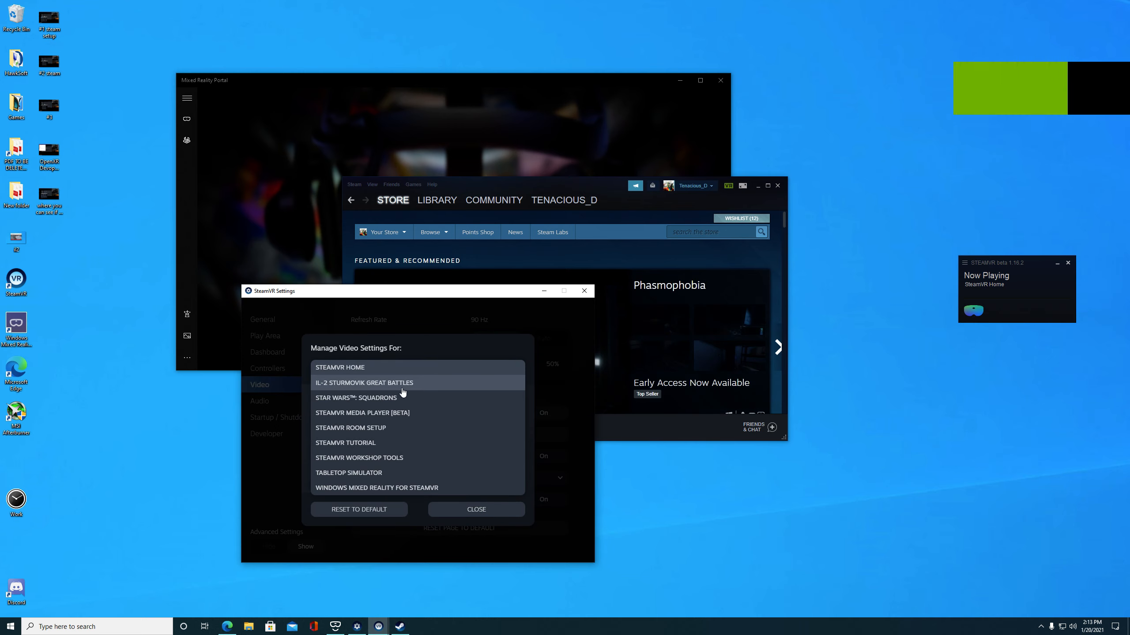
{"action": "mouse_move", "coordinate": [320, 388]}
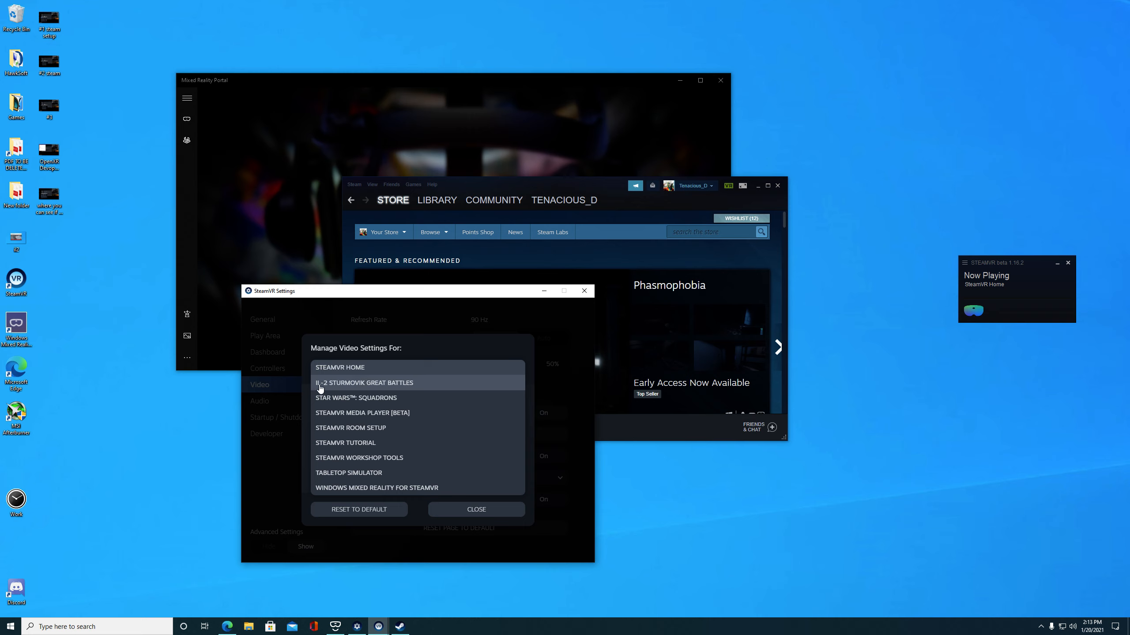
{"action": "mouse_move", "coordinate": [342, 387]}
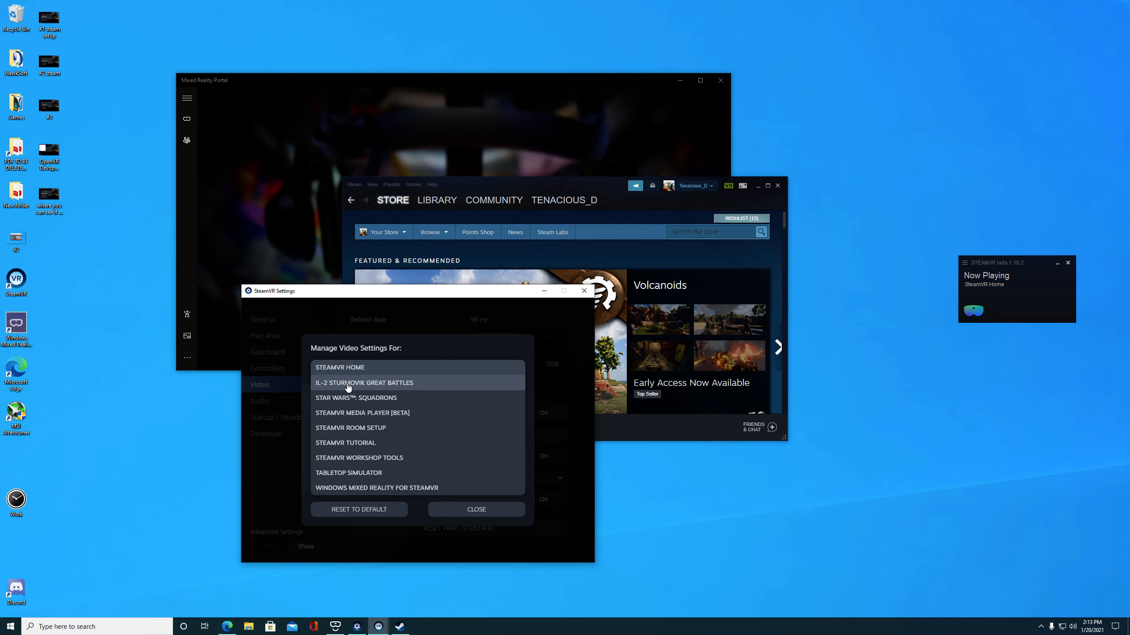
Check IL-2 Sturmovik Great Battles' settings (129% resolution, motion smoothing enabled) and close them.
{"action": "left_click", "coordinate": [777, 347]}
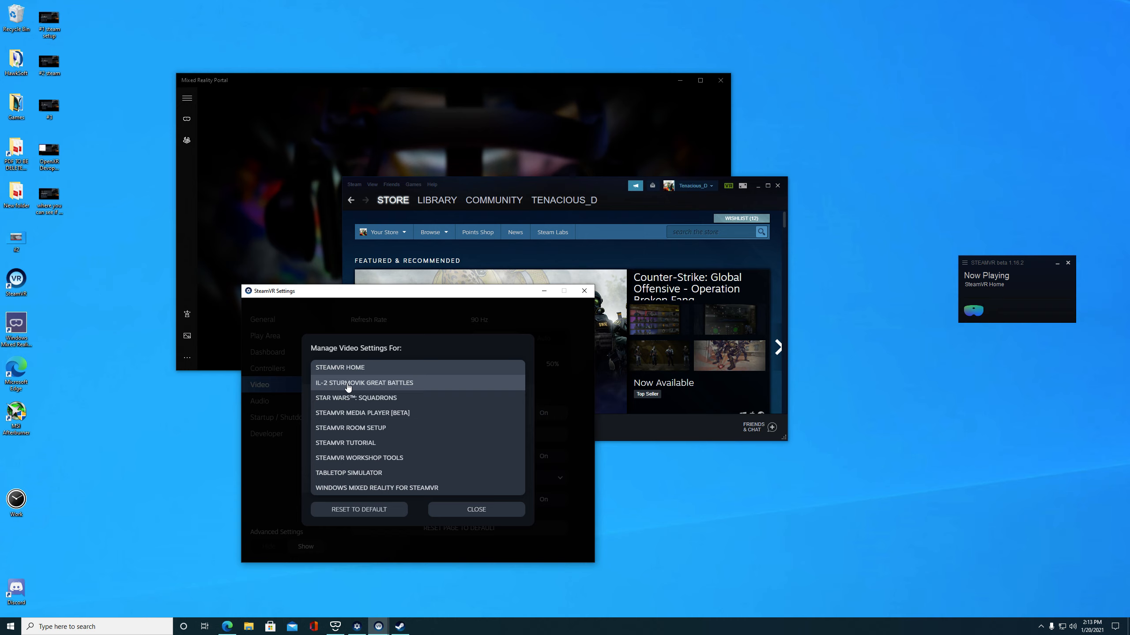
{"action": "mouse_move", "coordinate": [358, 510]}
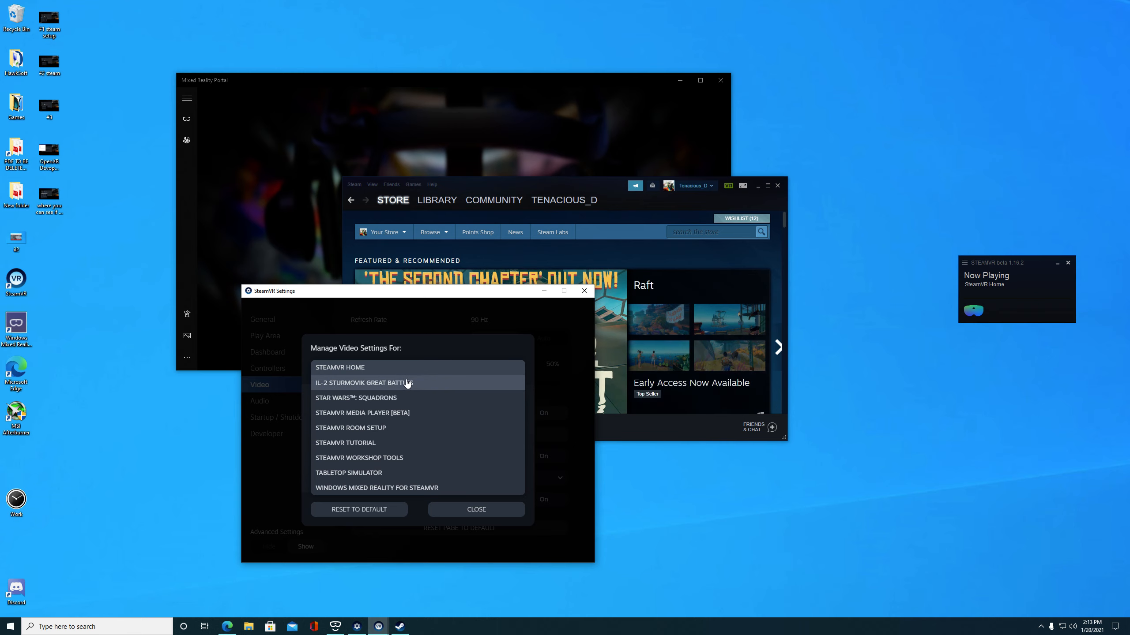
{"action": "mouse_move", "coordinate": [346, 390]}
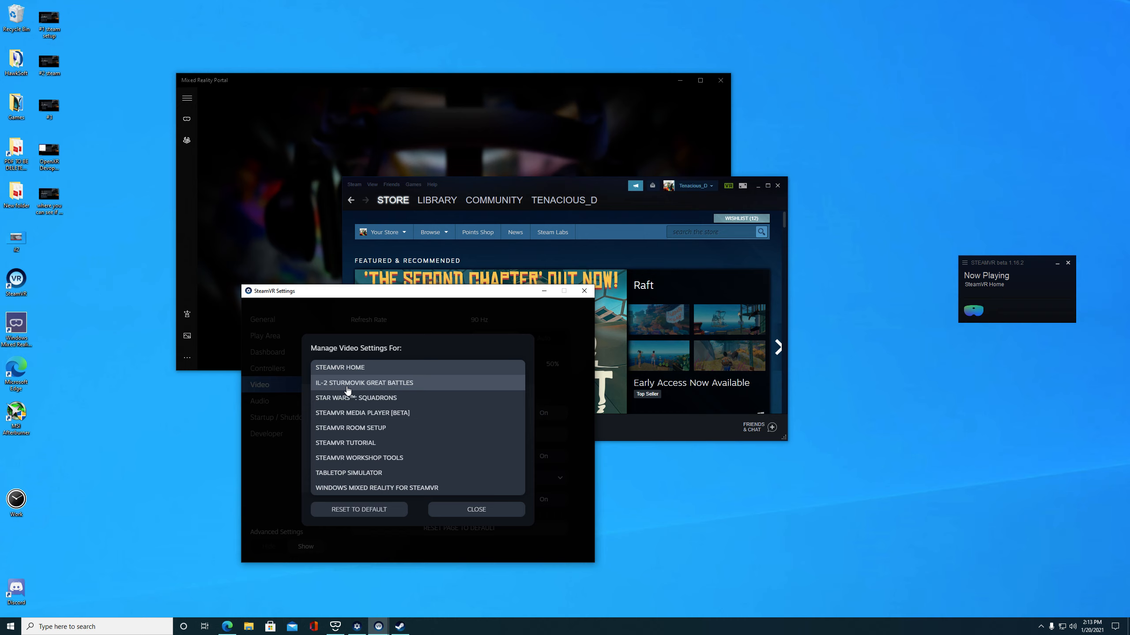
{"action": "left_click", "coordinate": [363, 382]}
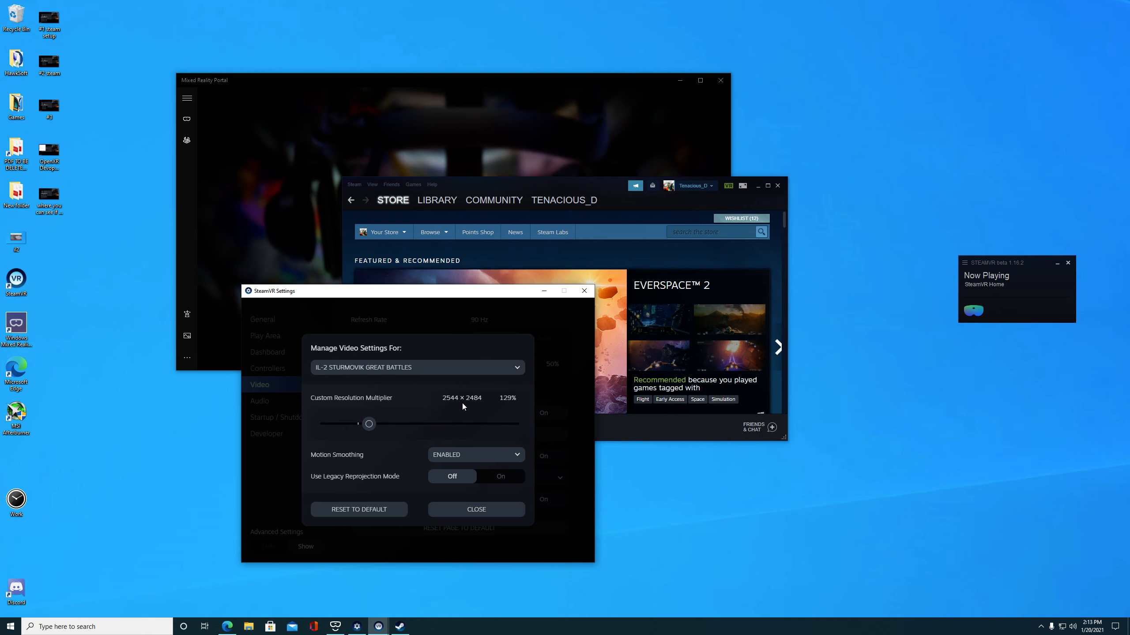
{"action": "left_click", "coordinate": [476, 509]}
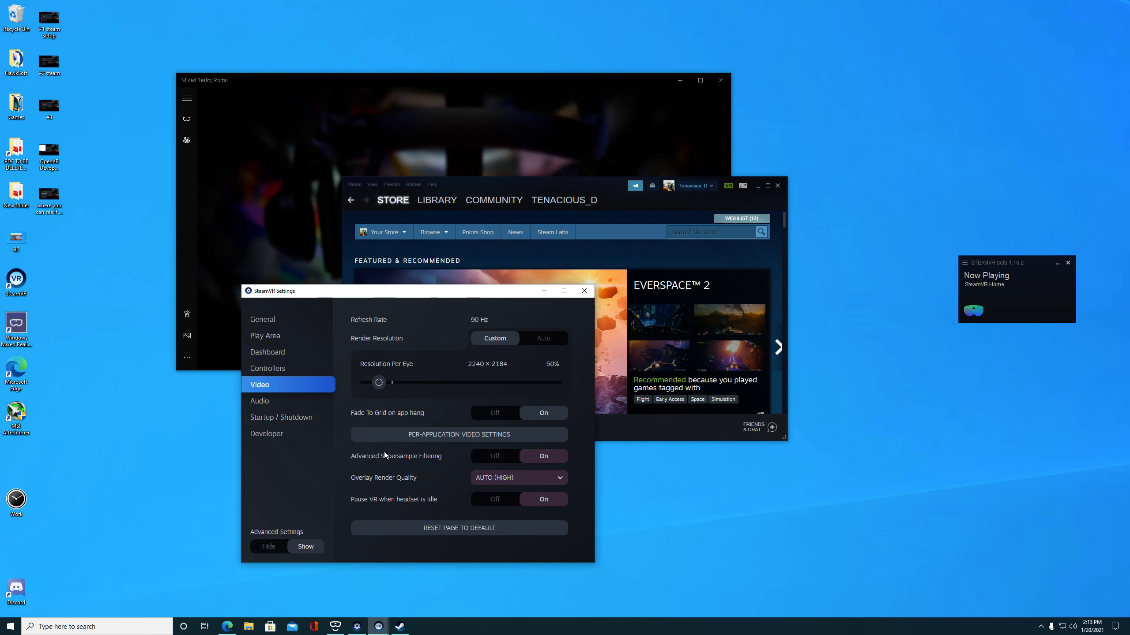
Return to SteamVR's General page showing custom resolution per eye.
{"action": "left_click", "coordinate": [263, 320]}
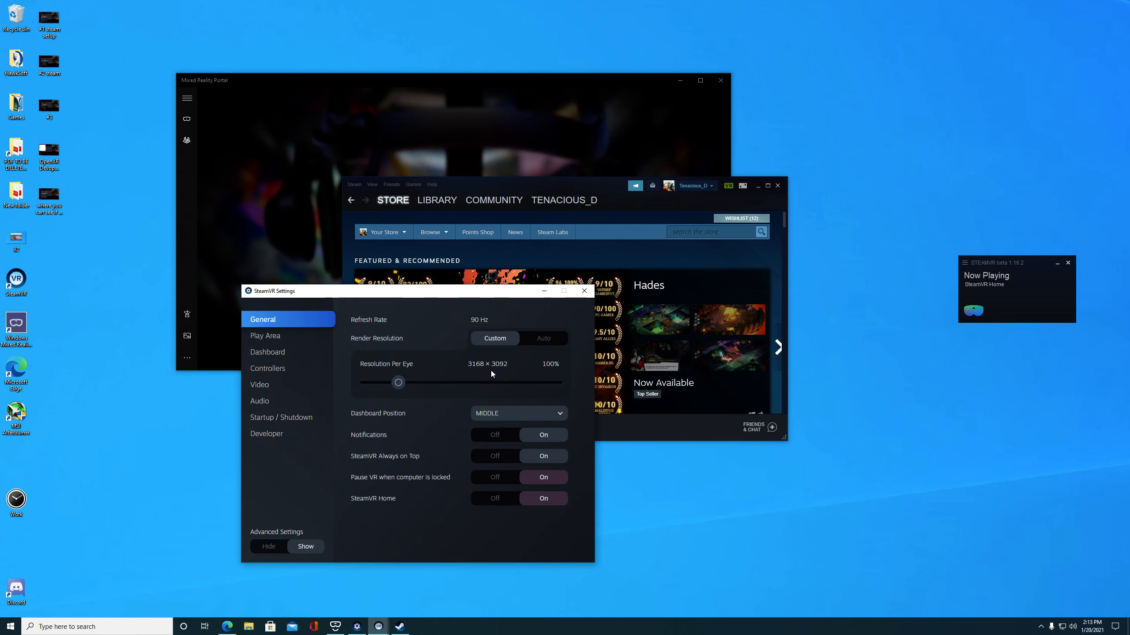
{"action": "mouse_move", "coordinate": [503, 374]}
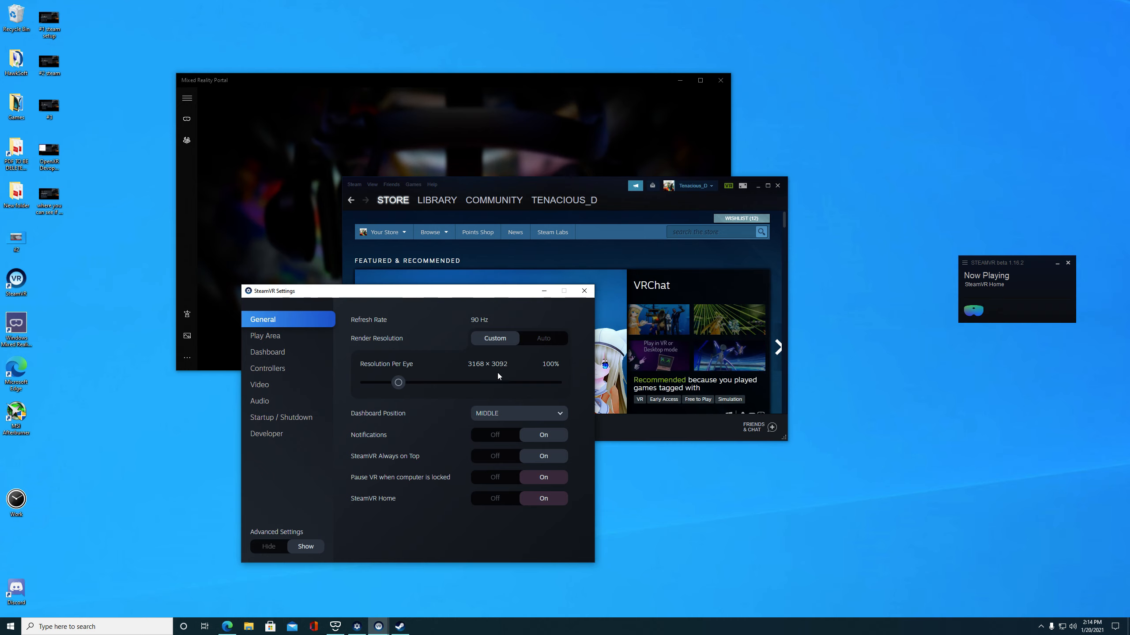
{"action": "mouse_move", "coordinate": [493, 376]}
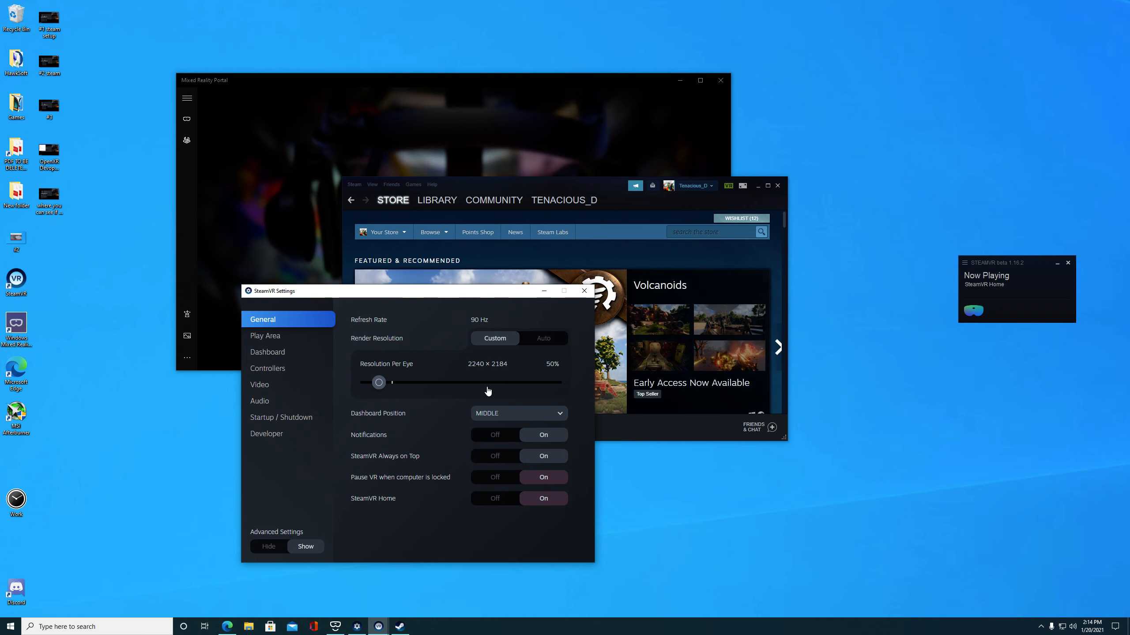
{"action": "mouse_move", "coordinate": [480, 394]}
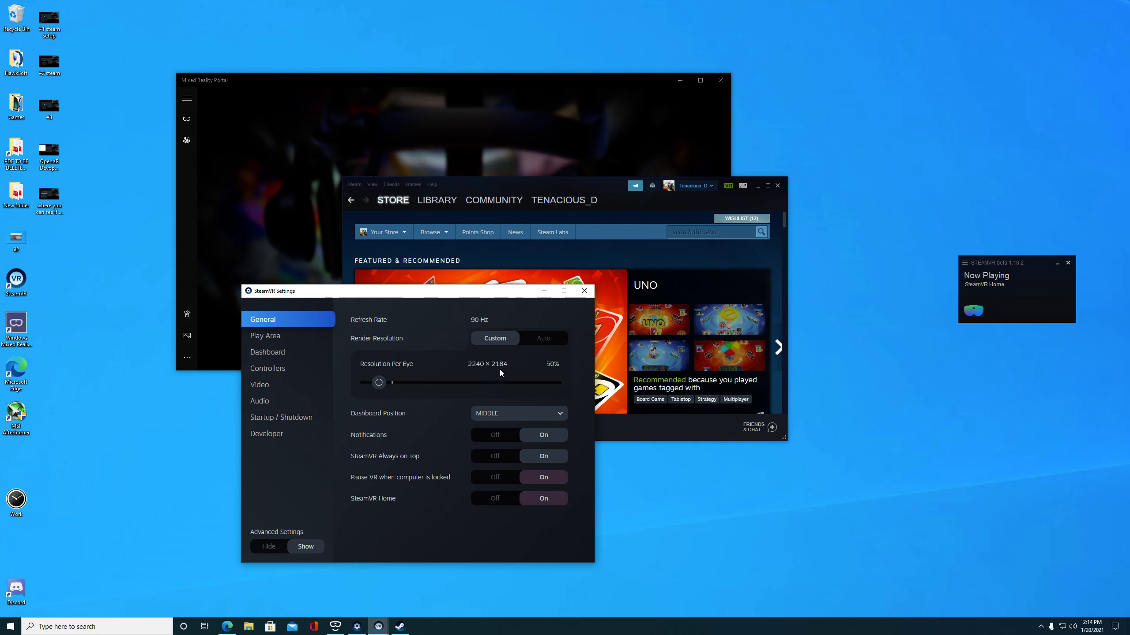
{"action": "mouse_move", "coordinate": [438, 464]}
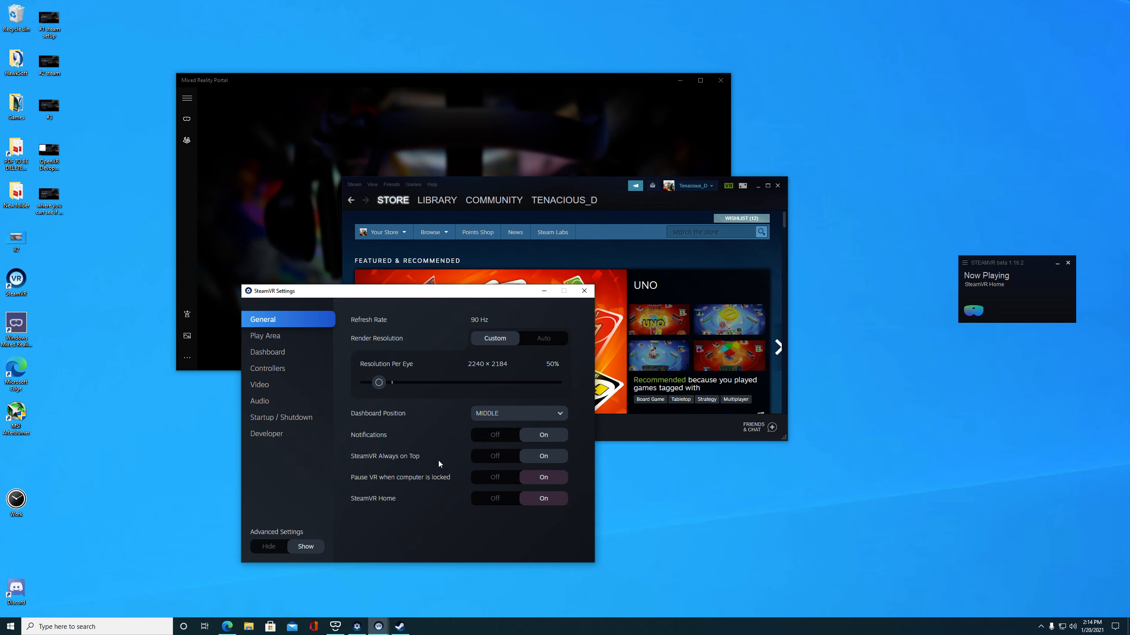
Switch to the Video page, with 50% per-eye resolution and supersample filtering on.
{"action": "left_click", "coordinate": [259, 384]}
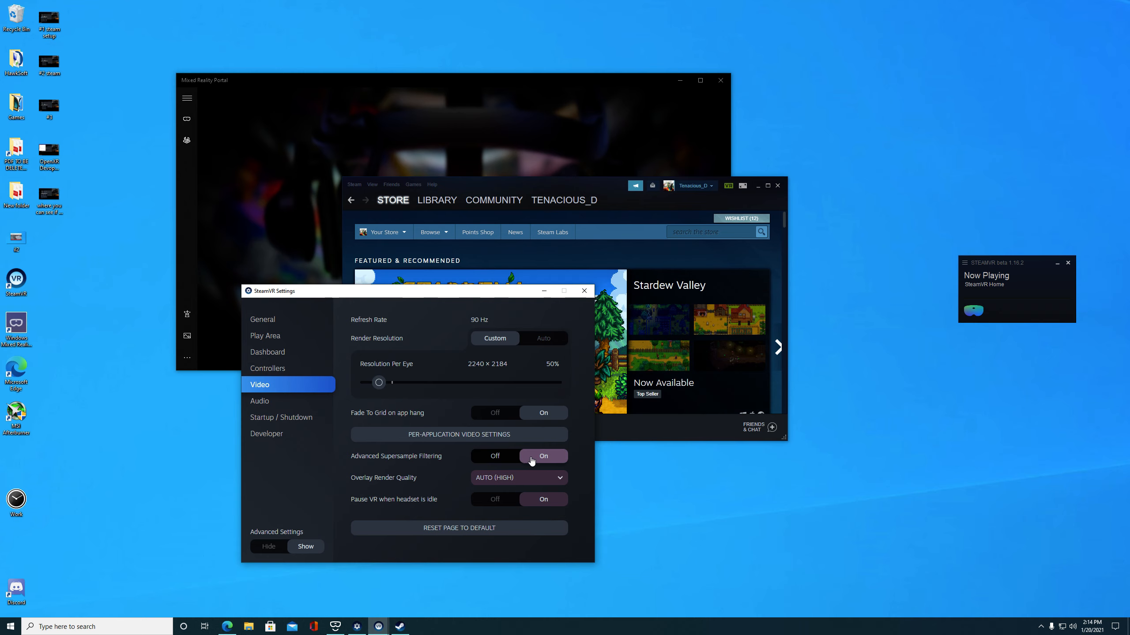
{"action": "mouse_move", "coordinate": [539, 461]}
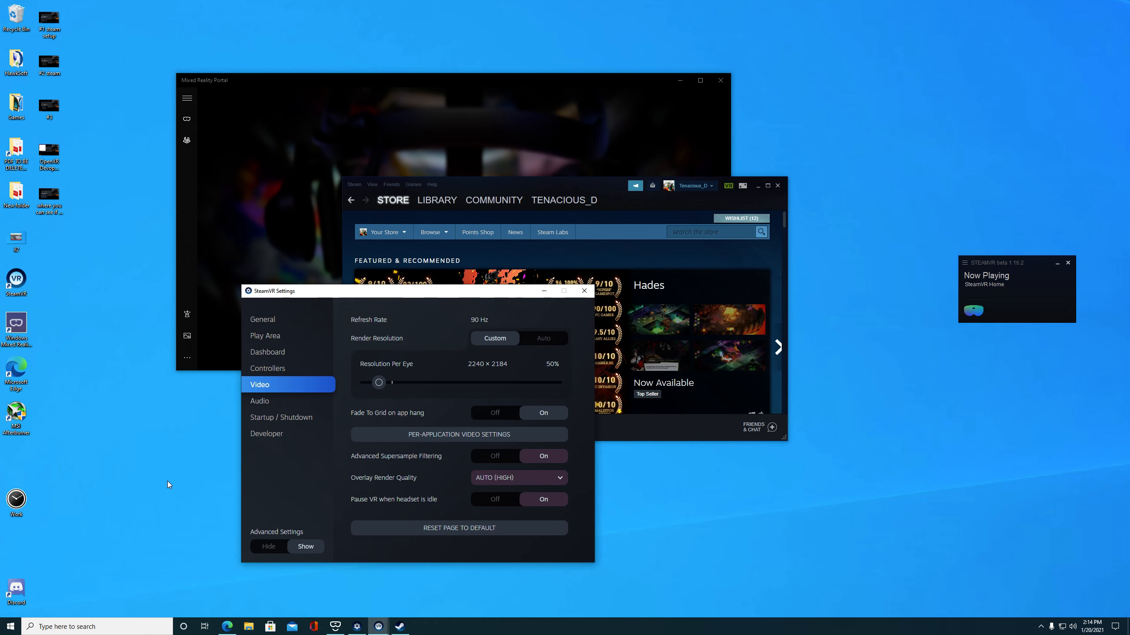
{"action": "mouse_move", "coordinate": [328, 448]}
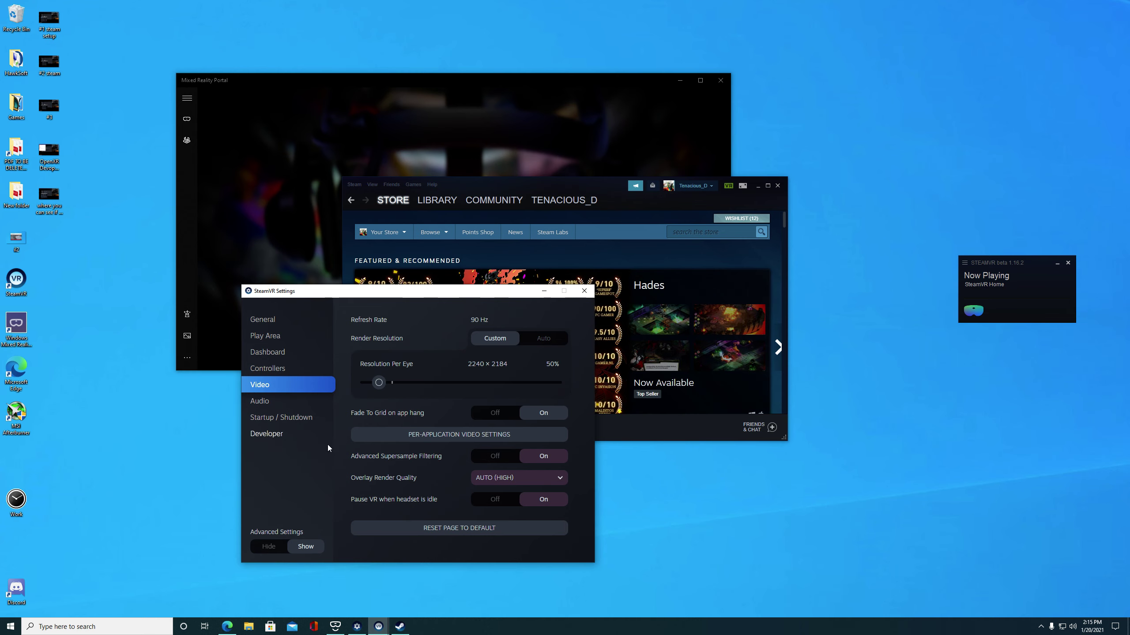
Show IL-2 Sturmovik Great Battles' per-application video settings: 129% multiplier, motion smoothing enabled.
{"action": "left_click", "coordinate": [458, 434]}
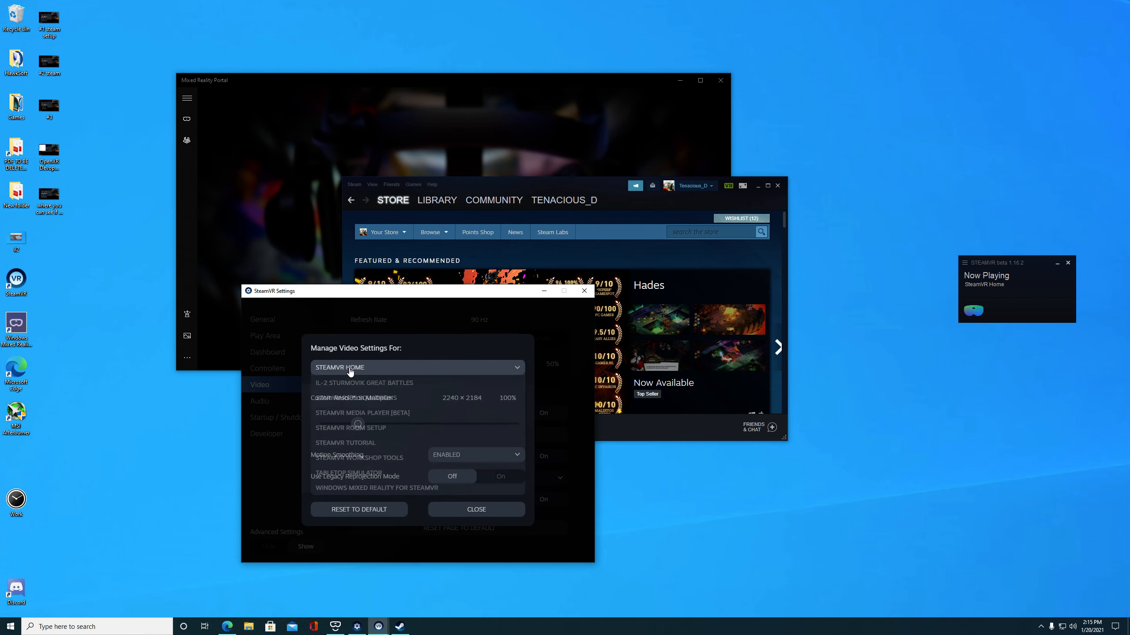
{"action": "left_click", "coordinate": [364, 382]}
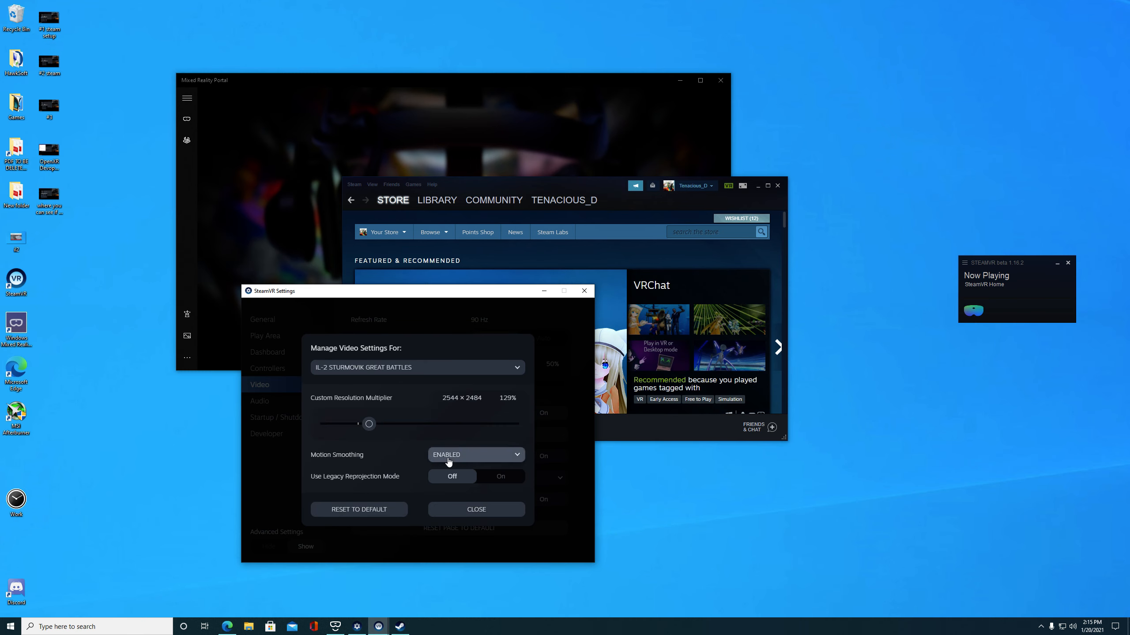
{"action": "mouse_move", "coordinate": [436, 448]}
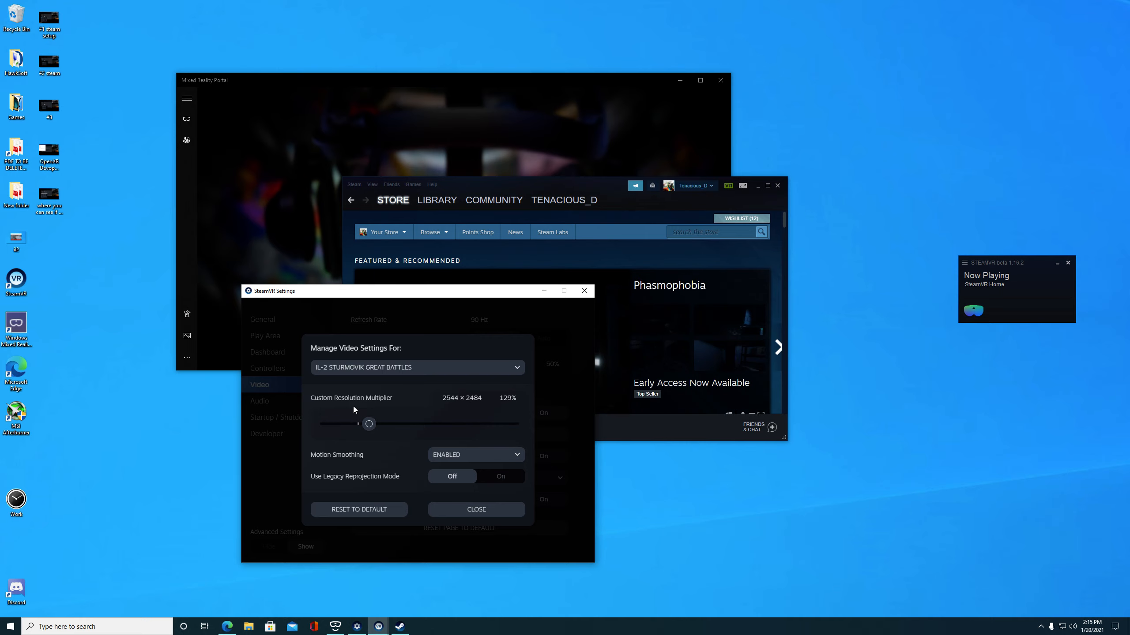
{"action": "mouse_move", "coordinate": [403, 367]}
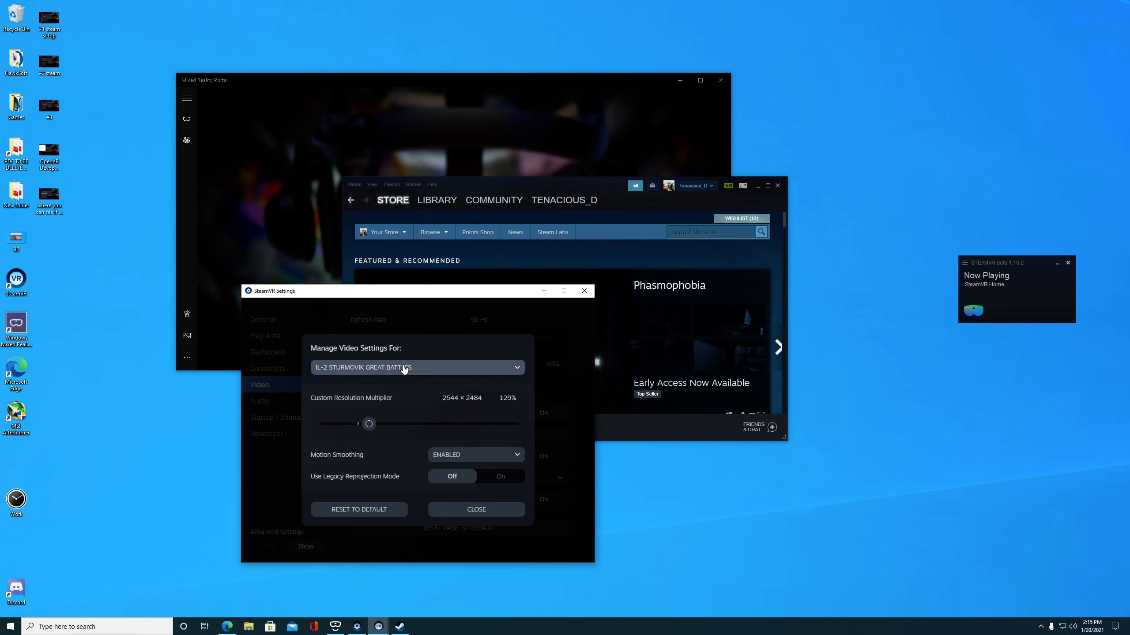
{"action": "mouse_move", "coordinate": [469, 412]}
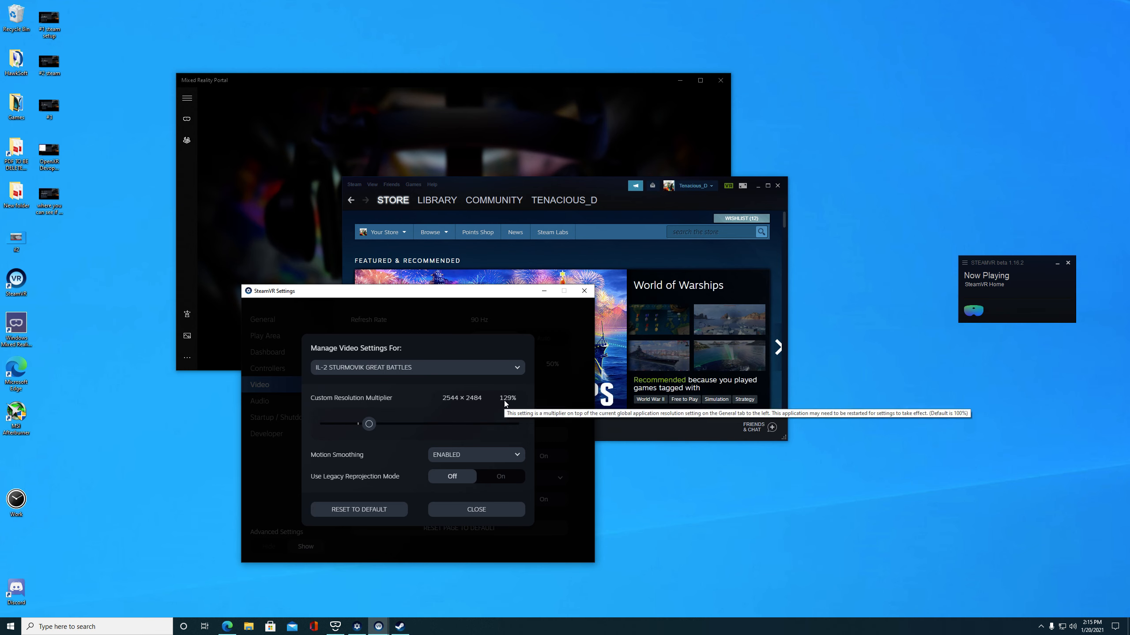
{"action": "mouse_move", "coordinate": [551, 353]}
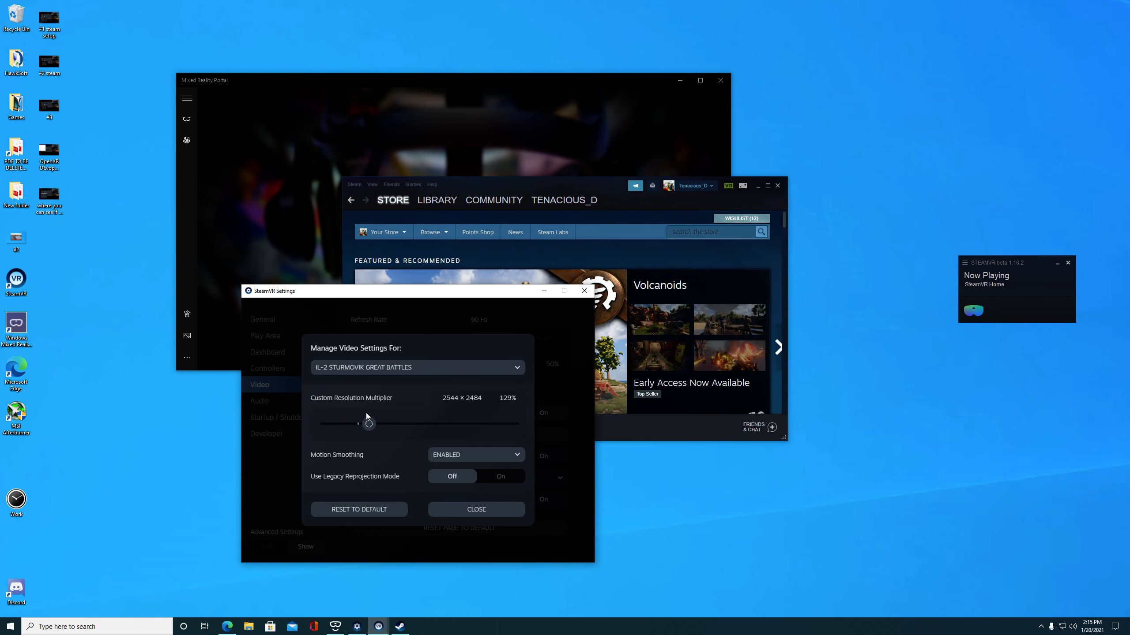
{"action": "mouse_move", "coordinate": [475, 404]}
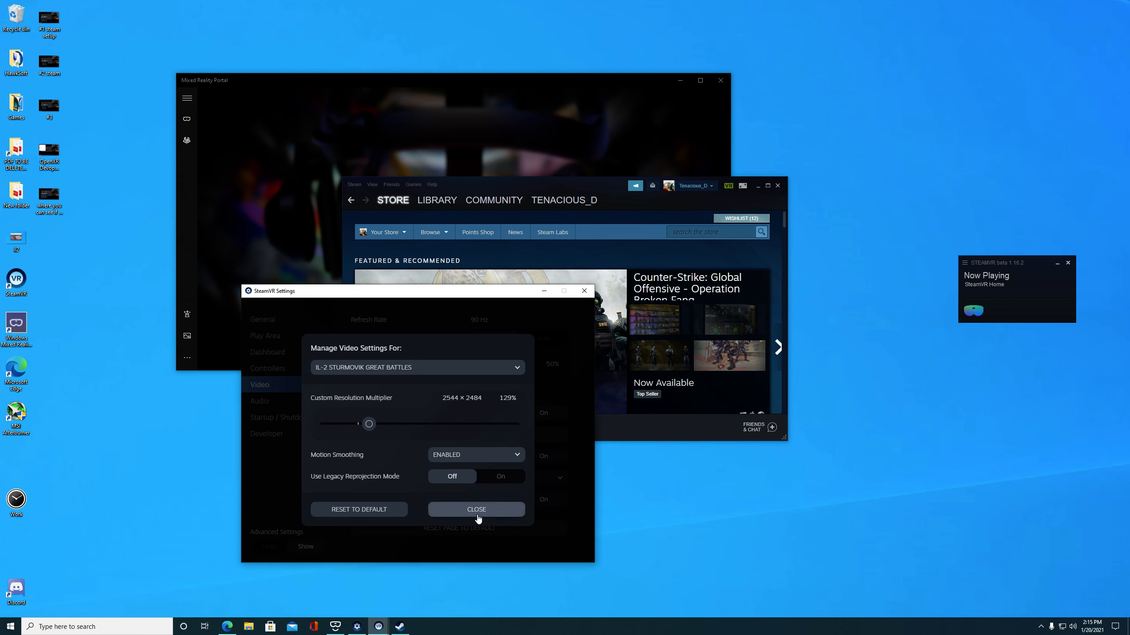
Leave the per-application video settings before checking the Developer page's OpenXR runtime.
{"action": "left_click", "coordinate": [475, 509]}
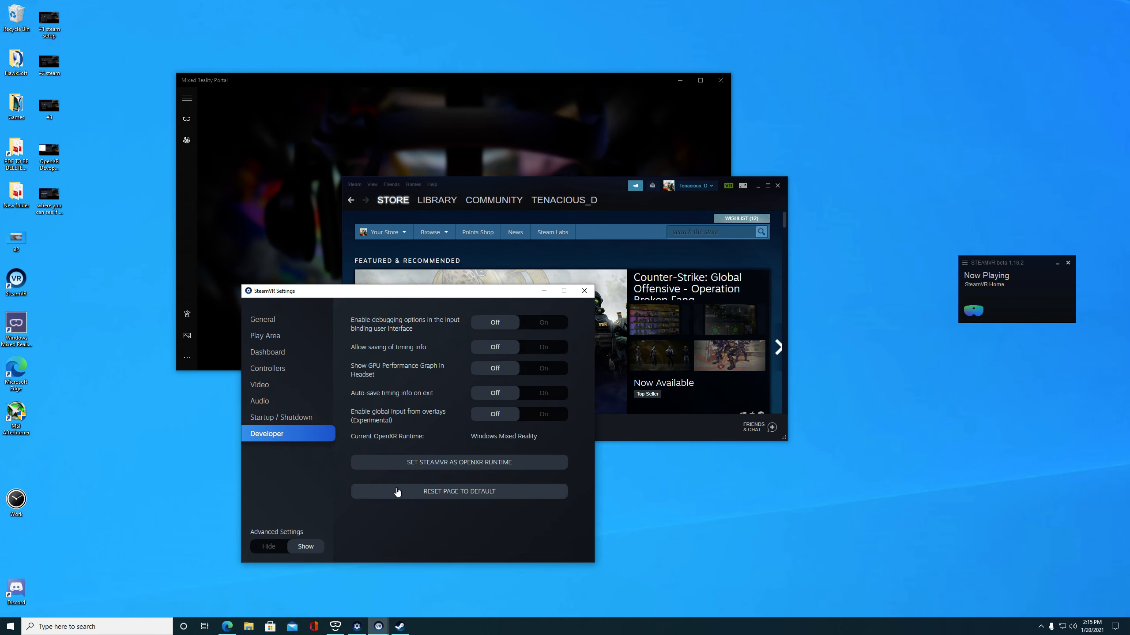
{"action": "mouse_move", "coordinate": [374, 454]}
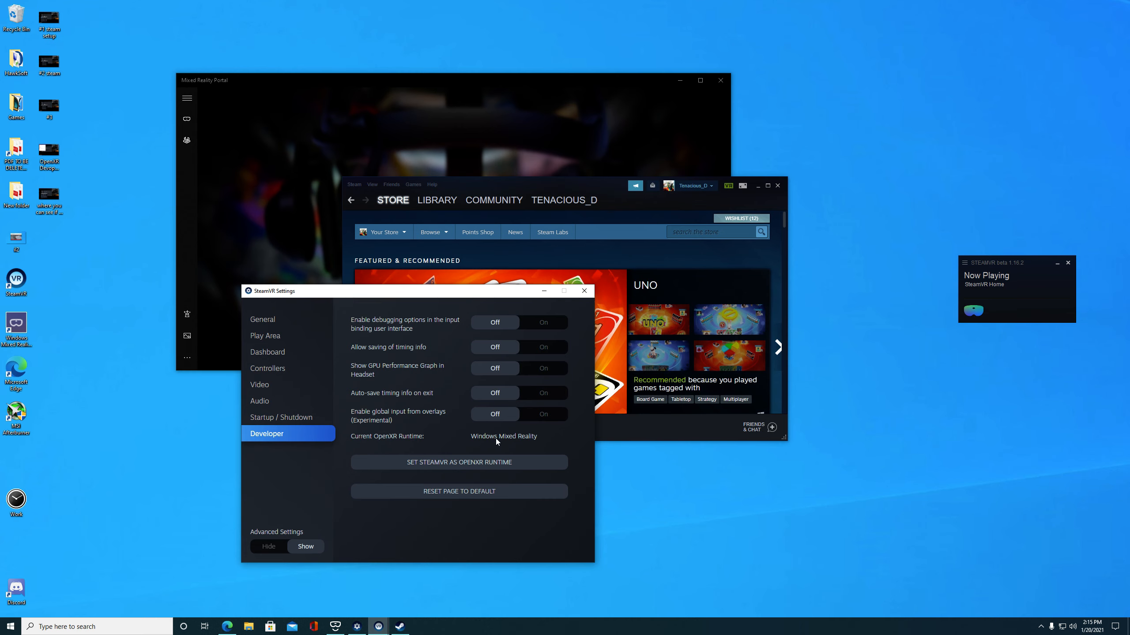
{"action": "mouse_move", "coordinate": [525, 447]}
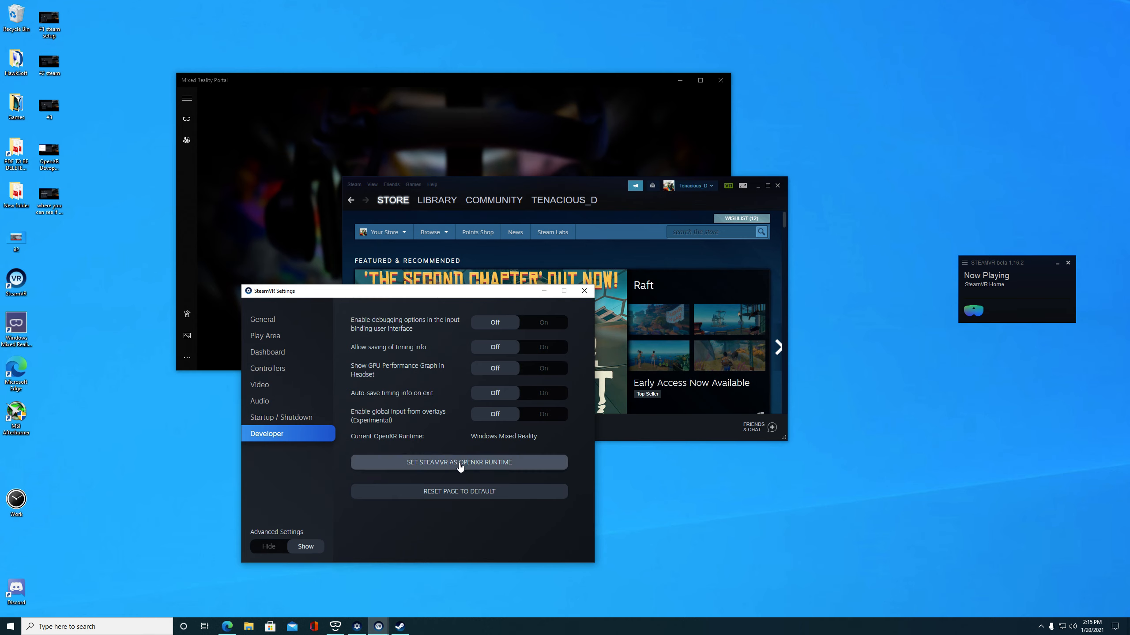
{"action": "mouse_move", "coordinate": [1009, 272]}
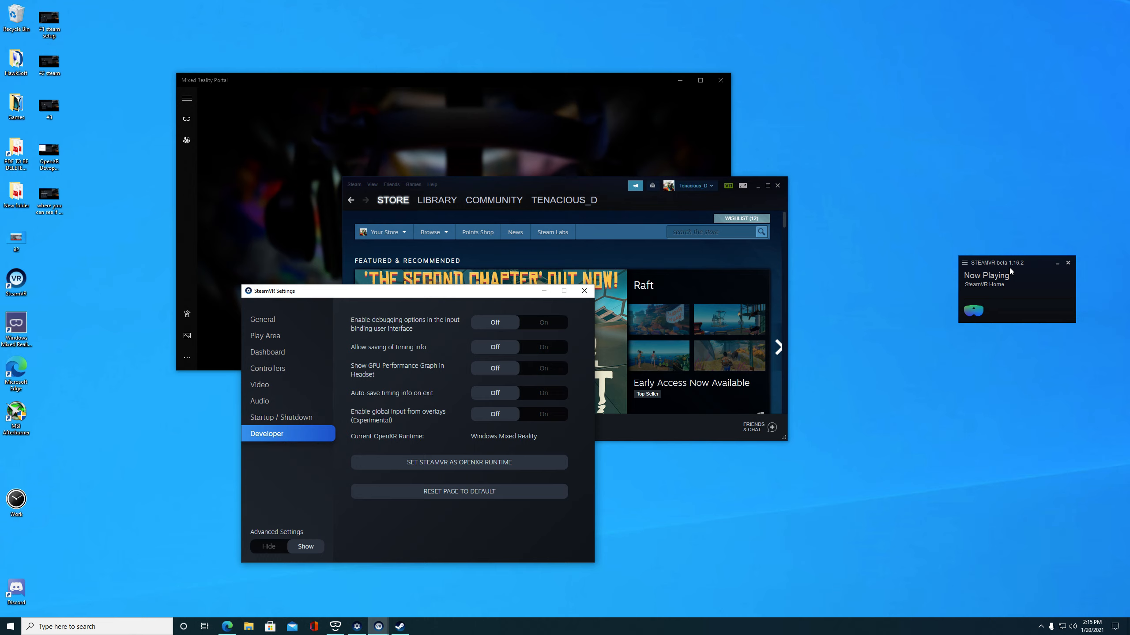
{"action": "mouse_move", "coordinate": [400, 512]}
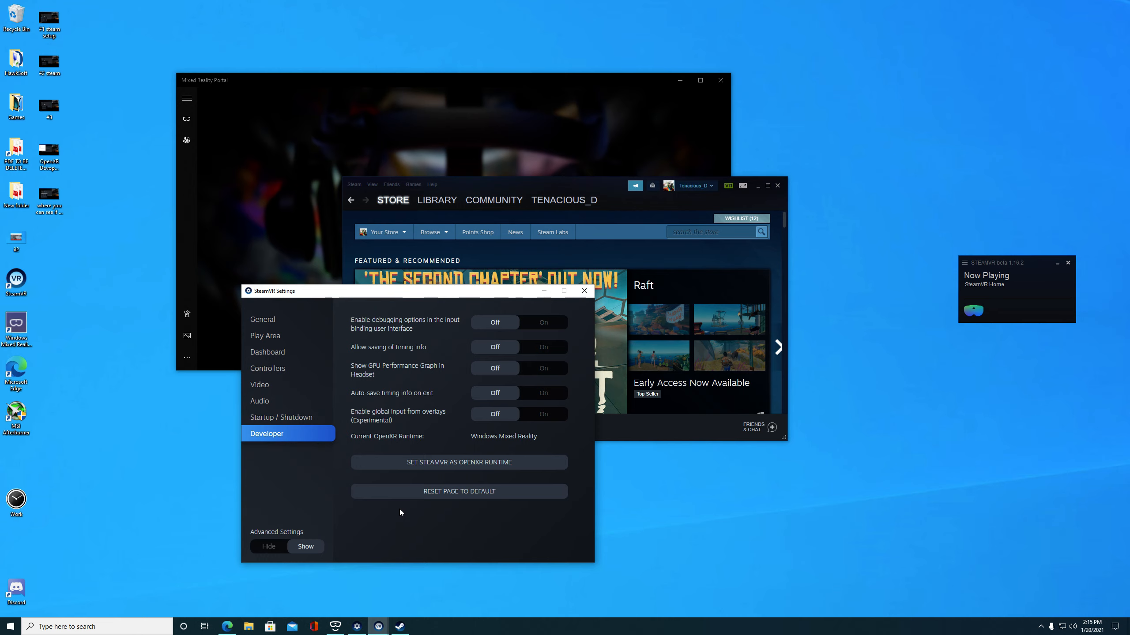
{"action": "mouse_move", "coordinate": [472, 476]}
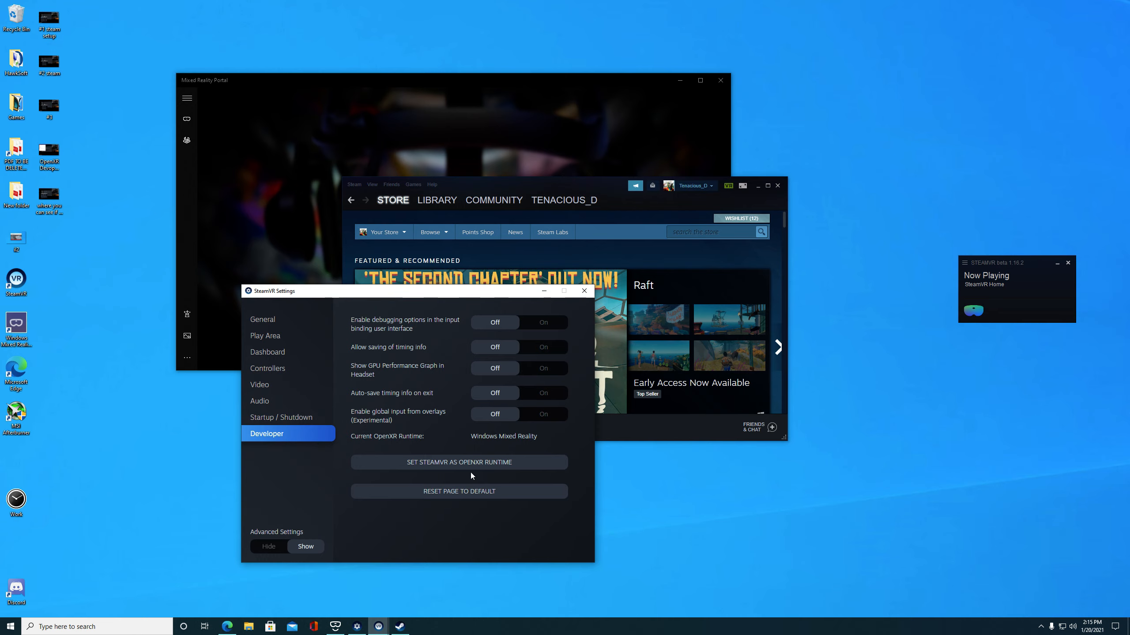
{"action": "mouse_move", "coordinate": [464, 443]}
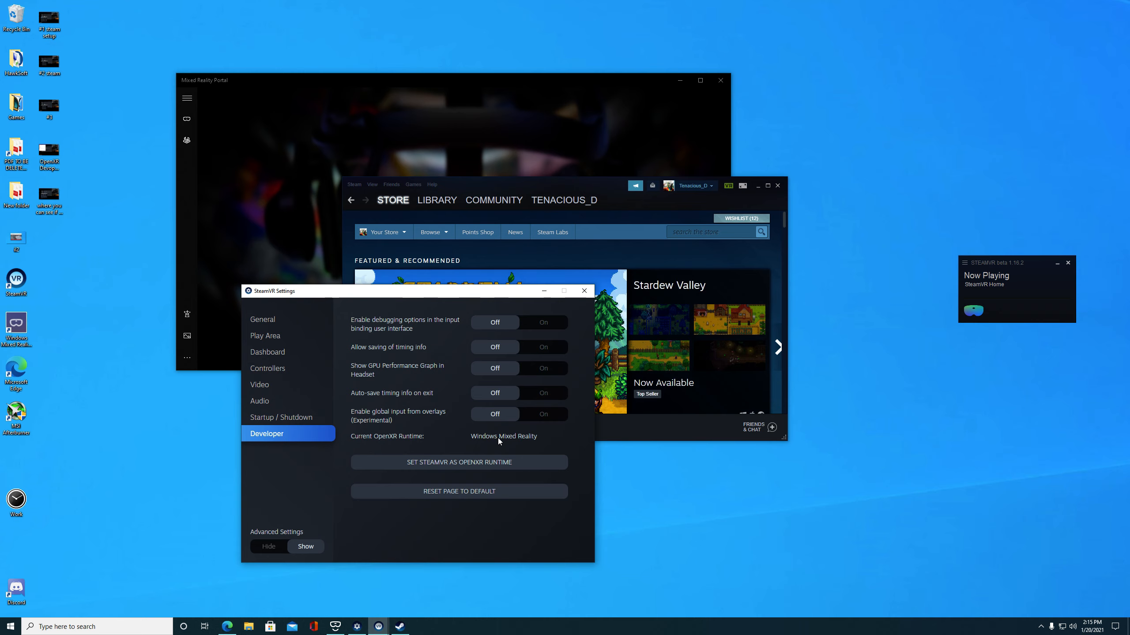
{"action": "mouse_move", "coordinate": [298, 587]}
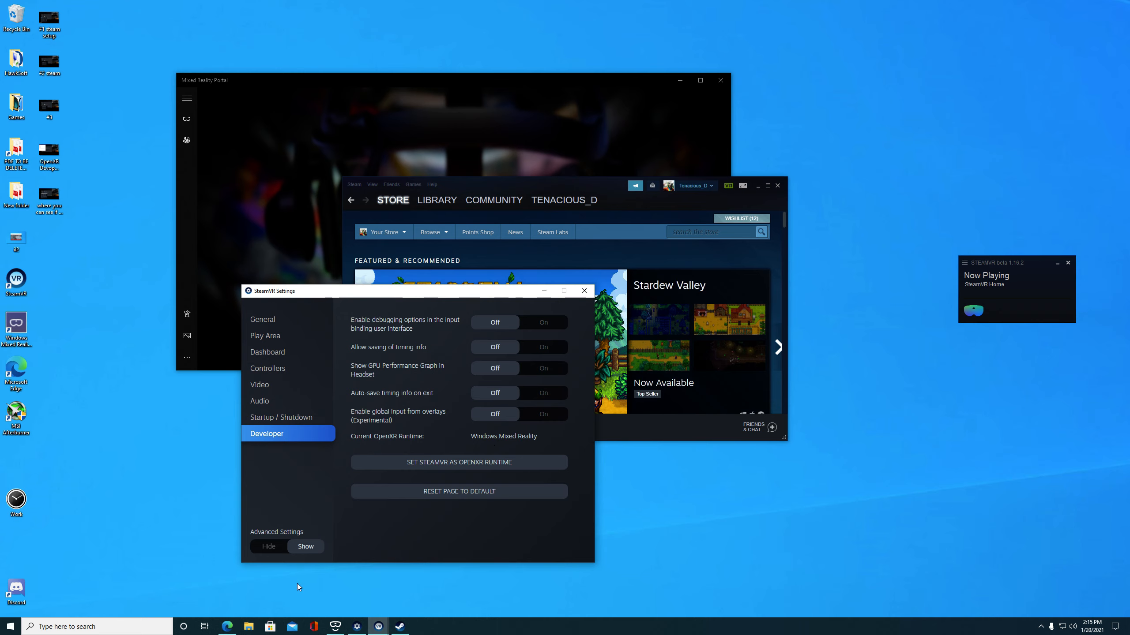
Shut down SteamVR, wake the headset to Ready, dismiss the boundary notice and close Mixed Reality Portal.
{"action": "left_click", "coordinate": [583, 290]}
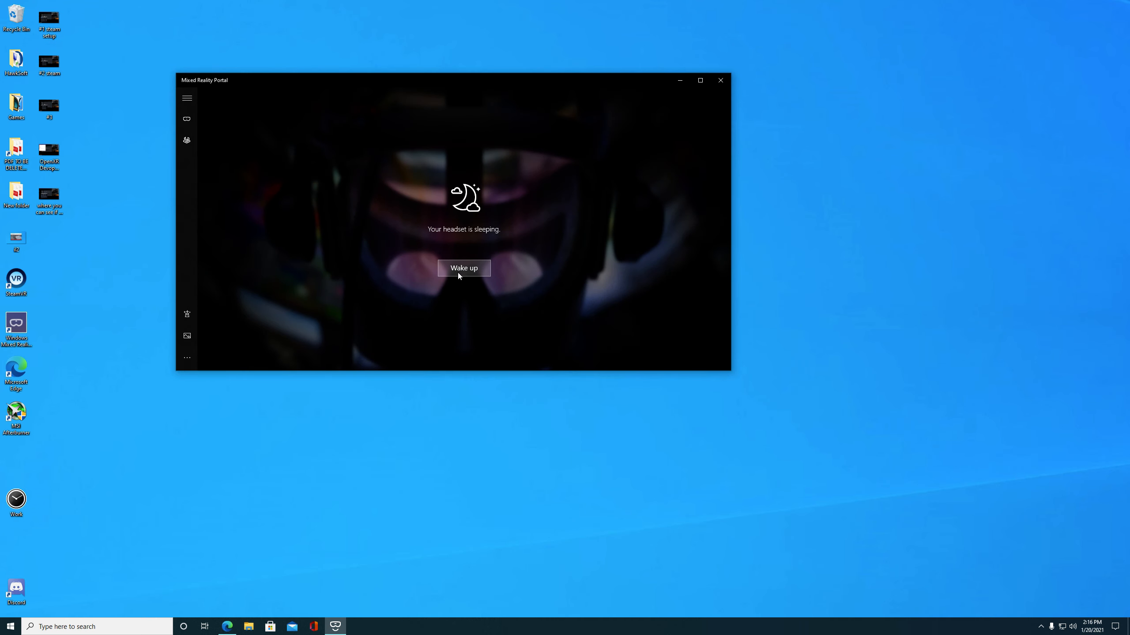
{"action": "left_click", "coordinate": [464, 268]}
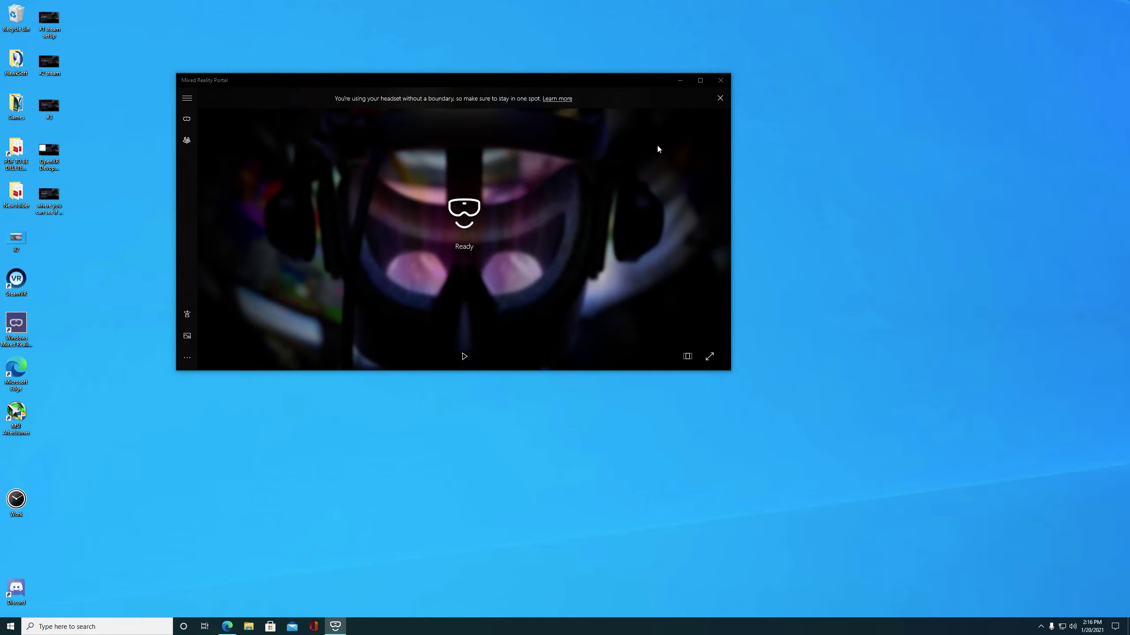
{"action": "left_click", "coordinate": [719, 97]}
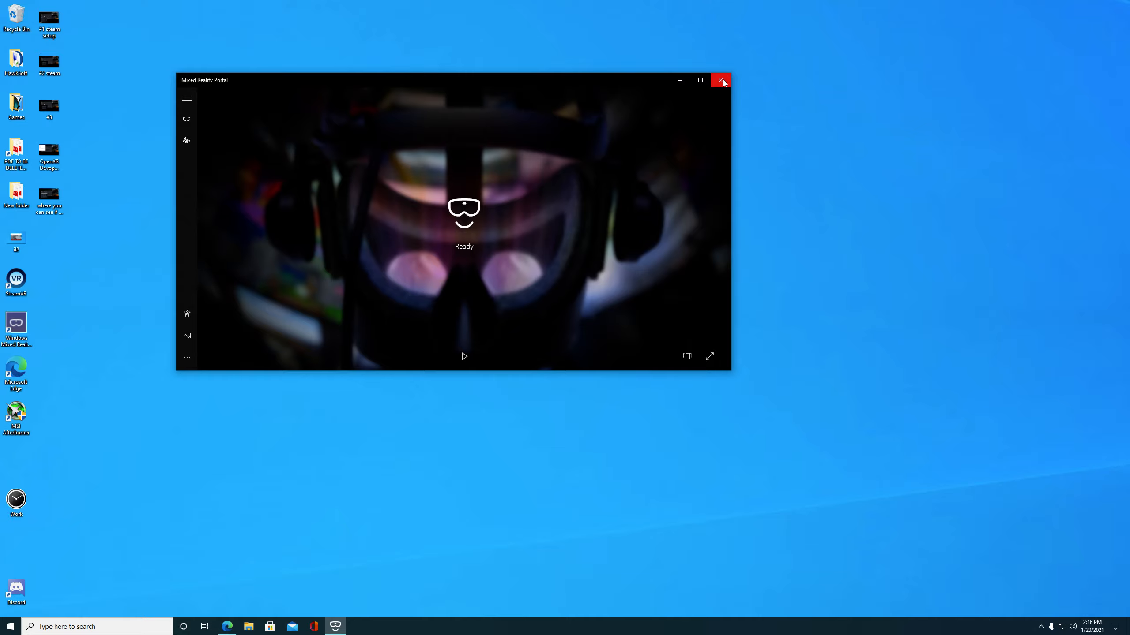
{"action": "mouse_move", "coordinate": [429, 253]}
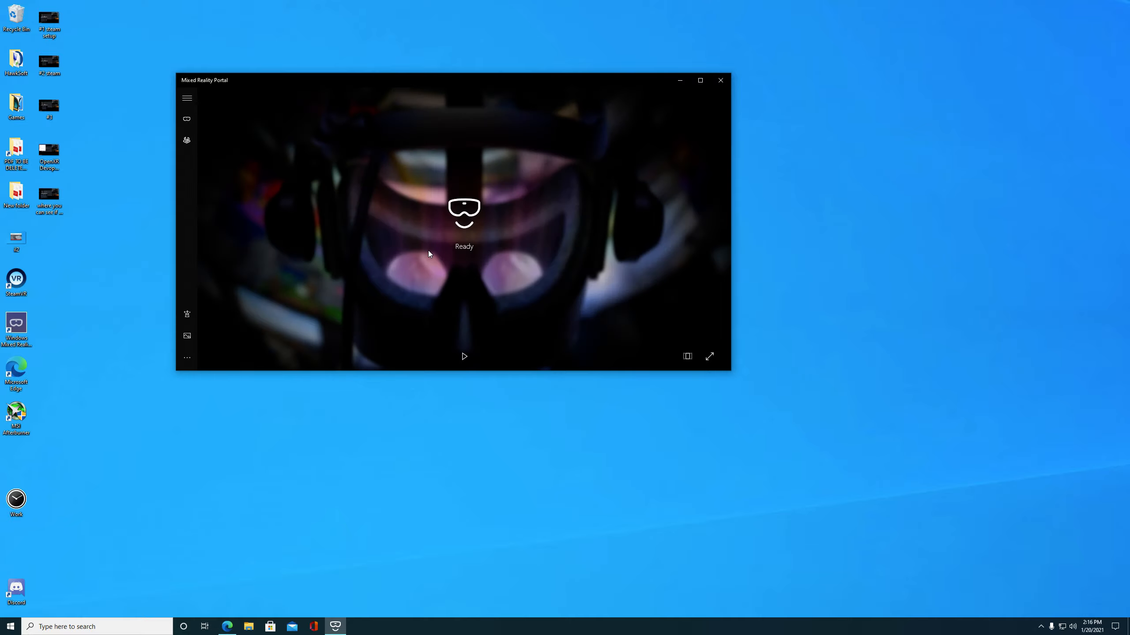
{"action": "left_click", "coordinate": [719, 81]}
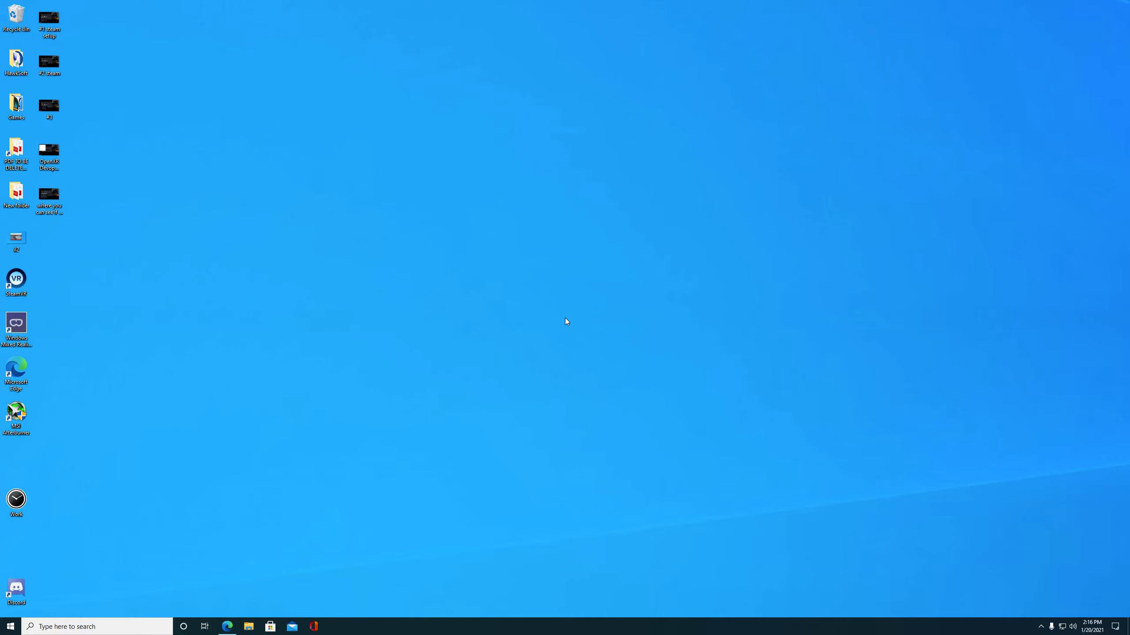
{"action": "mouse_move", "coordinate": [57, 257]}
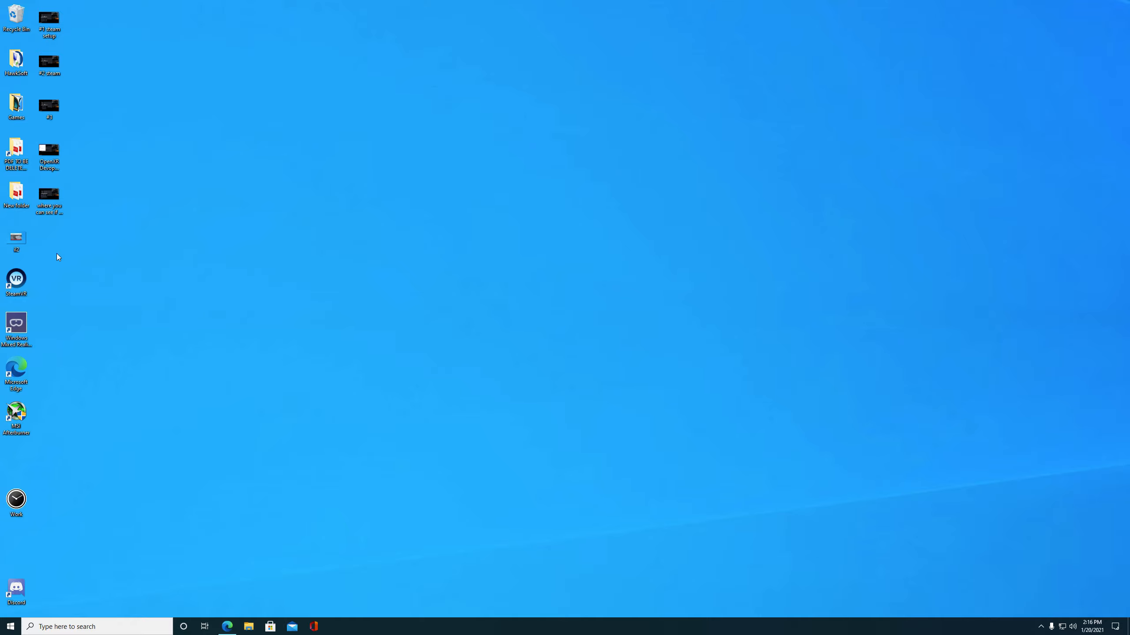
Launch IL-2 Sturmovik Great Battles from the Games folder shortcut.
{"action": "double_click", "coordinate": [16, 101]}
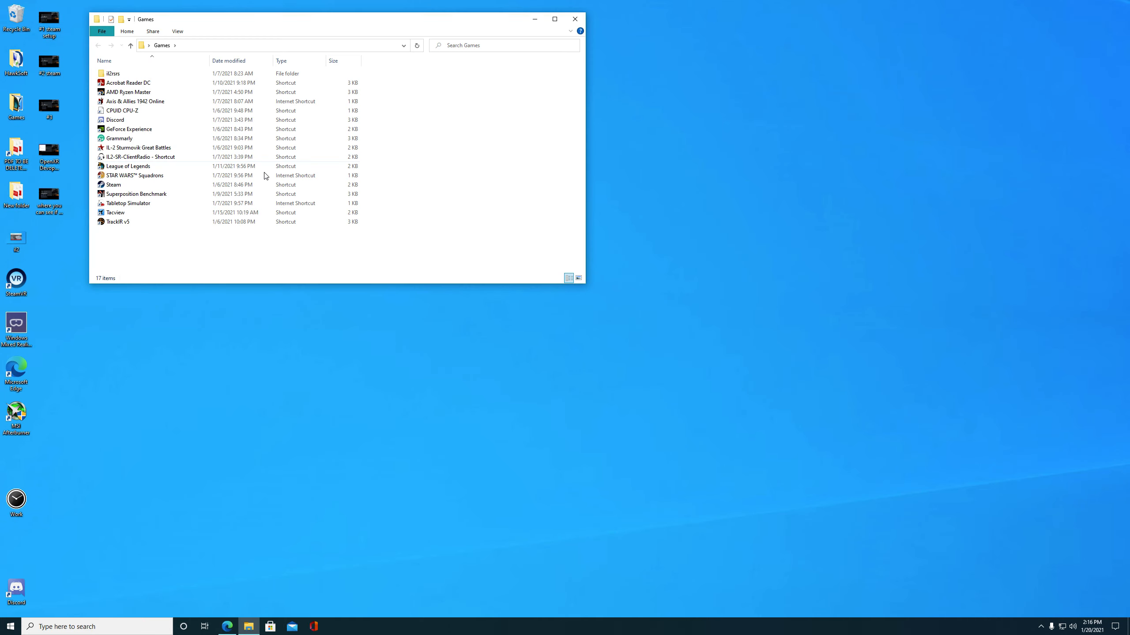
{"action": "left_click", "coordinate": [139, 147]}
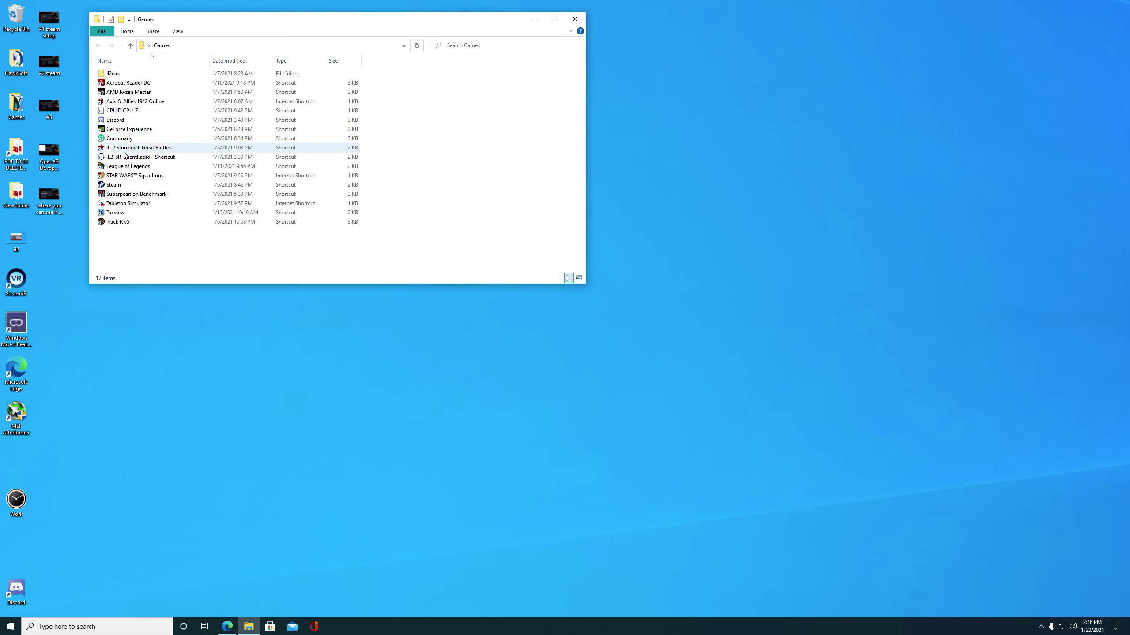
{"action": "double_click", "coordinate": [138, 147]}
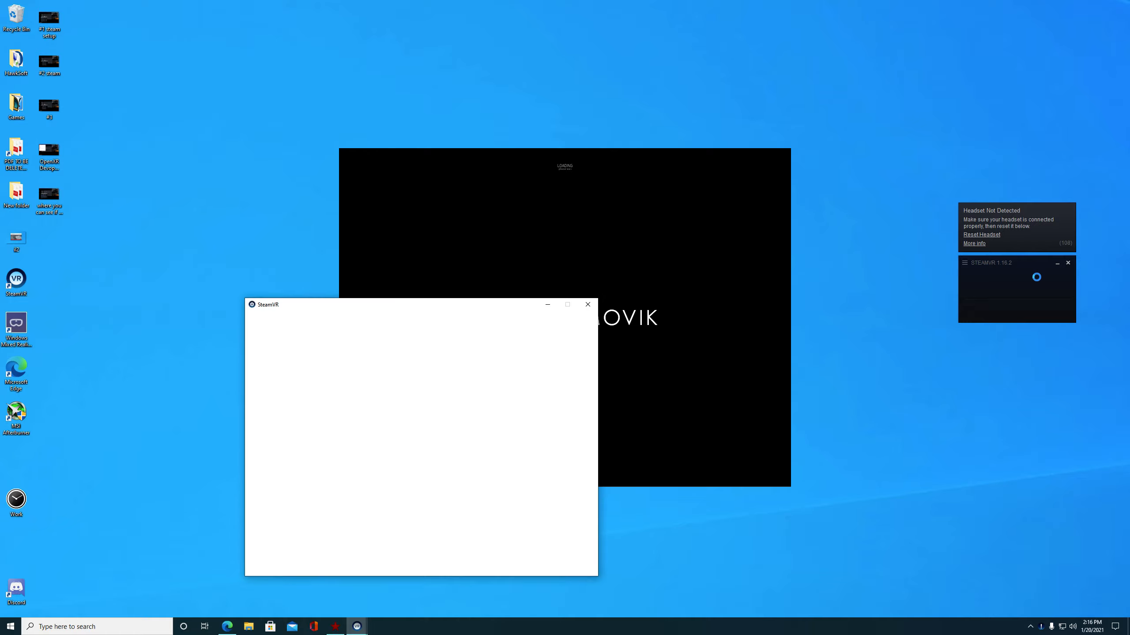
Wait on the desktop while the game loads, dismissing a stray desktop menu.
{"action": "left_click", "coordinate": [587, 304]}
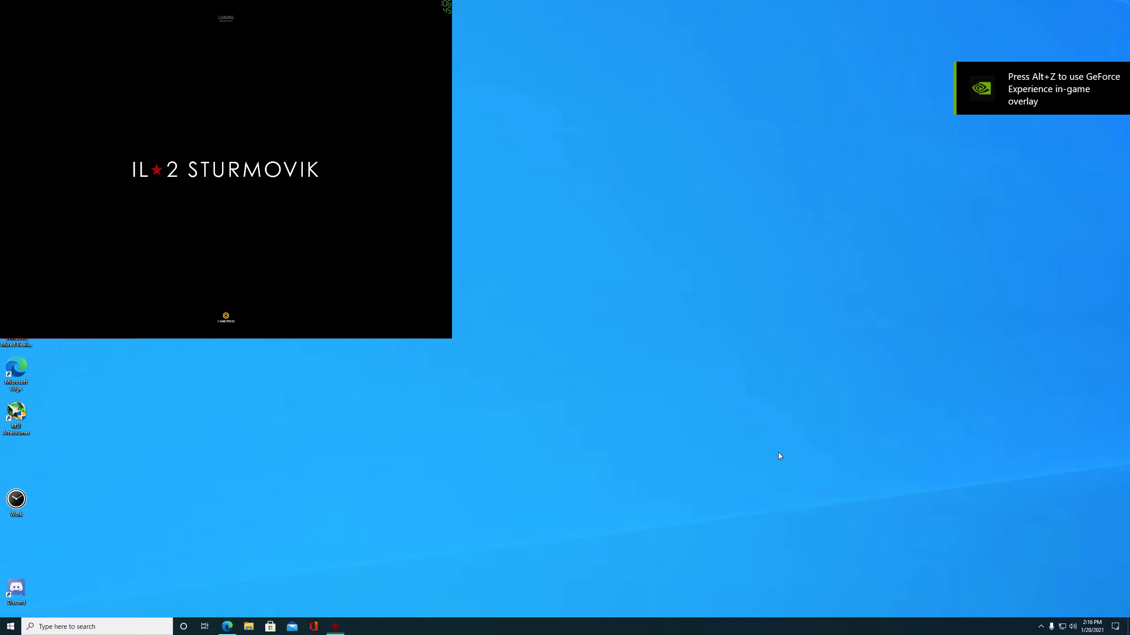
{"action": "mouse_move", "coordinate": [539, 294]}
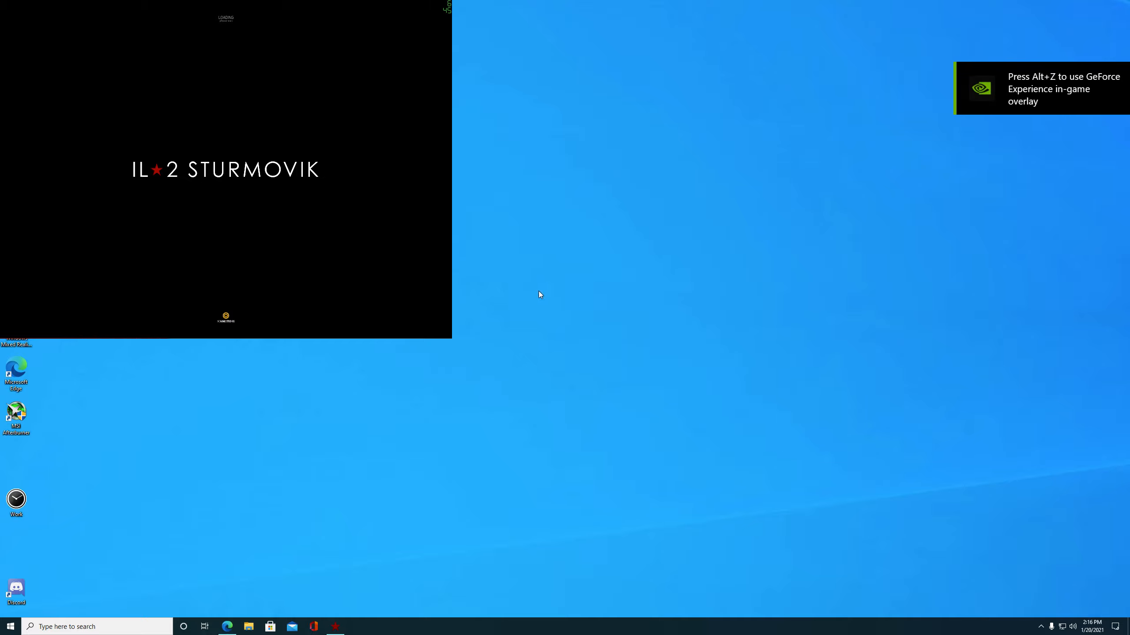
{"action": "right_click", "coordinate": [539, 294]}
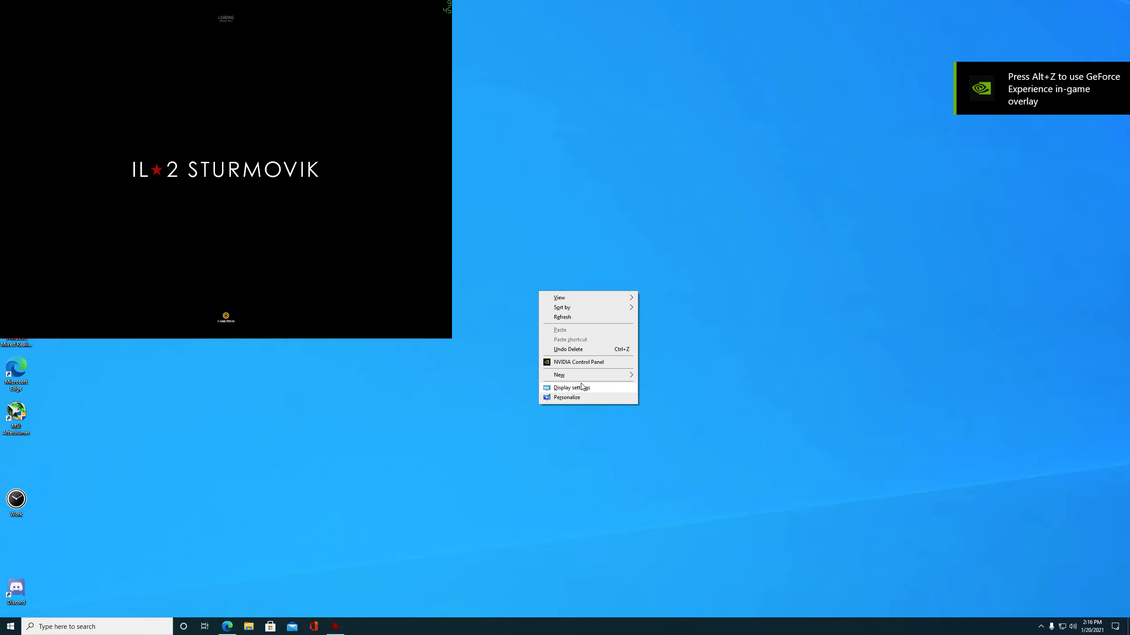
{"action": "mouse_move", "coordinate": [564, 322]}
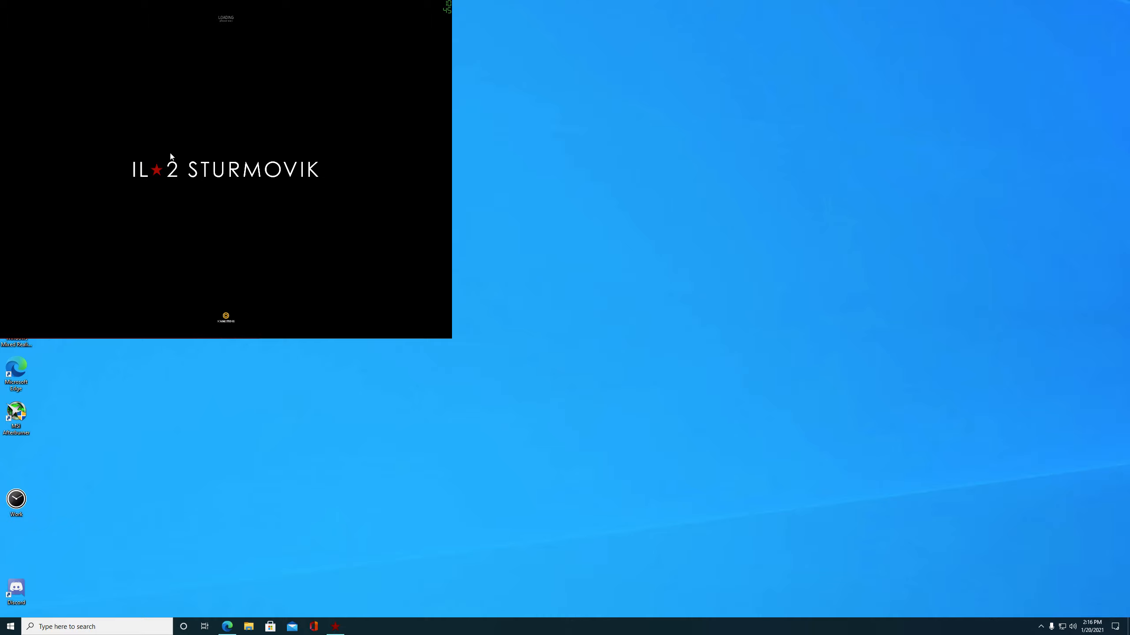
{"action": "mouse_move", "coordinate": [187, 151]}
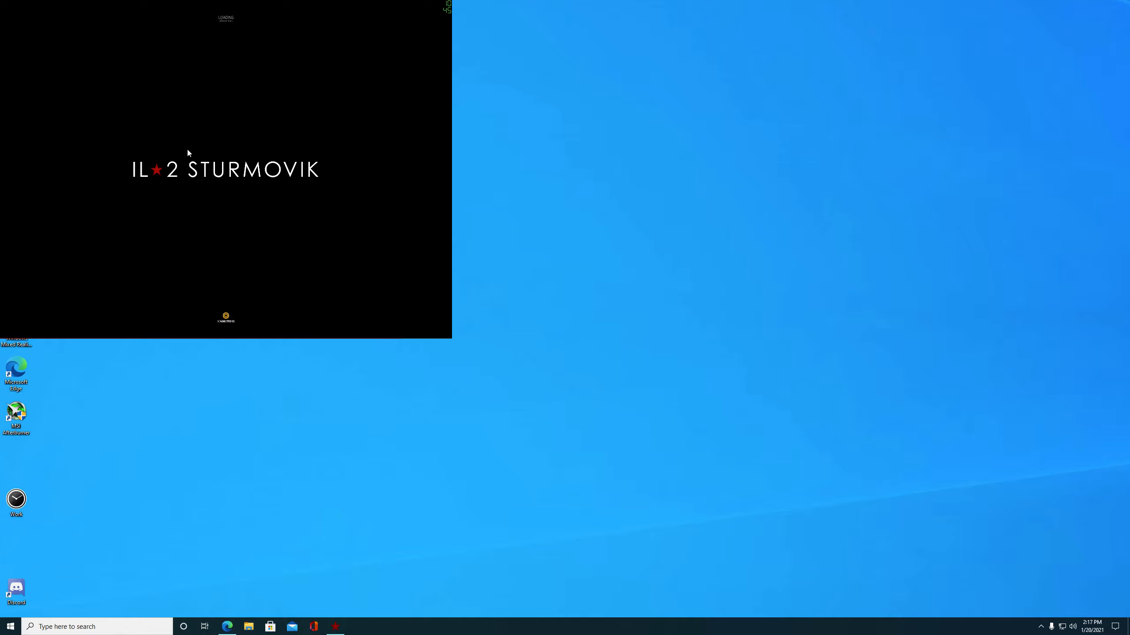
{"action": "mouse_move", "coordinate": [360, 183]}
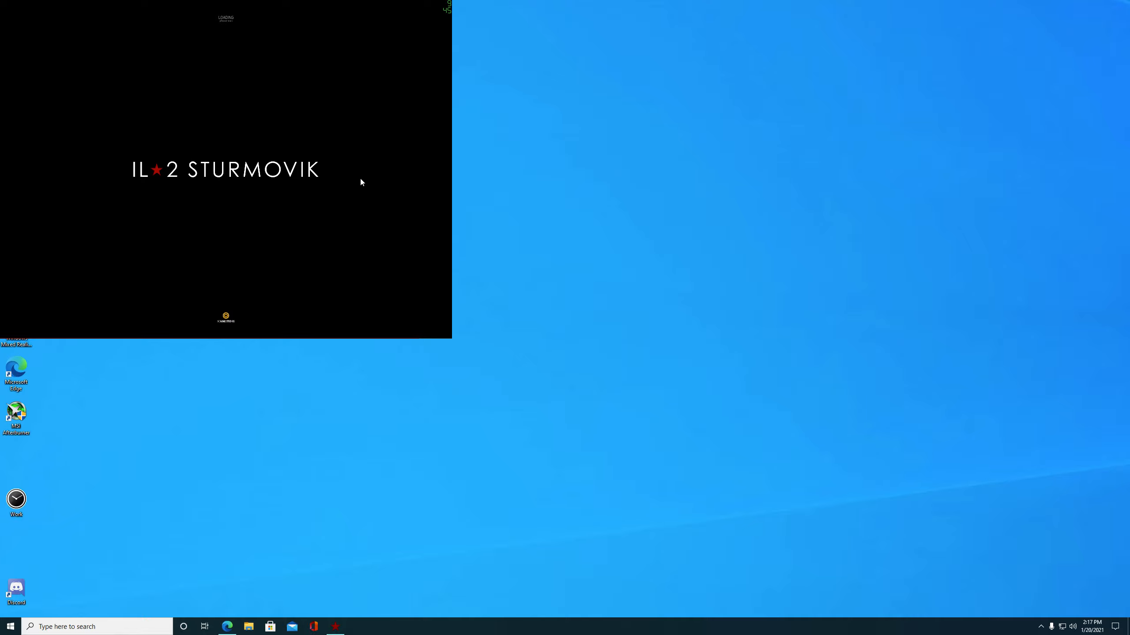
{"action": "mouse_move", "coordinate": [514, 368]}
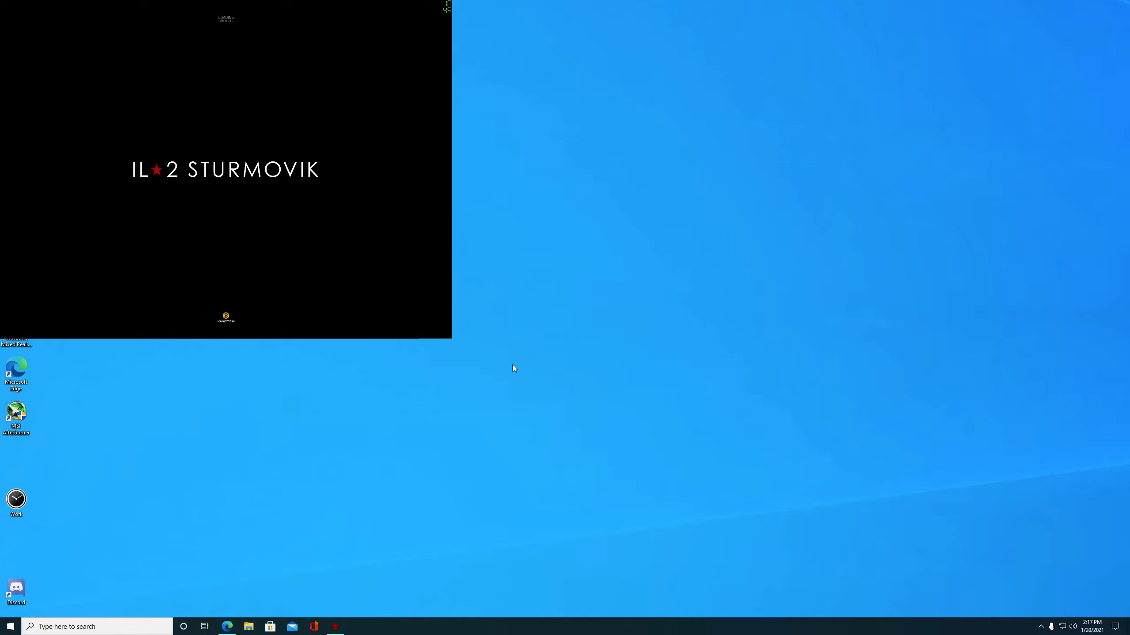
{"action": "right_click", "coordinate": [666, 507]}
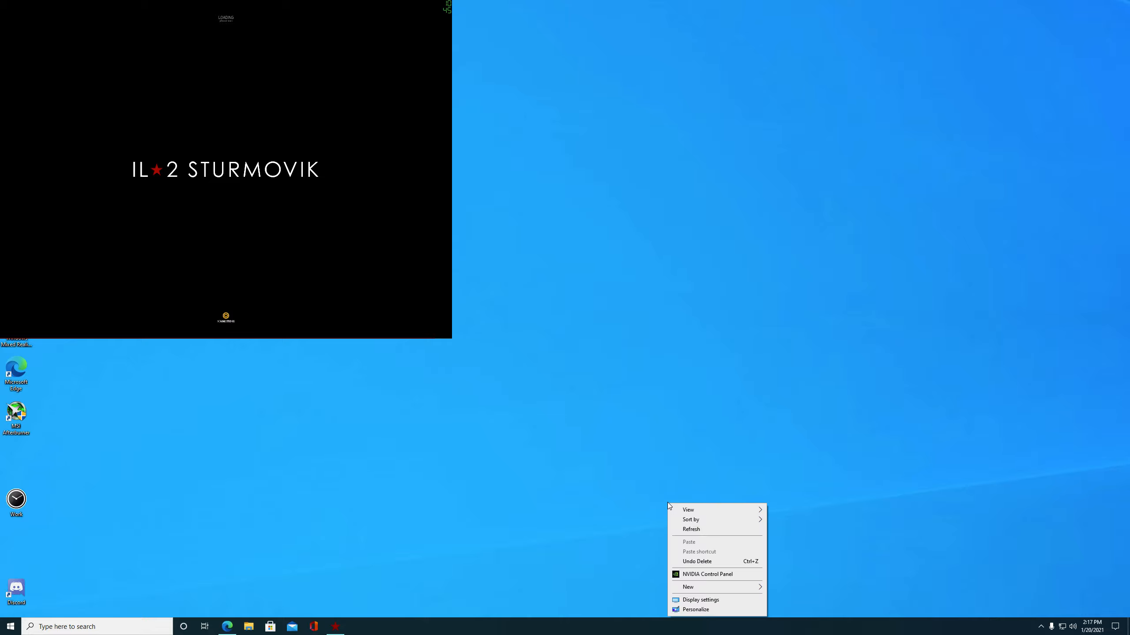
{"action": "left_click", "coordinate": [590, 547]}
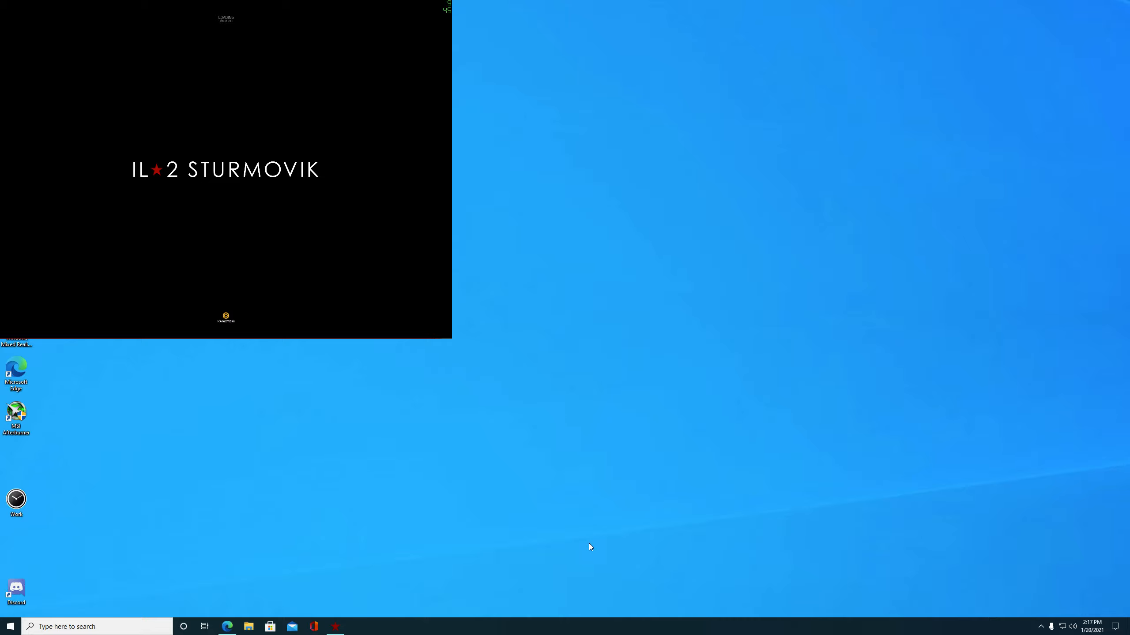
{"action": "mouse_move", "coordinate": [758, 377]}
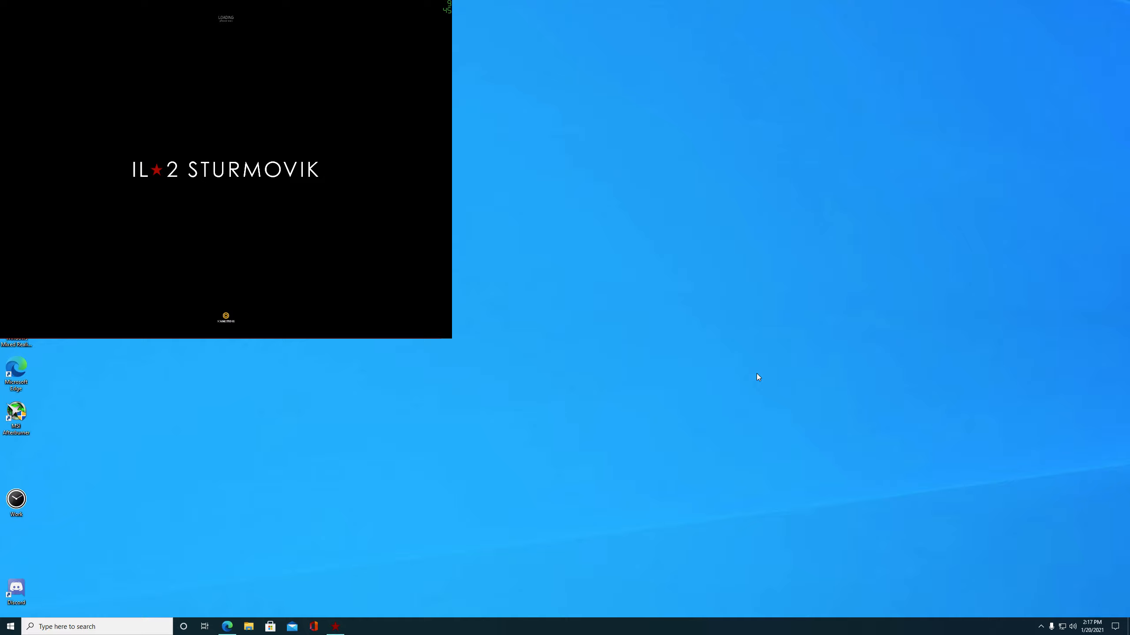
{"action": "left_click", "coordinate": [1041, 626]}
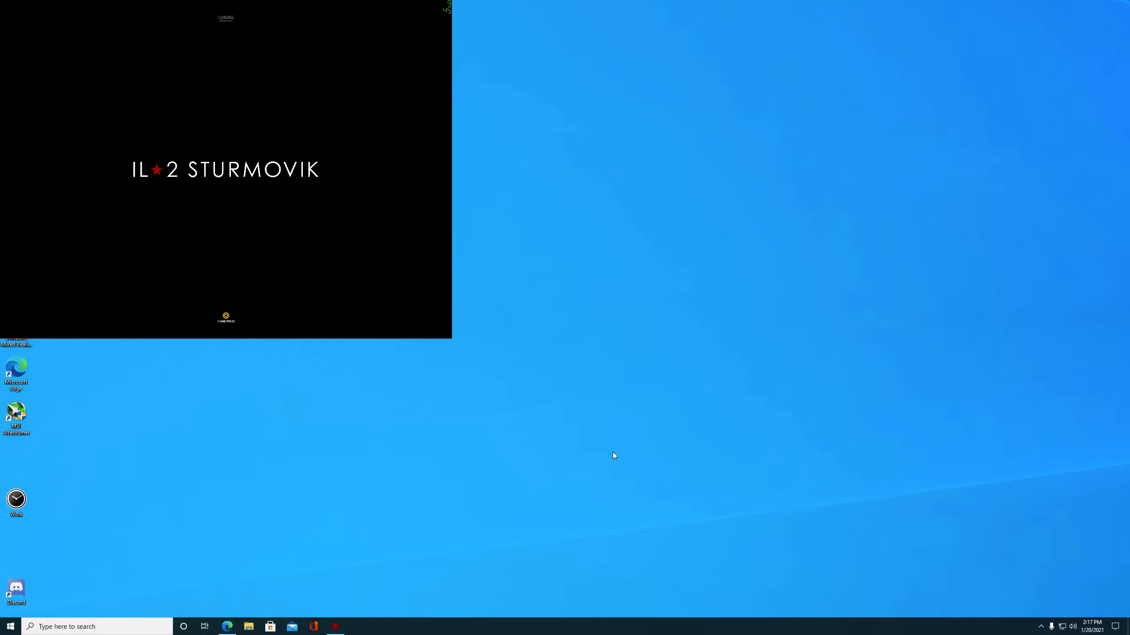
{"action": "mouse_move", "coordinate": [465, 96]}
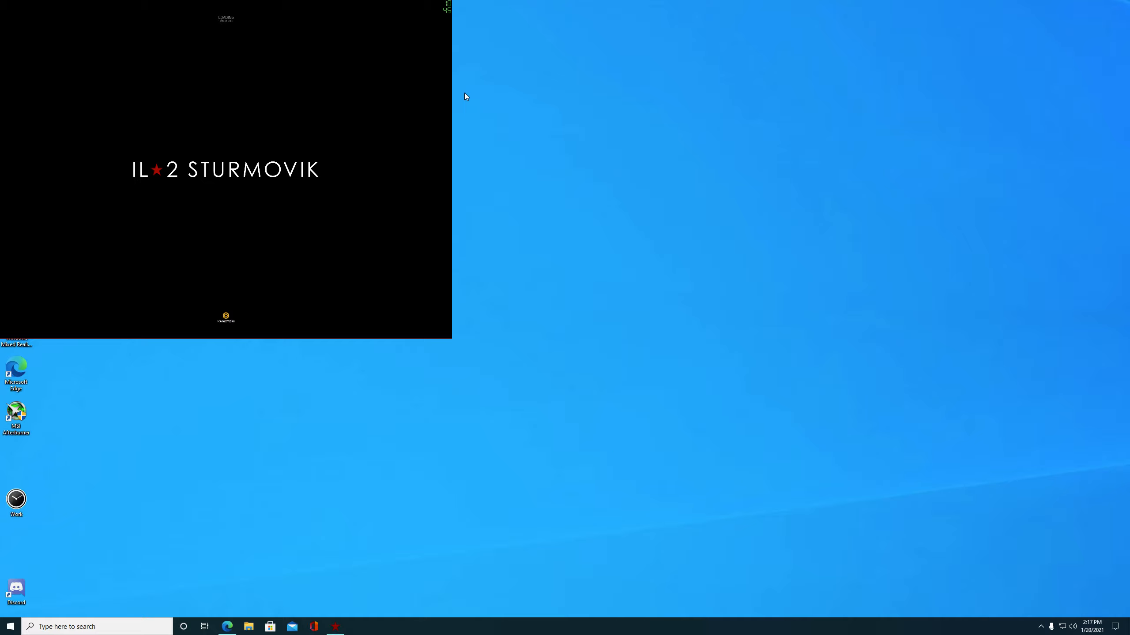
{"action": "mouse_move", "coordinate": [443, 448]}
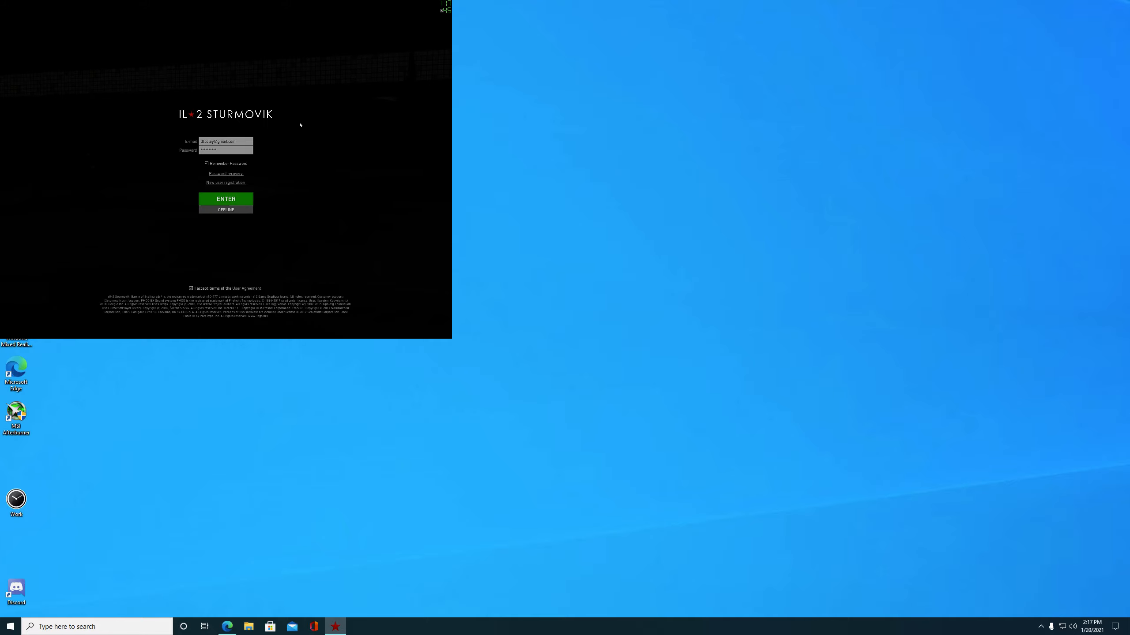
Log in with ENTER, then go through Settings to the Graphics page with the Ultra preset.
{"action": "left_click", "coordinate": [225, 199]}
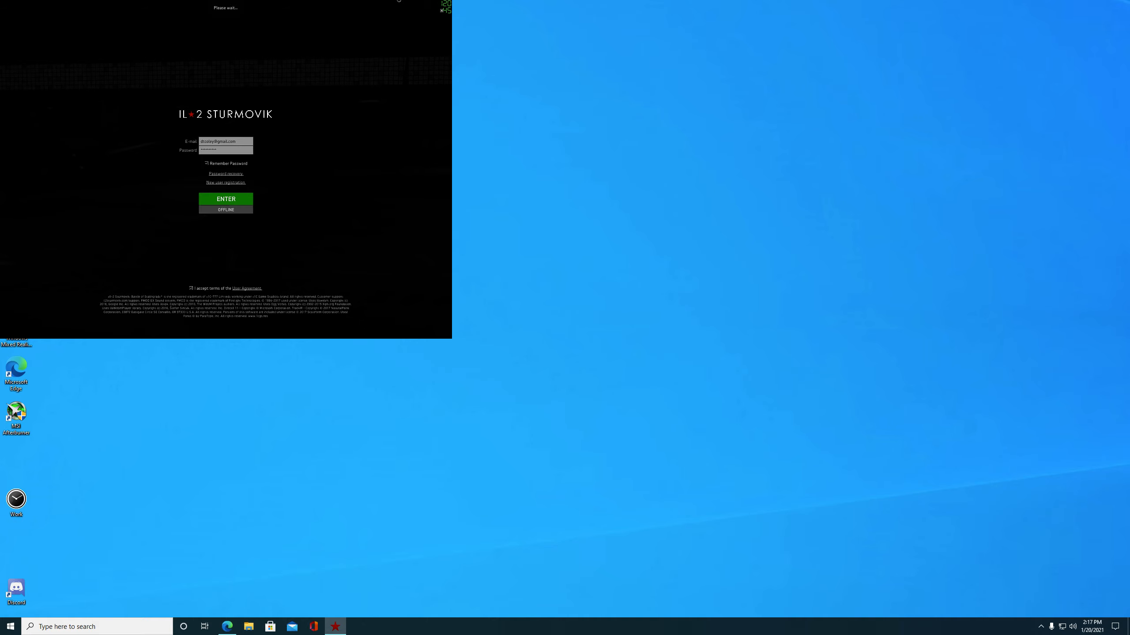
{"action": "left_click", "coordinate": [226, 199]}
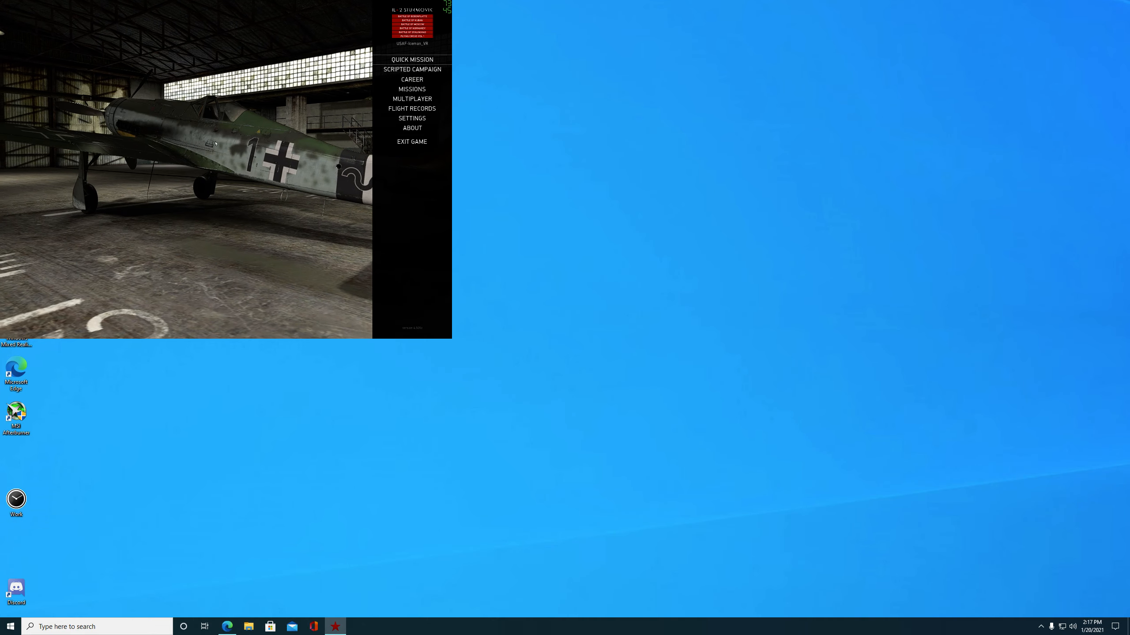
{"action": "left_click", "coordinate": [411, 118]}
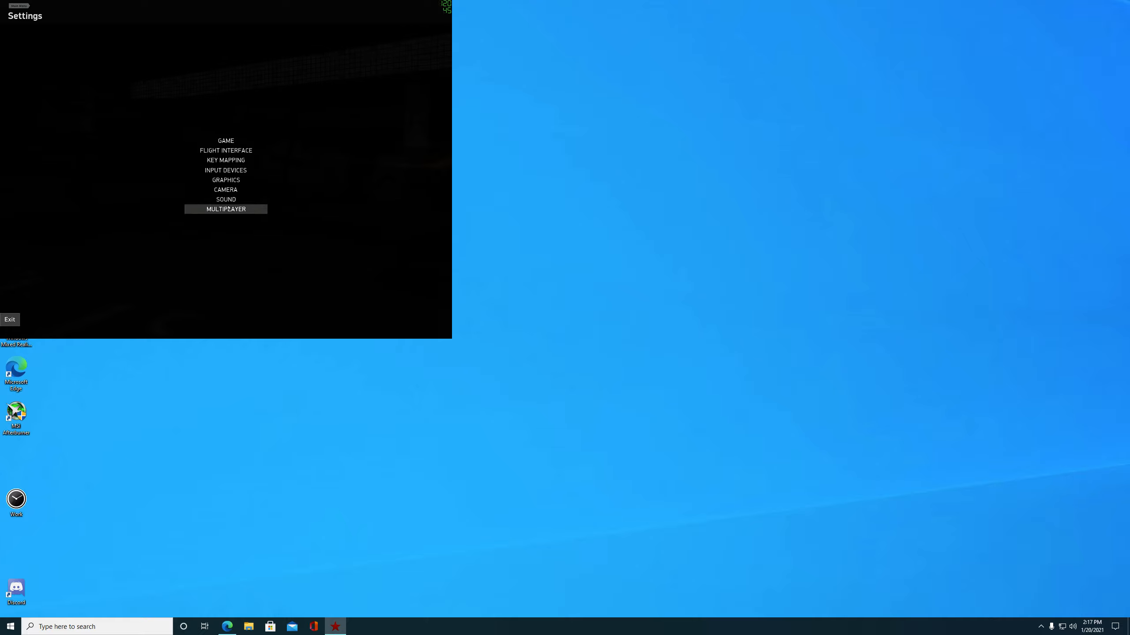
{"action": "left_click", "coordinate": [226, 179]}
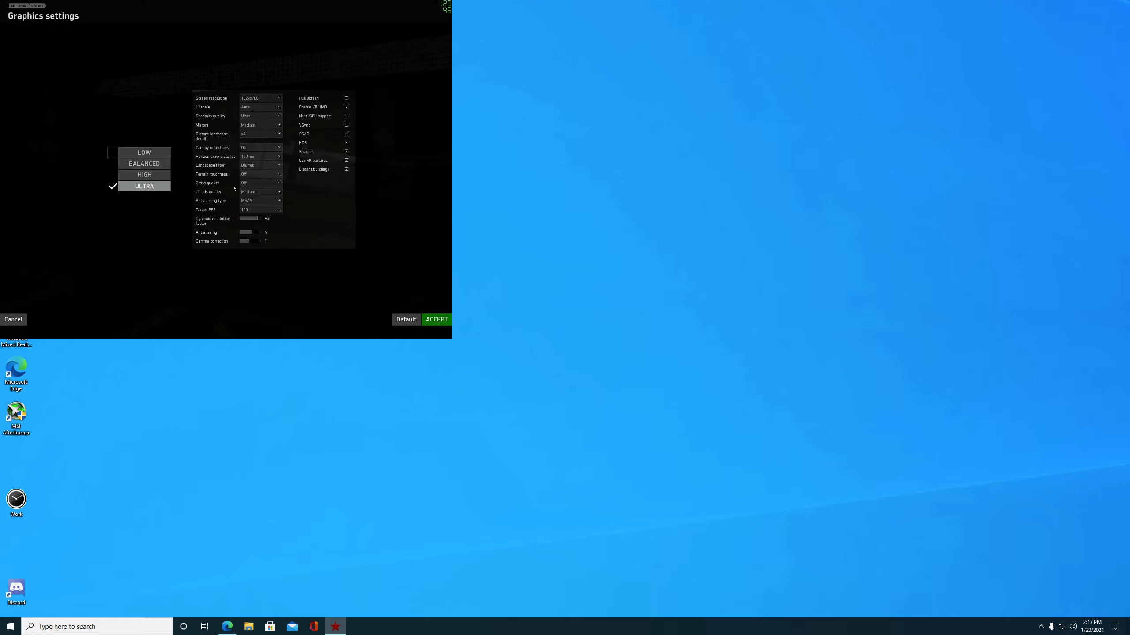
{"action": "mouse_move", "coordinate": [306, 131]}
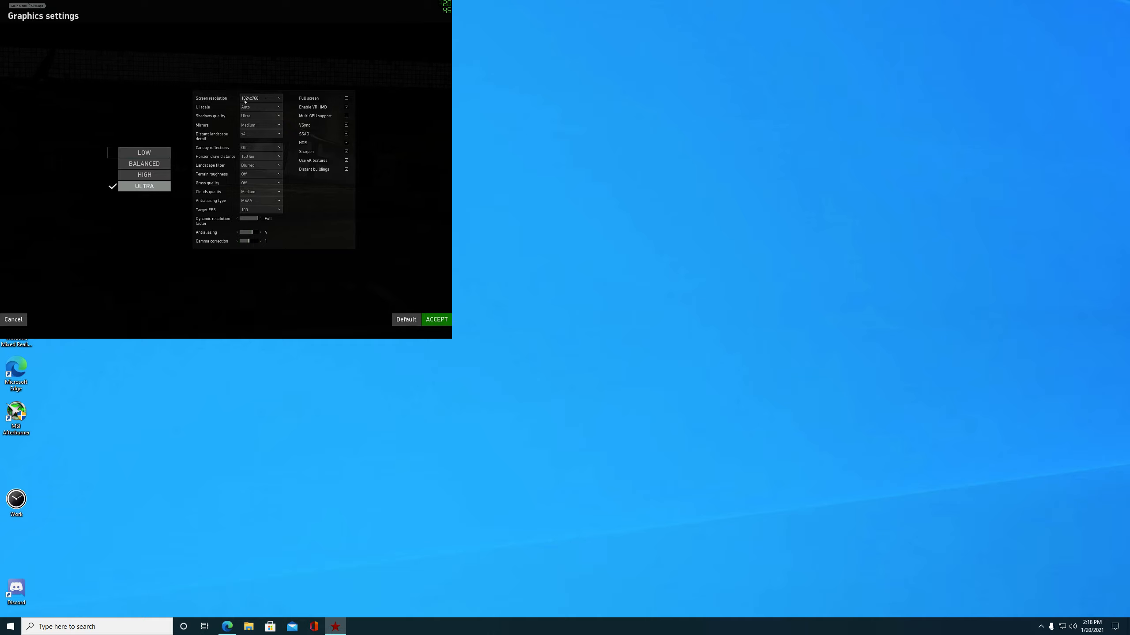
{"action": "mouse_move", "coordinate": [270, 120]}
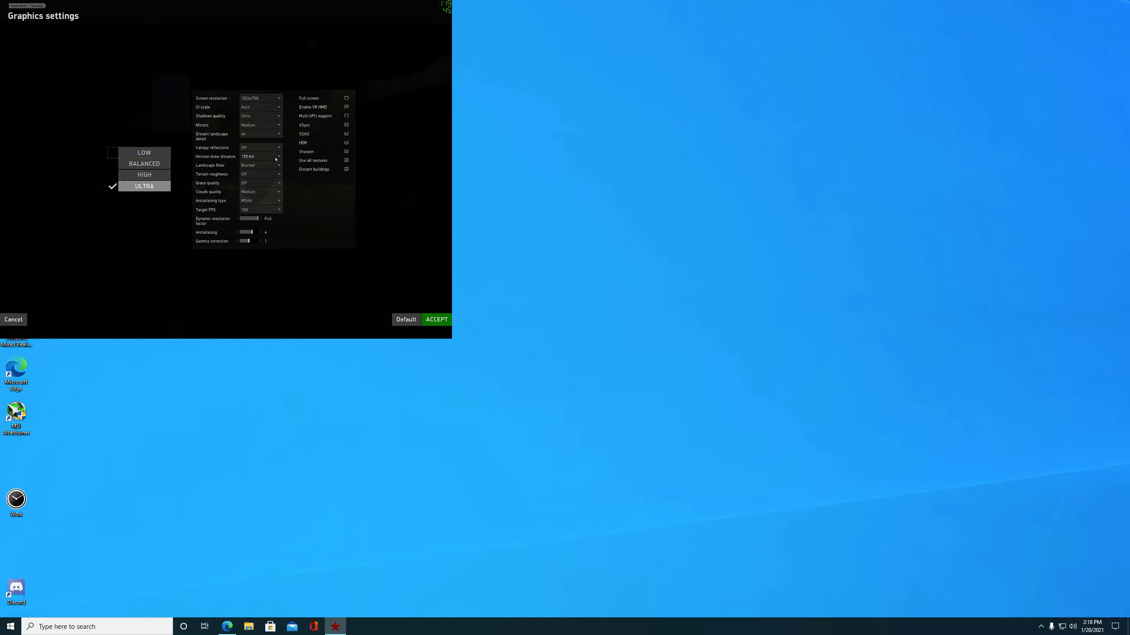
Choose a Horizon draw distance value from its dropdown on the Graphics page.
{"action": "left_click", "coordinate": [278, 156]}
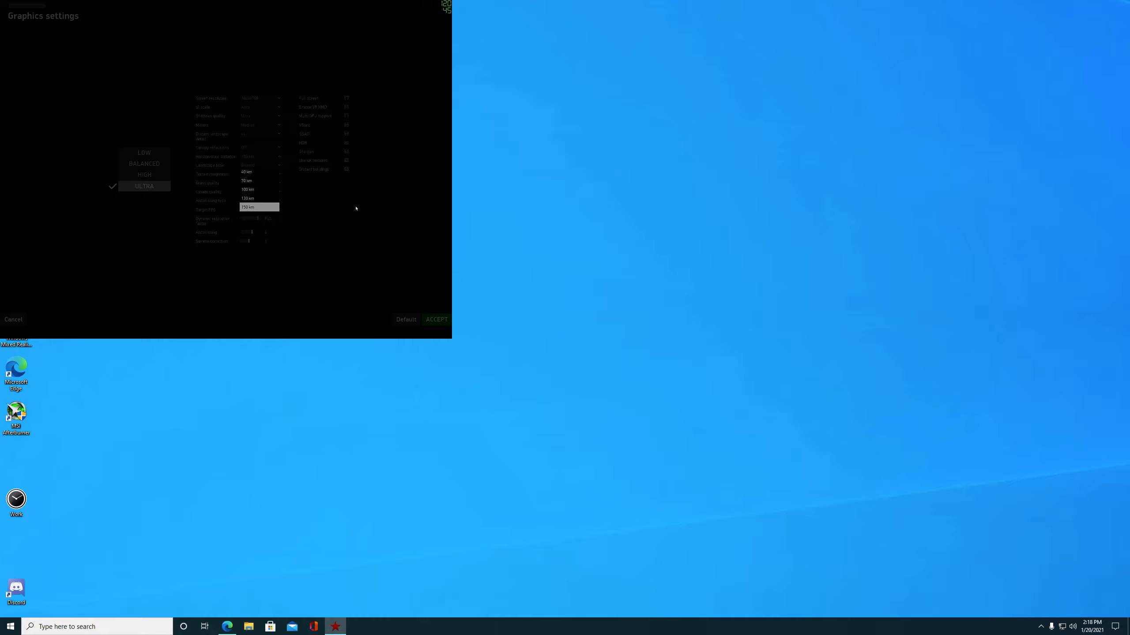
{"action": "left_click", "coordinate": [248, 207]}
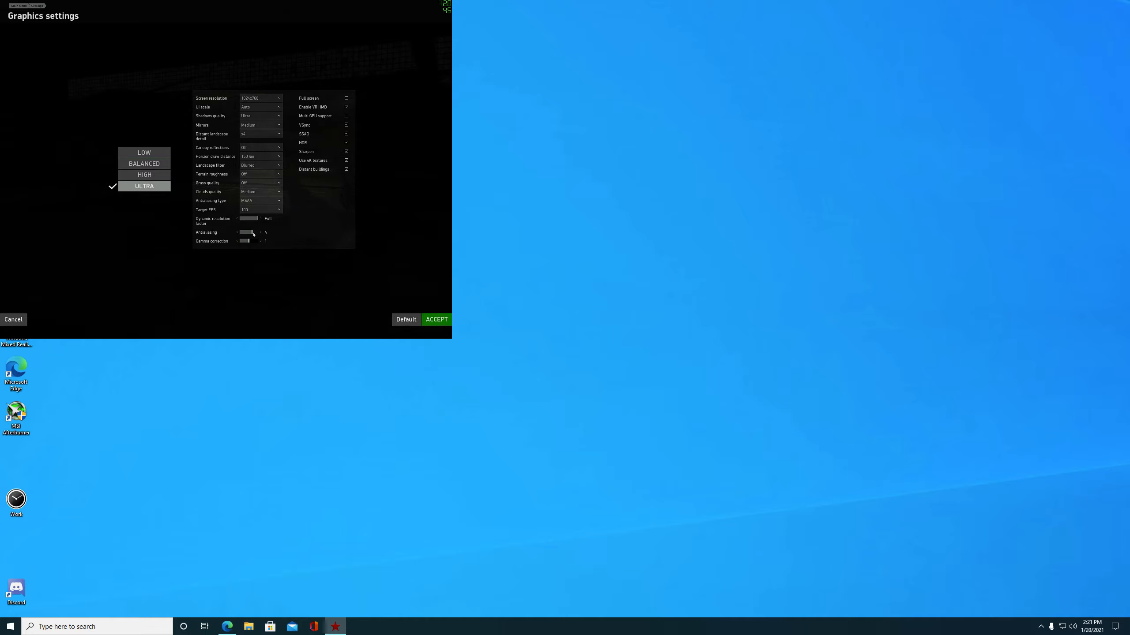
{"action": "mouse_move", "coordinate": [269, 247]}
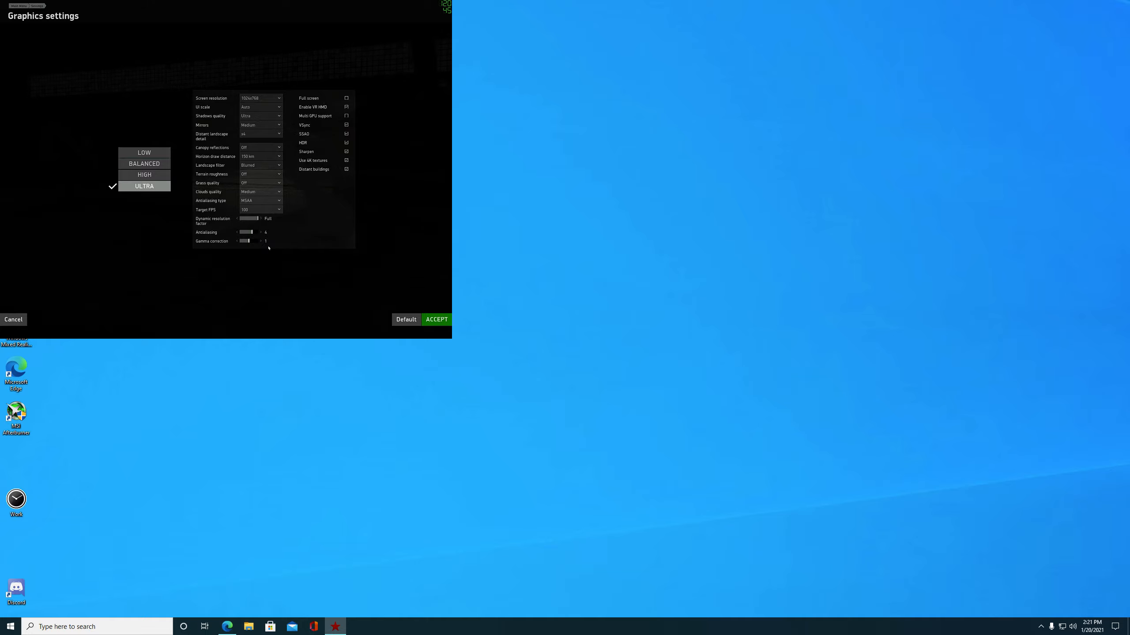
{"action": "mouse_move", "coordinate": [298, 94]}
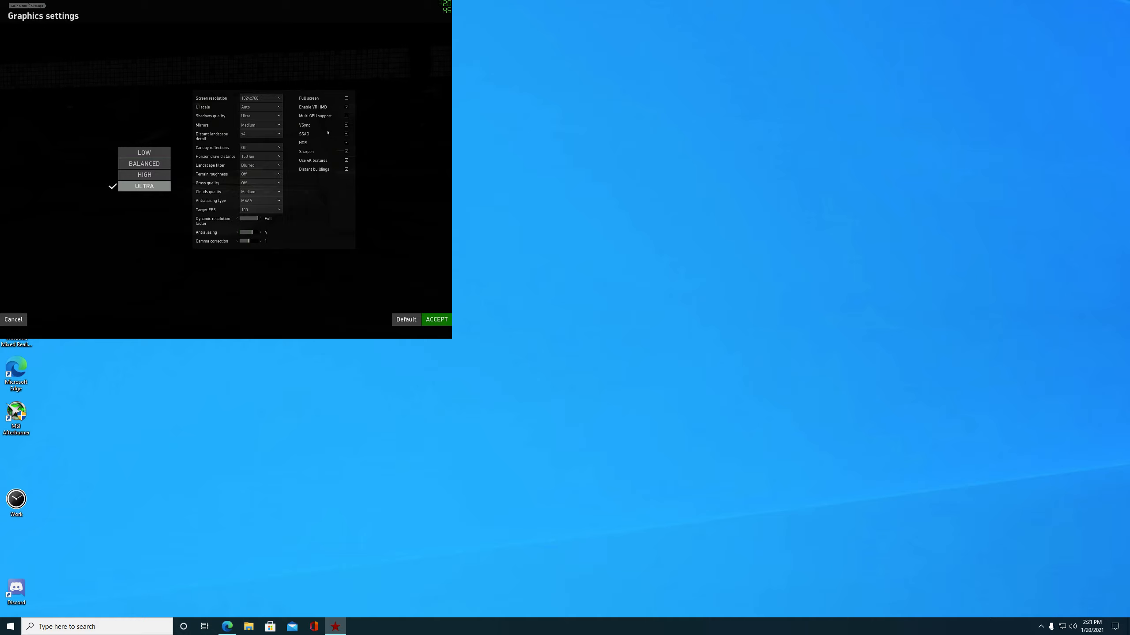
{"action": "mouse_move", "coordinate": [330, 106]}
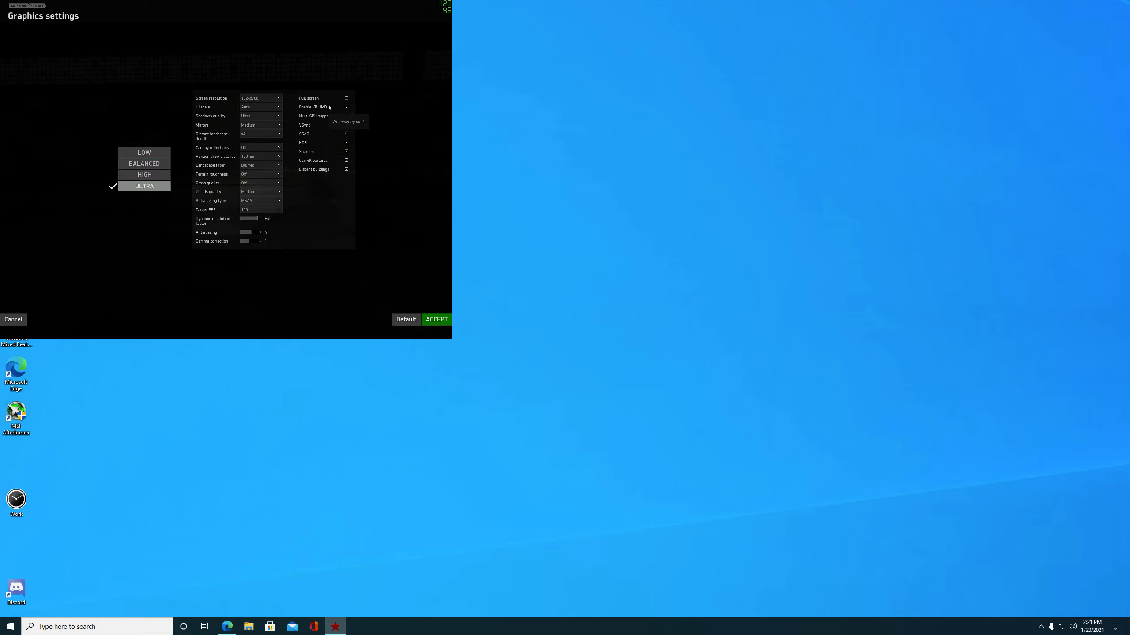
{"action": "mouse_move", "coordinate": [308, 98]}
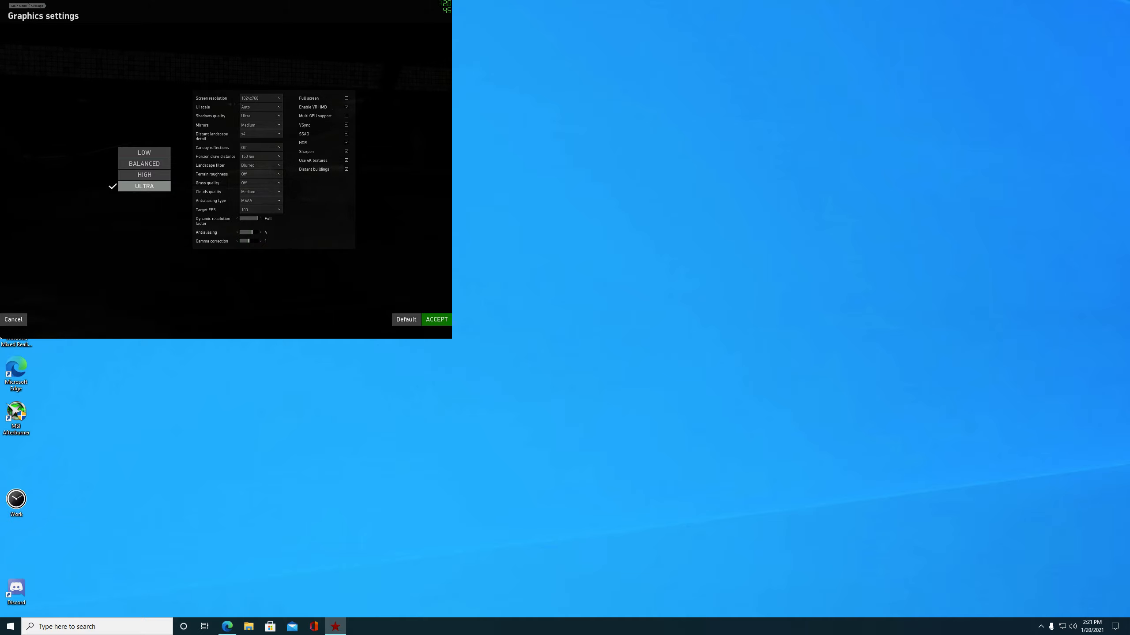
Back out of the graphics settings to the main menu and quit IL-2 Sturmovik.
{"action": "left_click", "coordinate": [13, 319]}
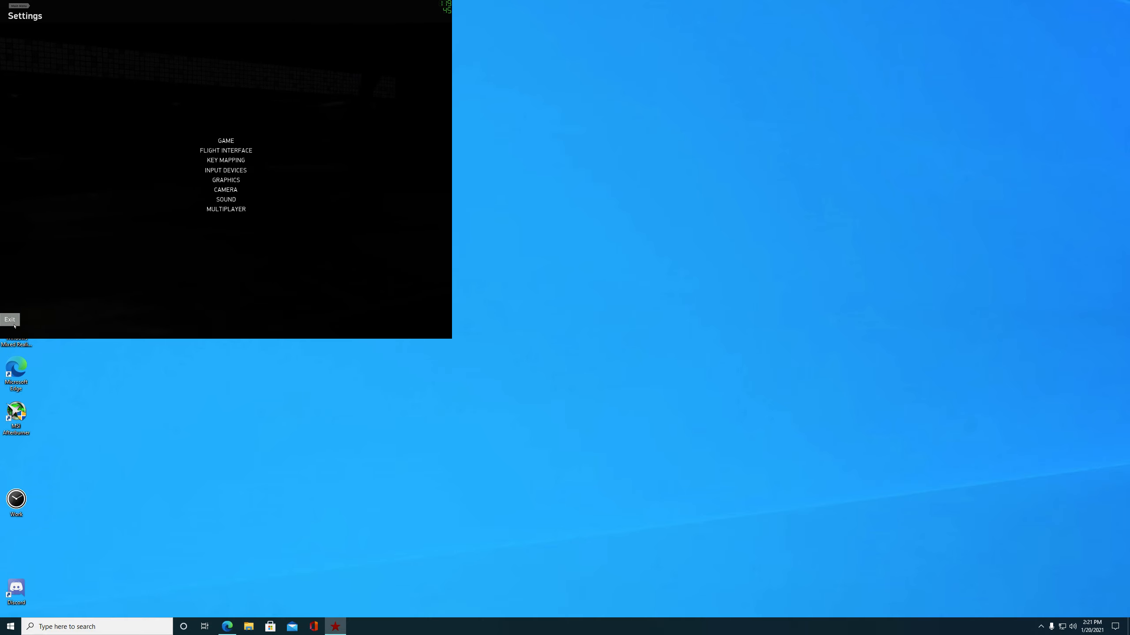
{"action": "left_click", "coordinate": [10, 320]}
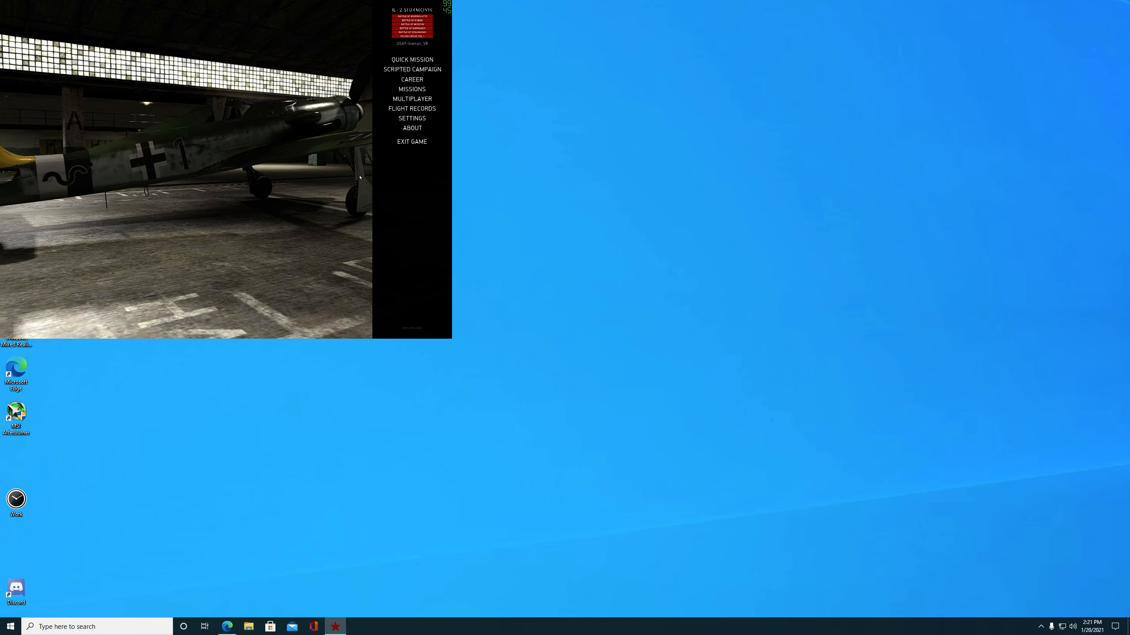
{"action": "left_click", "coordinate": [412, 141]}
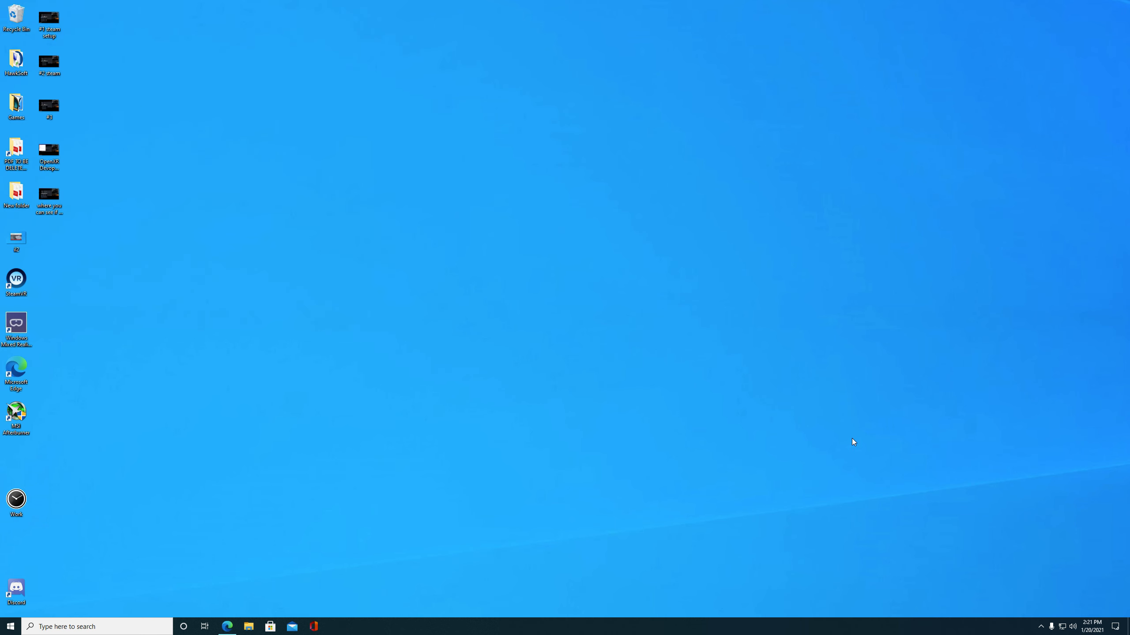
Bring up NVIDIA Control Panel's 3D settings and then GeForce Experience's game library.
{"action": "left_click", "coordinate": [1041, 626]}
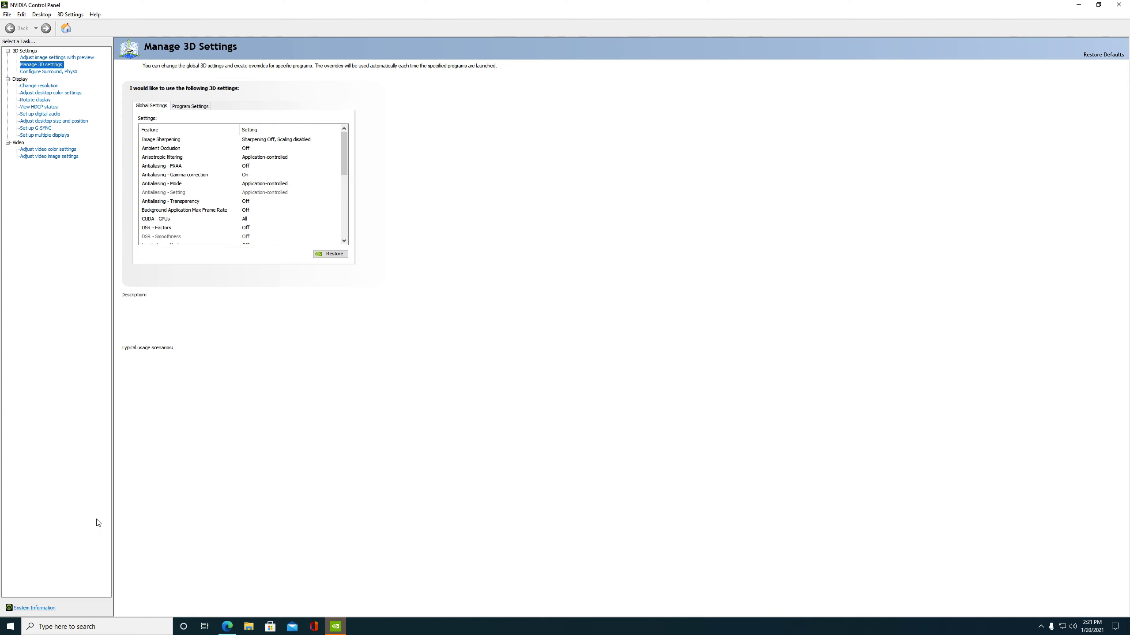
{"action": "left_click", "coordinate": [356, 626]}
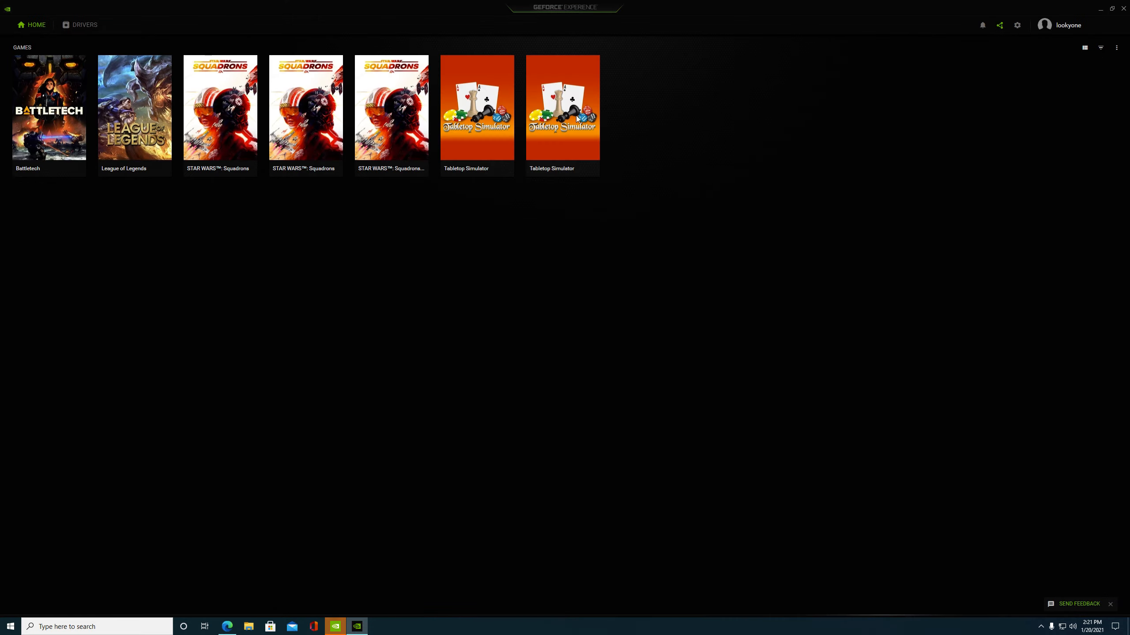
{"action": "mouse_move", "coordinate": [164, 49]}
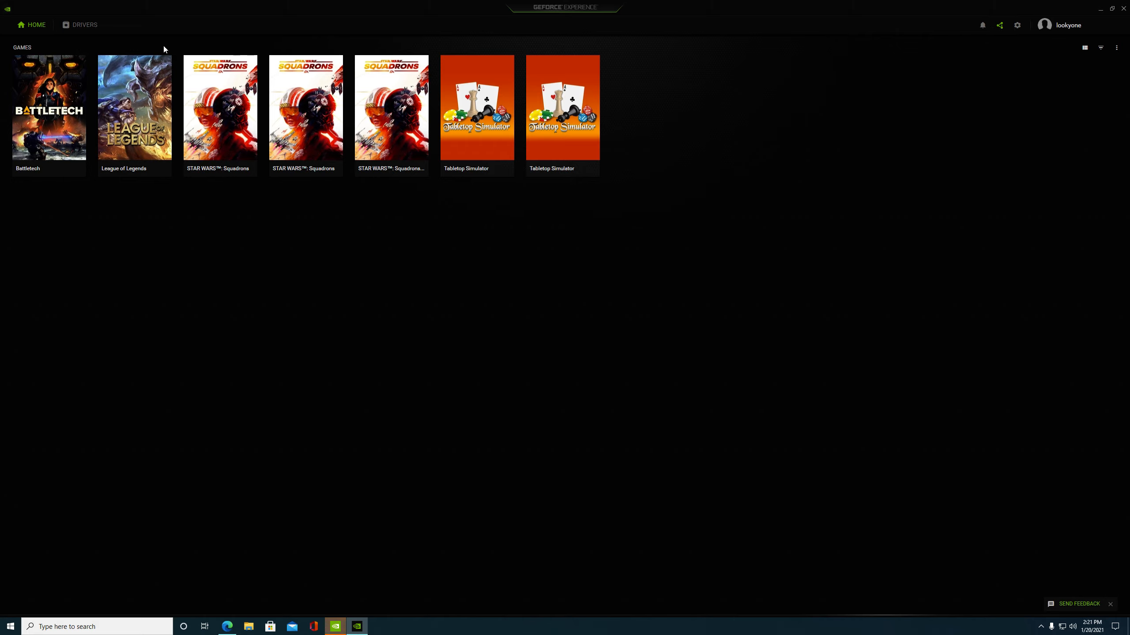
From the Drivers tab, start a Custom Installation of the Game Ready Driver until 'Preparing to install' appears.
{"action": "left_click", "coordinate": [84, 25]}
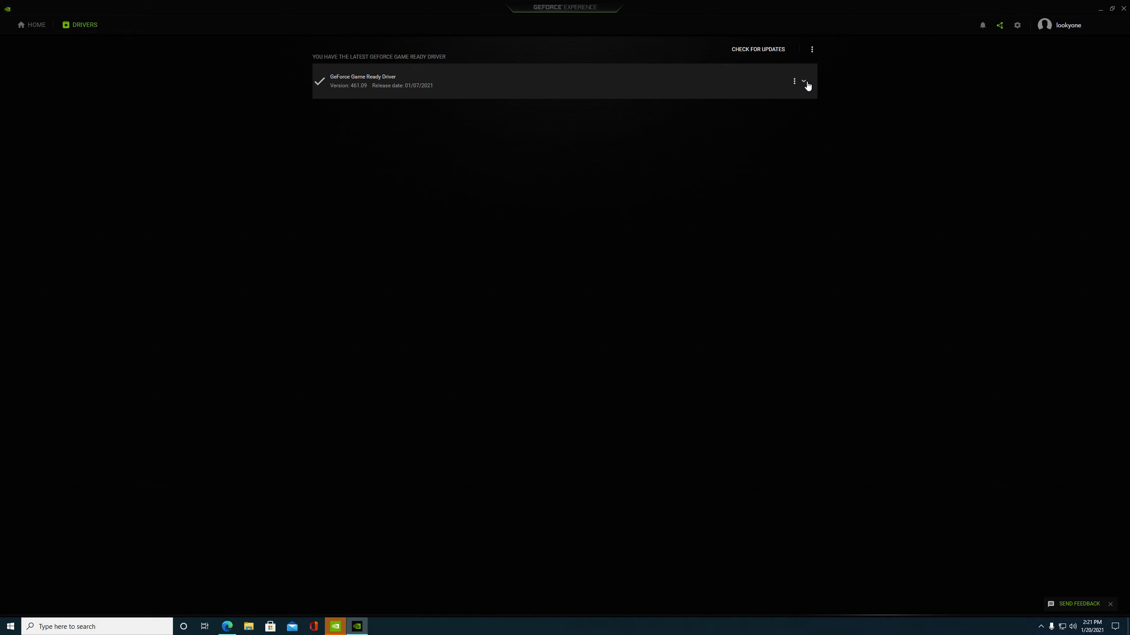
{"action": "left_click", "coordinate": [803, 81]}
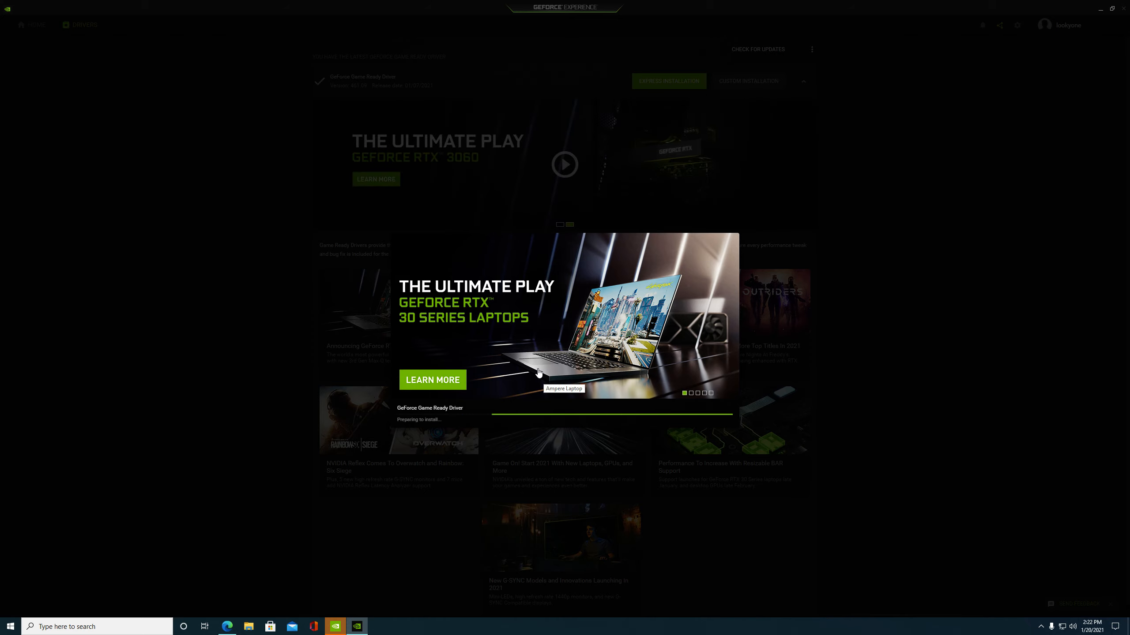
{"action": "mouse_move", "coordinate": [578, 389]}
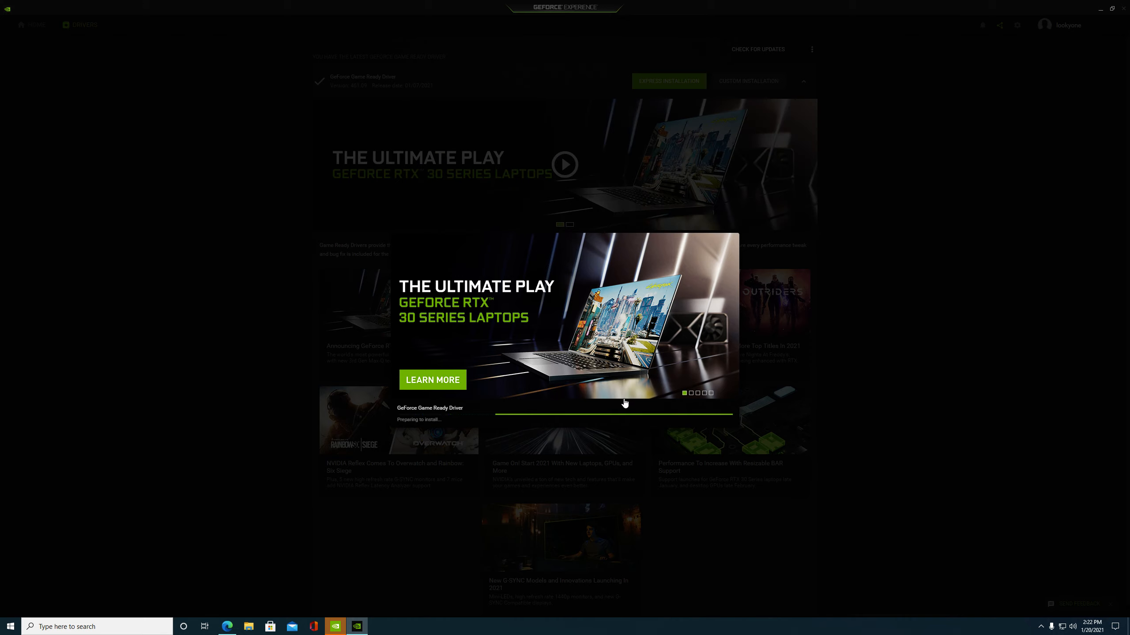
{"action": "left_click", "coordinate": [691, 392]}
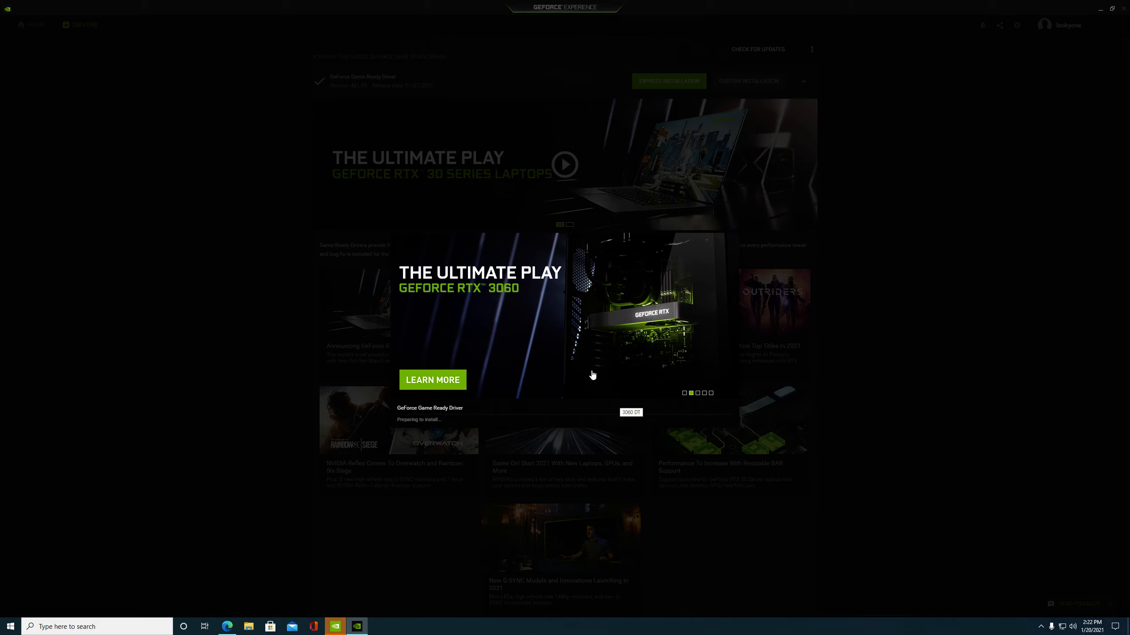
Allow the NVIDIA installer at the UAC prompt, review the installation options, then cancel the driver installation.
{"action": "left_click", "coordinate": [668, 80]}
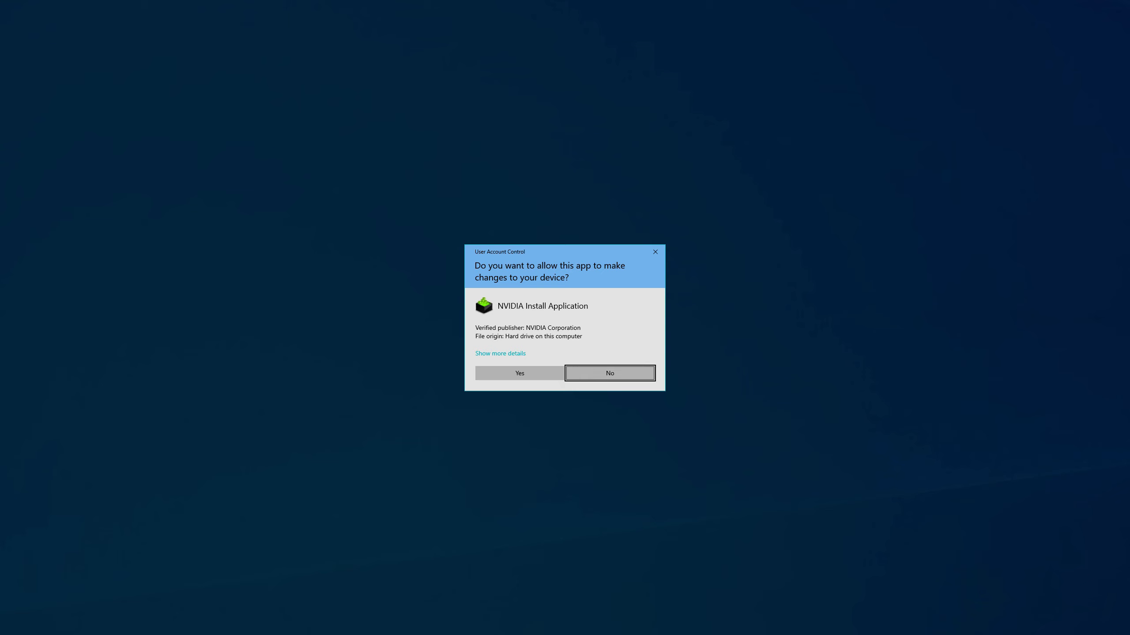
{"action": "left_click", "coordinate": [519, 374]}
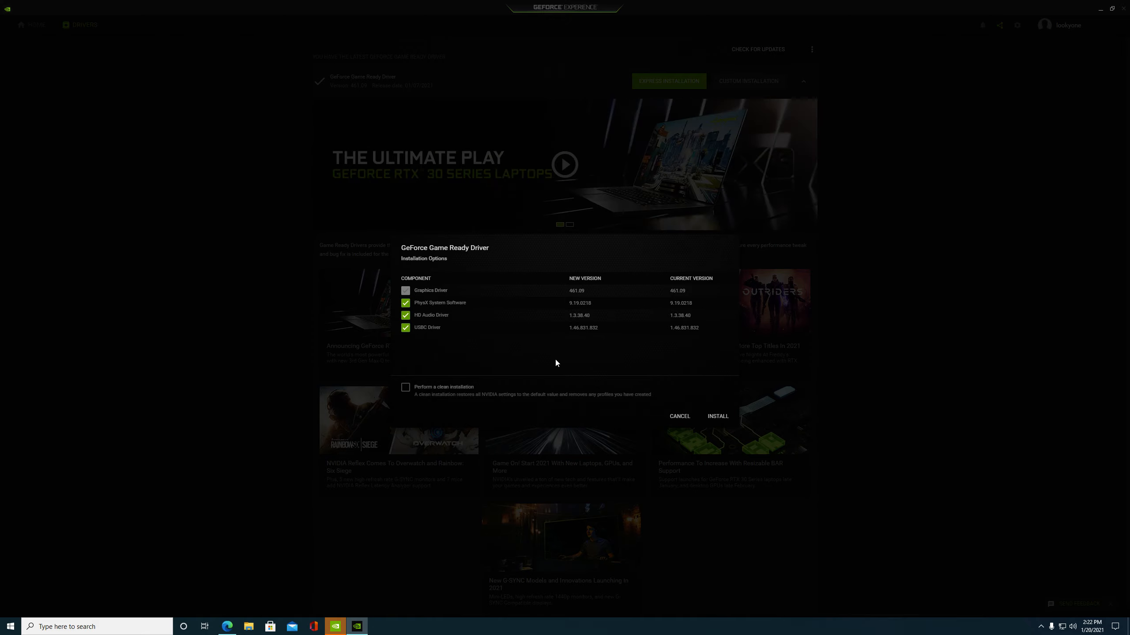
{"action": "mouse_move", "coordinate": [410, 395]}
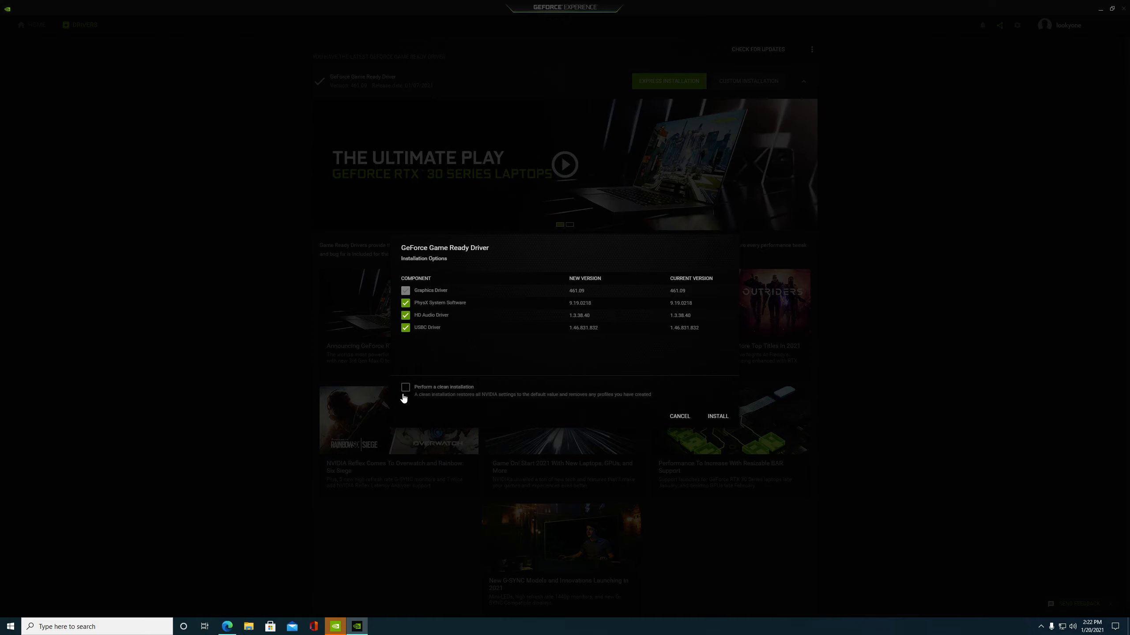
{"action": "mouse_move", "coordinate": [674, 418]}
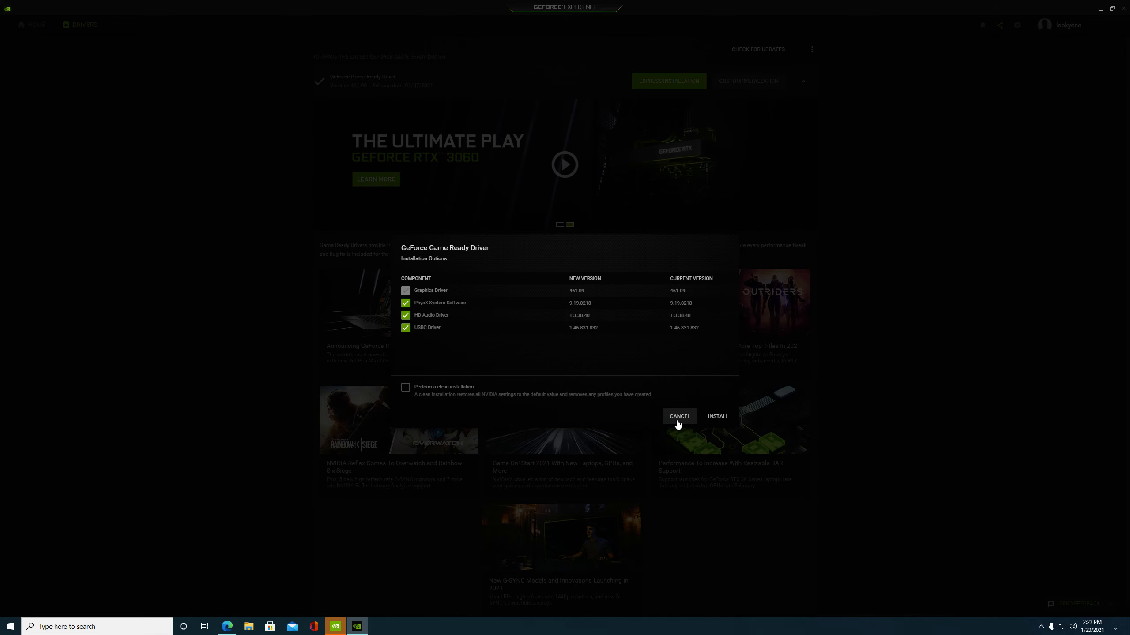
{"action": "left_click", "coordinate": [678, 416]}
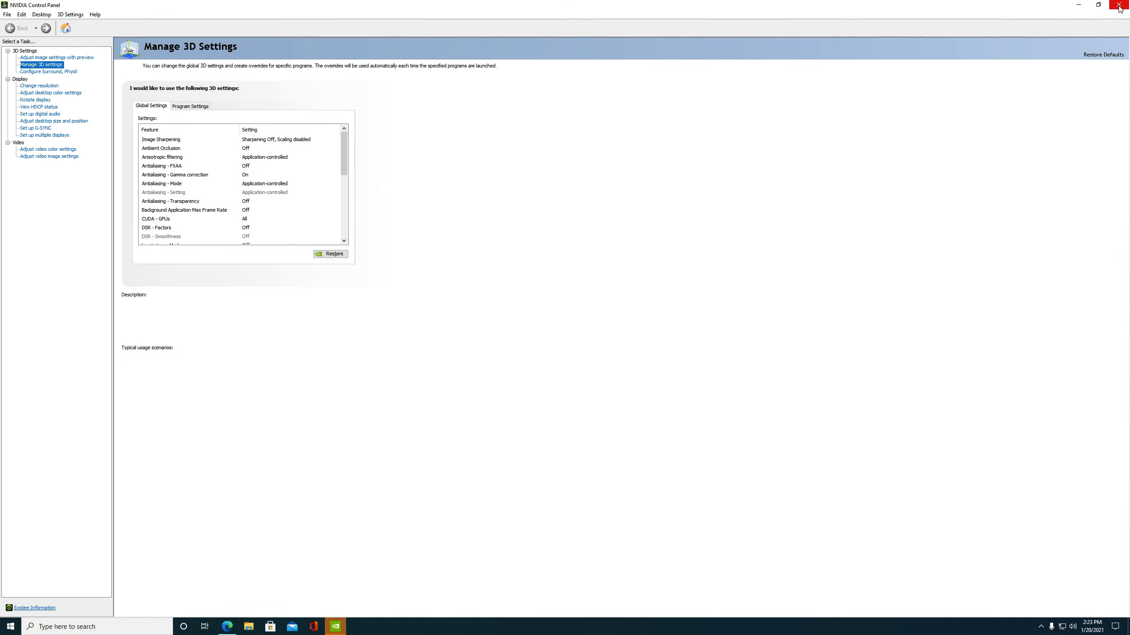
Switch Manage 3D Settings to Program Settings for IL-2 Sturmovik: Battle of Stalingrad and scan its feature list.
{"action": "left_click", "coordinate": [161, 140]}
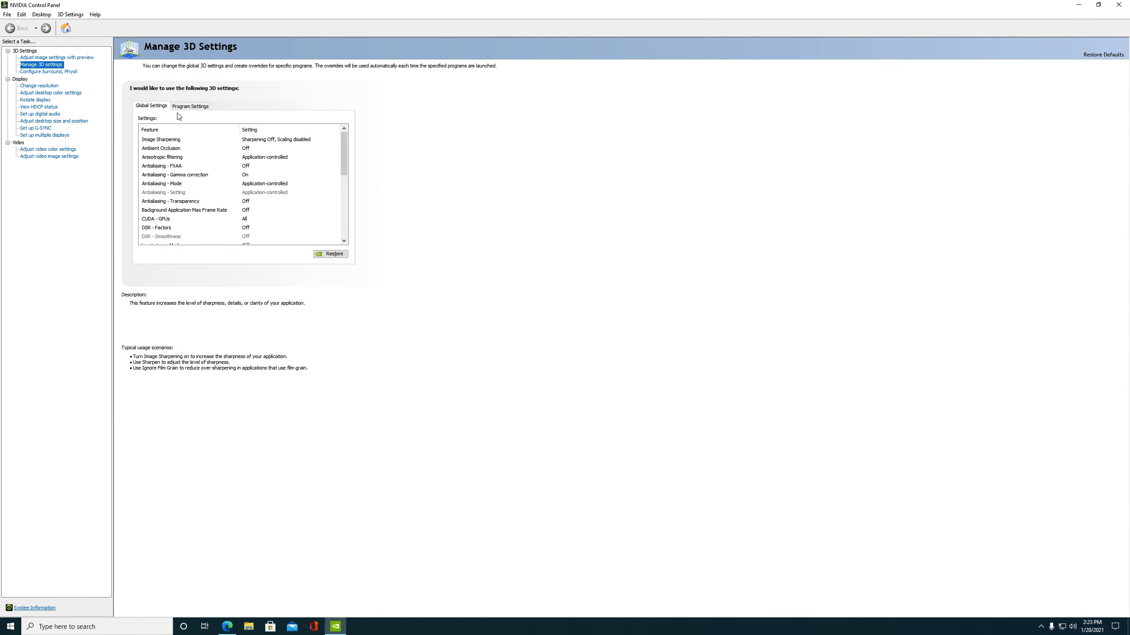
{"action": "left_click", "coordinate": [191, 106]}
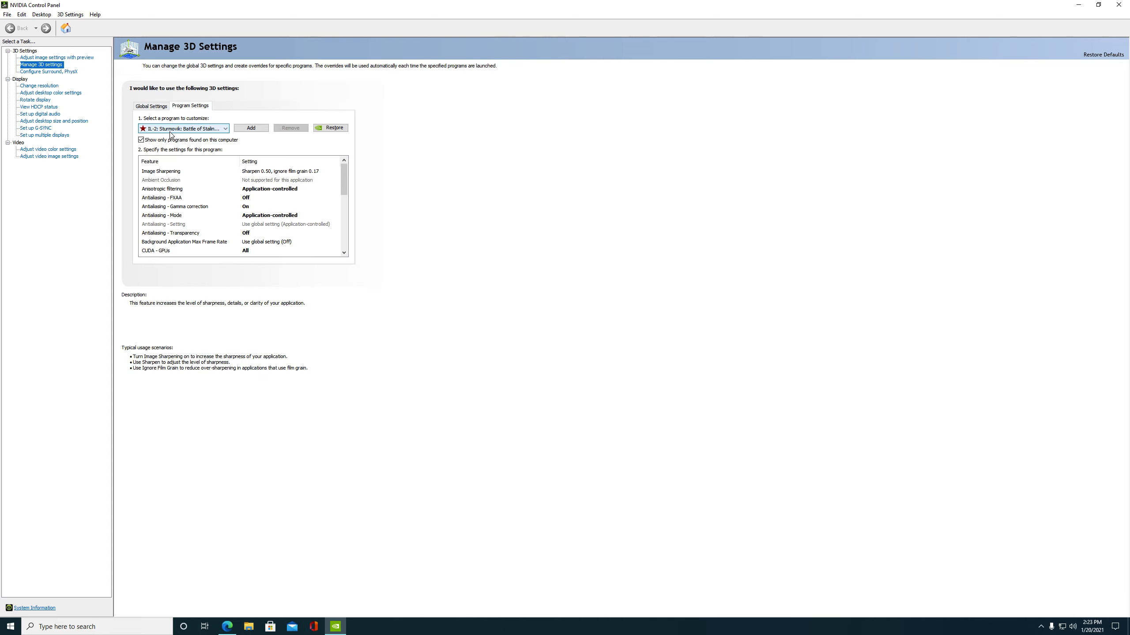
{"action": "left_click", "coordinate": [161, 180]}
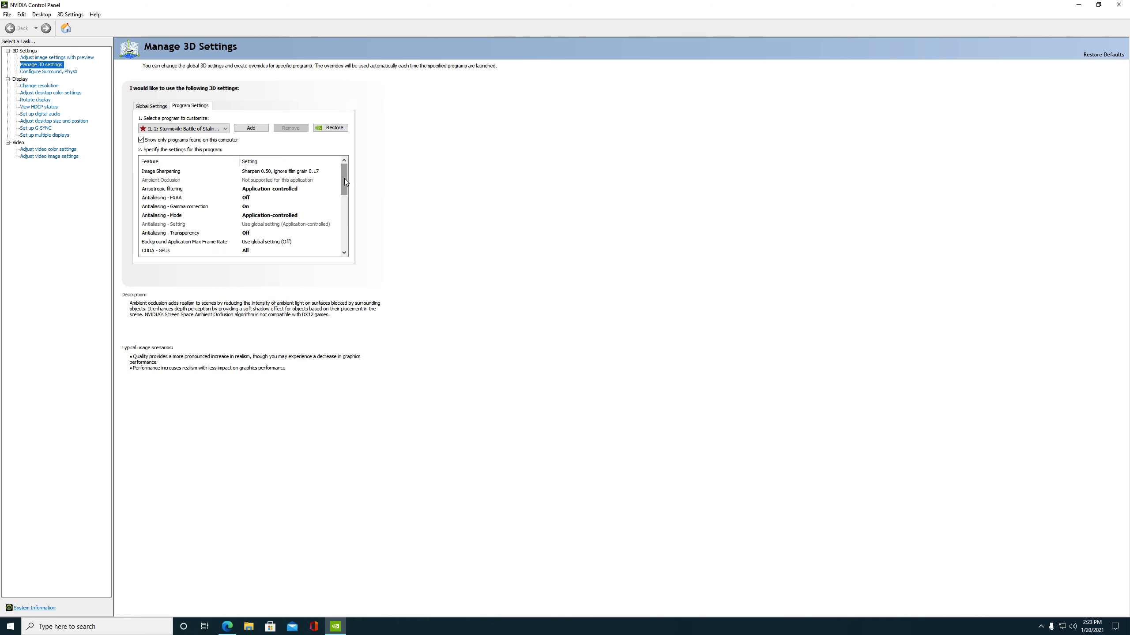
{"action": "scroll", "scroll_direction": "down", "scroll_amount": 3}
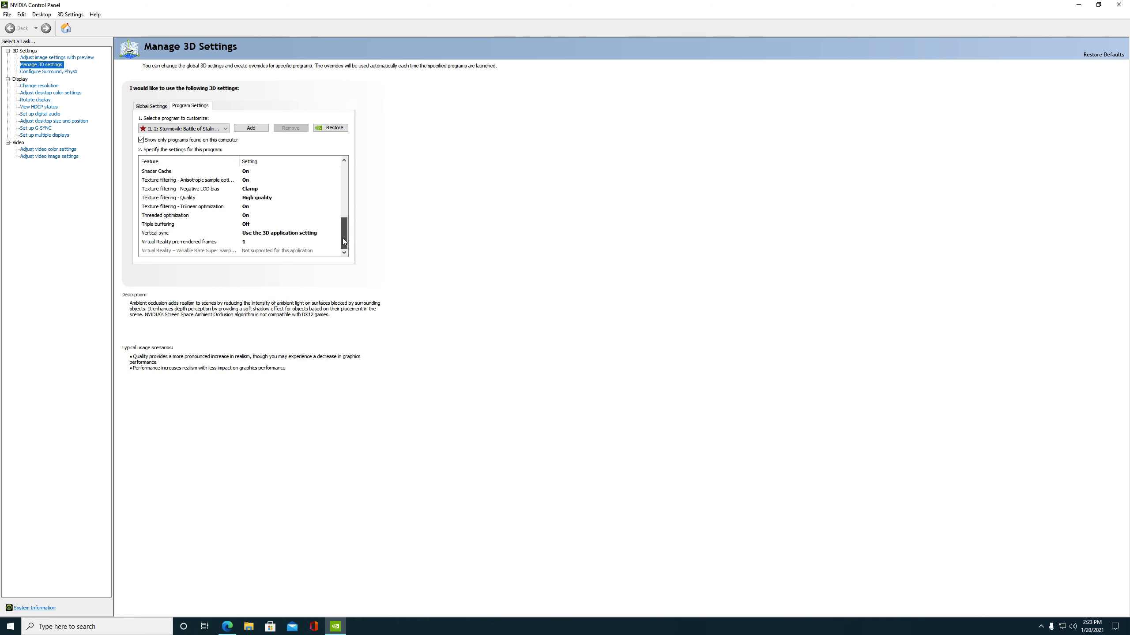
{"action": "scroll", "scroll_direction": "up", "scroll_amount": 3}
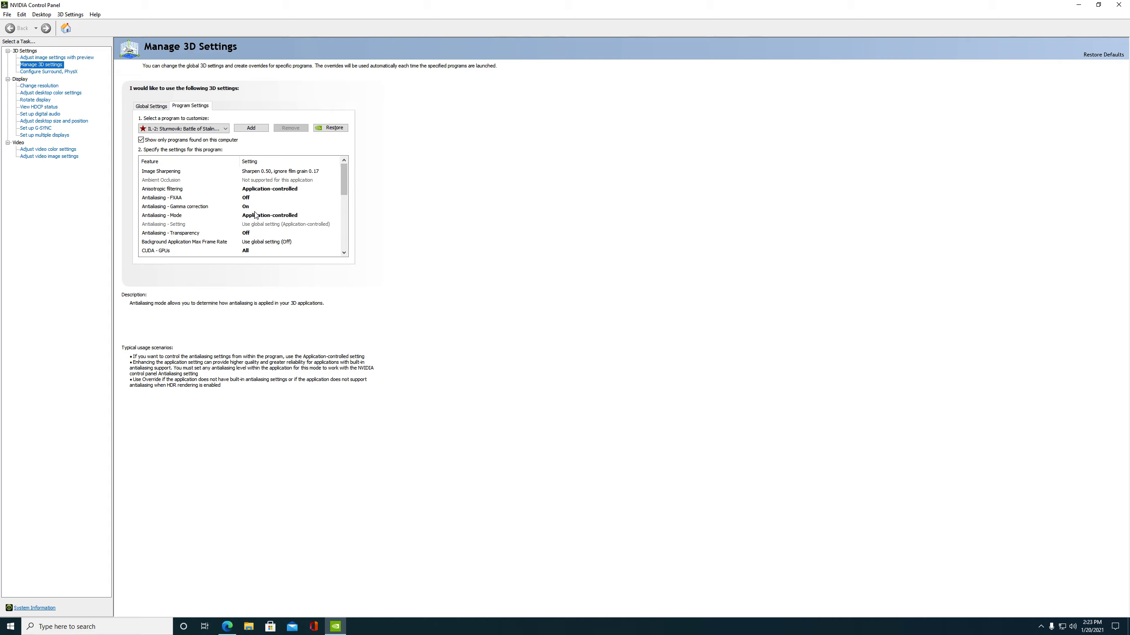
Read the descriptions of antialiasing mode, FXAA, gamma correction and ambient occlusion.
{"action": "left_click", "coordinate": [162, 197]}
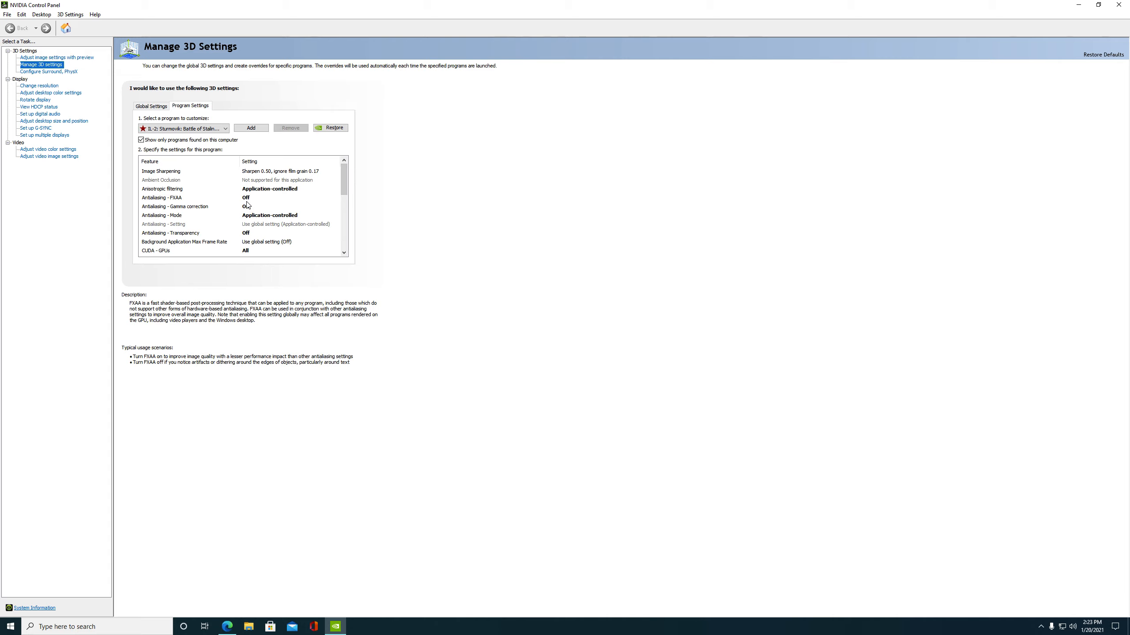
{"action": "left_click", "coordinate": [174, 207]}
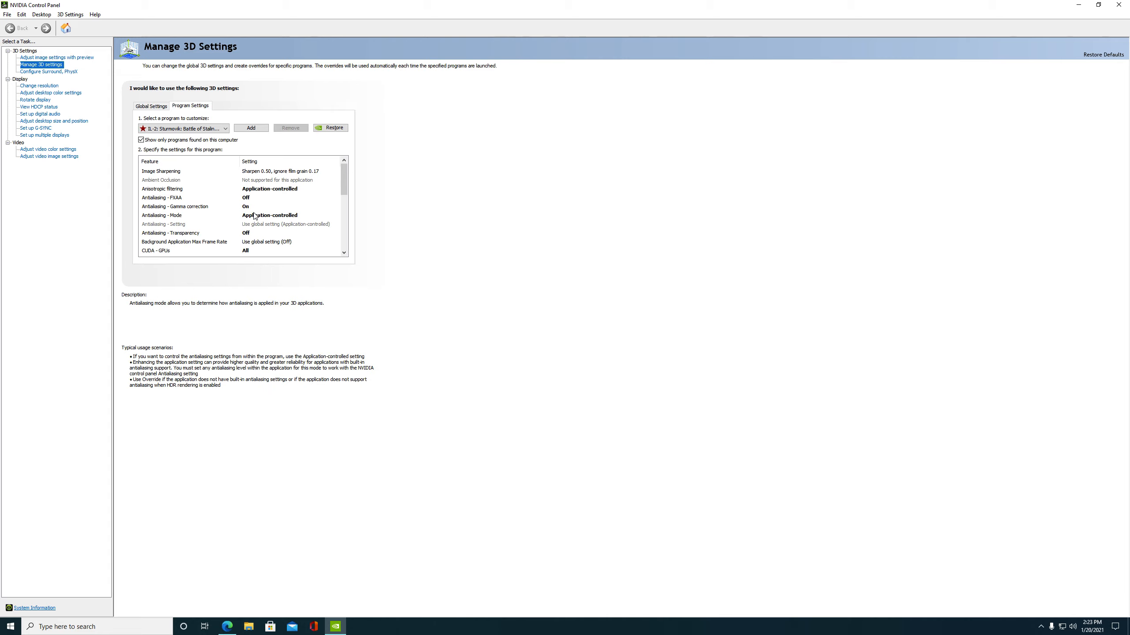
{"action": "scroll", "scroll_direction": "down", "scroll_amount": 3}
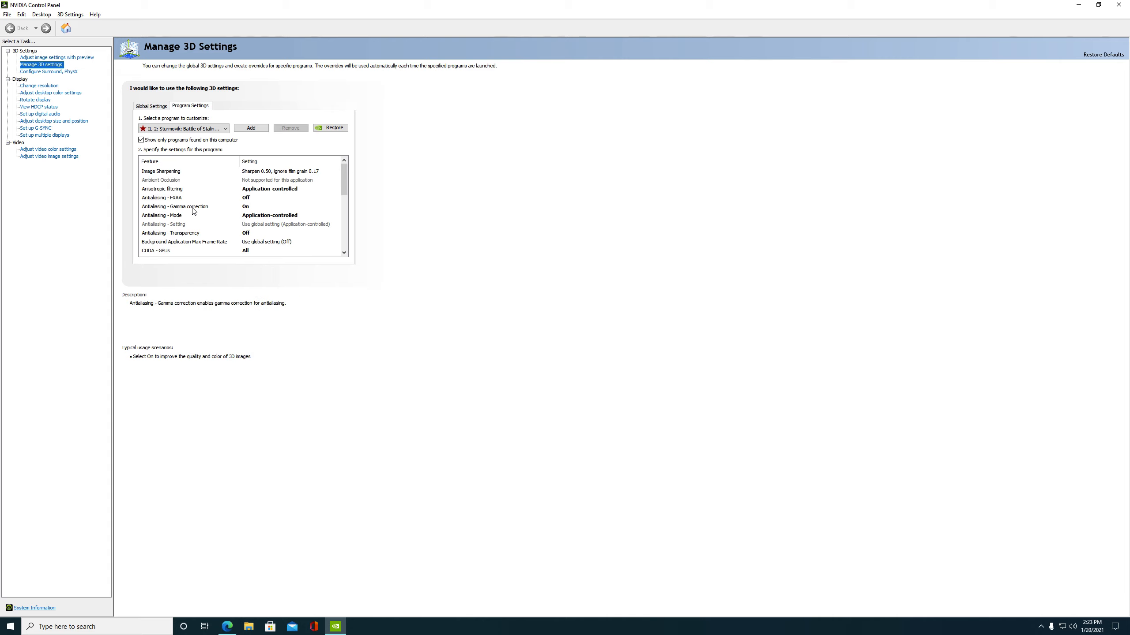
{"action": "left_click", "coordinate": [161, 180]}
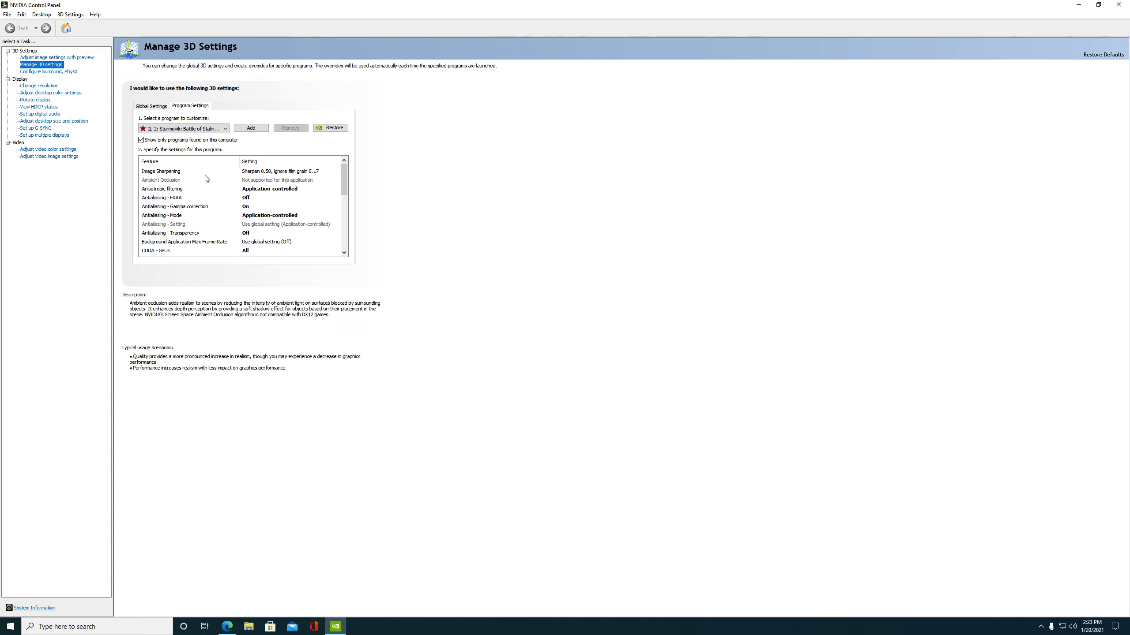
{"action": "left_click", "coordinate": [160, 172]}
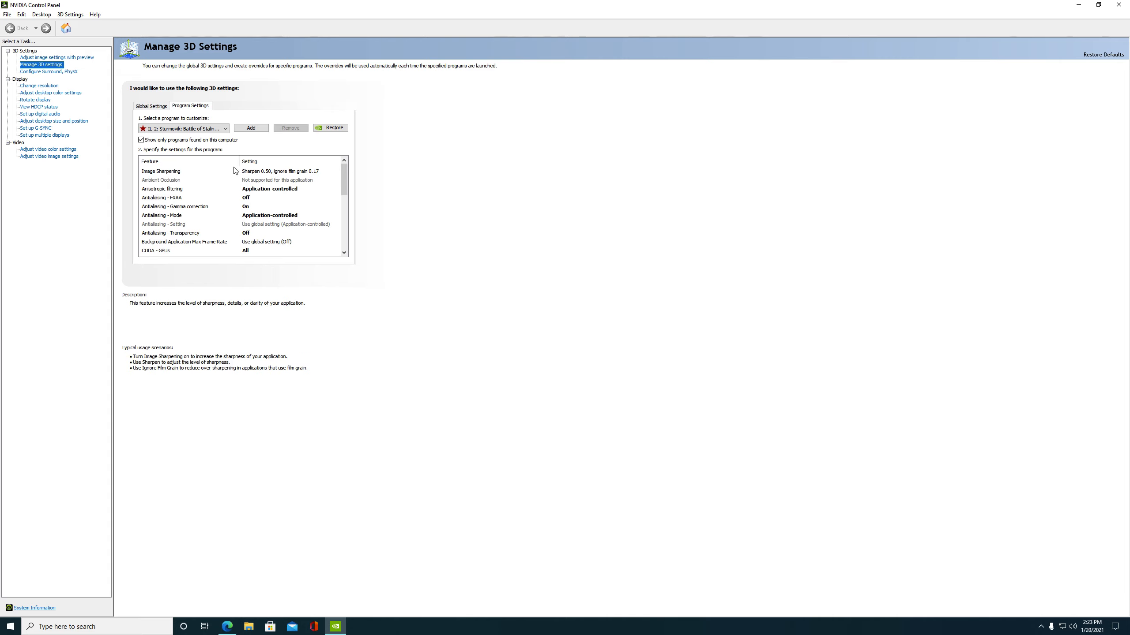
Inspect Image Sharpening for IL-2, keeping sharpen 0.50 with film grain 0.17.
{"action": "left_click", "coordinate": [161, 171]}
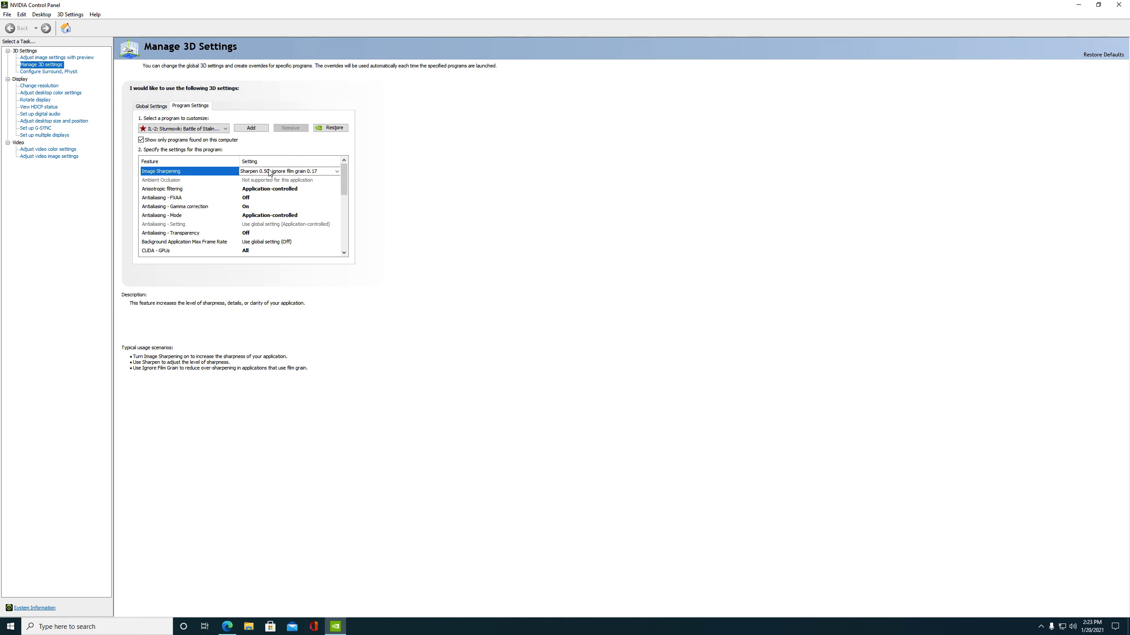
{"action": "left_click", "coordinate": [336, 170]}
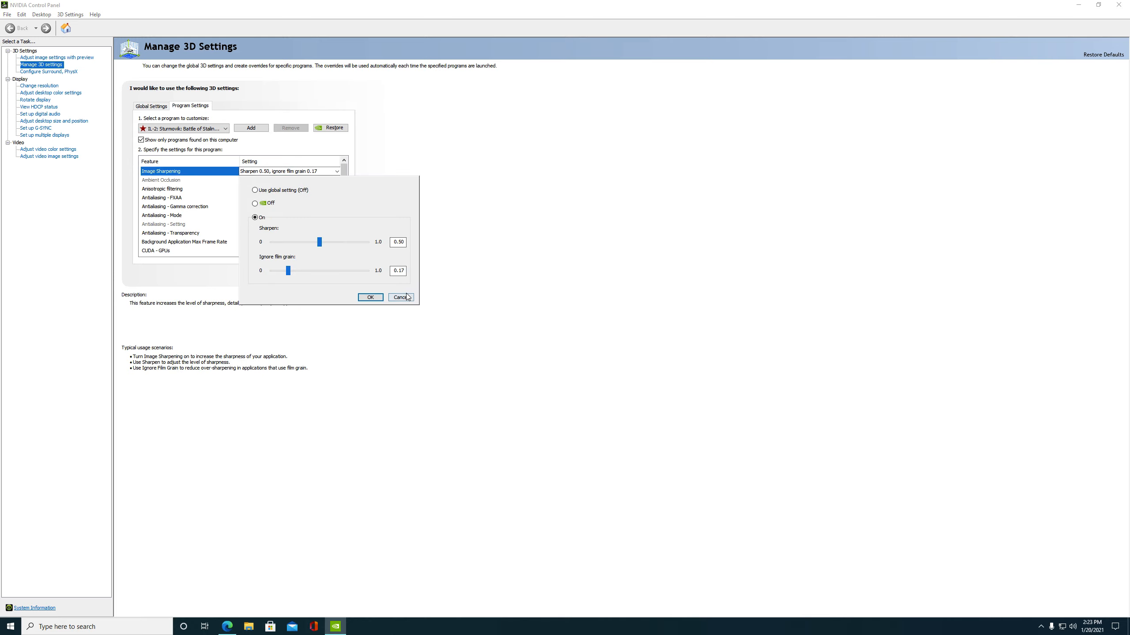
{"action": "mouse_move", "coordinate": [296, 209]}
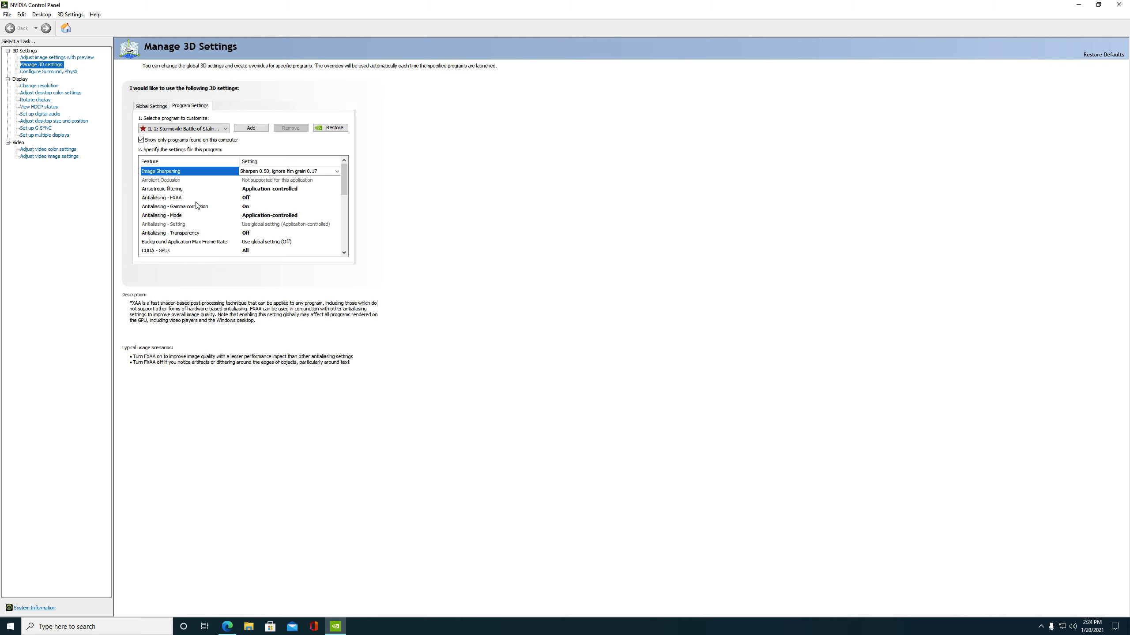
{"action": "mouse_move", "coordinate": [182, 207]}
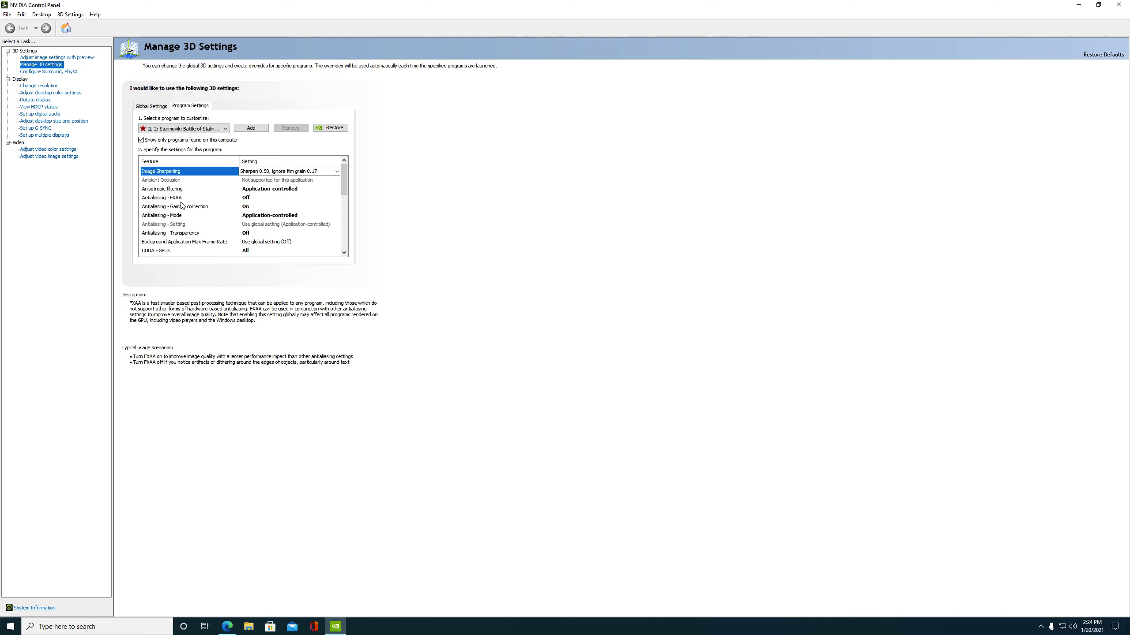
{"action": "scroll", "scroll_direction": "down", "scroll_amount": 3}
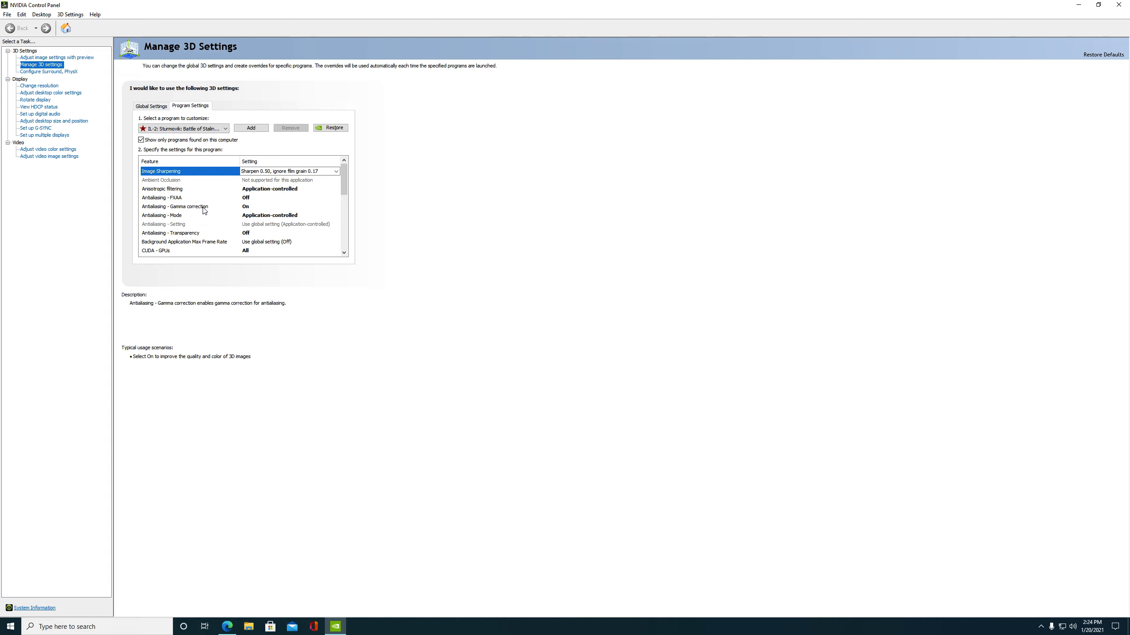
{"action": "mouse_move", "coordinate": [169, 212]}
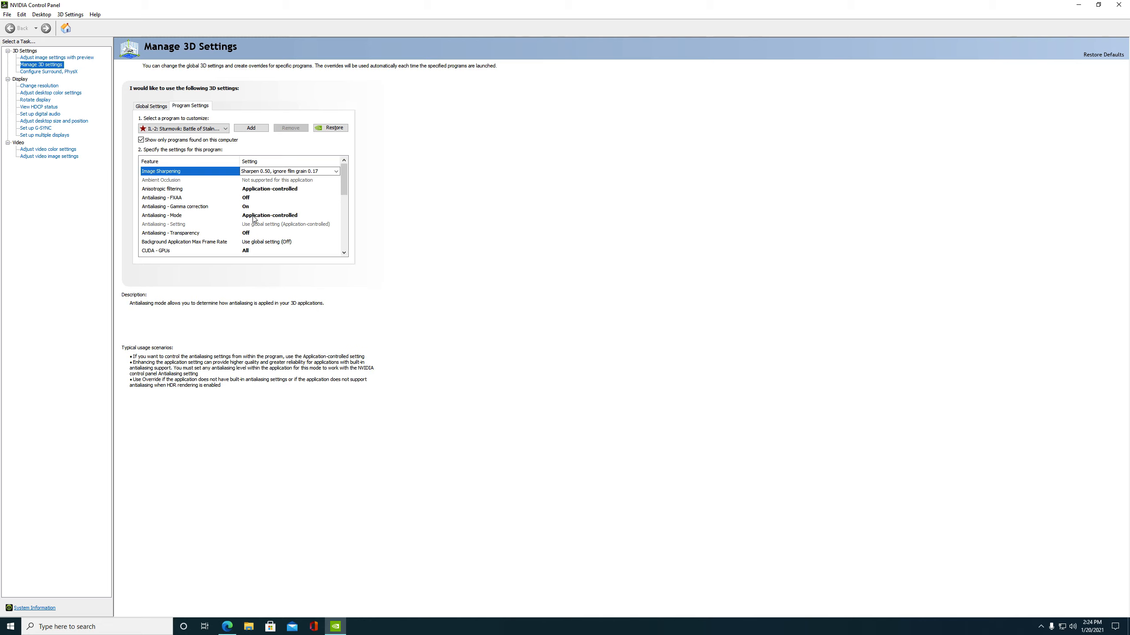
{"action": "scroll", "scroll_direction": "down", "scroll_amount": 3}
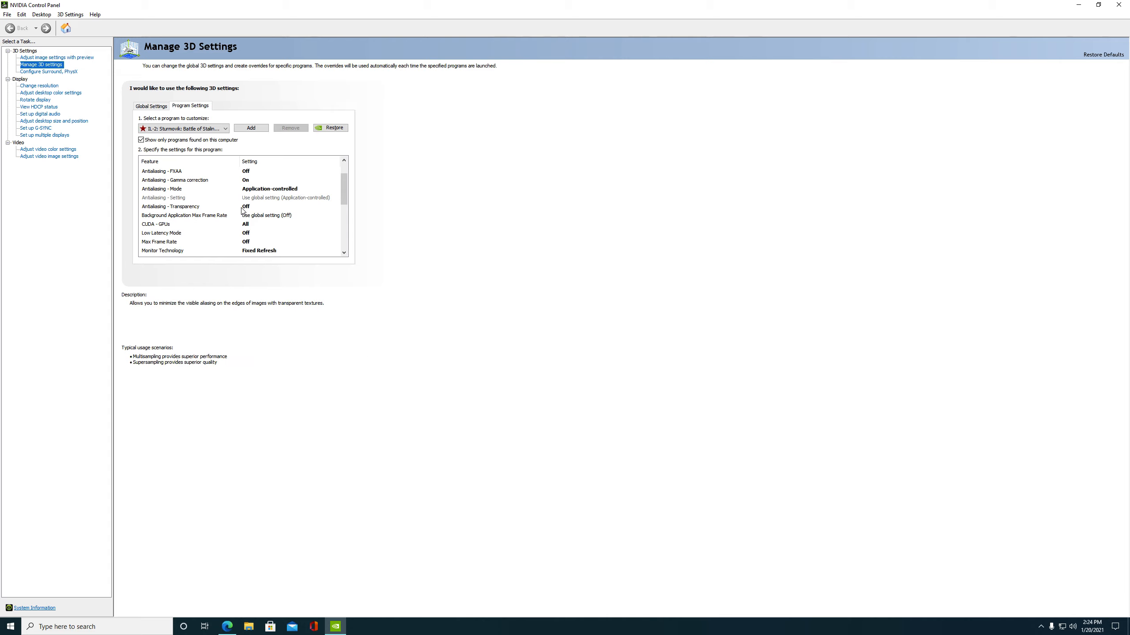
{"action": "left_click", "coordinate": [155, 224]}
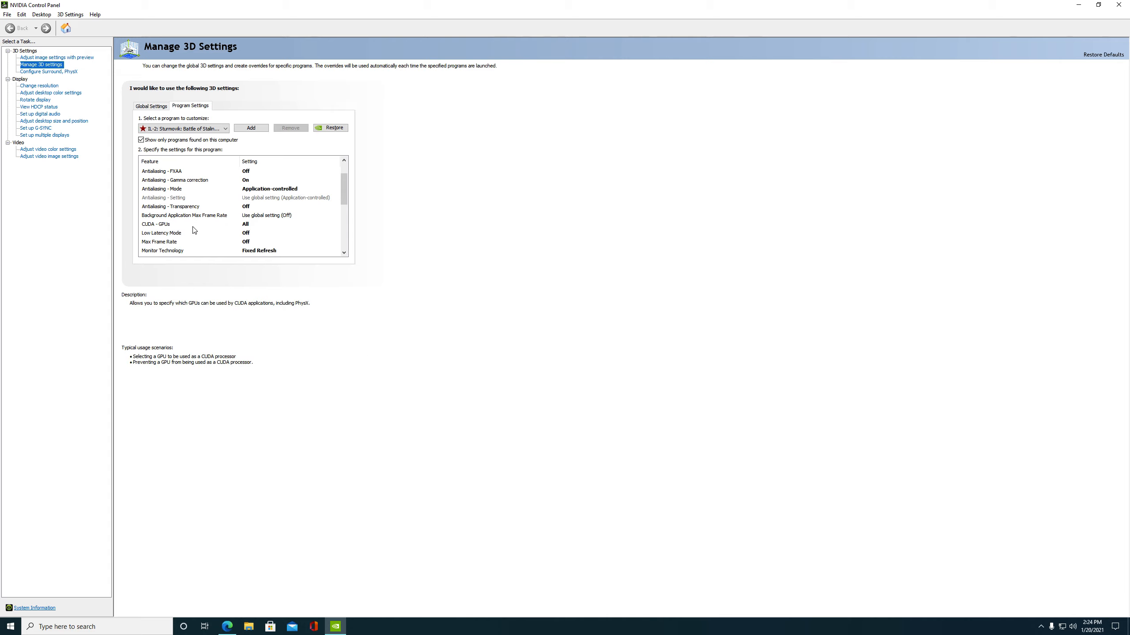
{"action": "scroll", "scroll_direction": "down", "scroll_amount": 3}
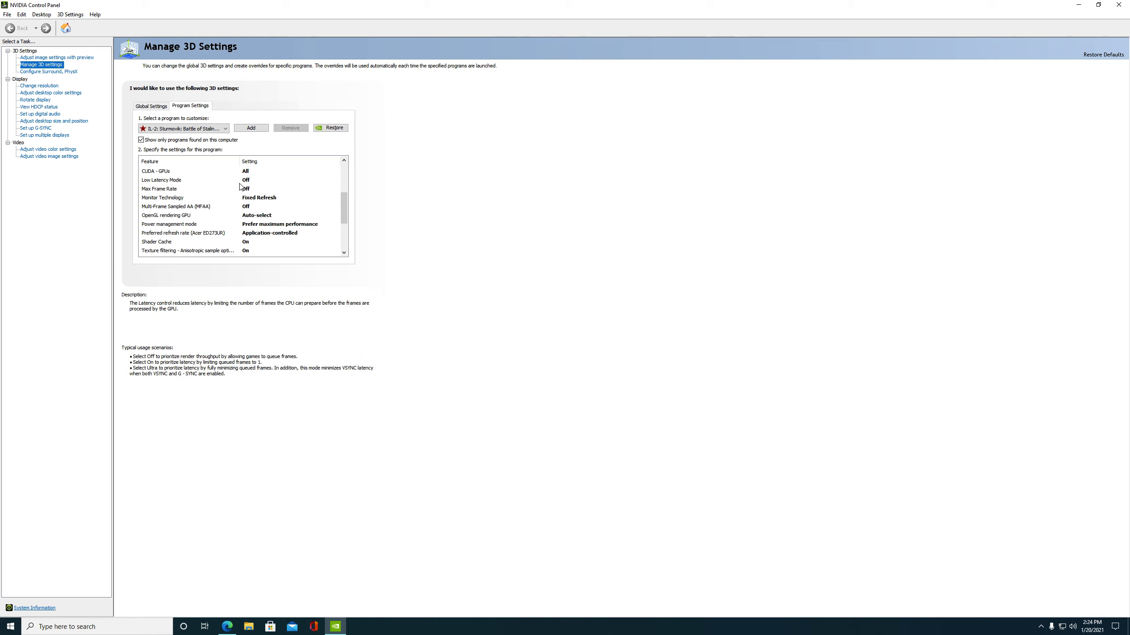
{"action": "left_click", "coordinate": [162, 197]}
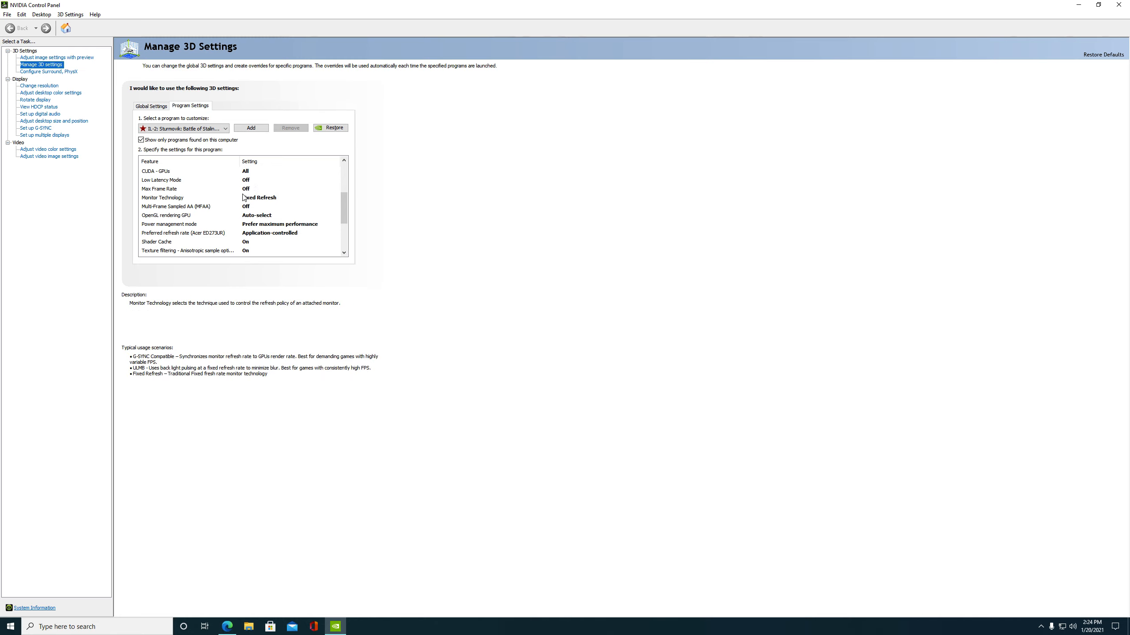
{"action": "mouse_move", "coordinate": [285, 202]}
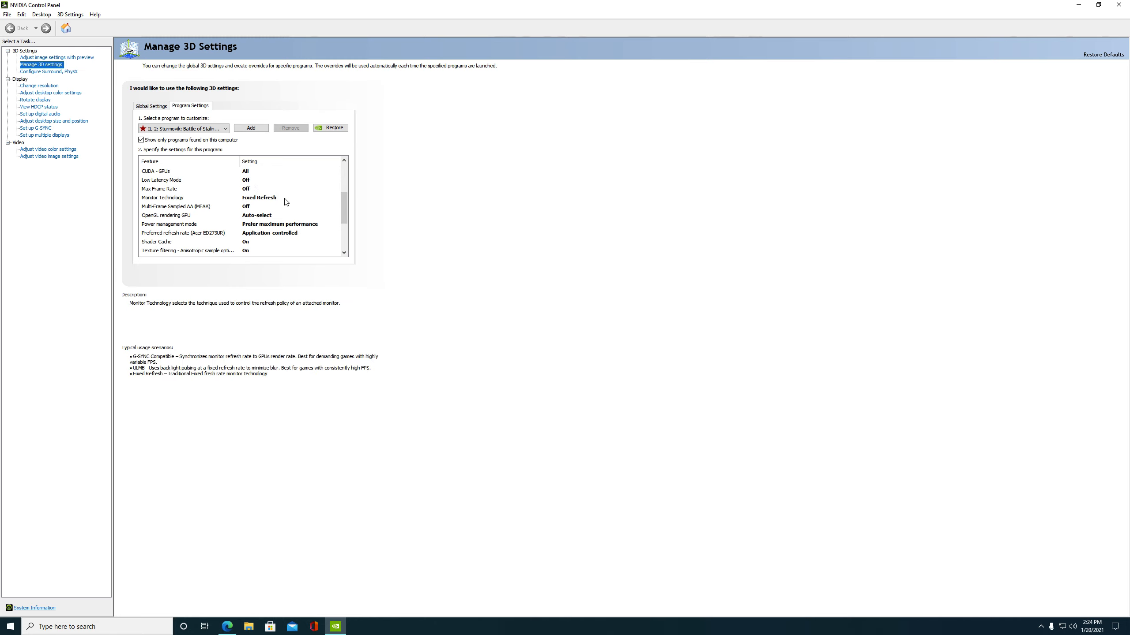
{"action": "left_click", "coordinate": [335, 198]}
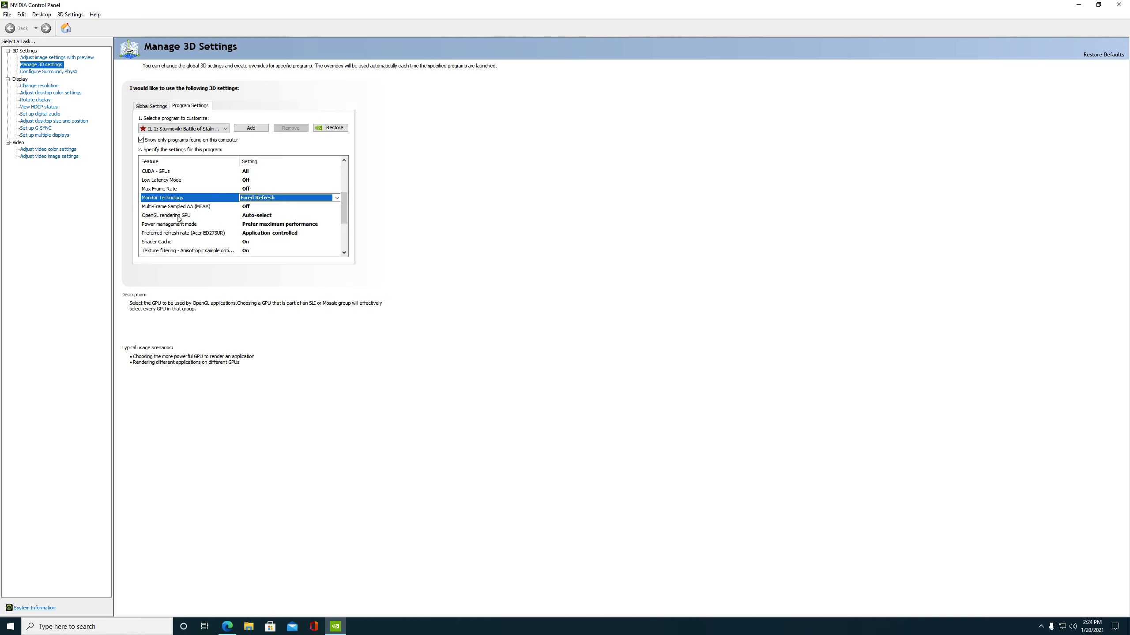
{"action": "scroll", "scroll_direction": "down", "scroll_amount": 3}
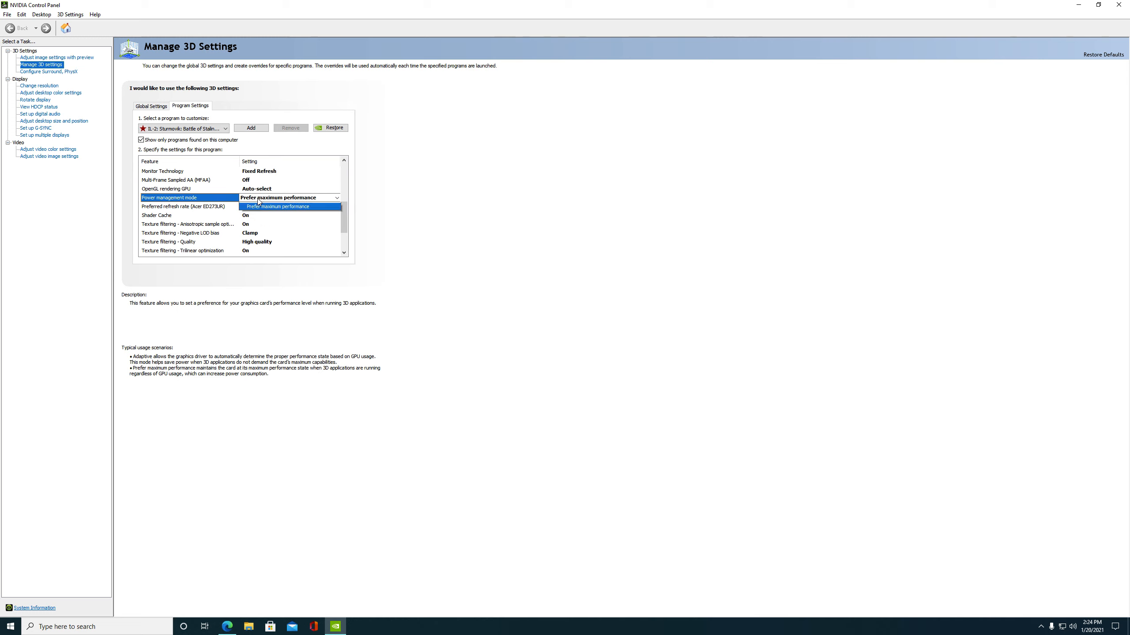
{"action": "left_click", "coordinate": [335, 198]}
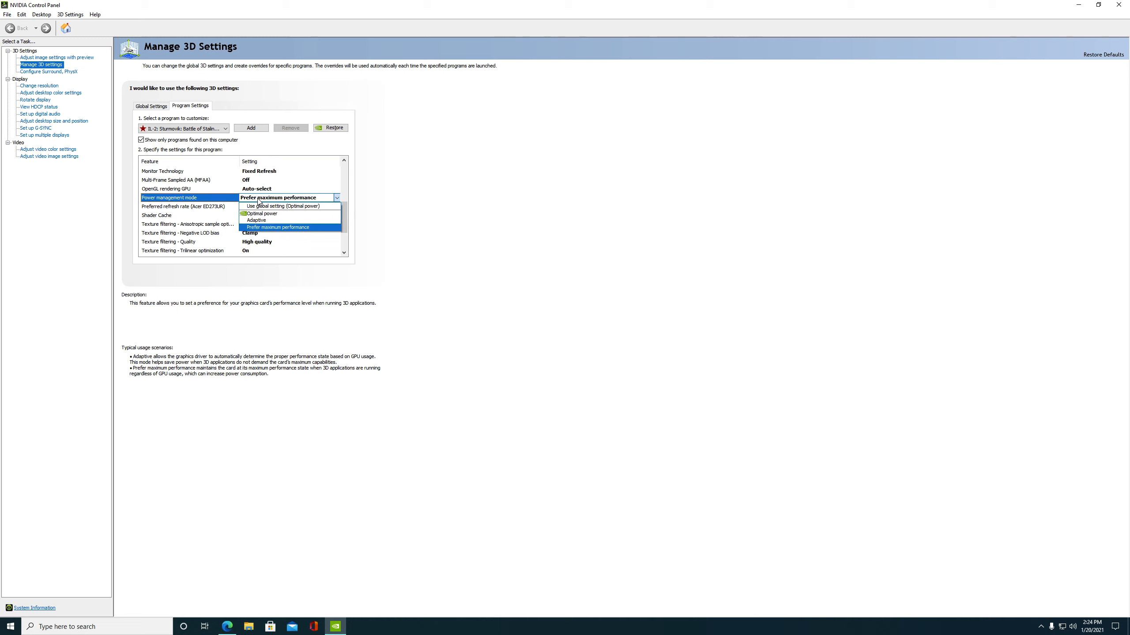
{"action": "mouse_move", "coordinate": [268, 220]}
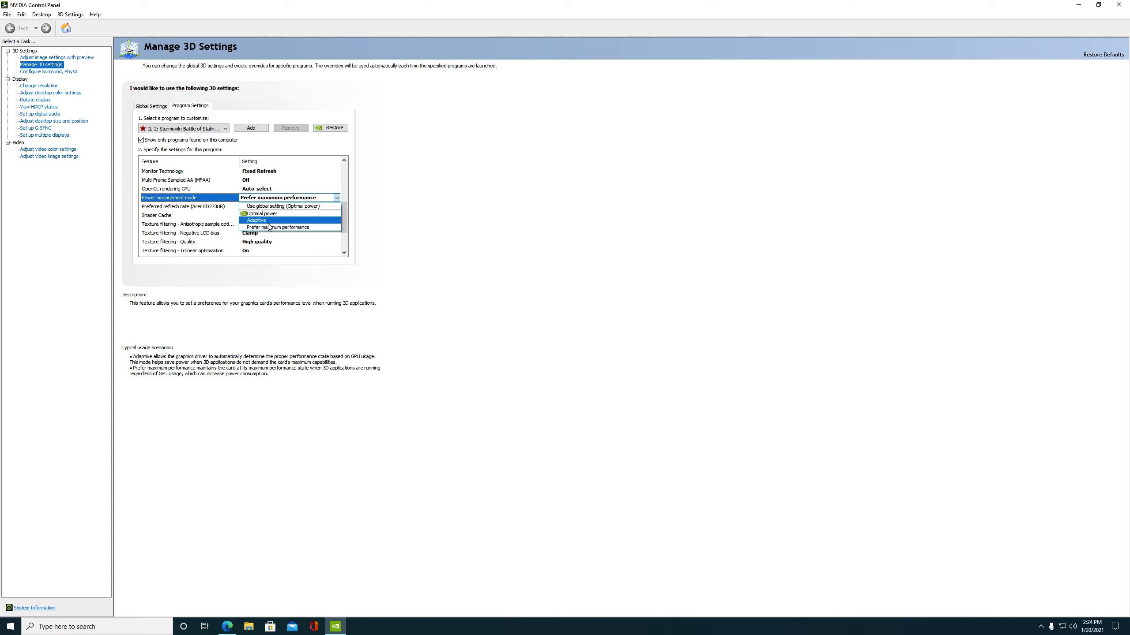
{"action": "left_click", "coordinate": [289, 227]}
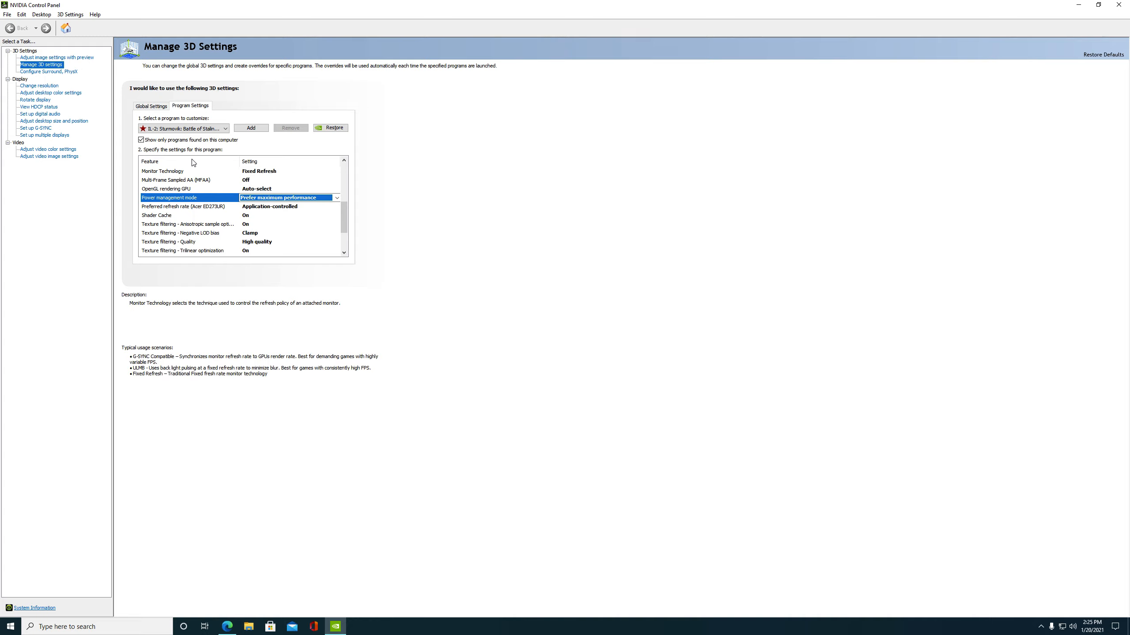
{"action": "mouse_move", "coordinate": [267, 103]}
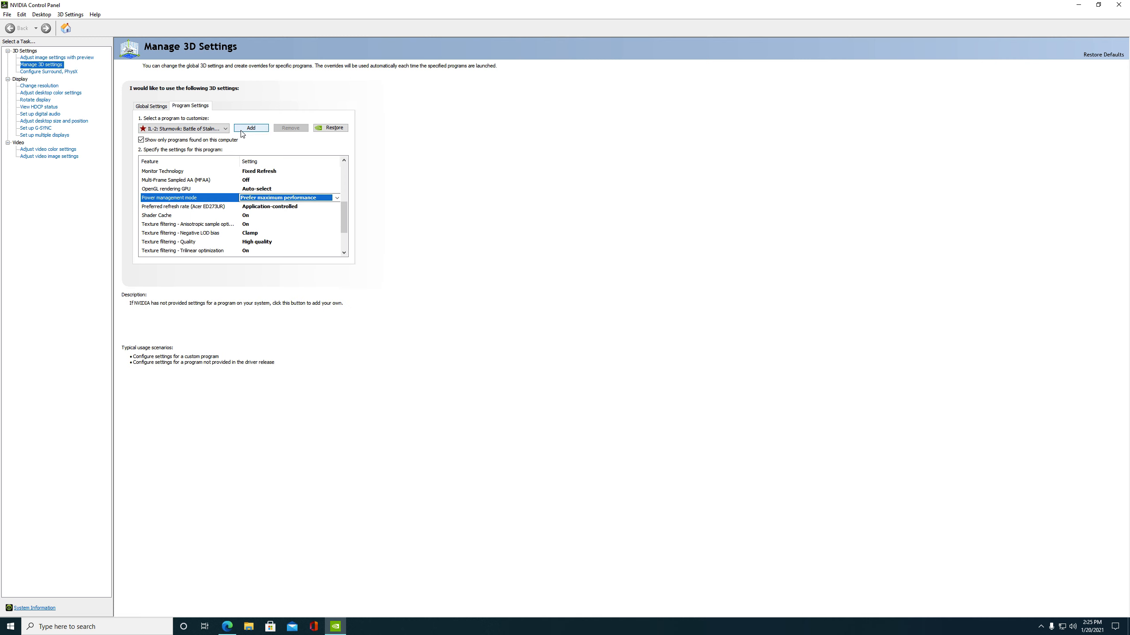
{"action": "left_click", "coordinate": [250, 127]}
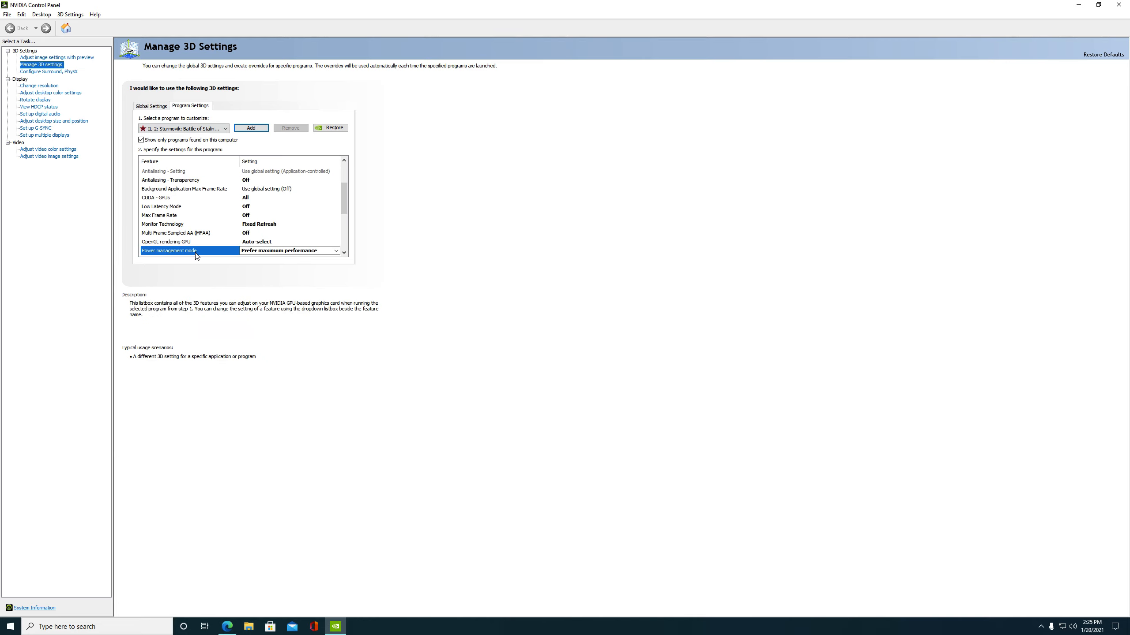
Confirm Shader Cache is on and set Texture filtering negative LOD bias to Clamp for IL-2.
{"action": "scroll", "scroll_direction": "down", "scroll_amount": 3}
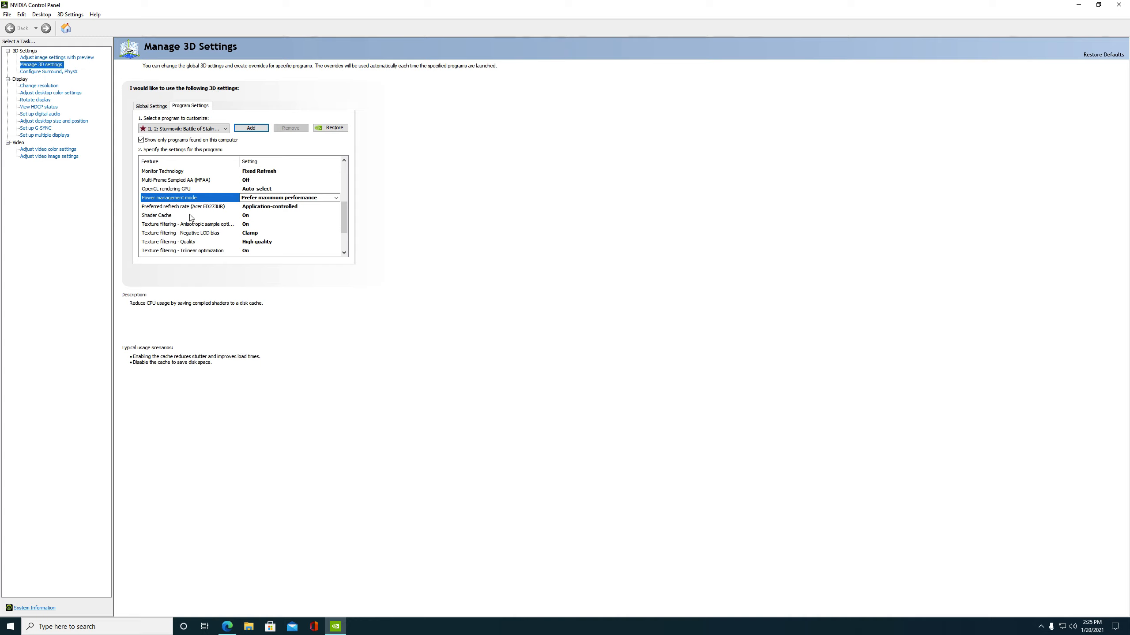
{"action": "left_click", "coordinate": [189, 215]}
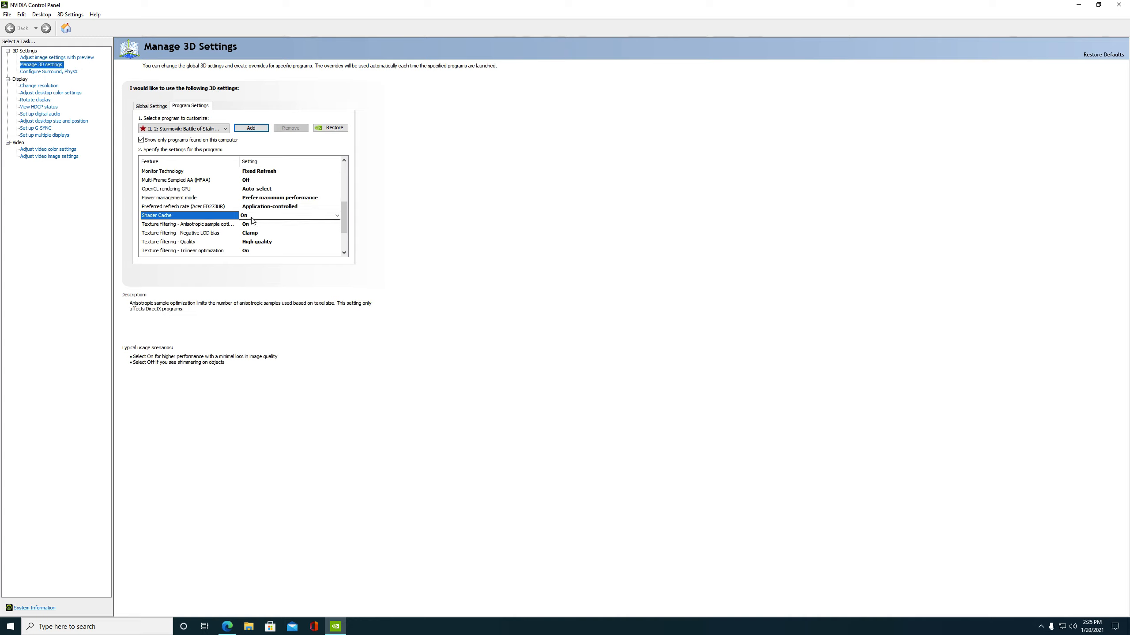
{"action": "mouse_move", "coordinate": [259, 219]}
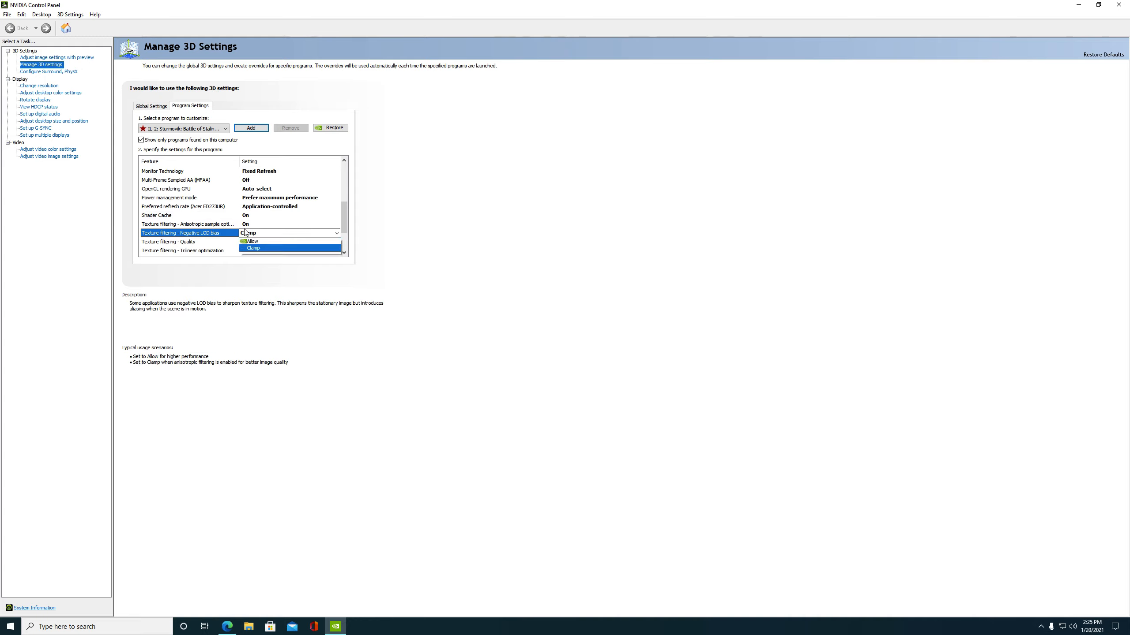
{"action": "left_click", "coordinate": [253, 248]}
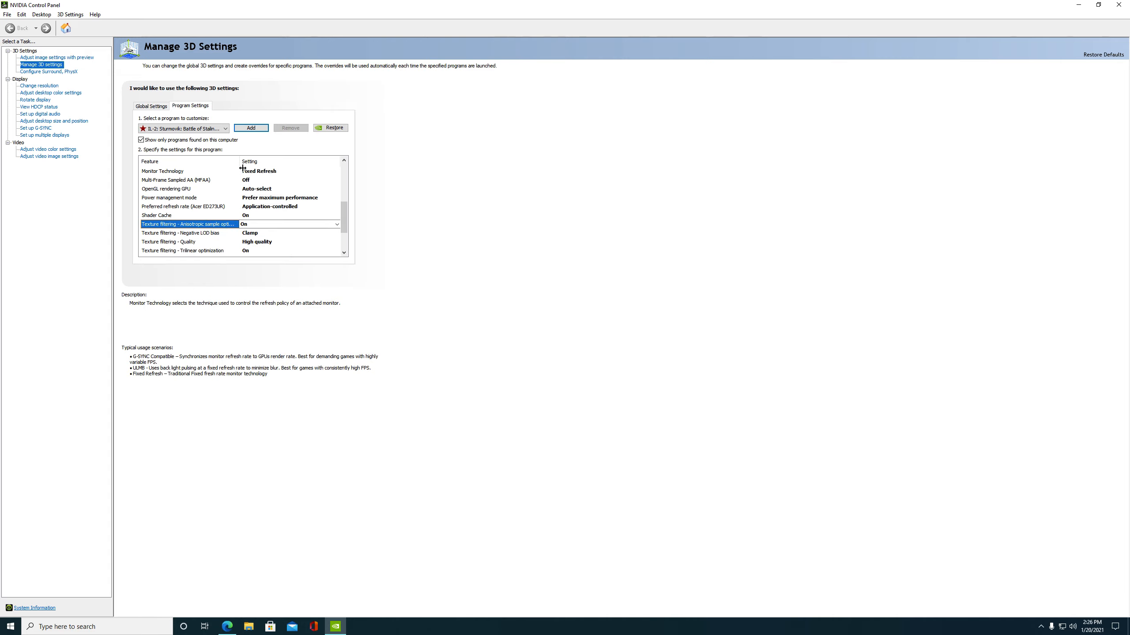
{"action": "left_click", "coordinate": [189, 224]}
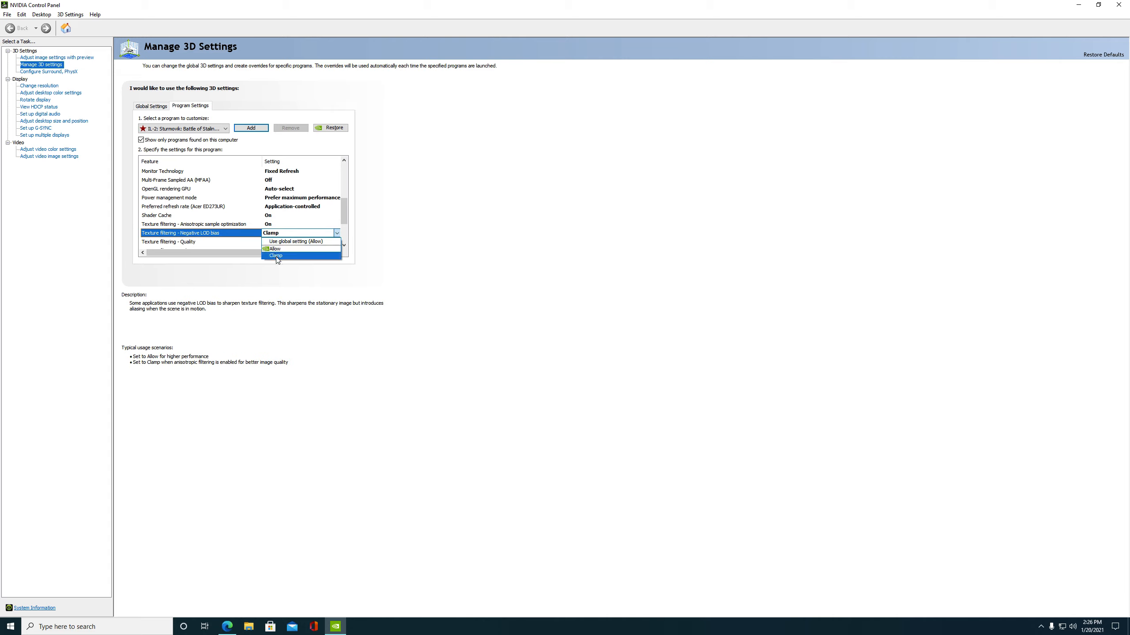
{"action": "left_click", "coordinate": [276, 256]}
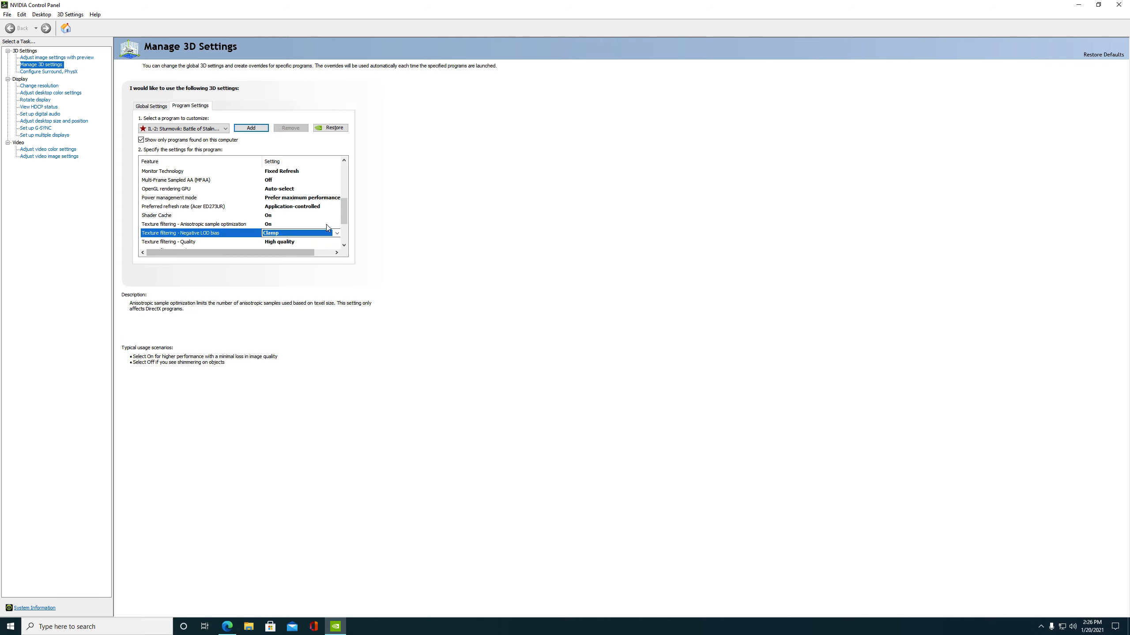
Review threaded optimization and triple buffering, keeping Virtual Reality pre-rendered frames at 1.
{"action": "scroll", "scroll_direction": "down", "scroll_amount": 3}
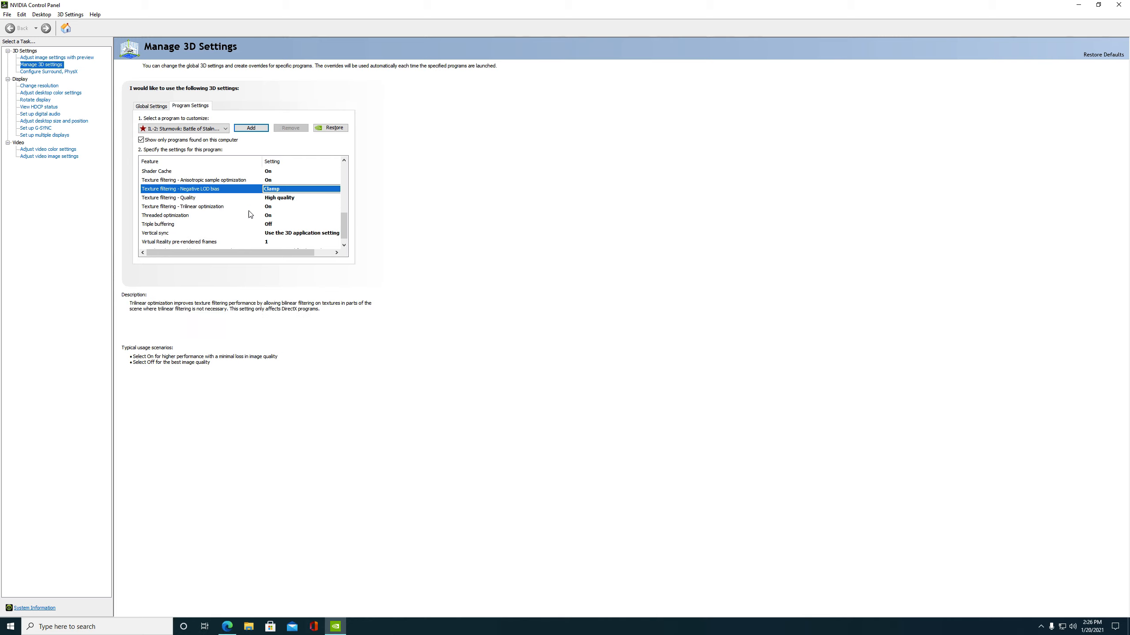
{"action": "left_click", "coordinate": [184, 206]}
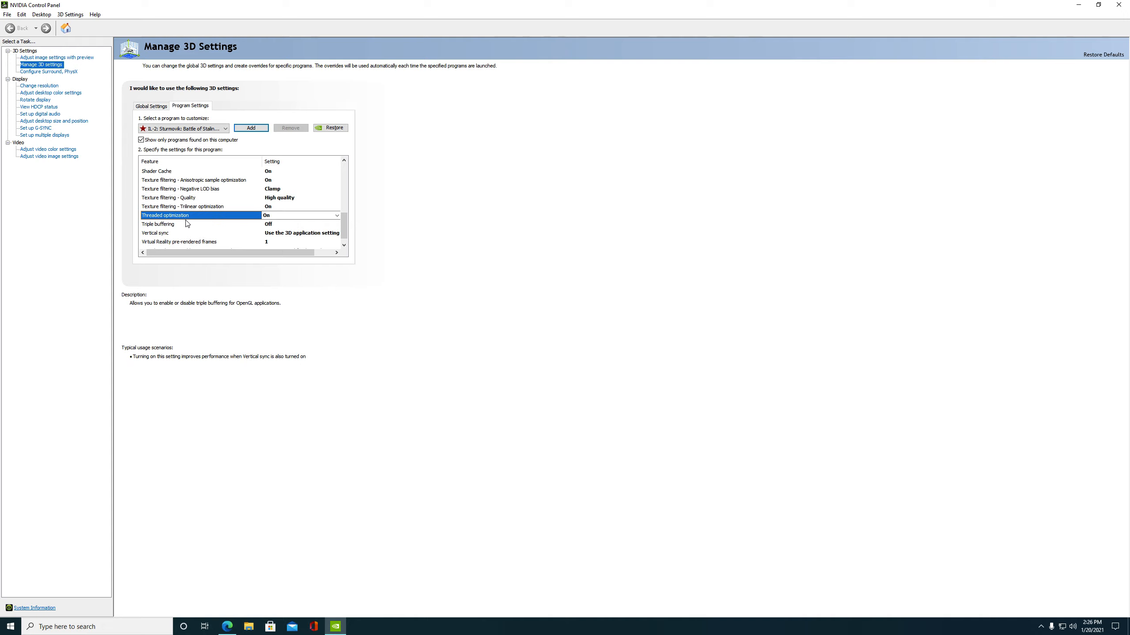
{"action": "mouse_move", "coordinate": [190, 225]}
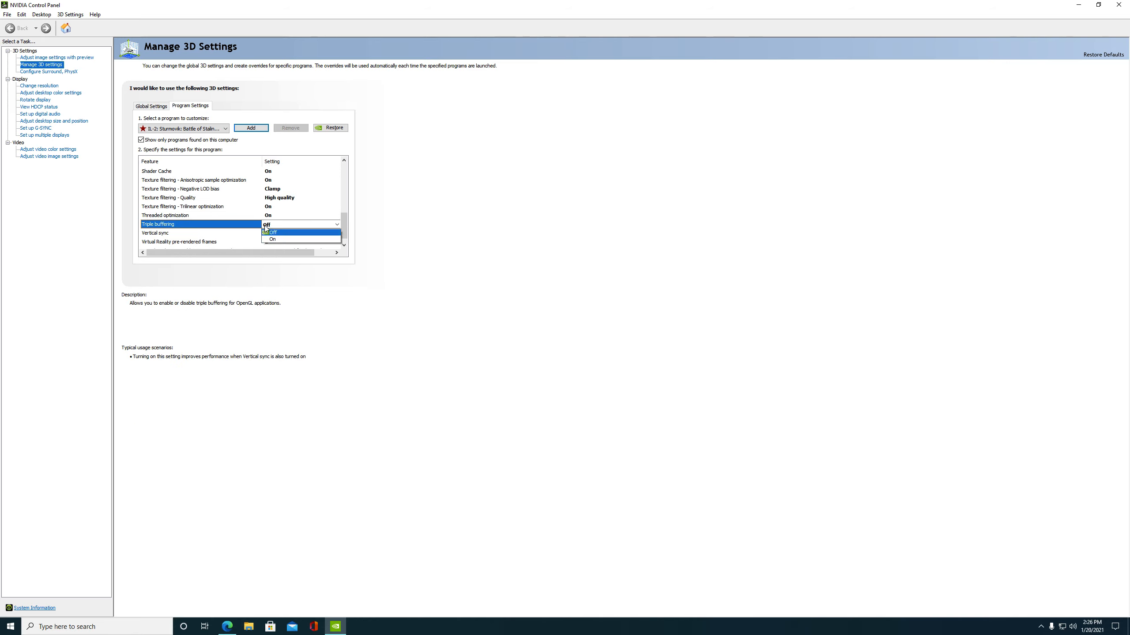
{"action": "mouse_move", "coordinate": [288, 232]}
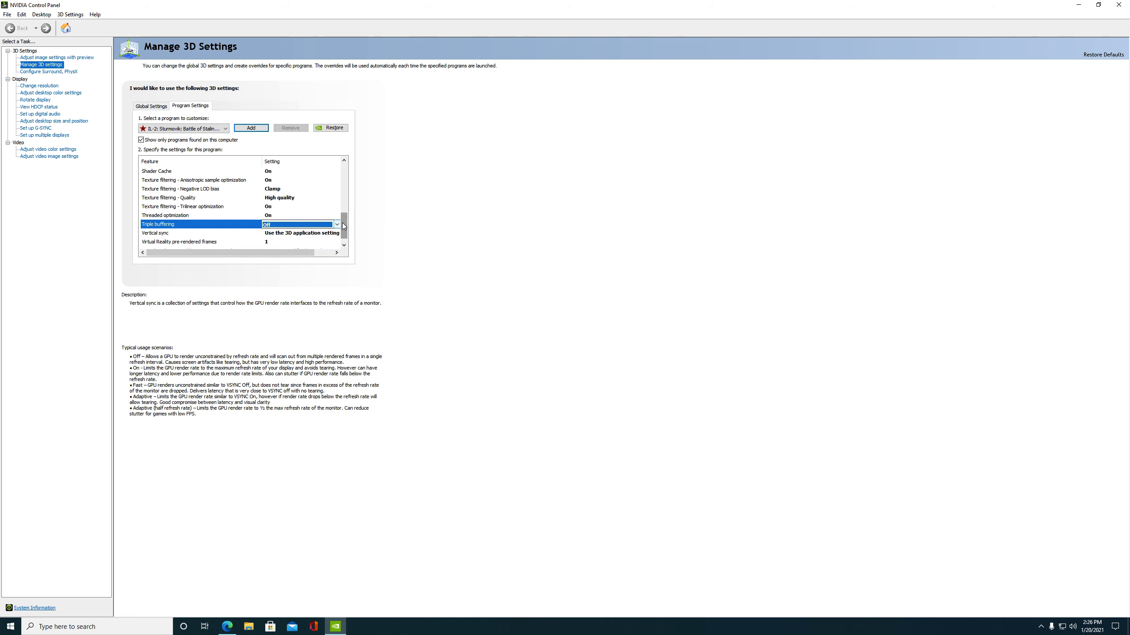
{"action": "scroll", "scroll_direction": "down", "scroll_amount": 3}
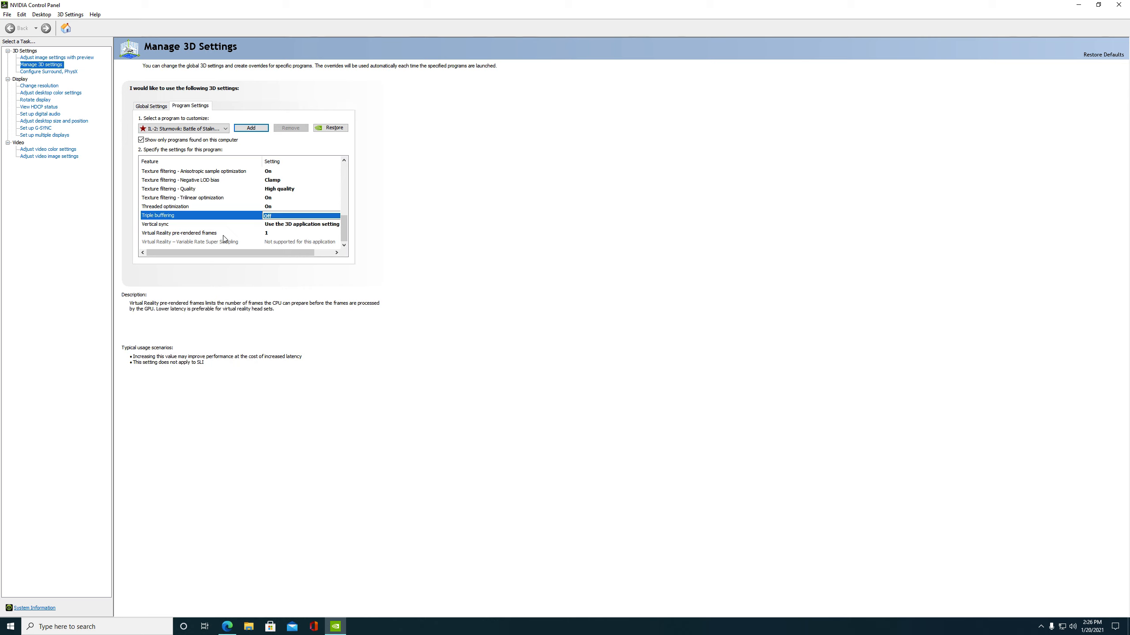
{"action": "left_click", "coordinate": [178, 233]}
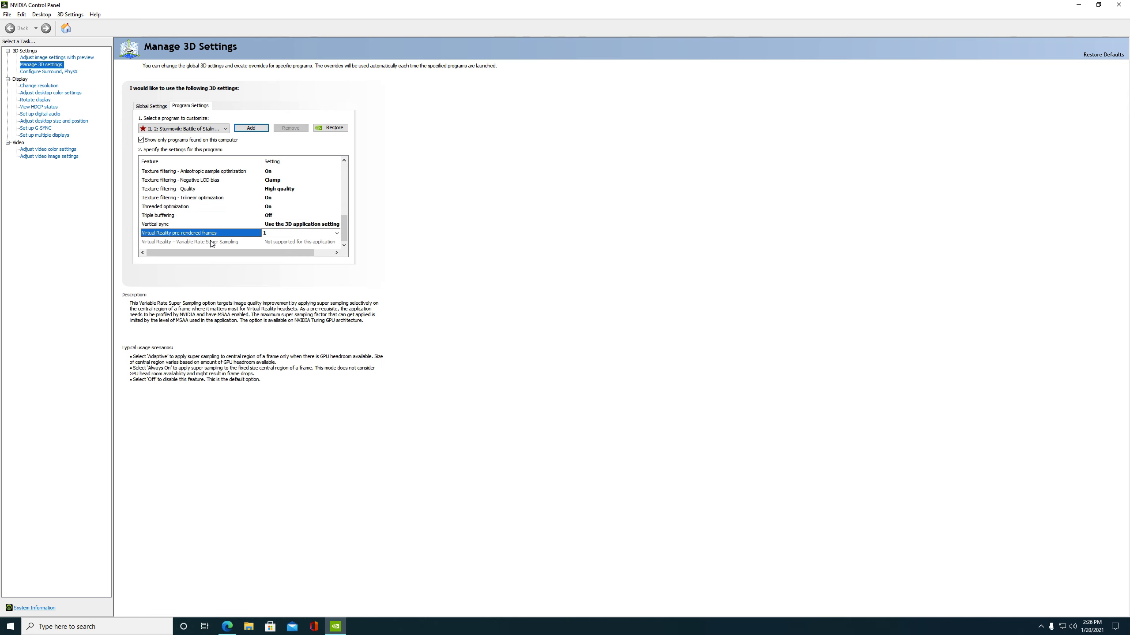
{"action": "left_click", "coordinate": [336, 233]}
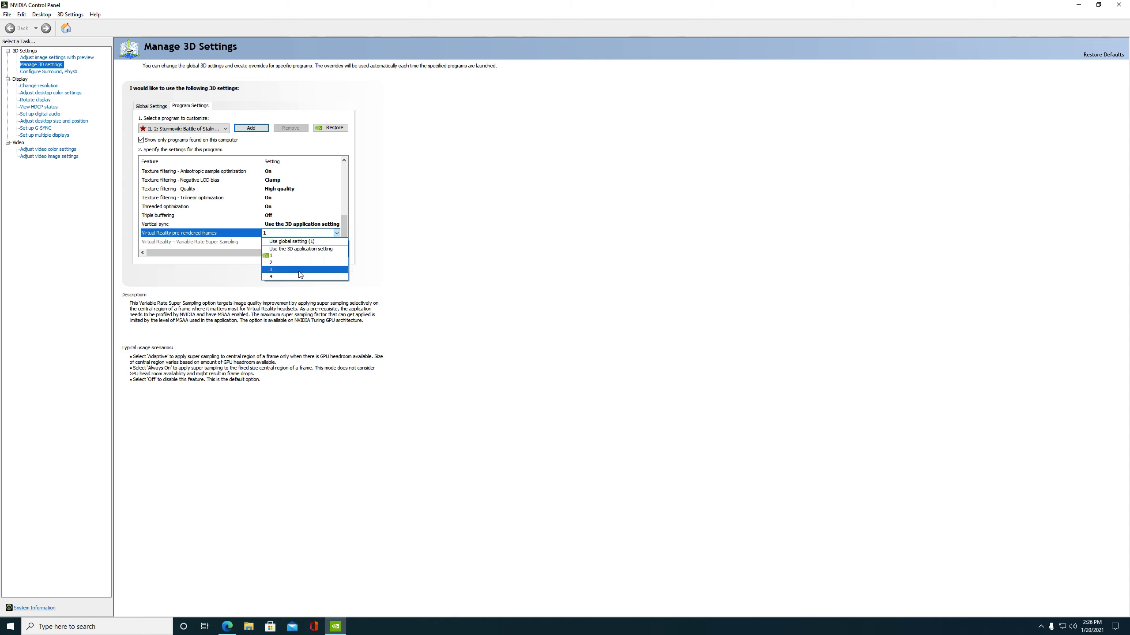
{"action": "mouse_move", "coordinate": [277, 277]}
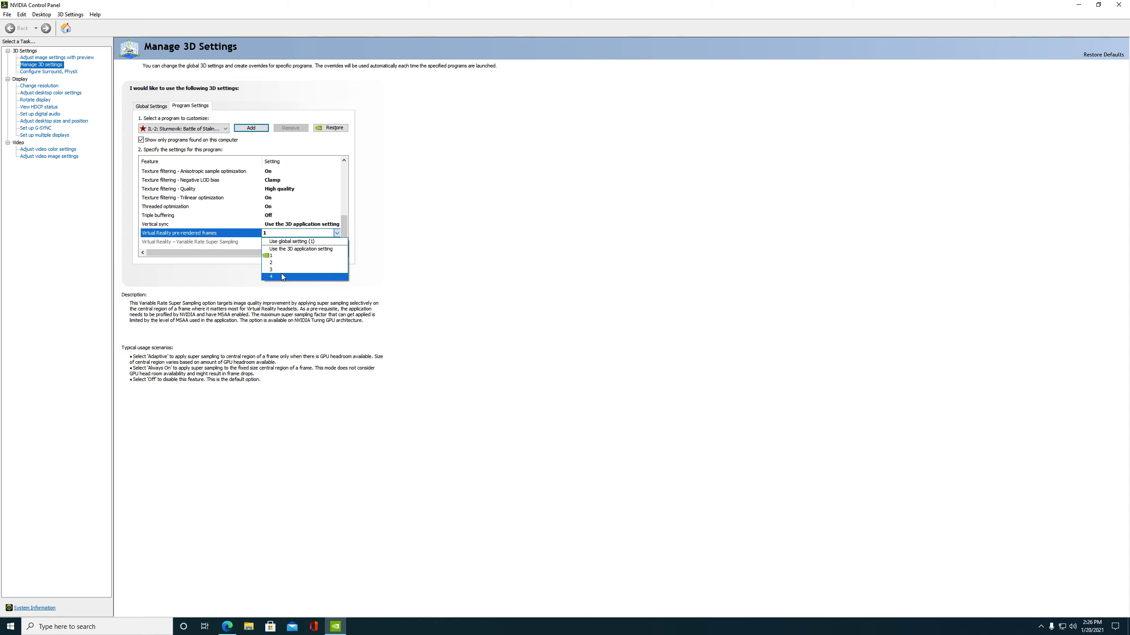
{"action": "mouse_move", "coordinate": [268, 277]}
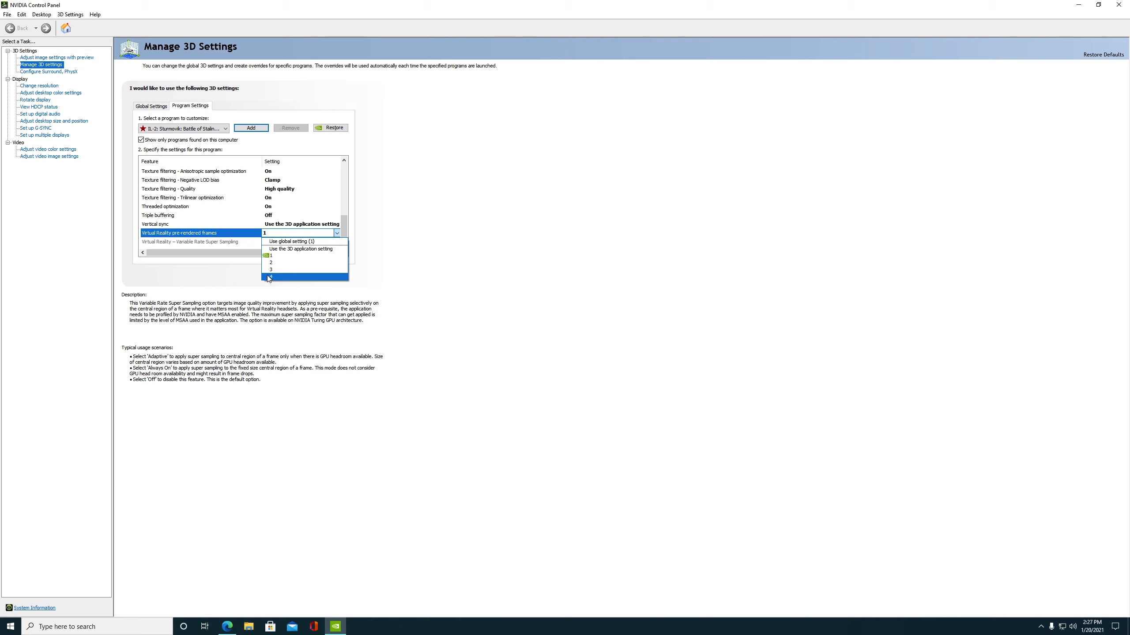
{"action": "mouse_move", "coordinate": [273, 278]}
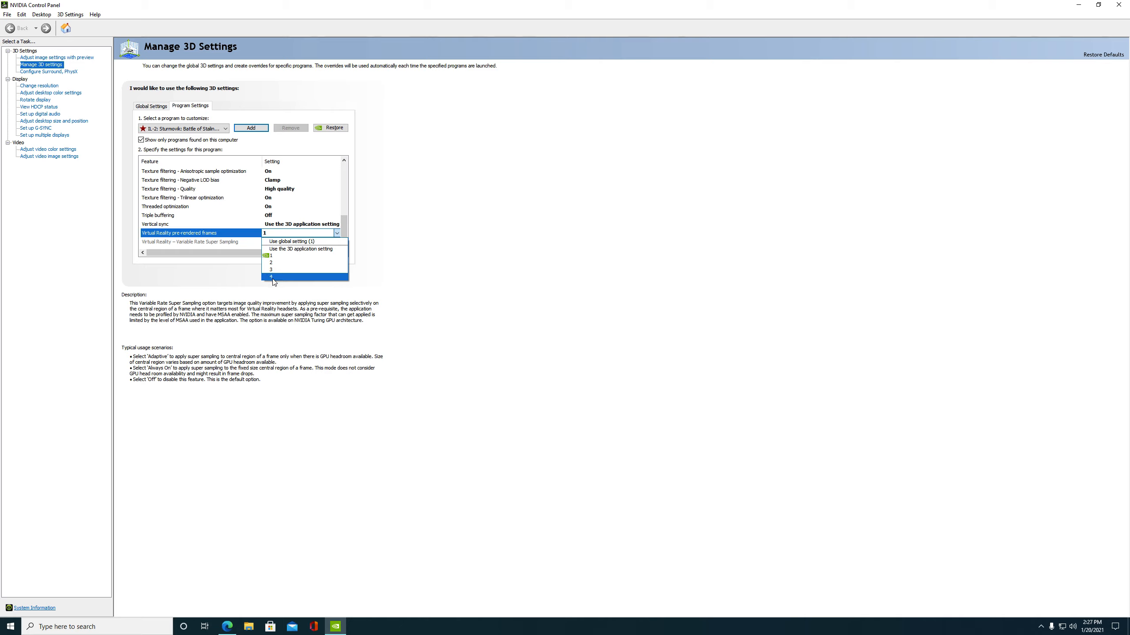
{"action": "mouse_move", "coordinate": [304, 333]}
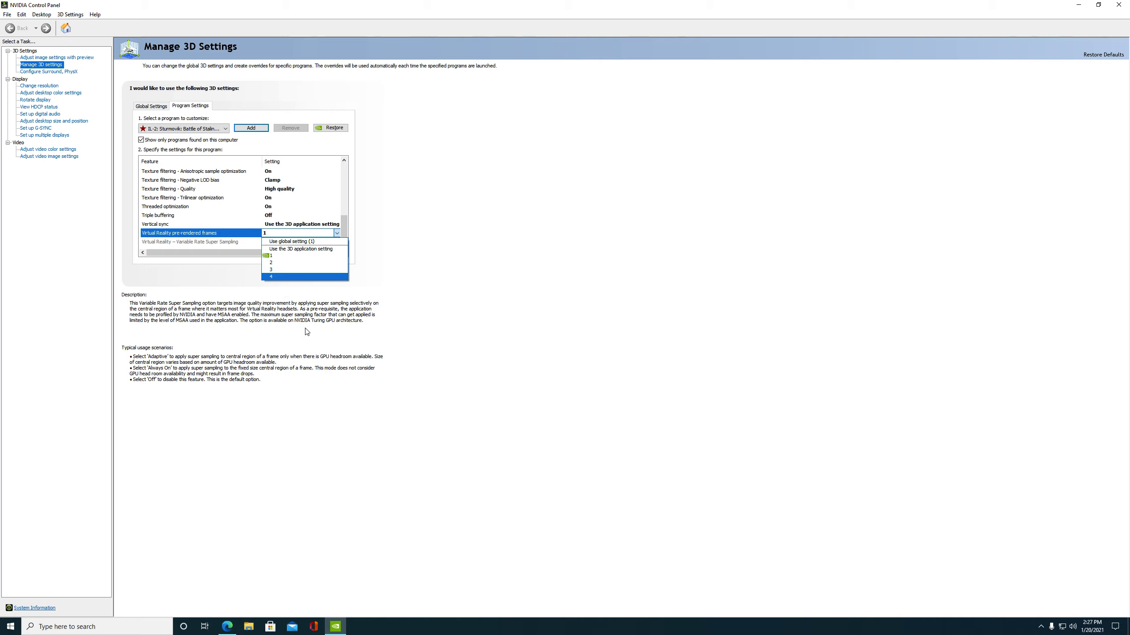
{"action": "left_click", "coordinate": [271, 255]}
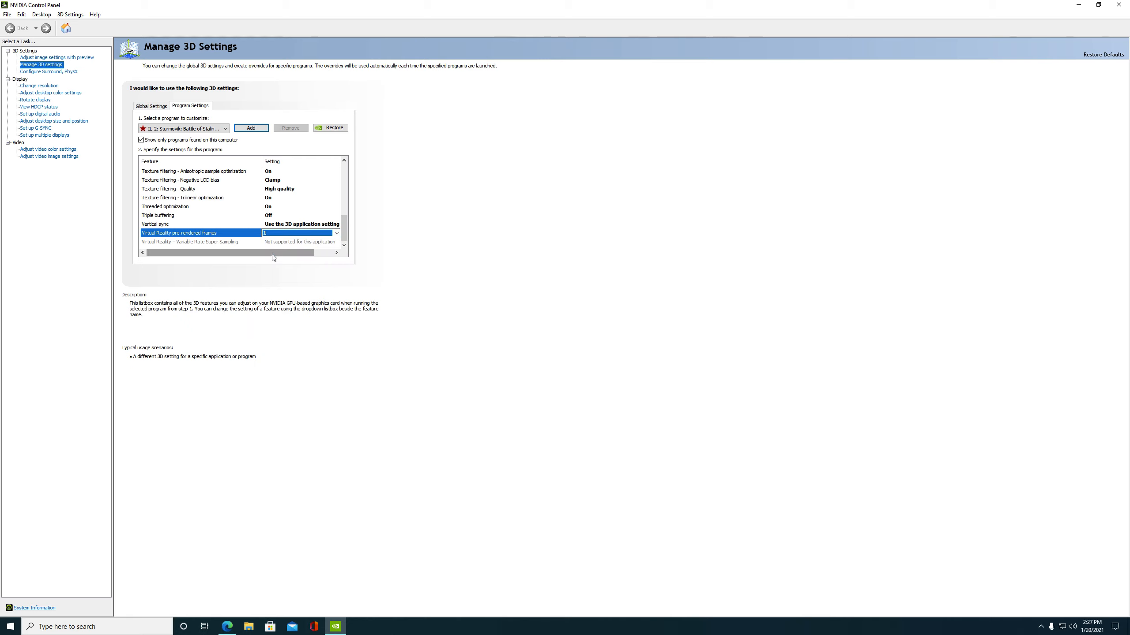
{"action": "mouse_move", "coordinate": [335, 295]}
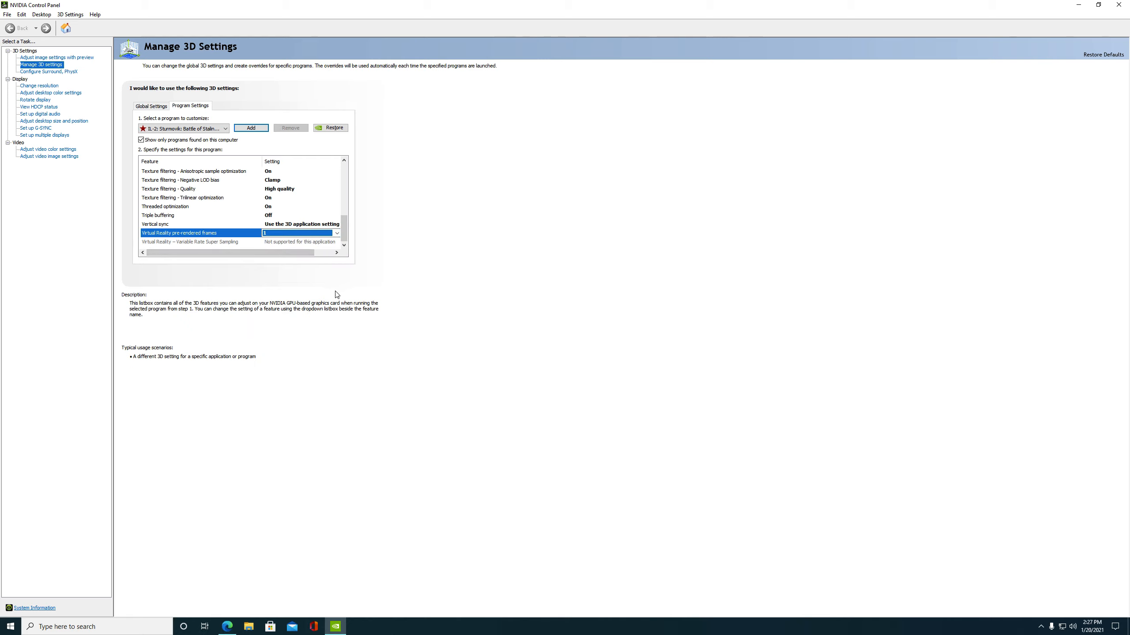
{"action": "mouse_move", "coordinate": [284, 265]}
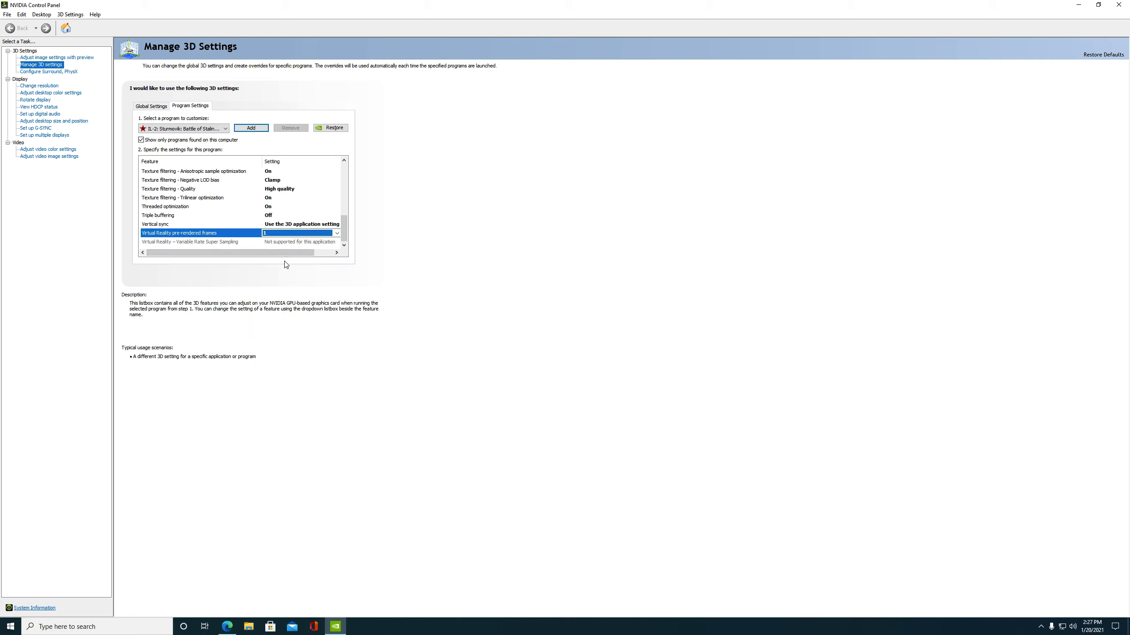
Close the NVIDIA Control Panel with IL-2's program settings in place.
{"action": "left_click", "coordinate": [191, 241]}
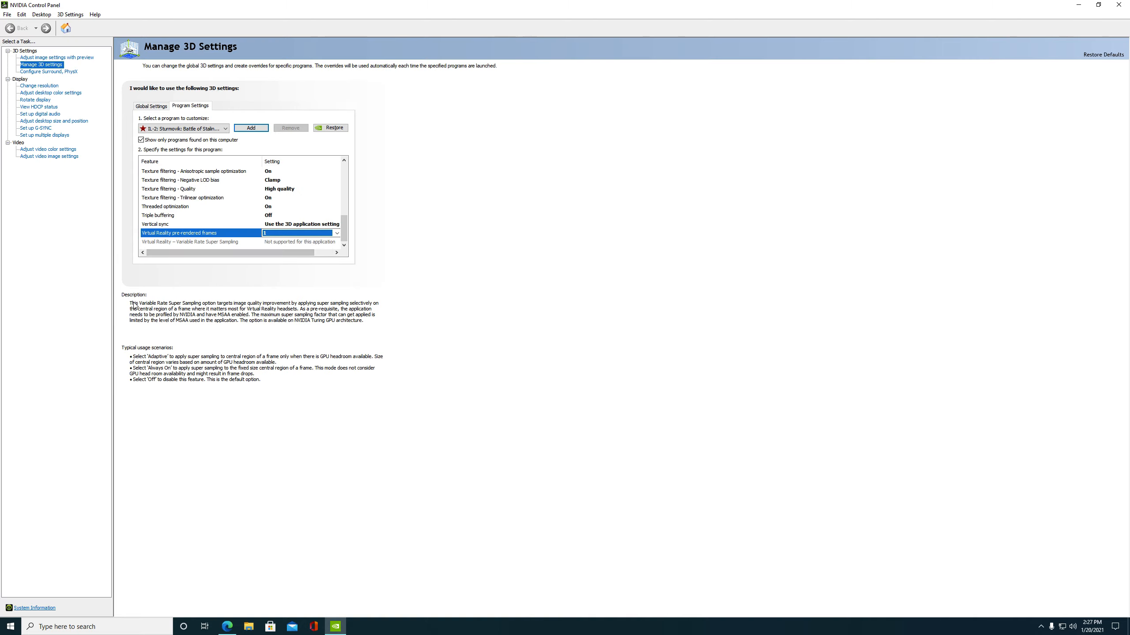
{"action": "left_click", "coordinate": [158, 215]}
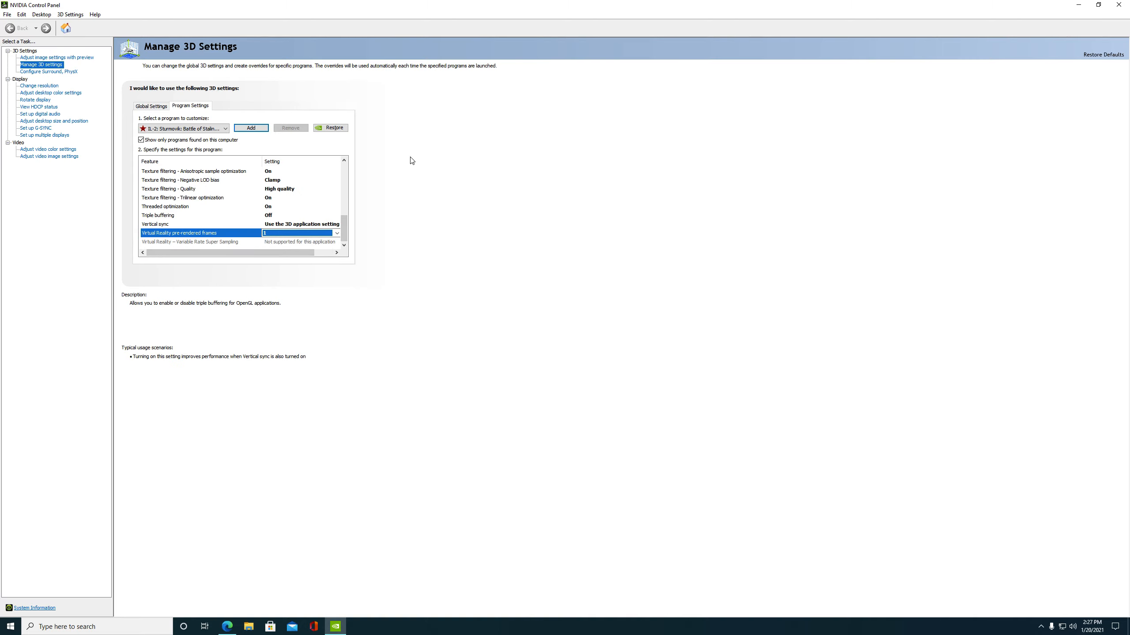
{"action": "mouse_move", "coordinate": [1121, 6]}
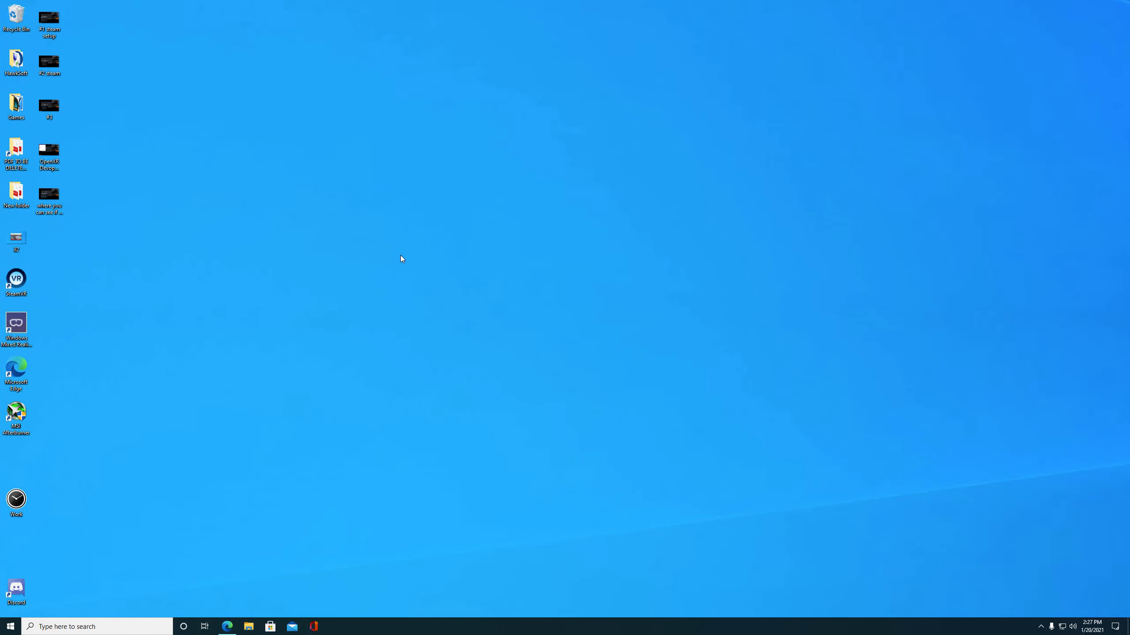
{"action": "mouse_move", "coordinate": [265, 438]}
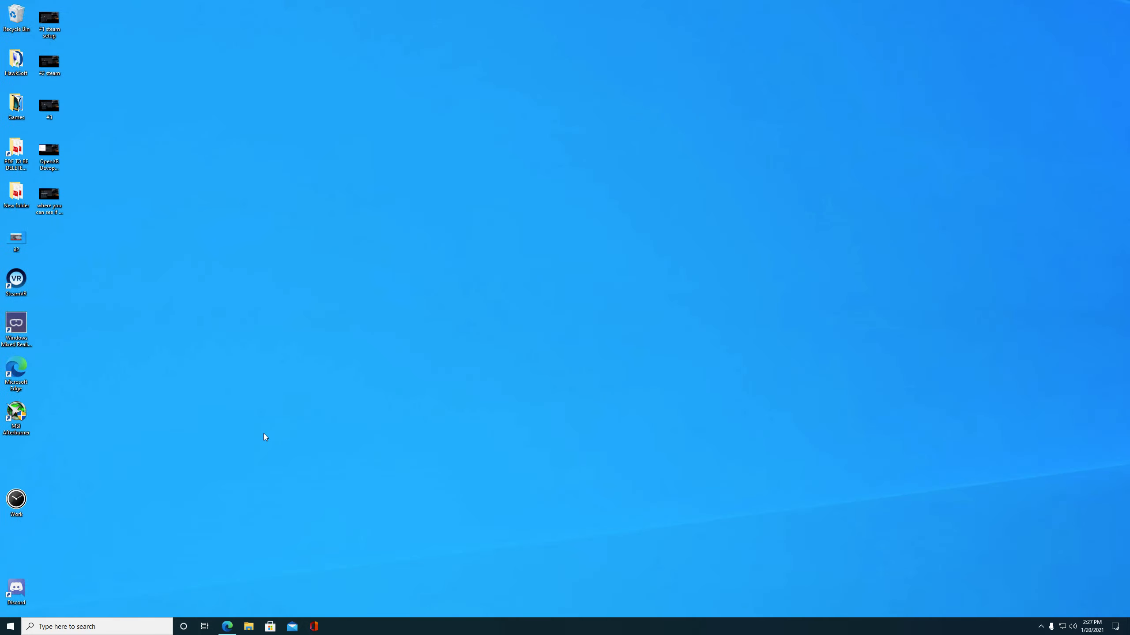